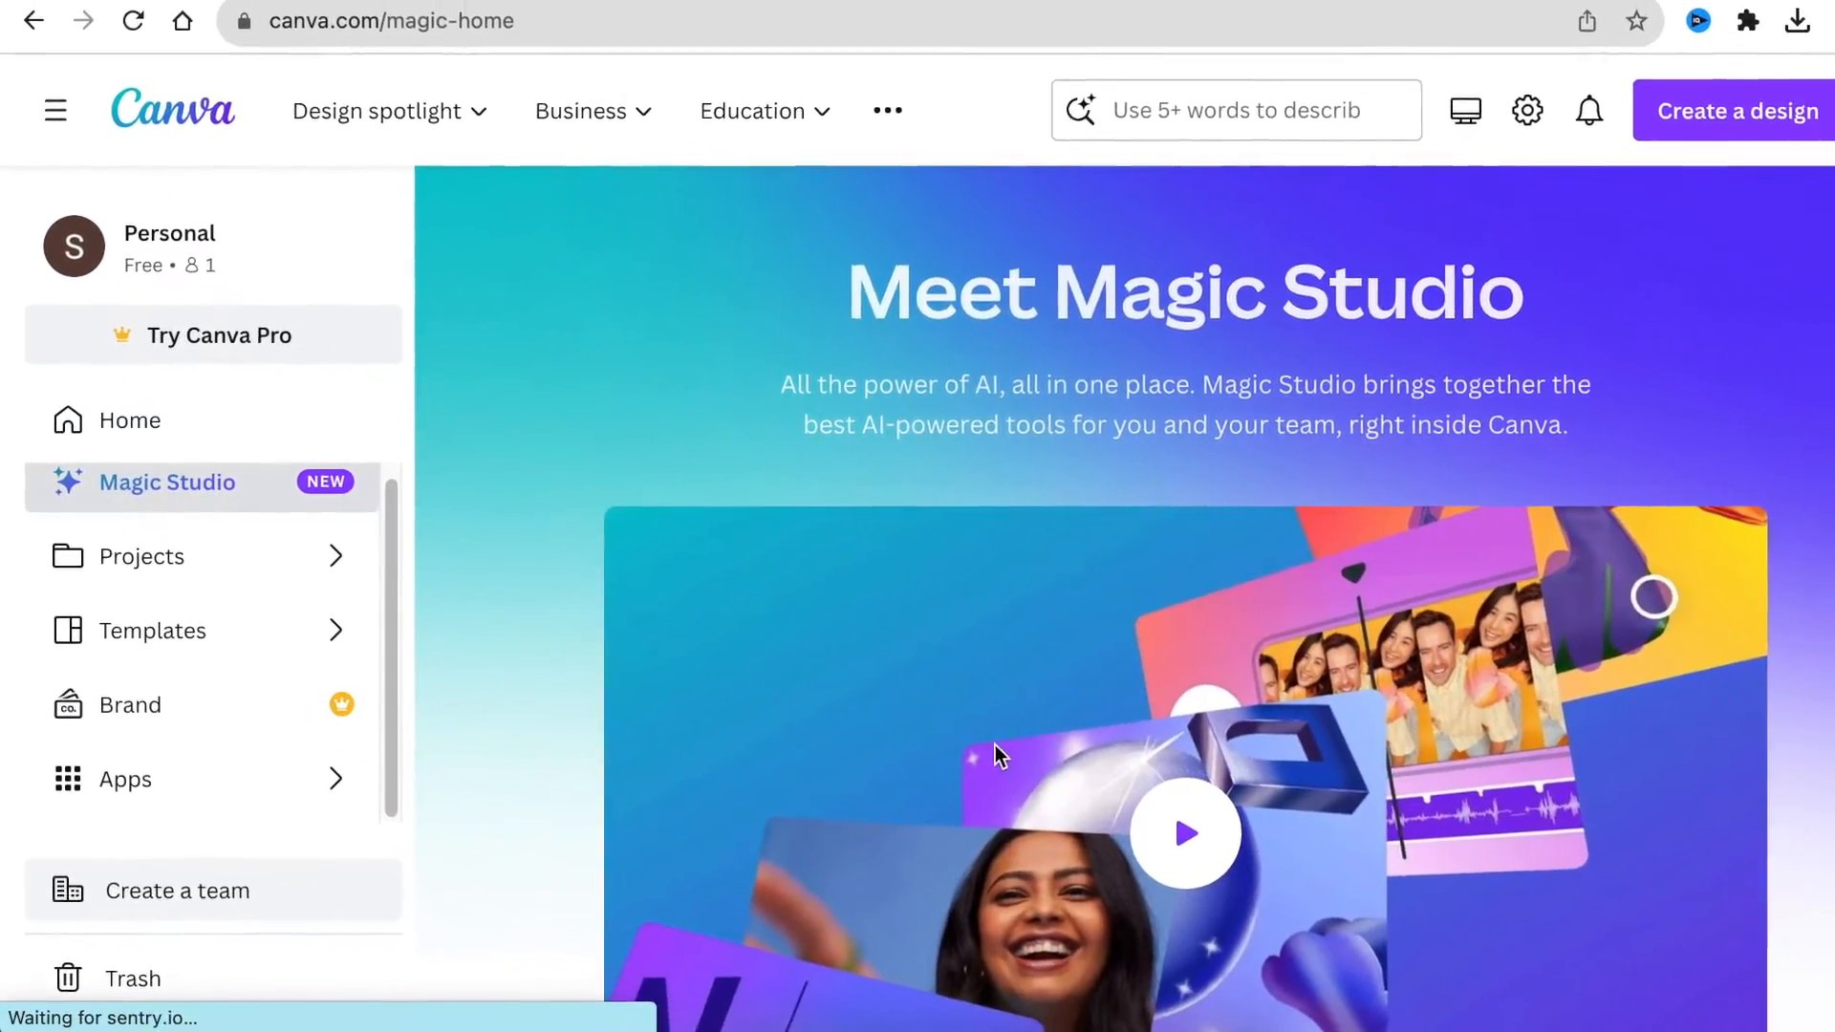
Step: Scroll the Magic Studio page down to the 'Turn ideas into images and videos with Magic Media' section
scroll("down", 3)
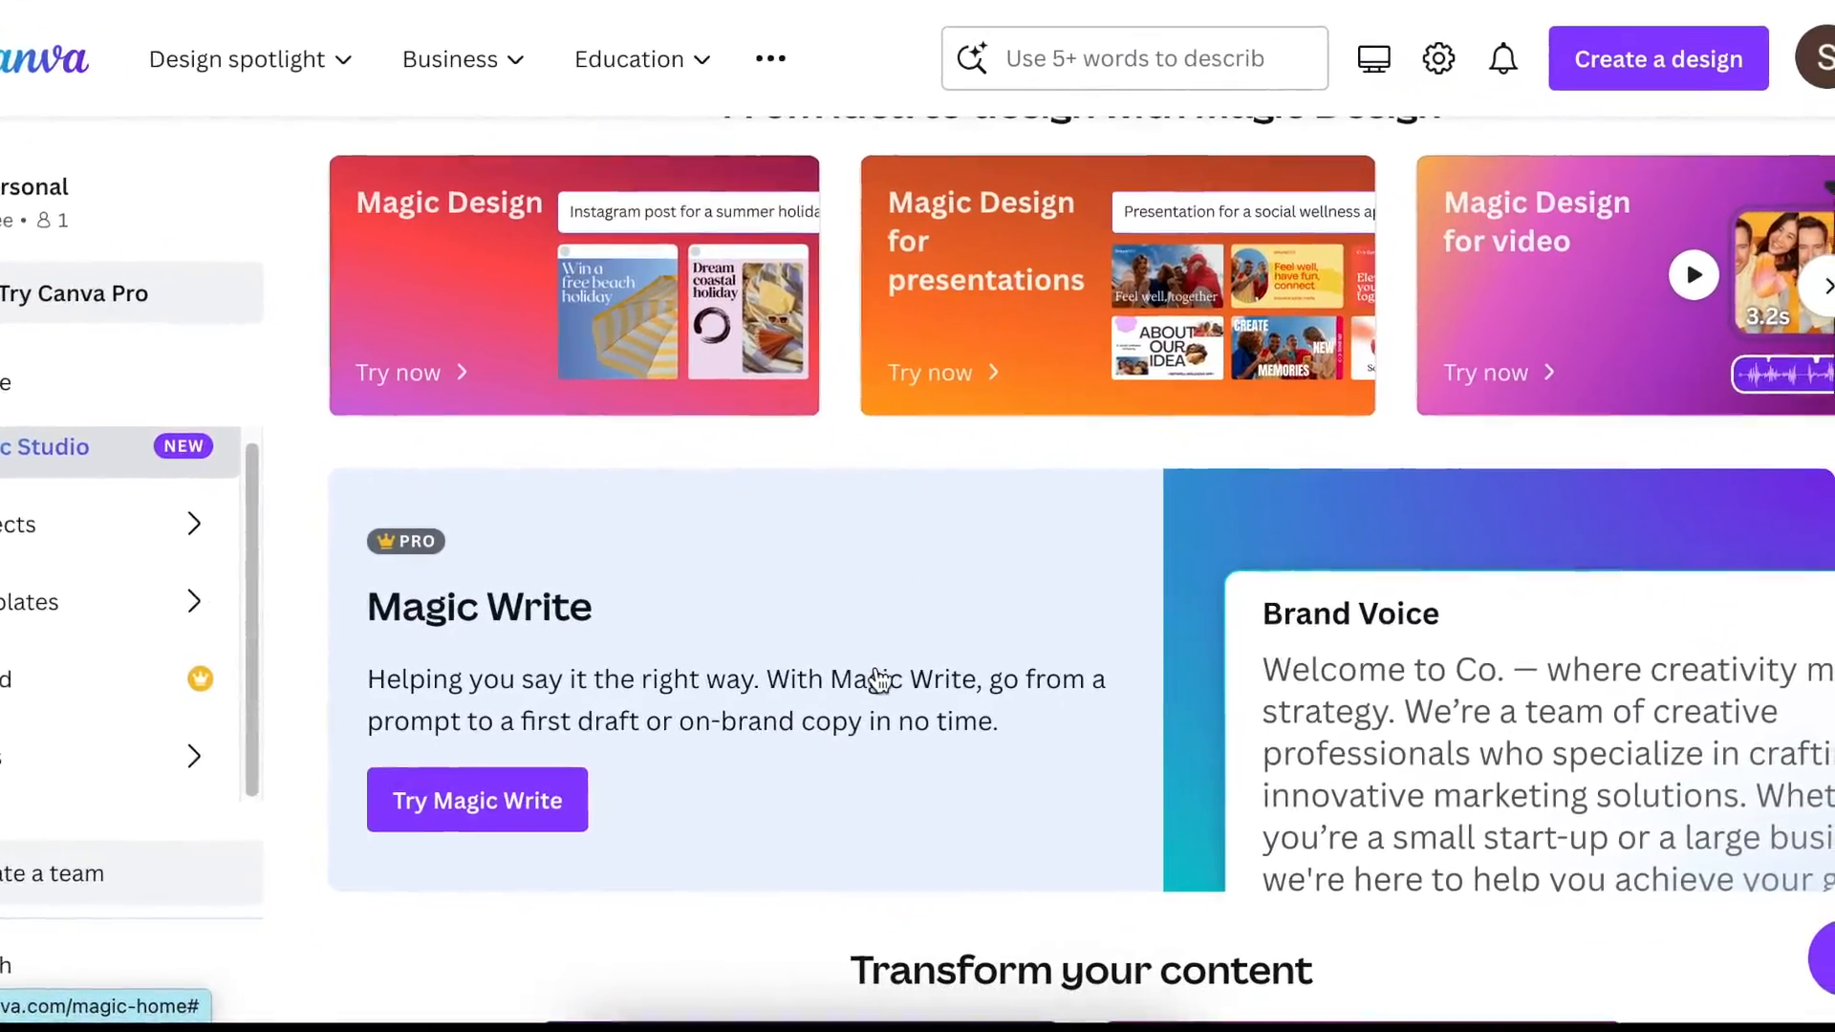
scroll("down", 3)
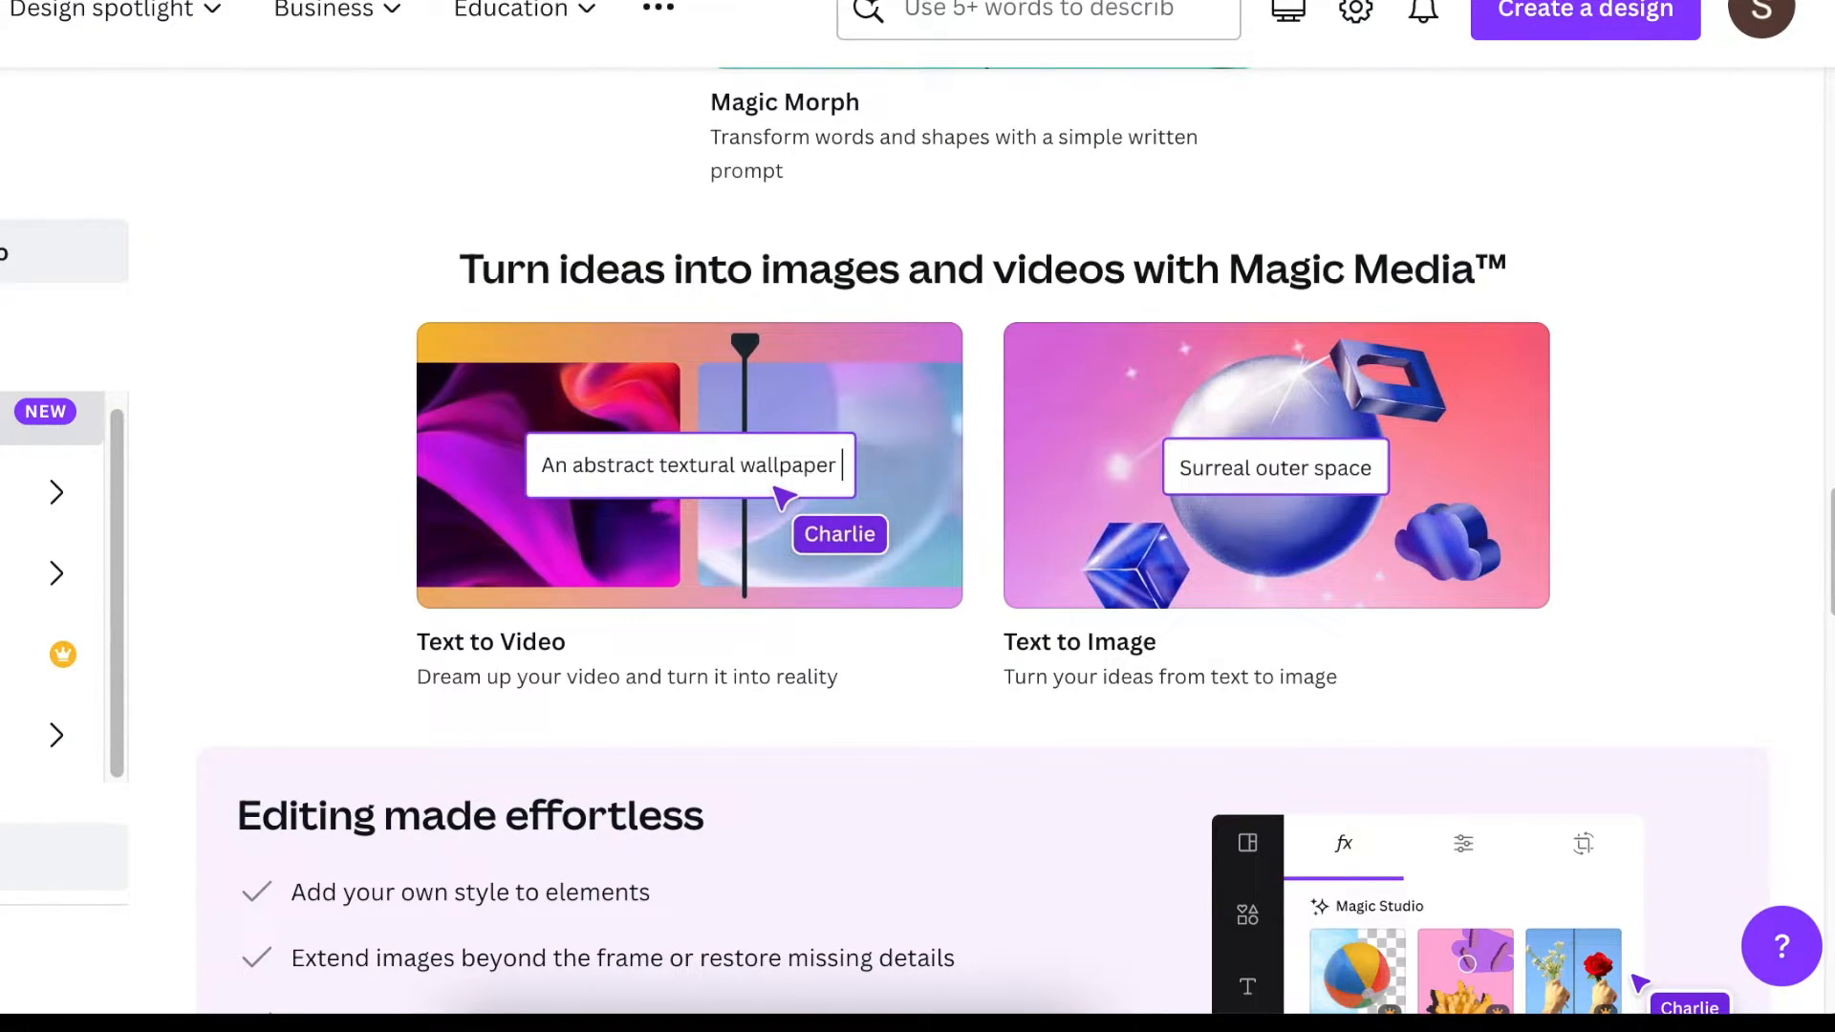
scroll("down", 3)
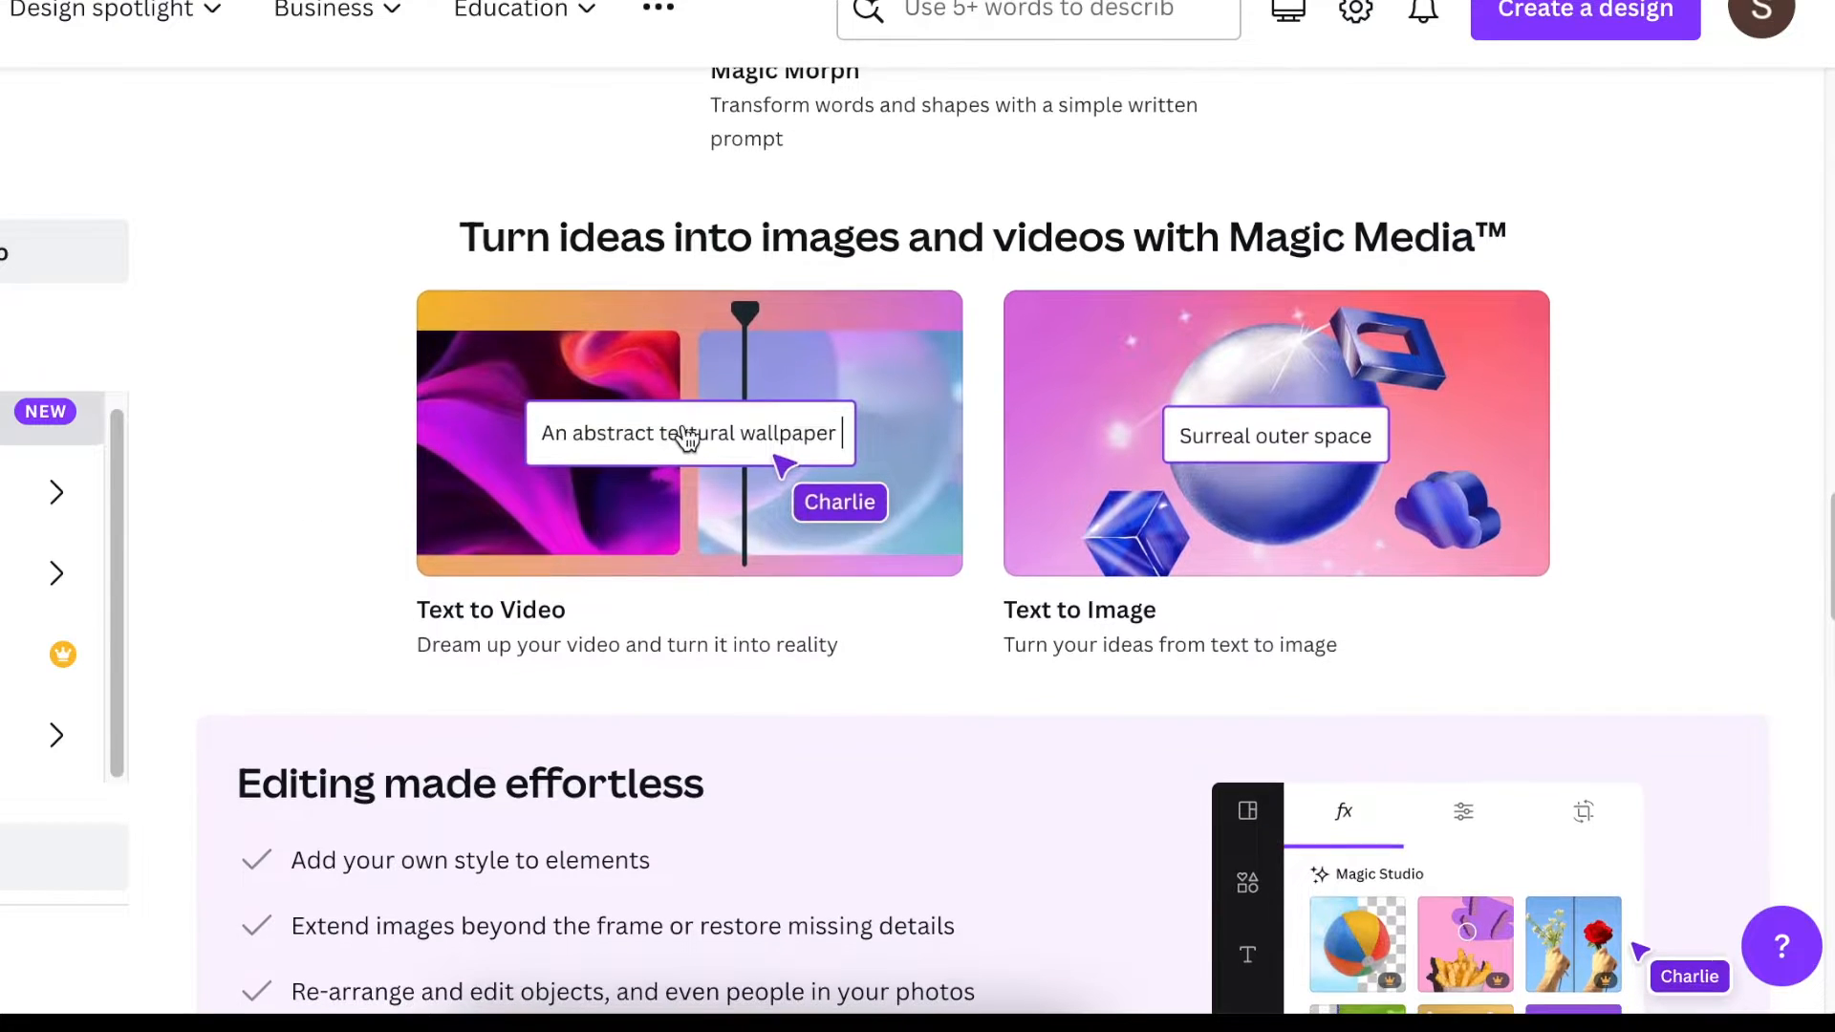
scroll("down", 3)
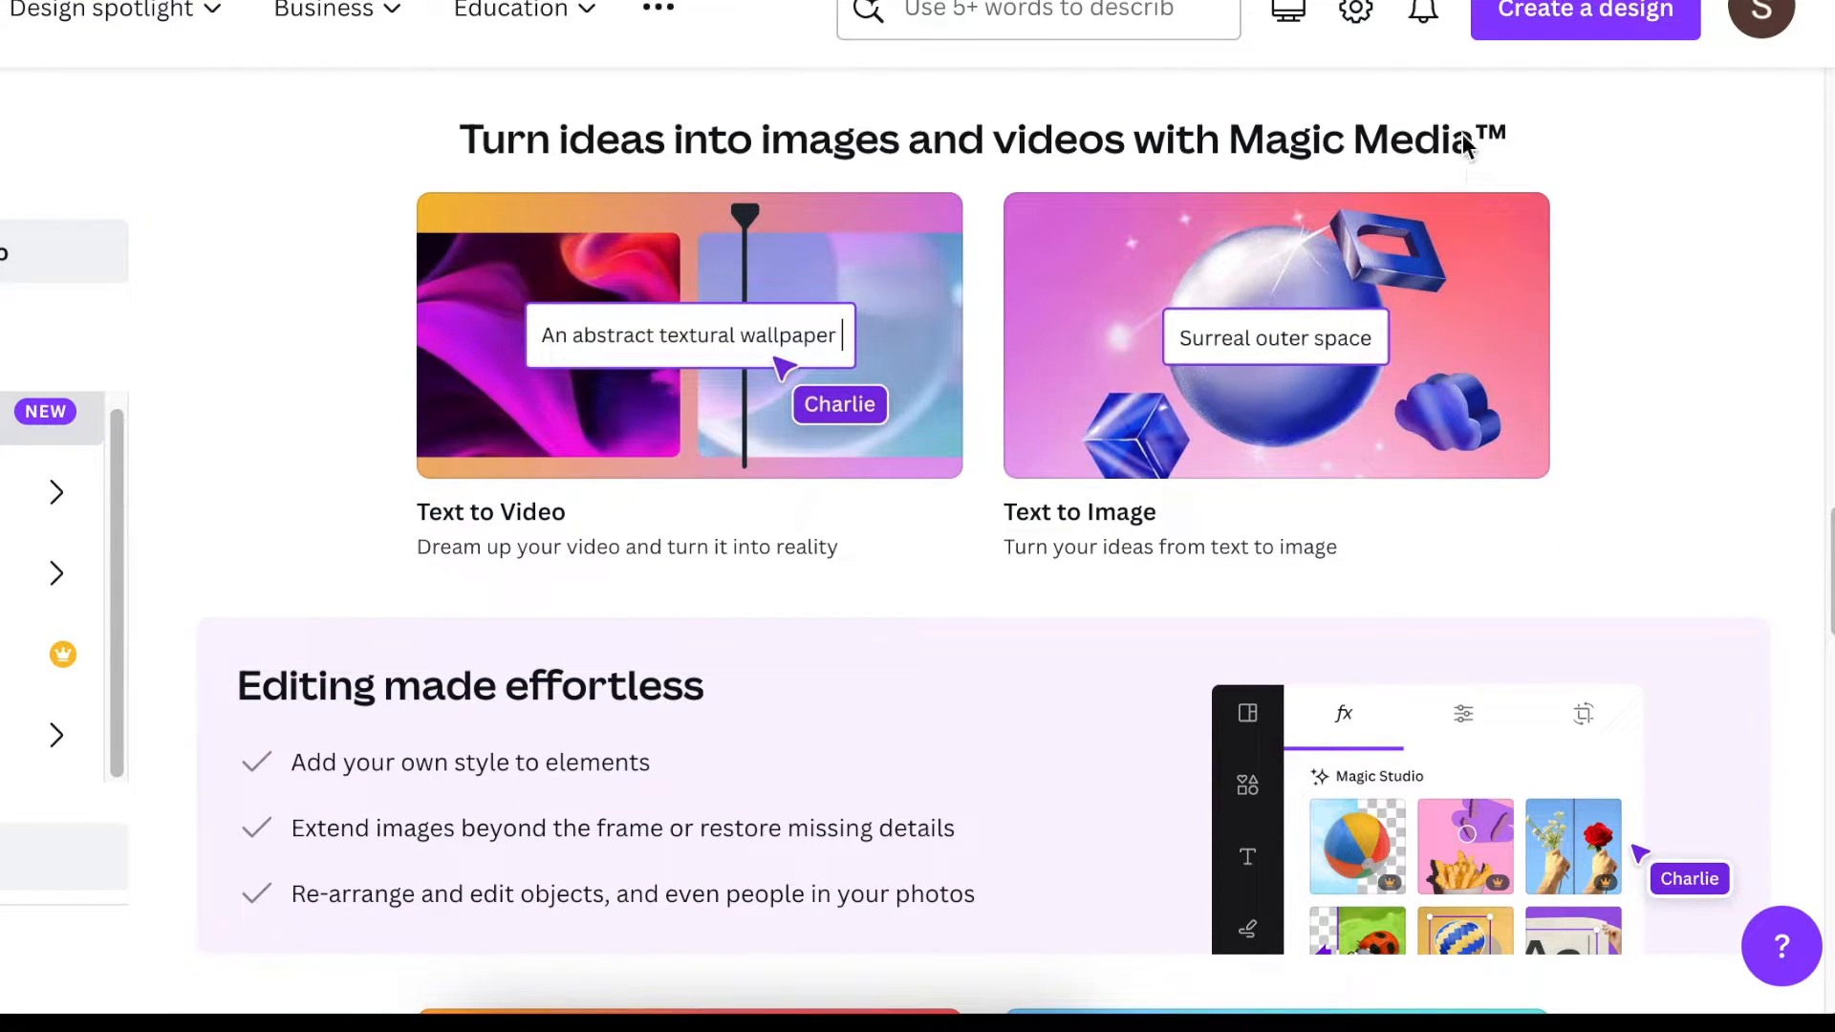
mouse_move(224, 380)
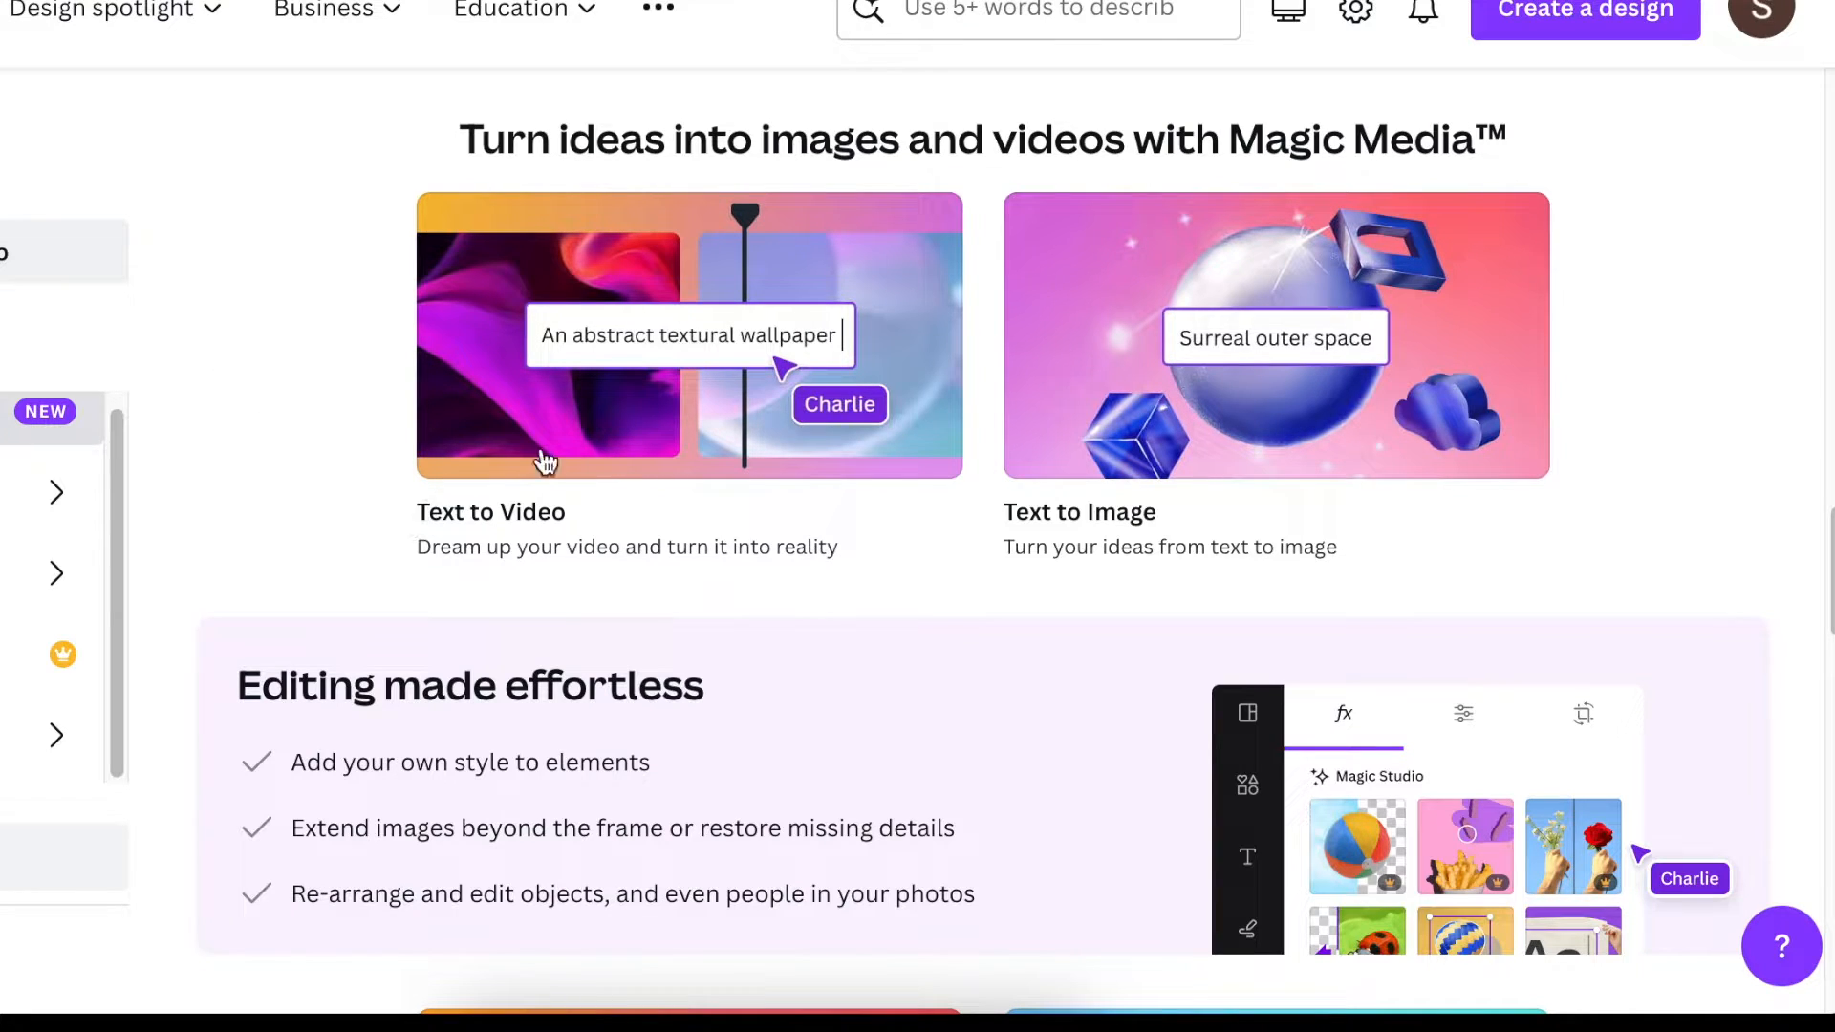
mouse_move(1158, 409)
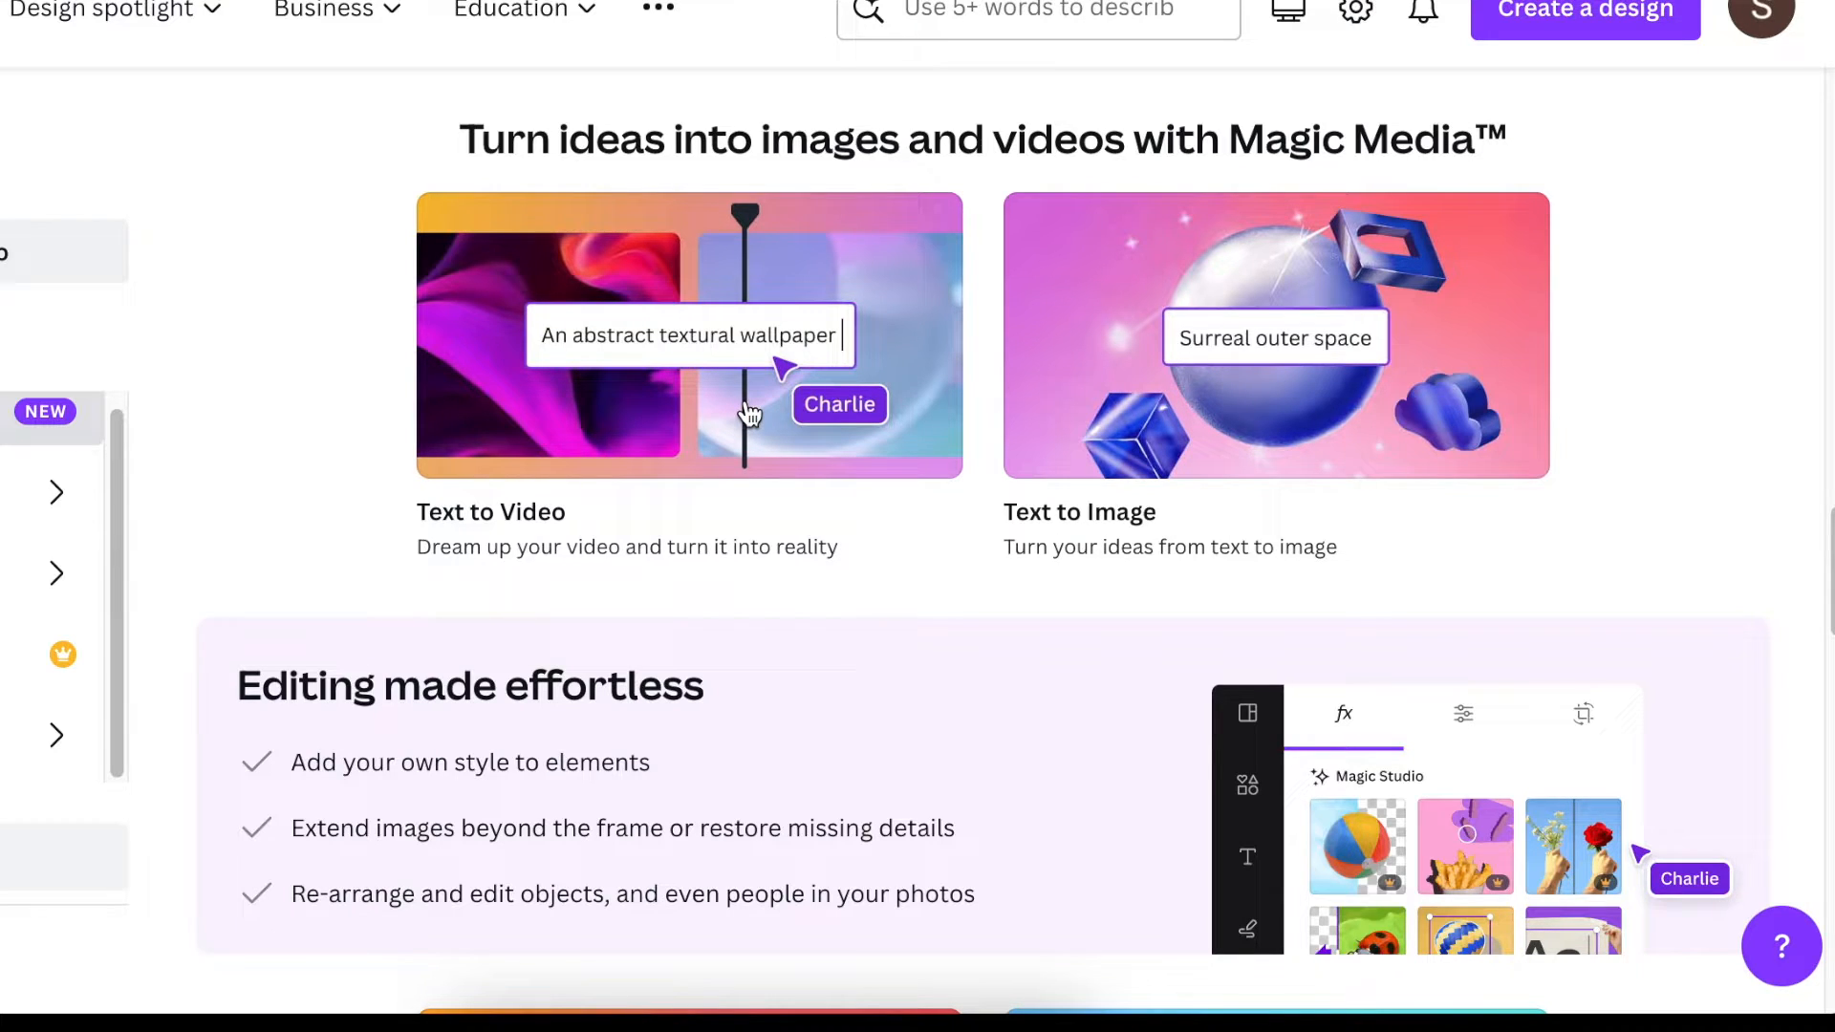
mouse_move(1387, 330)
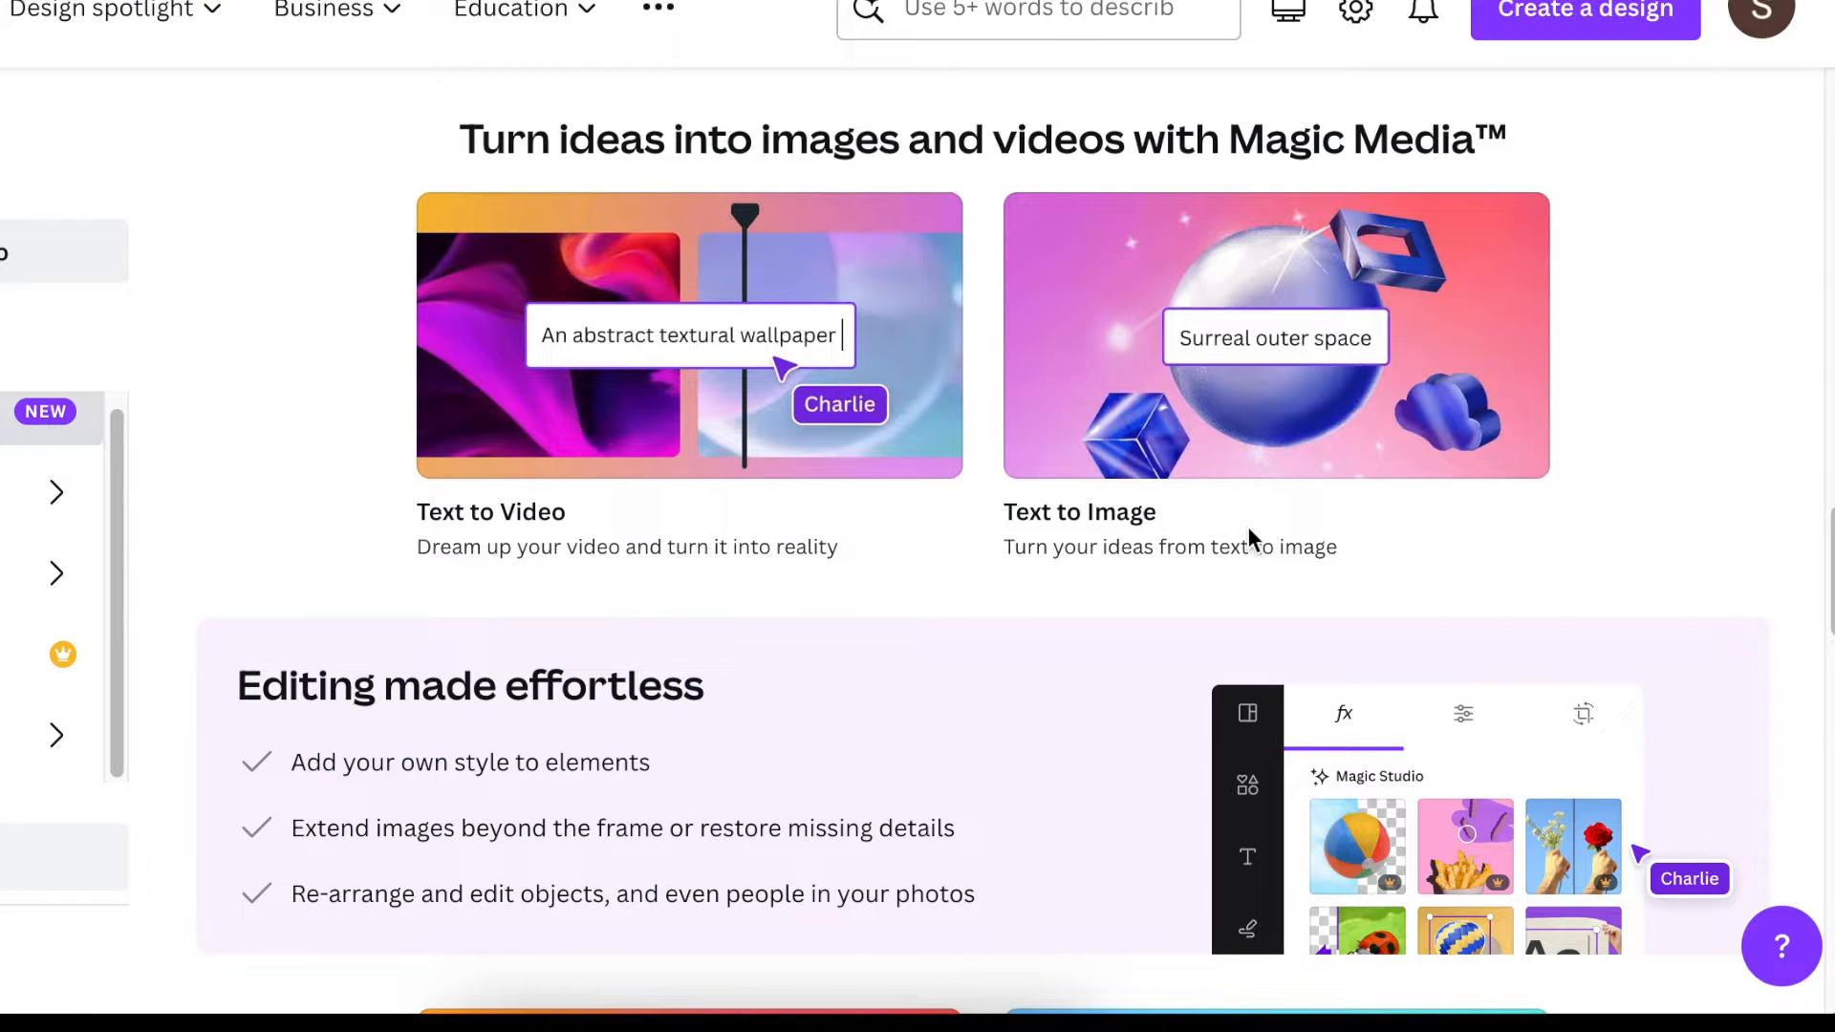
scroll("down", 3)
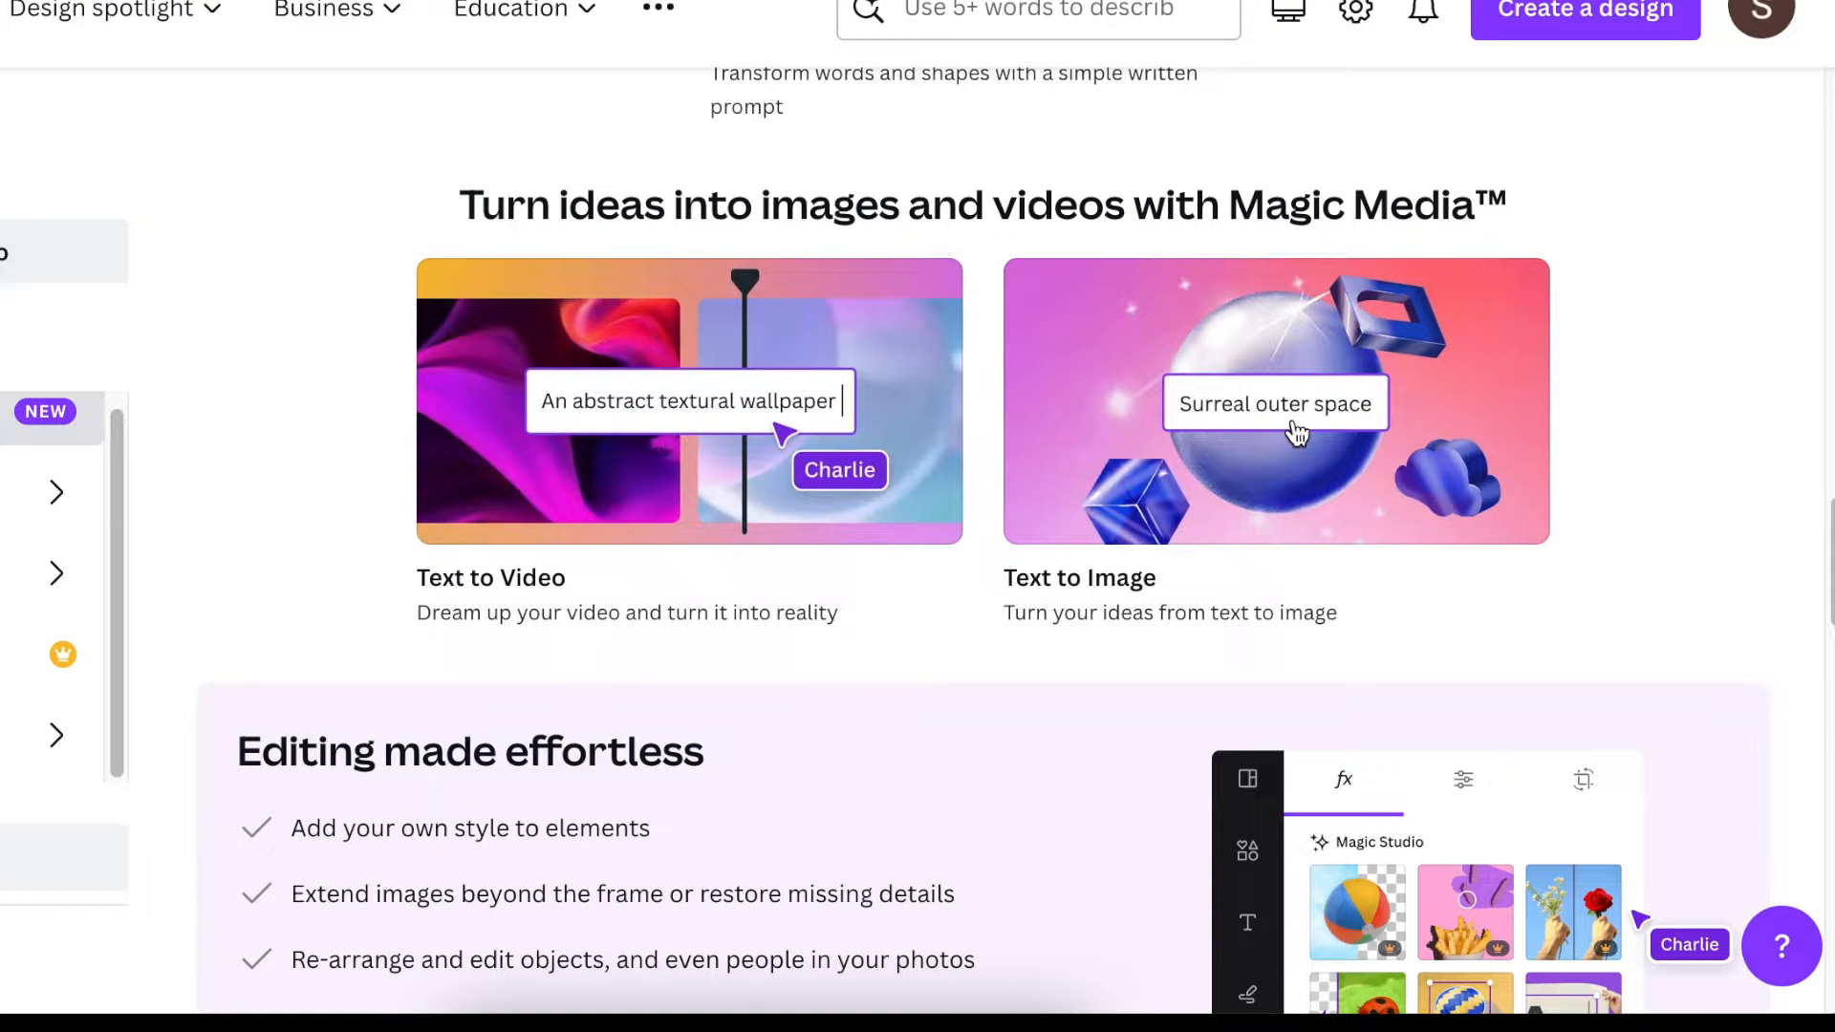
mouse_move(804, 457)
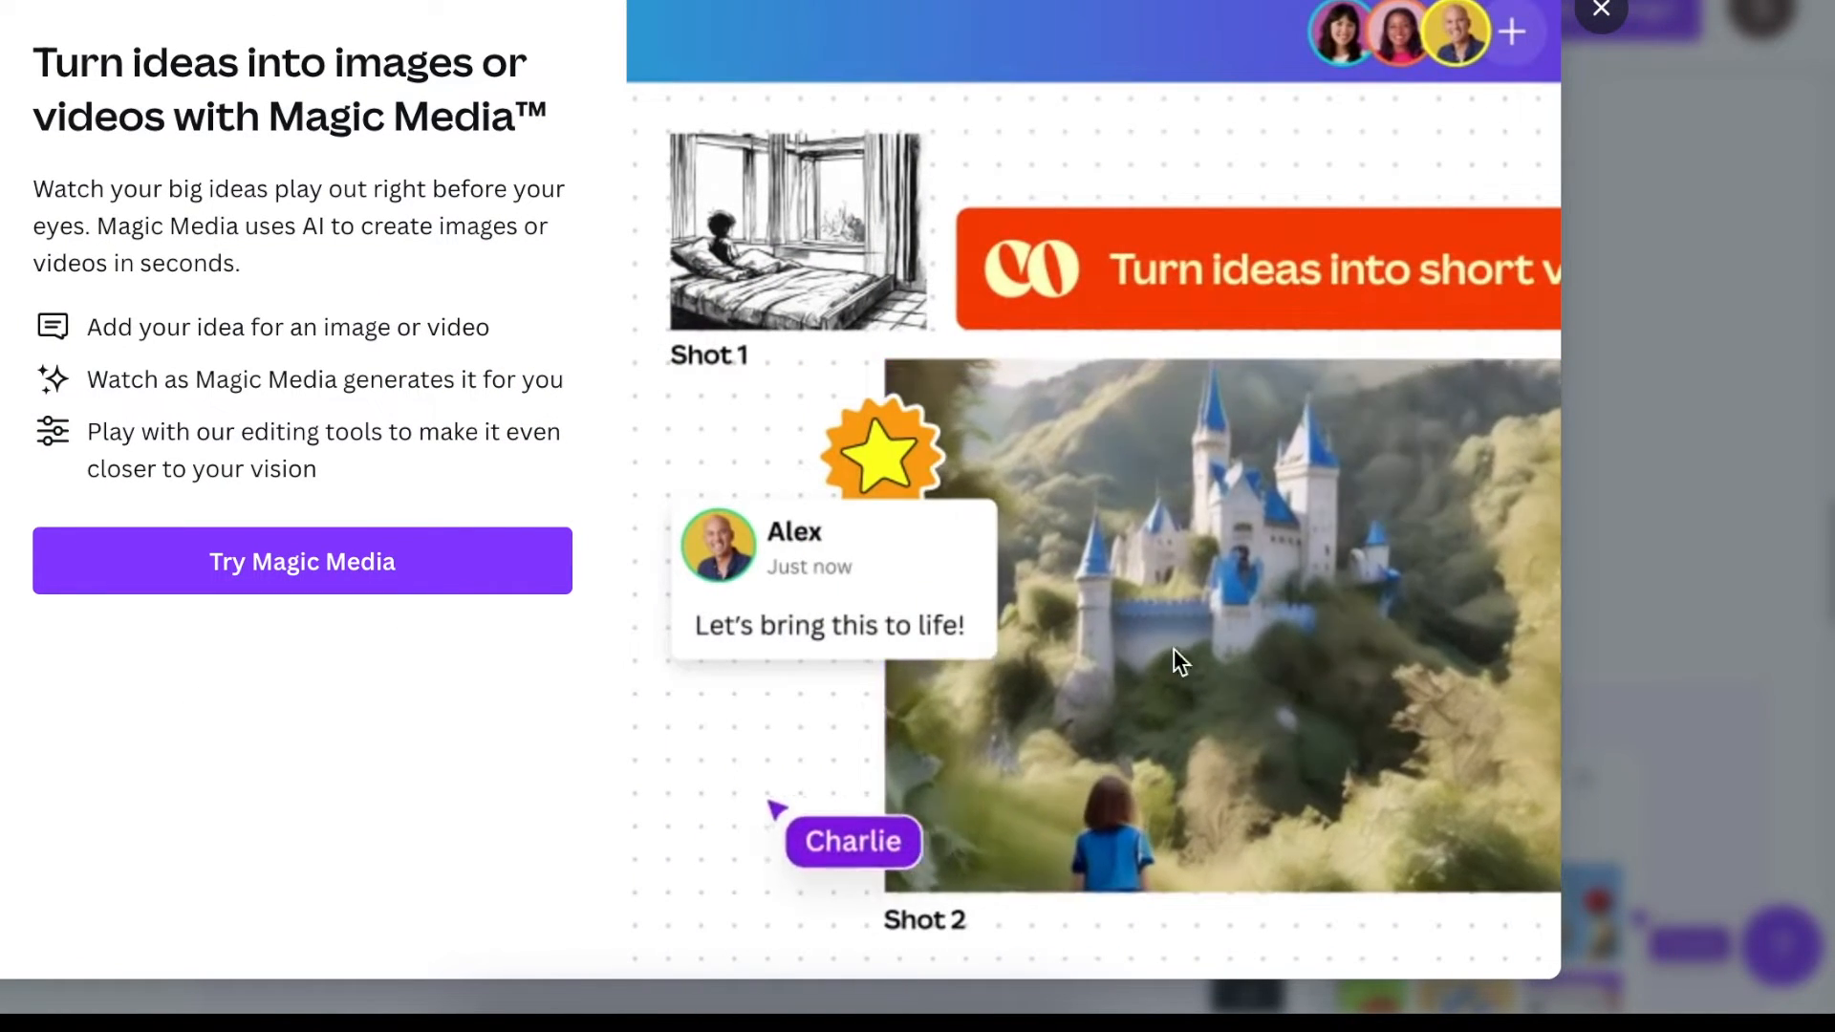
Step: Start Magic Media in a sample design, landing on the empty Text to Video prompt
left_click(302, 560)
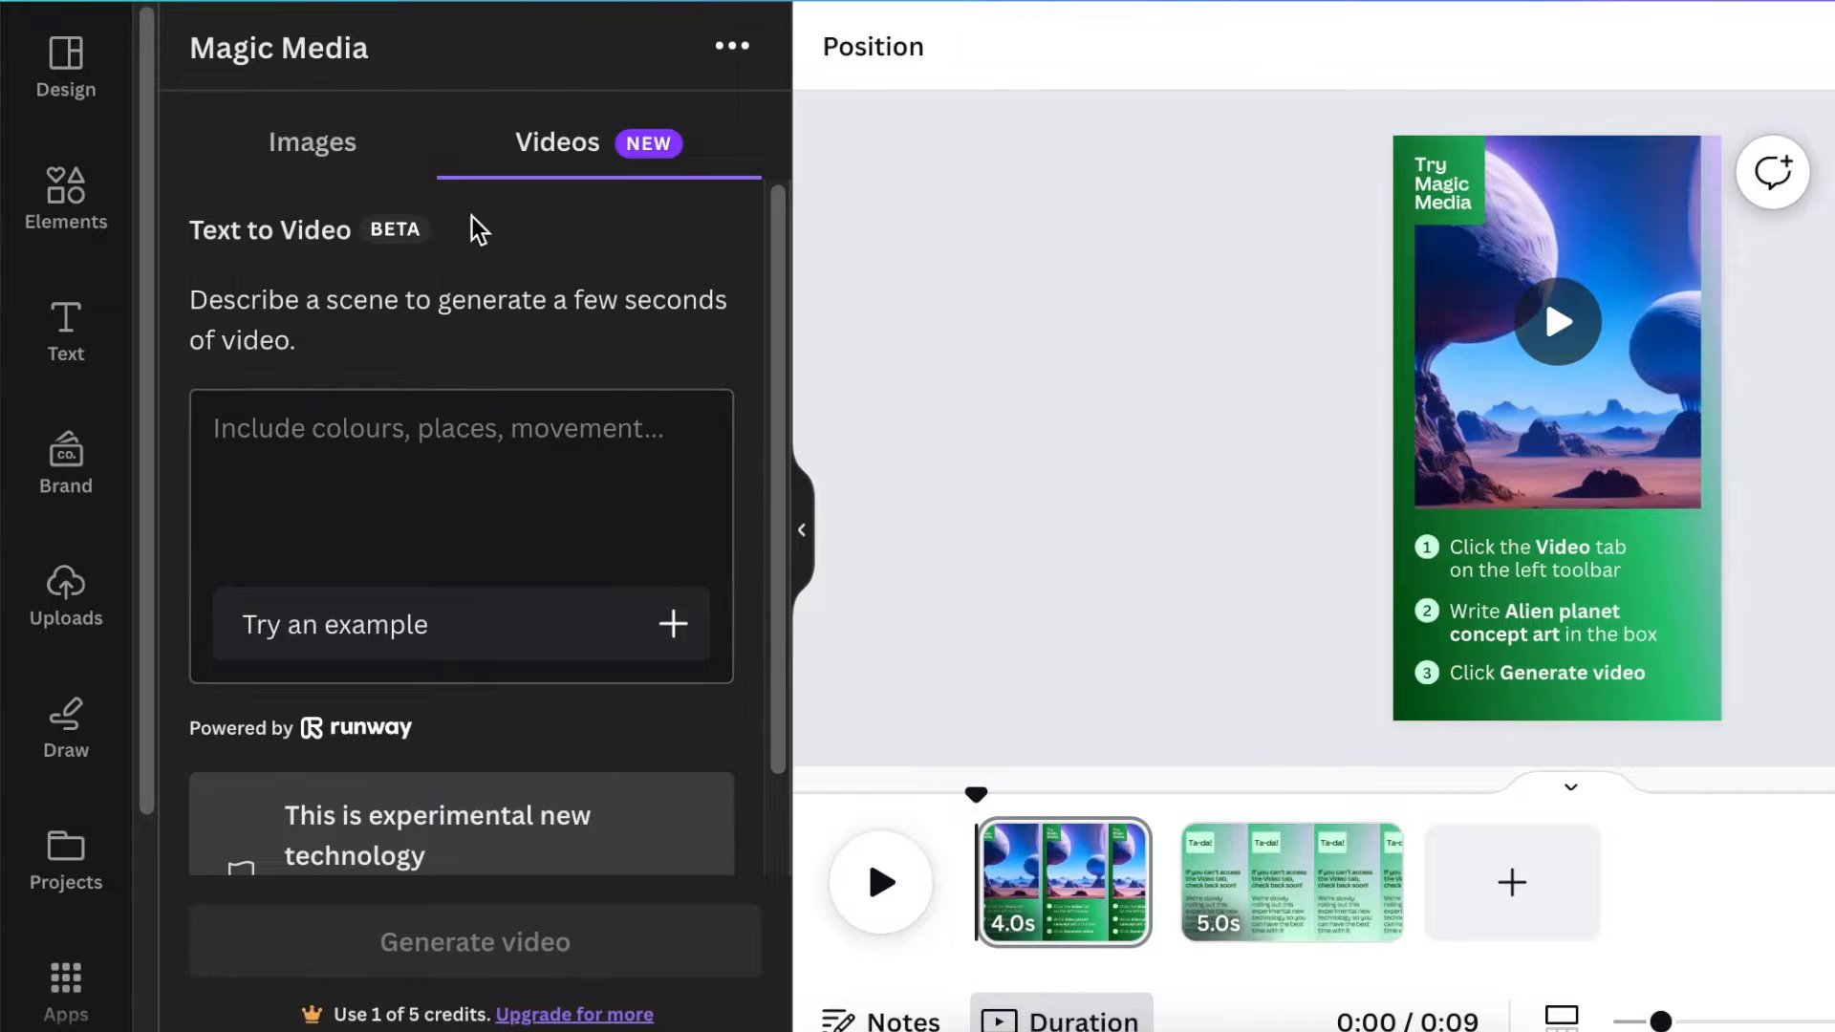
mouse_move(597, 159)
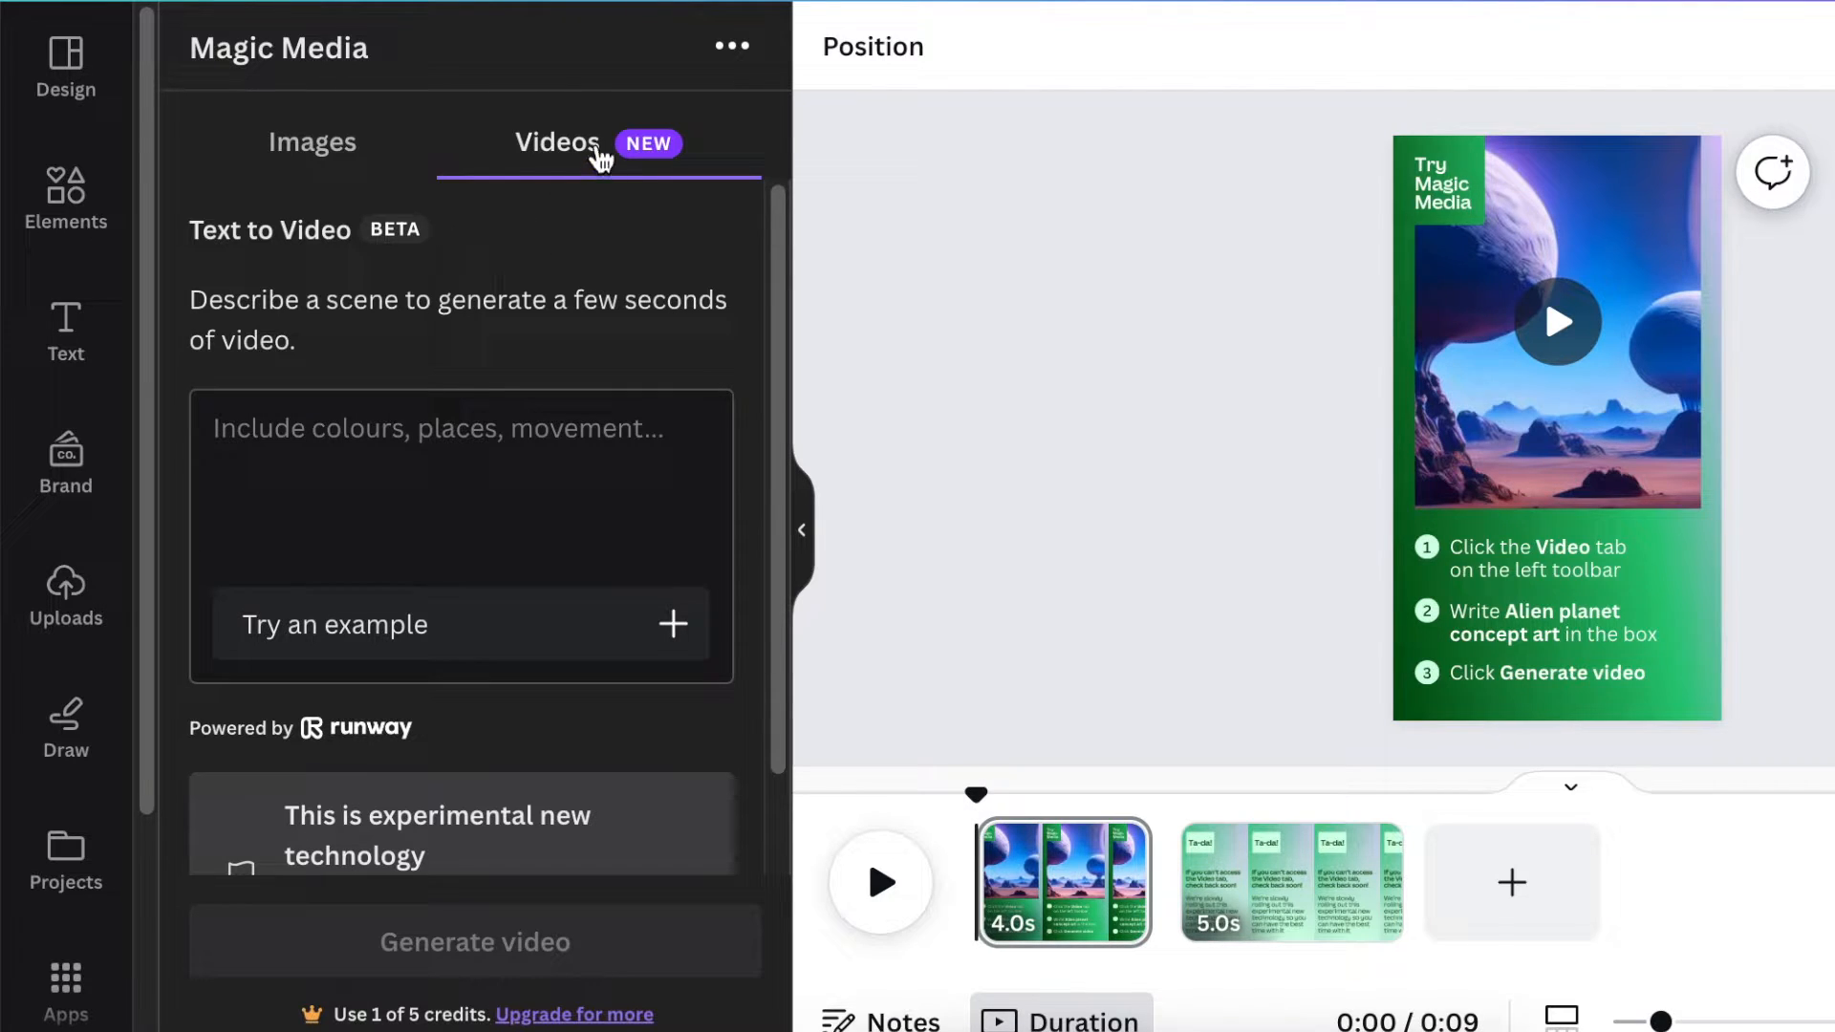
Step: Generate a video from the text prompt 'Alien planet concept art'
left_click(558, 143)
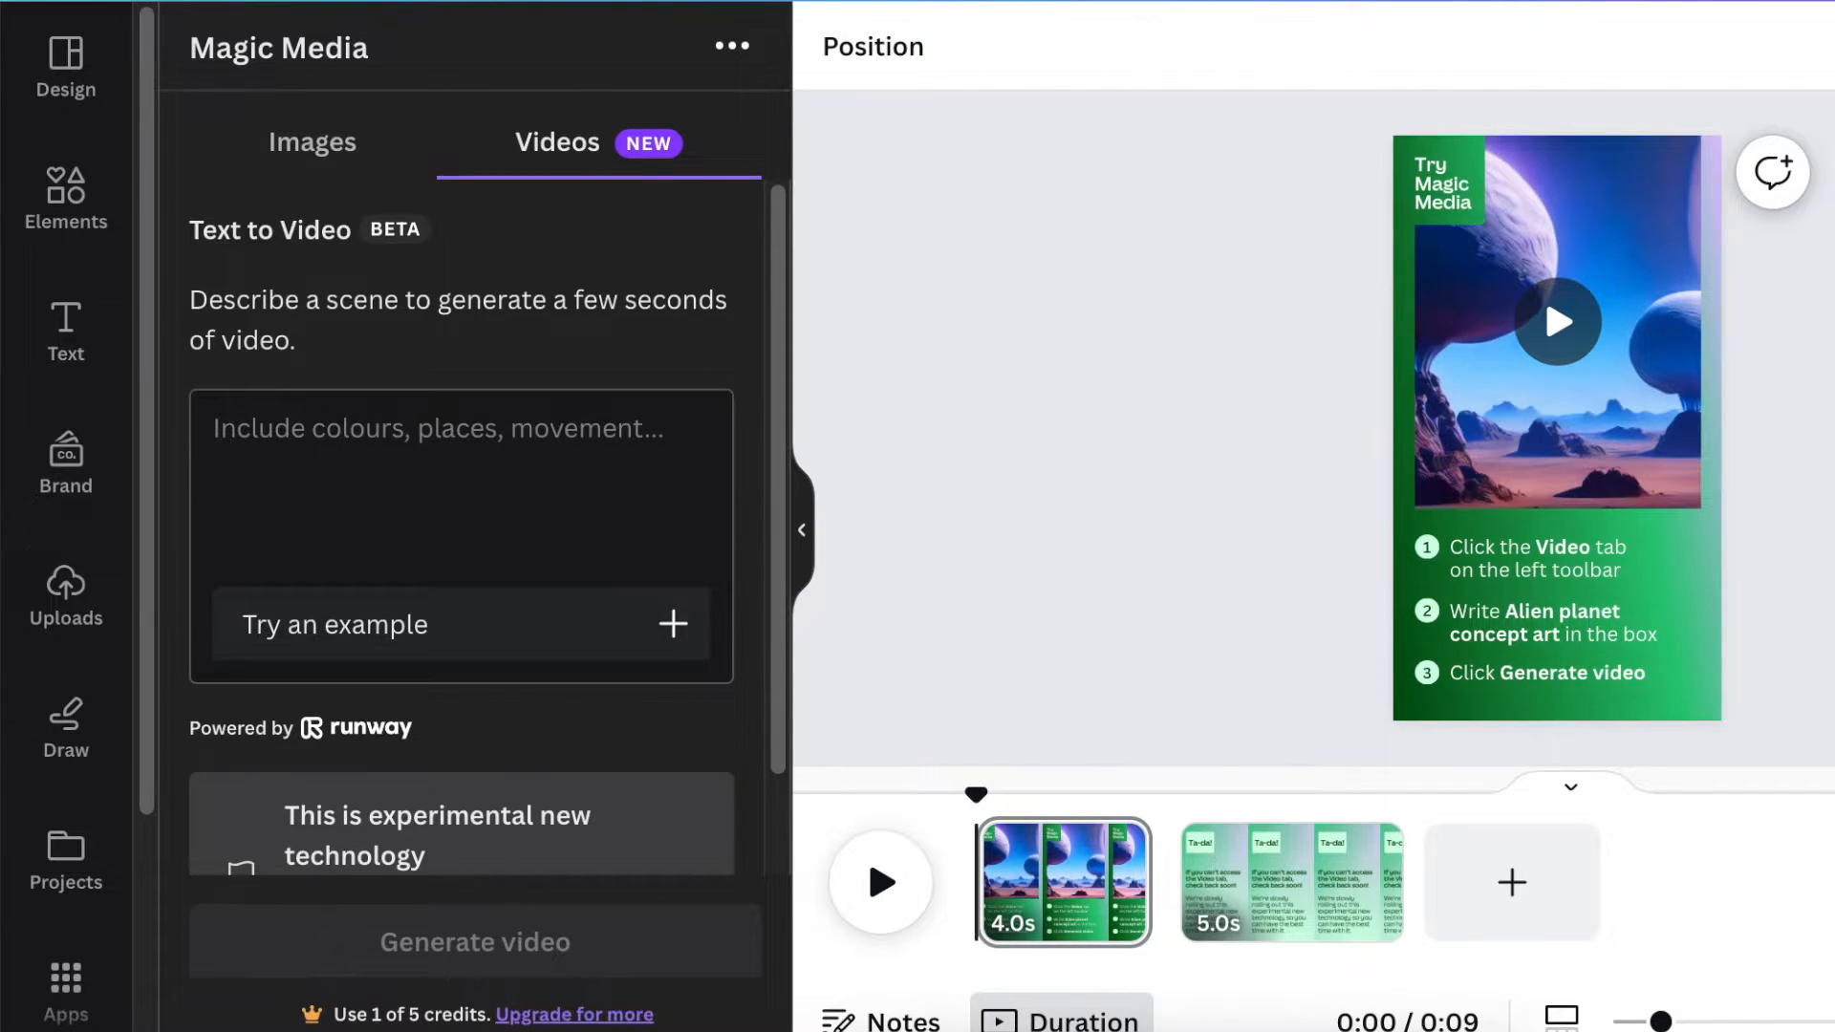
type("Alien planet concept art")
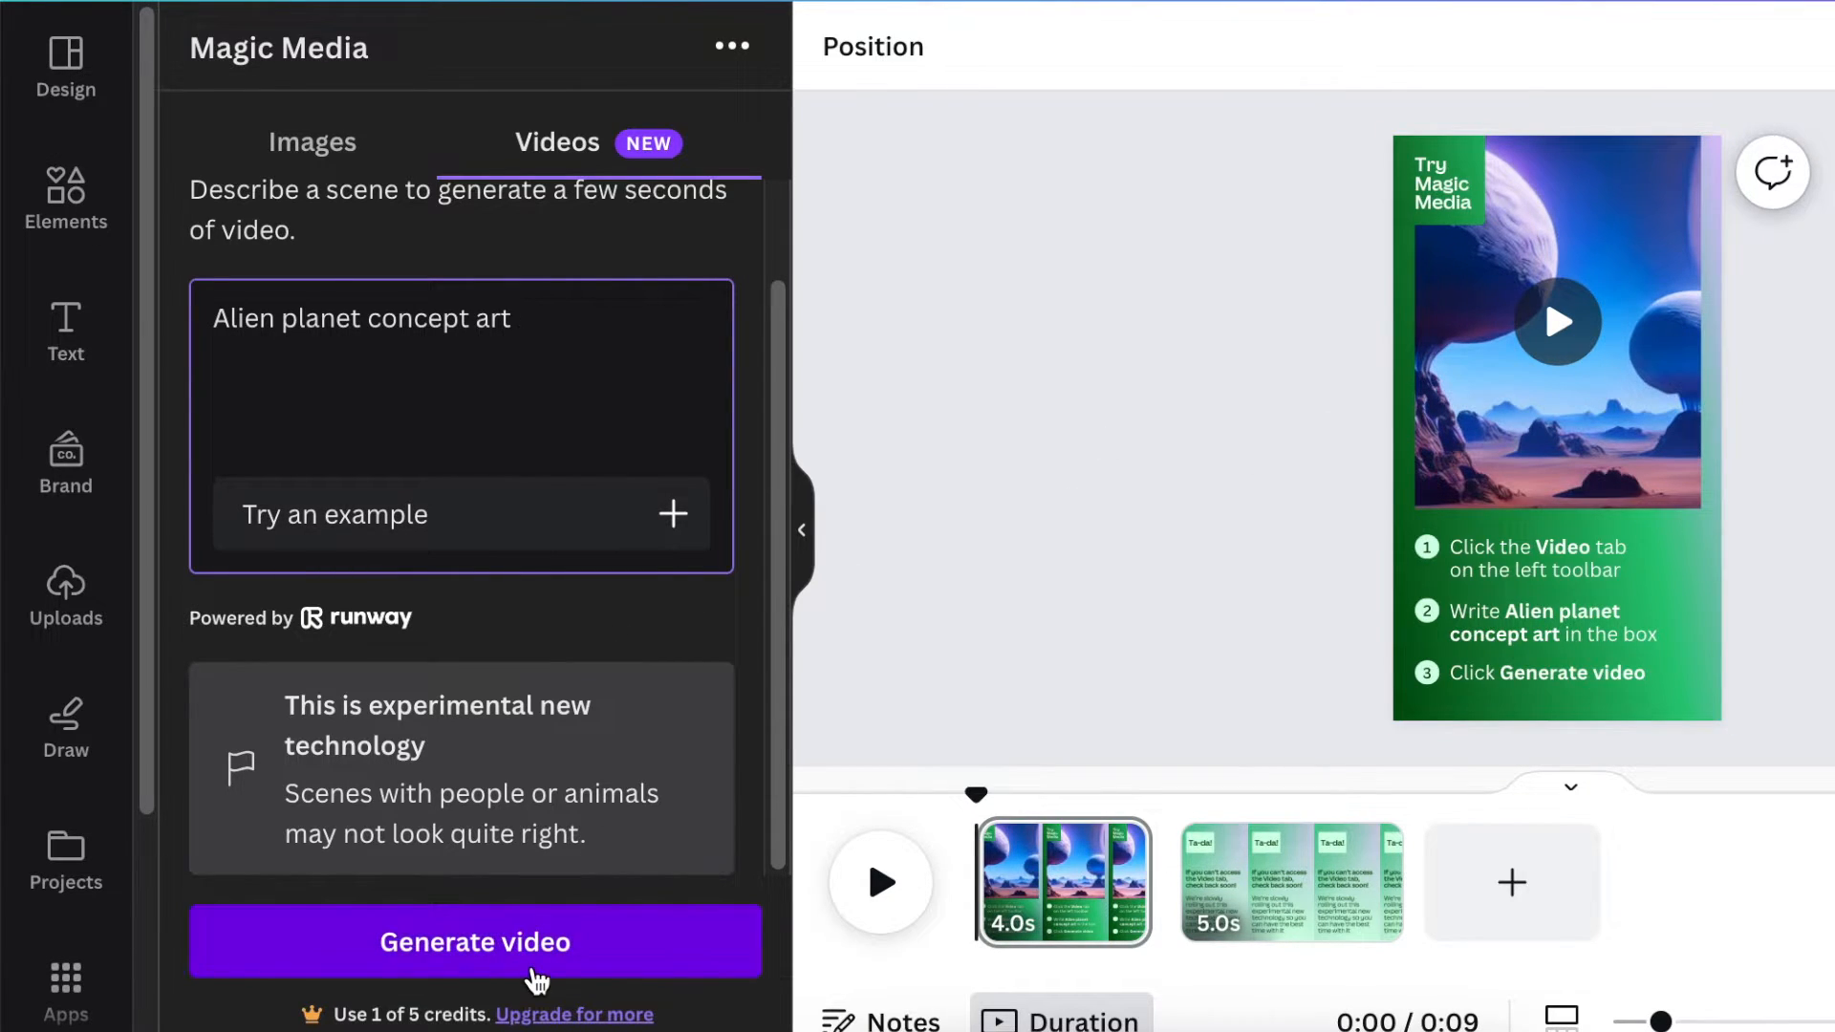
left_click(476, 941)
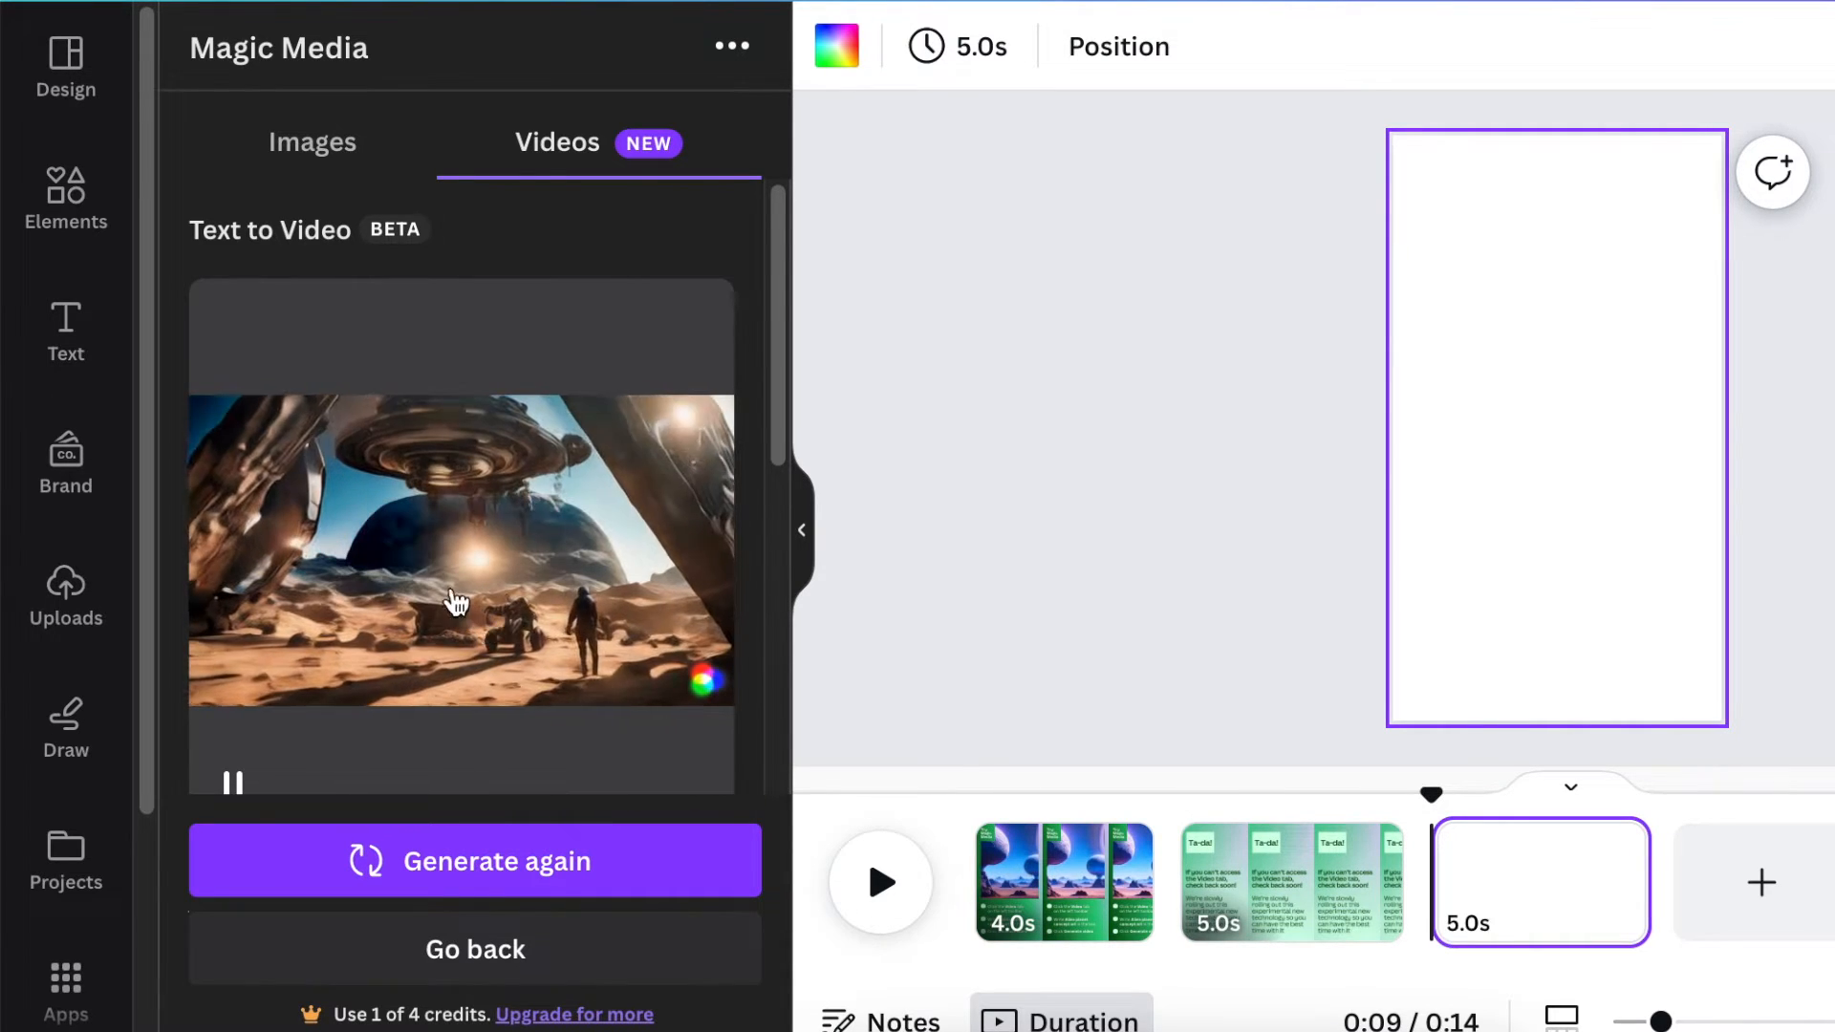
Step: Add the generated alien planet video to the page and stretch it larger across the page
left_click(1556, 426)
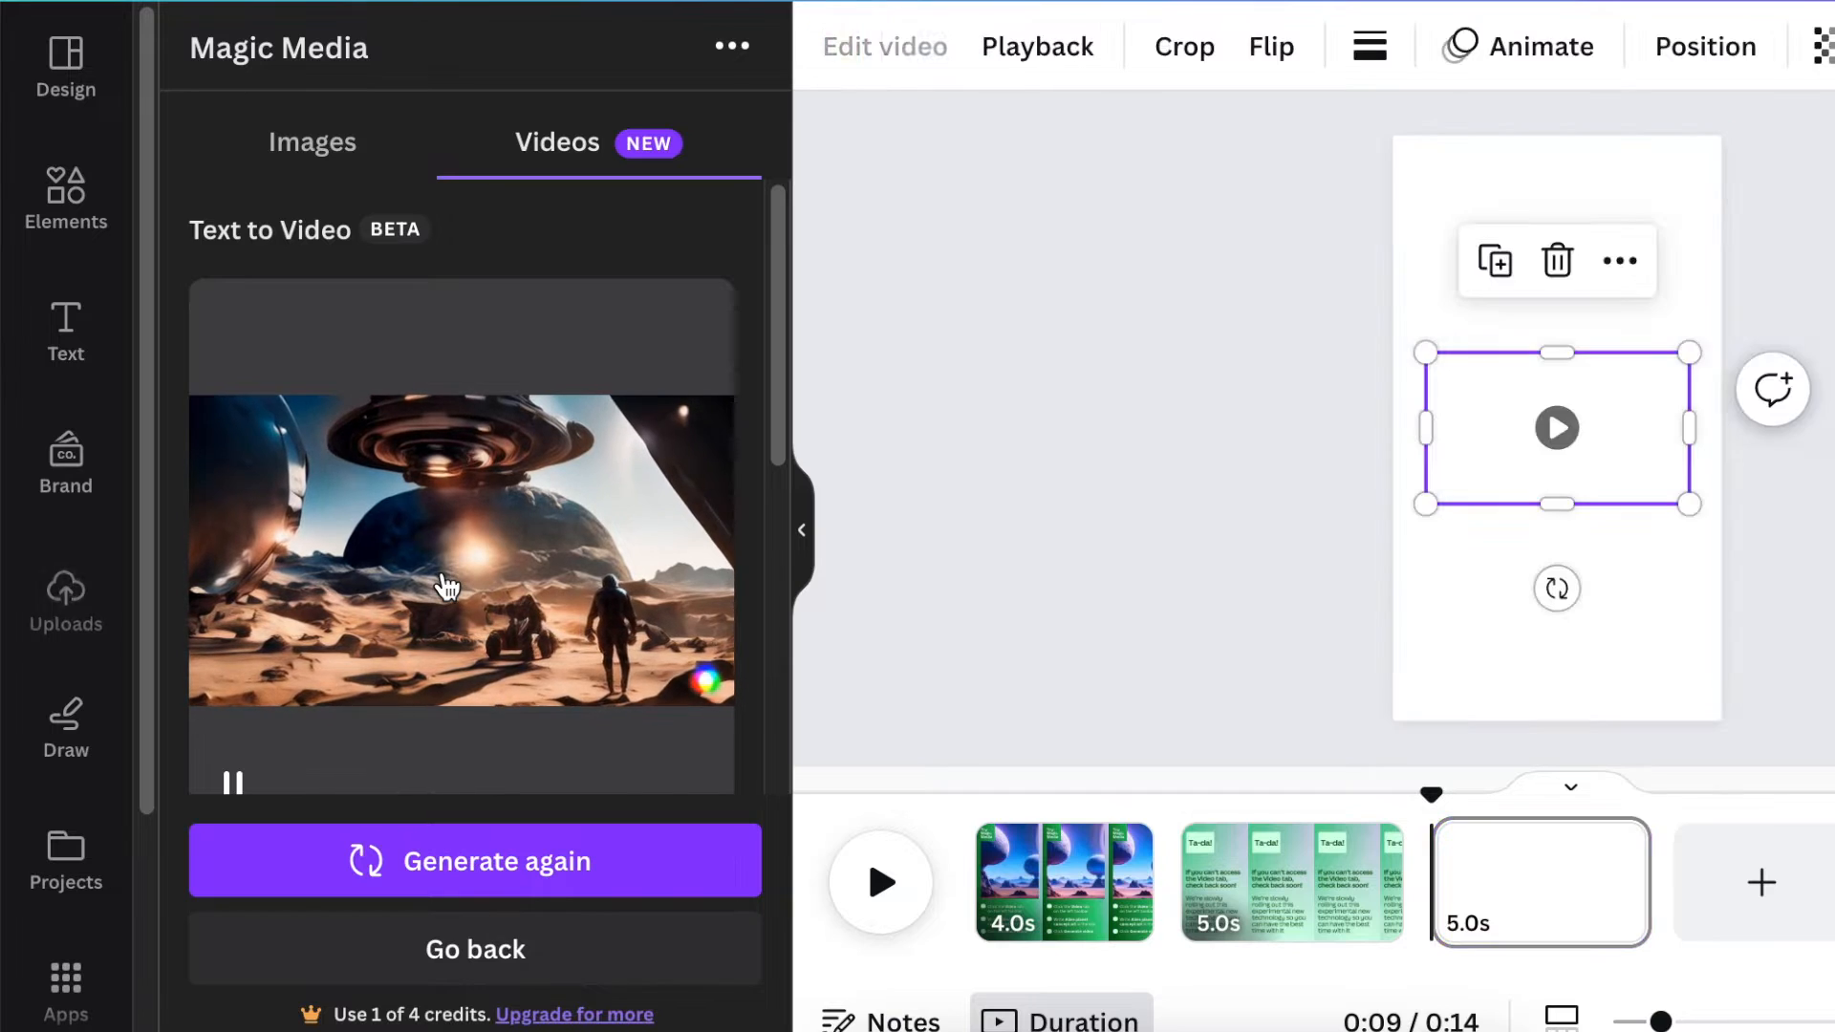
left_click_drag(1688, 504, 1733, 530)
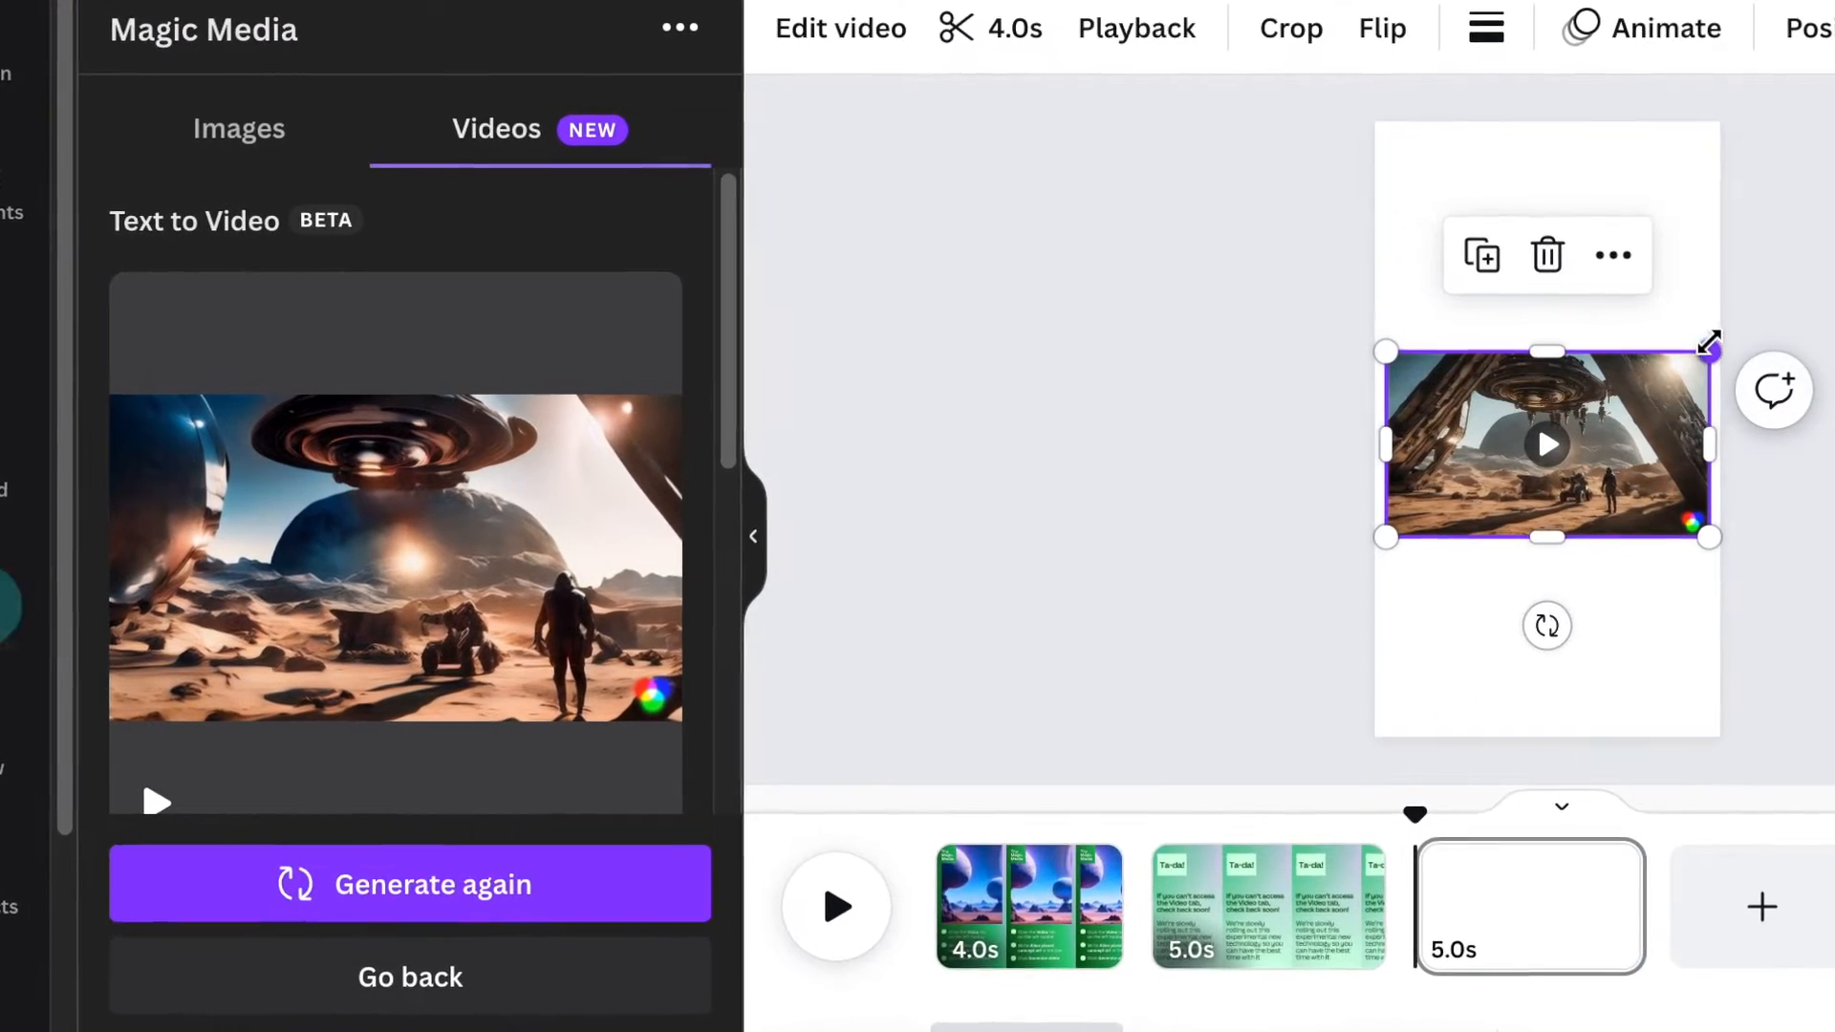
left_click_drag(1385, 539, 1311, 573)
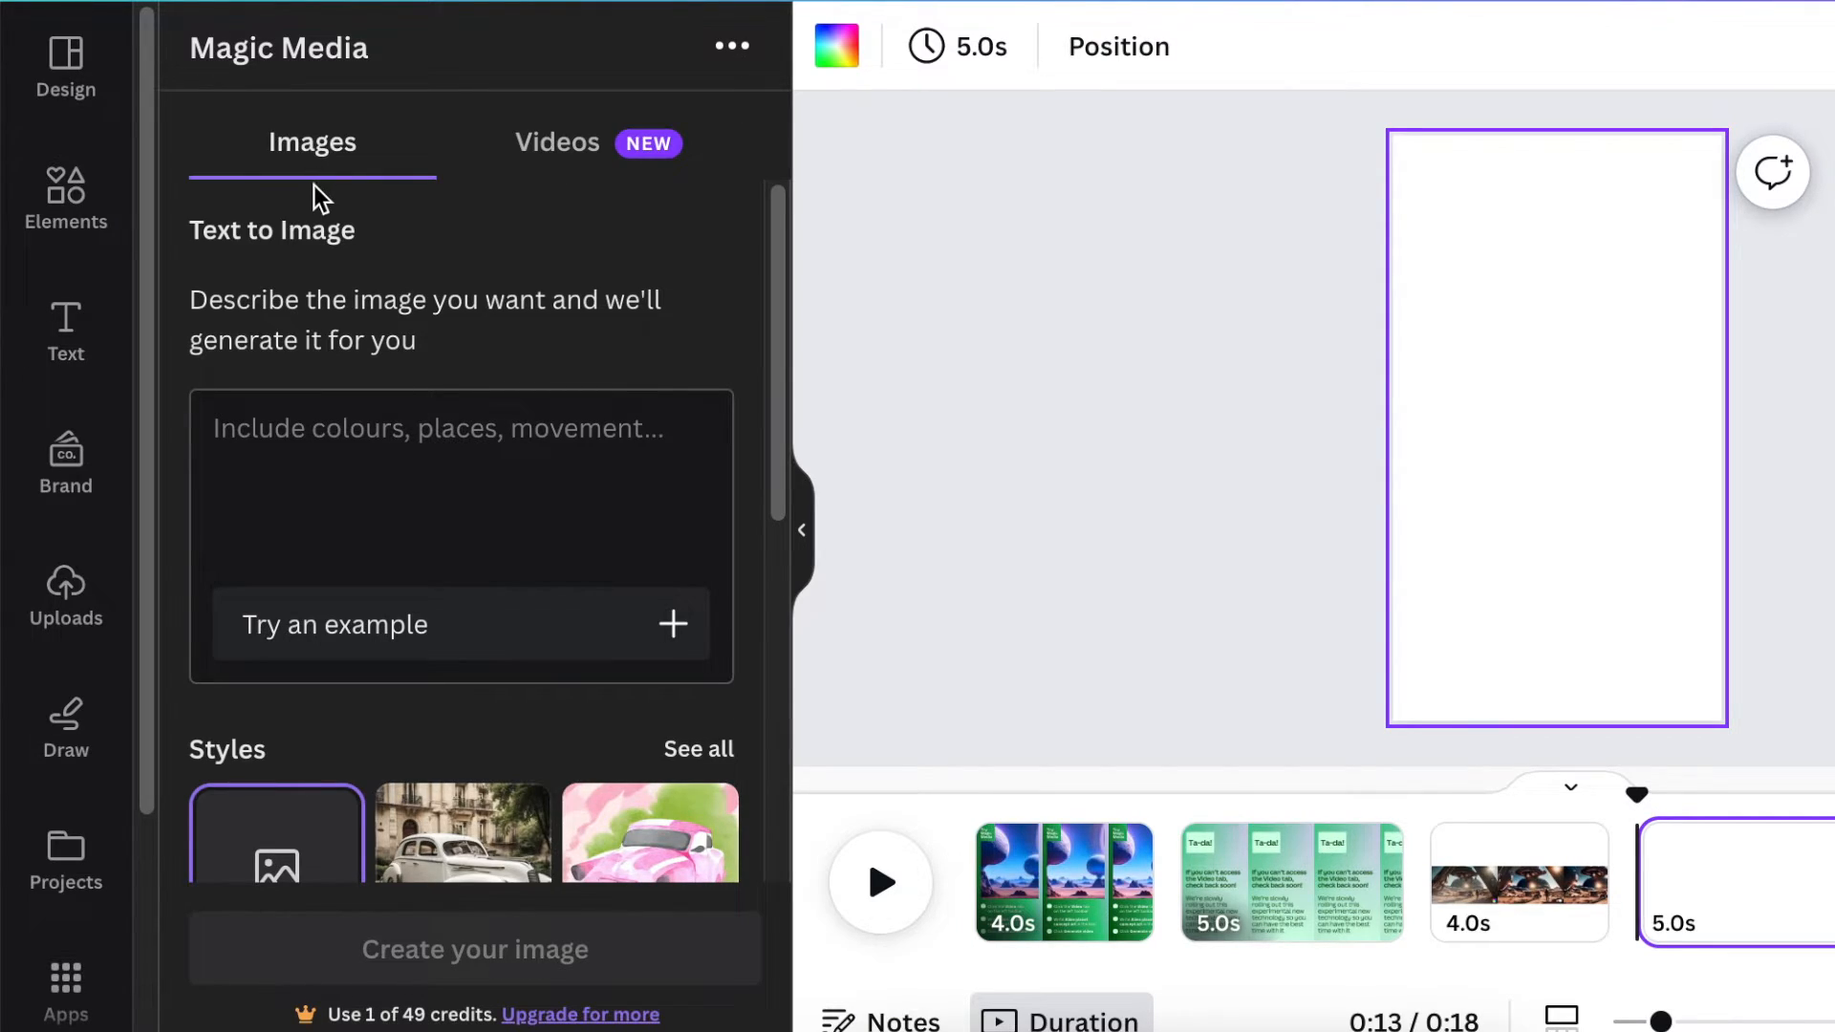
mouse_move(307, 260)
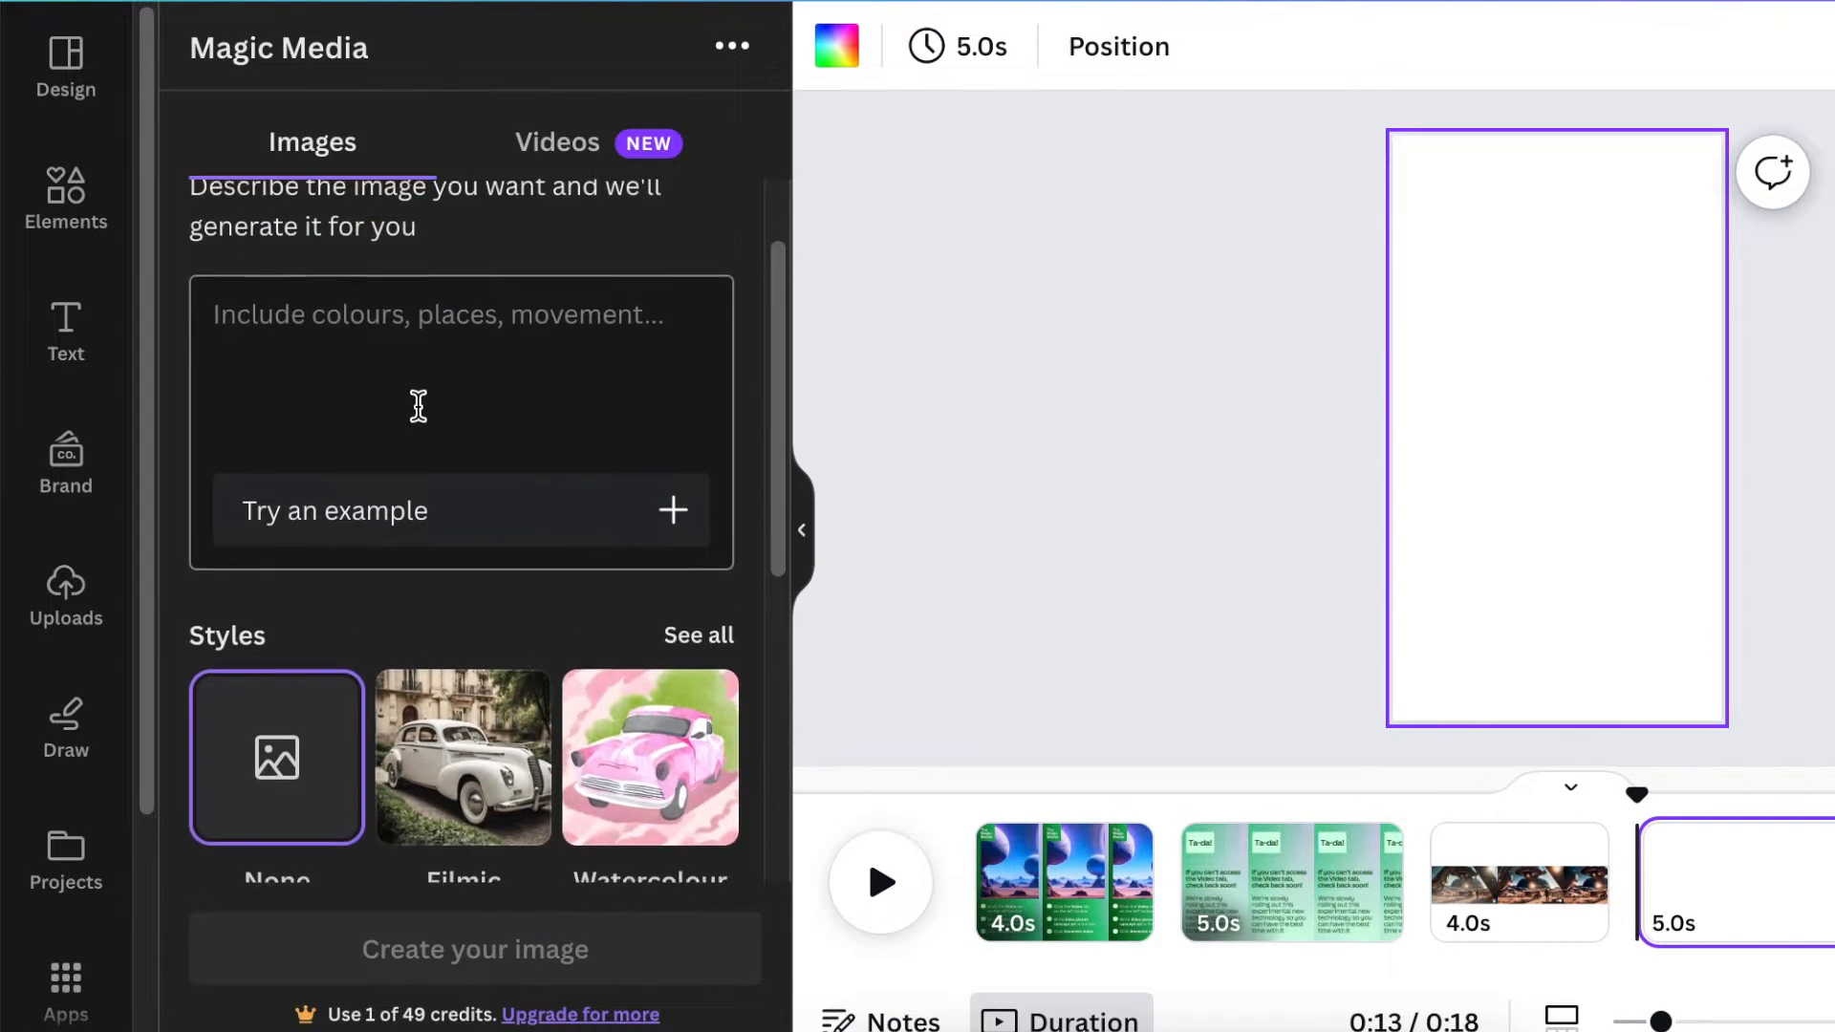
Step: Describe the image: an African little girl walking in a park, Pixar-style illustration
left_click(476, 950)
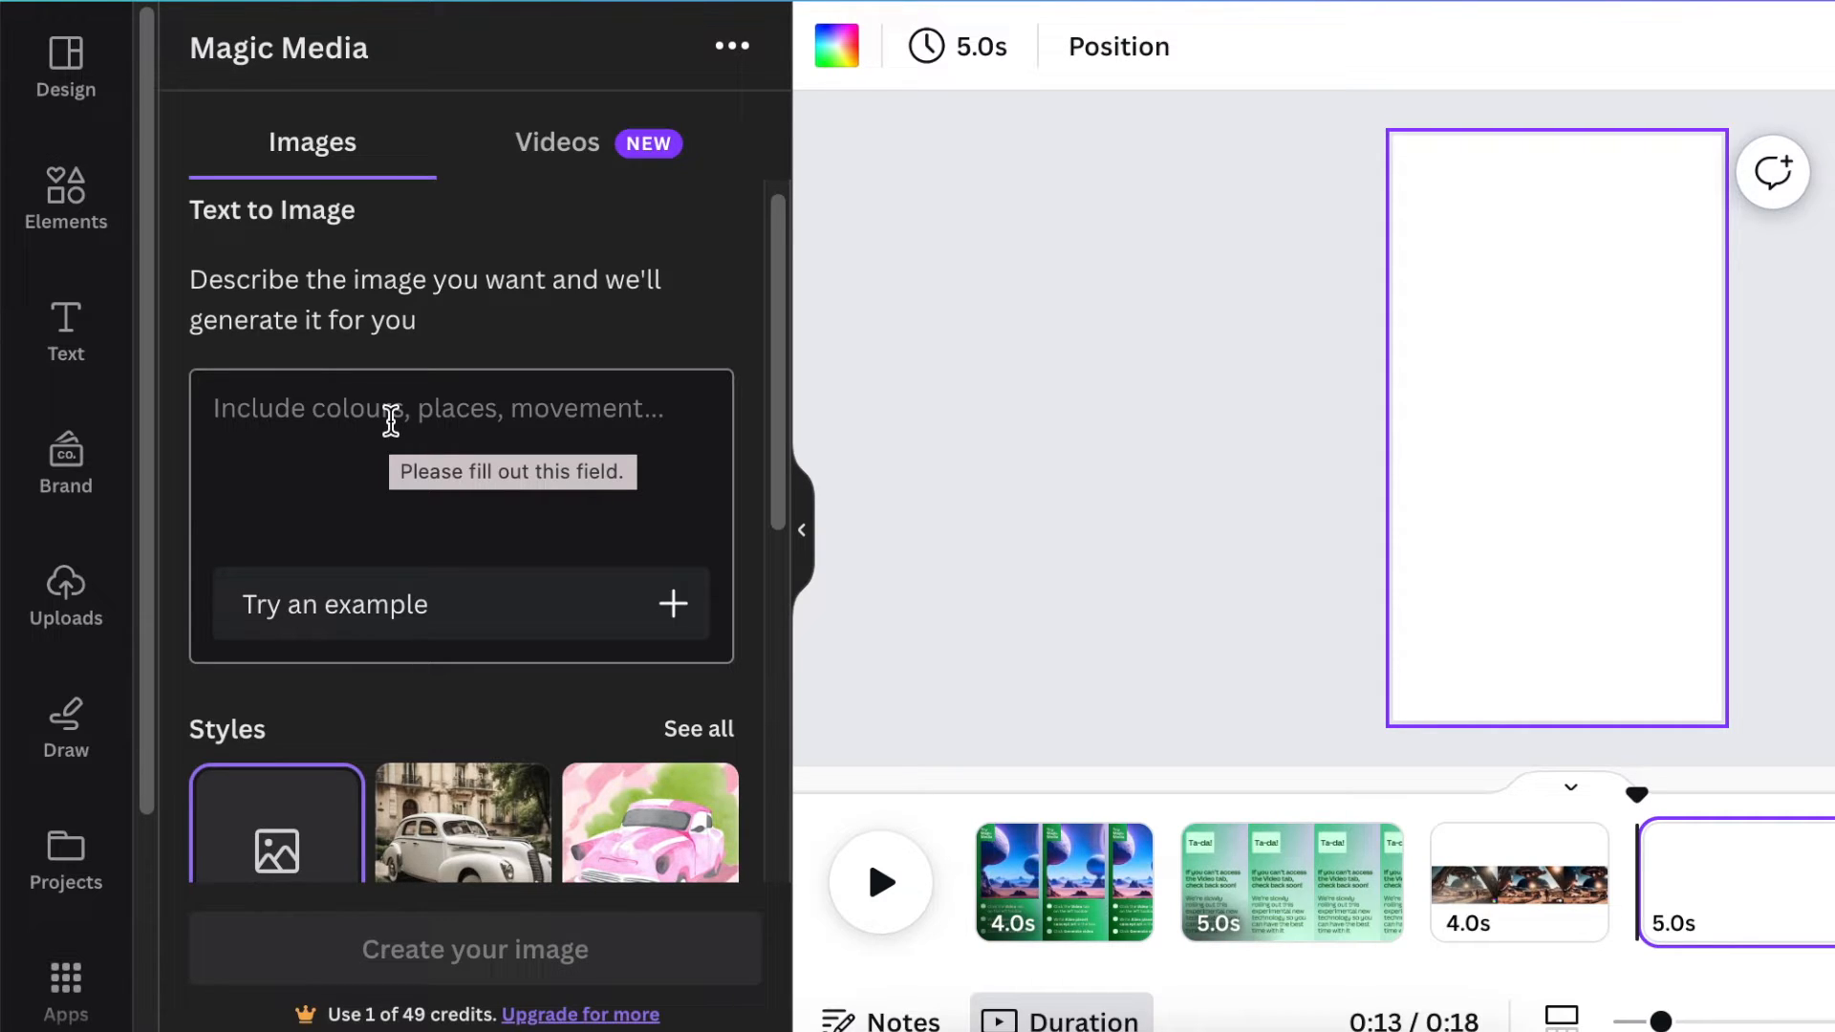
type("African")
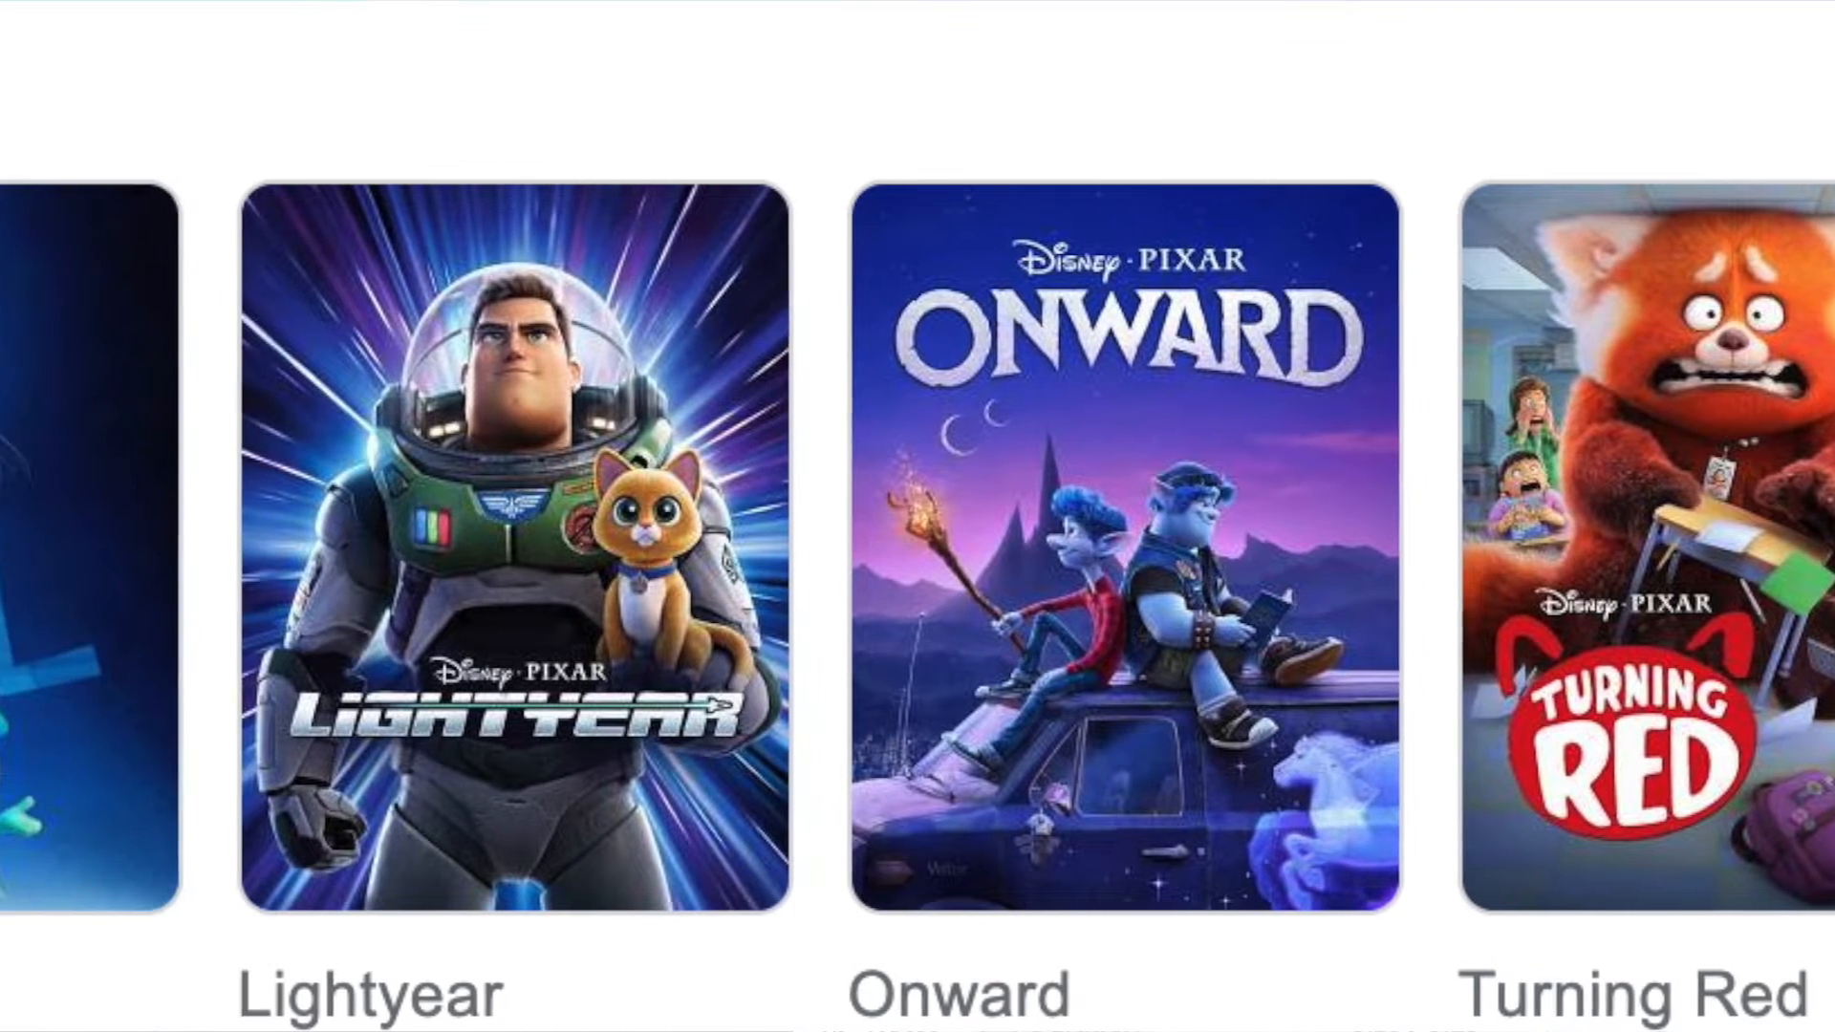
scroll("left", 3)
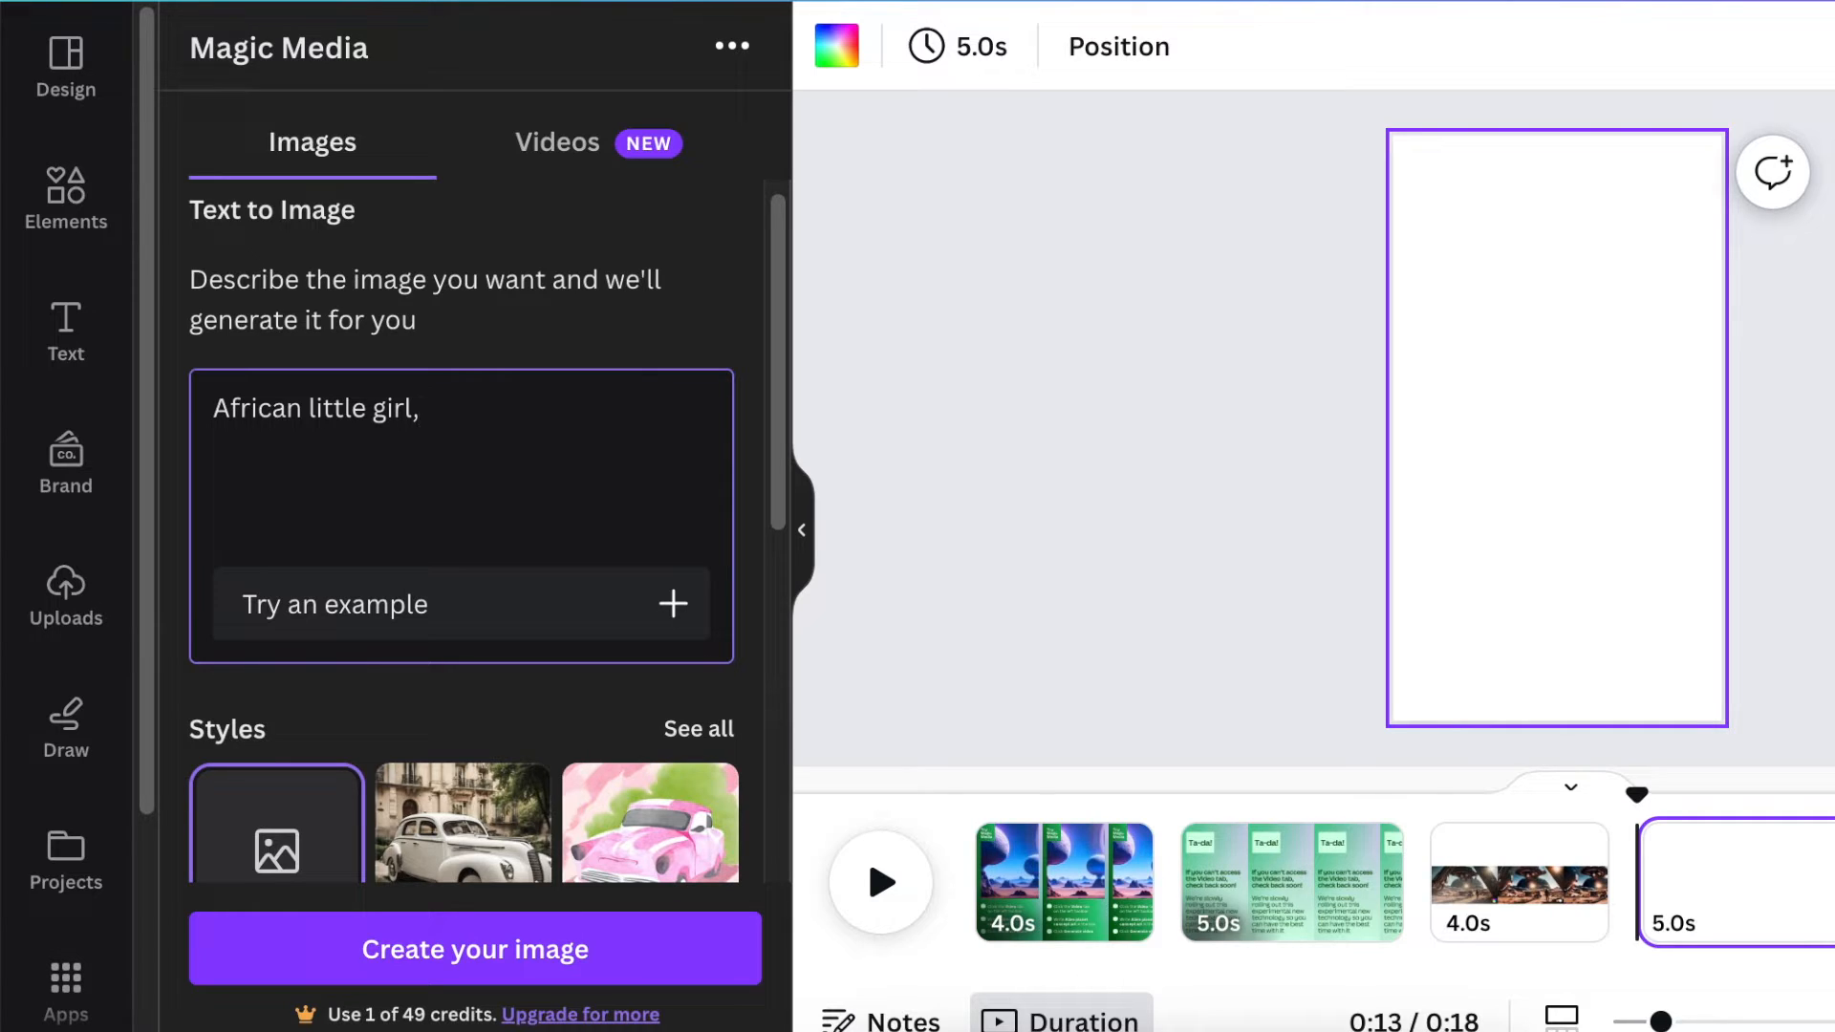
type("walking in a park, typogra")
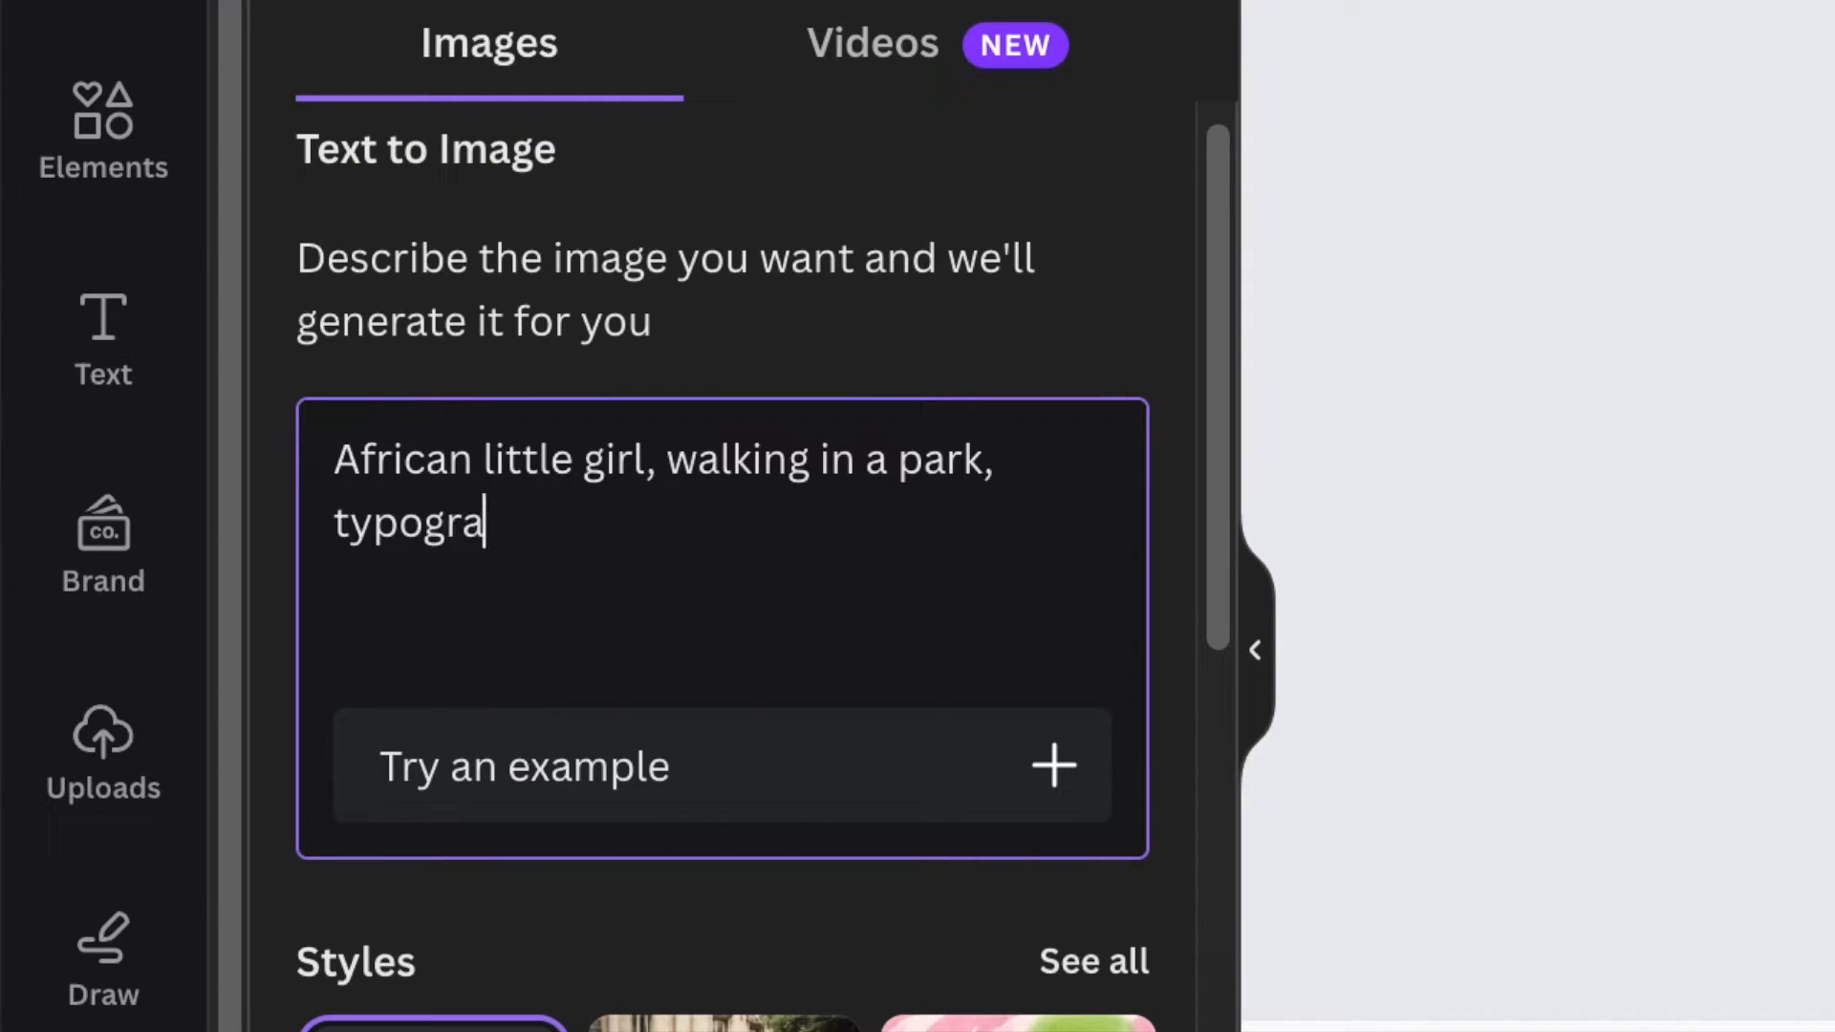
type("phy, 3D render, Pixar style, illustration")
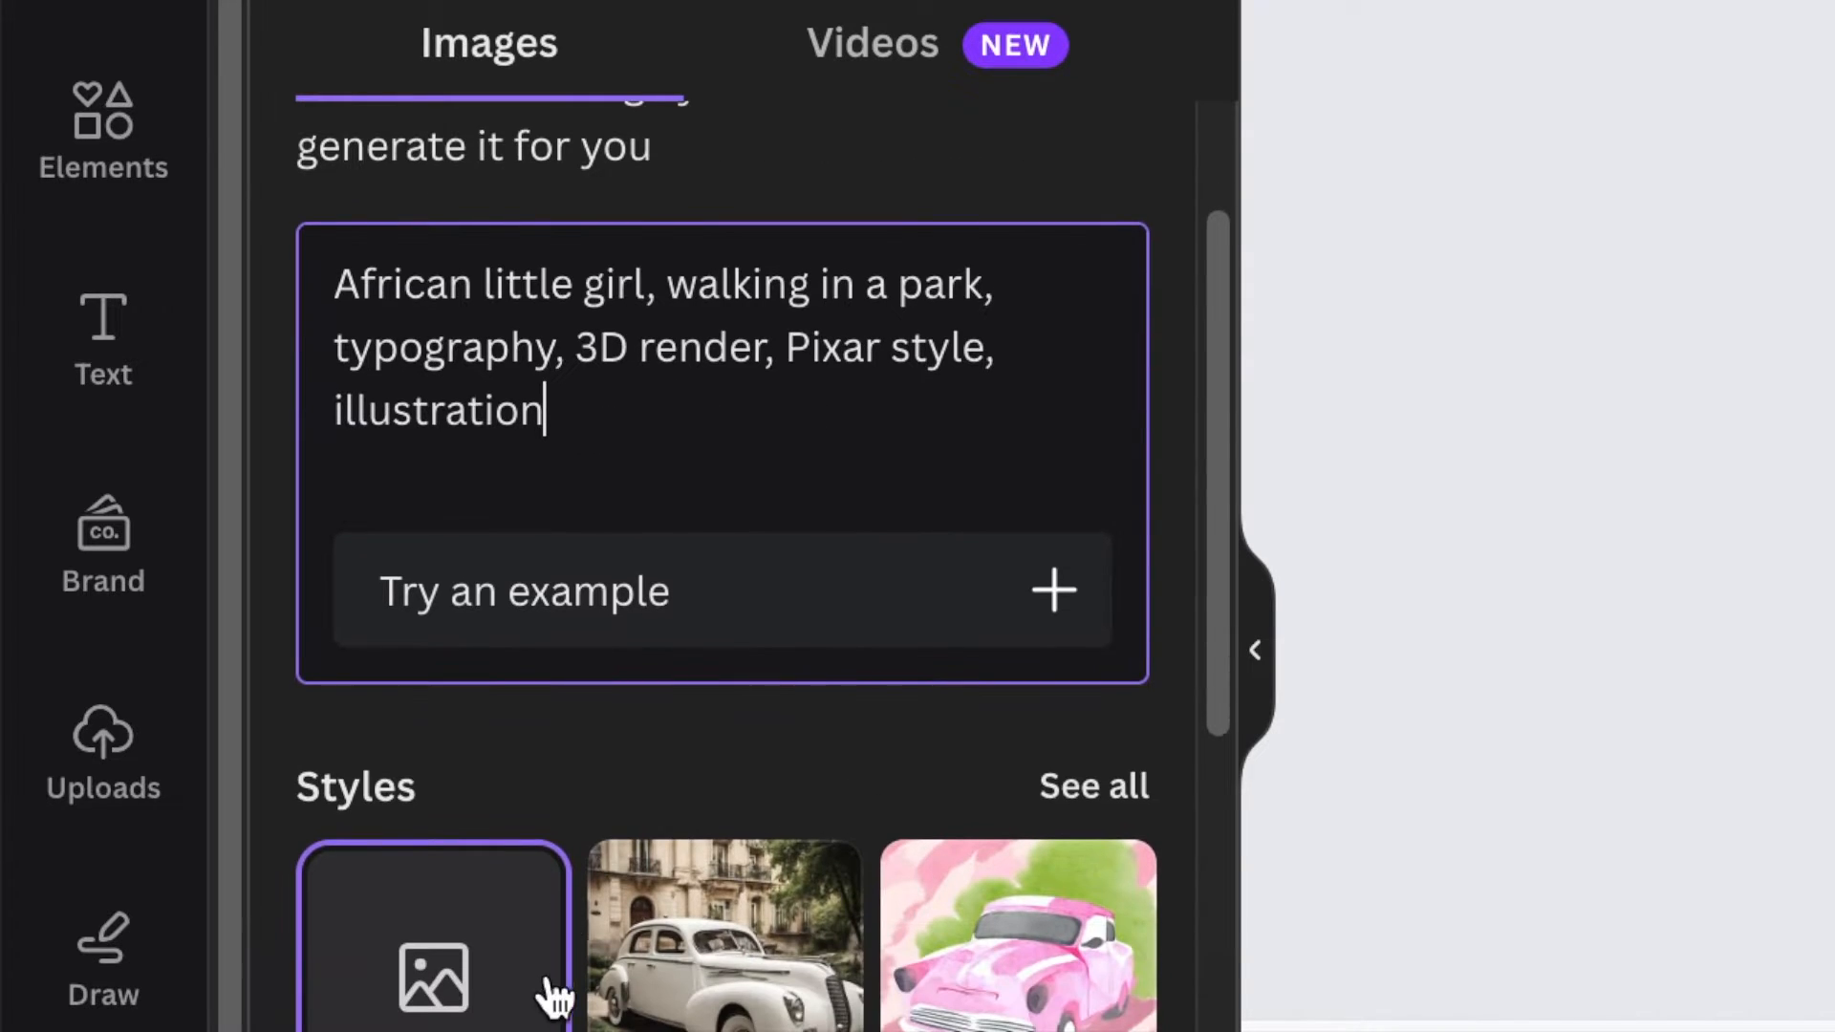
Step: Choose the wide landscape aspect ratio for the generated image
scroll("down", 3)
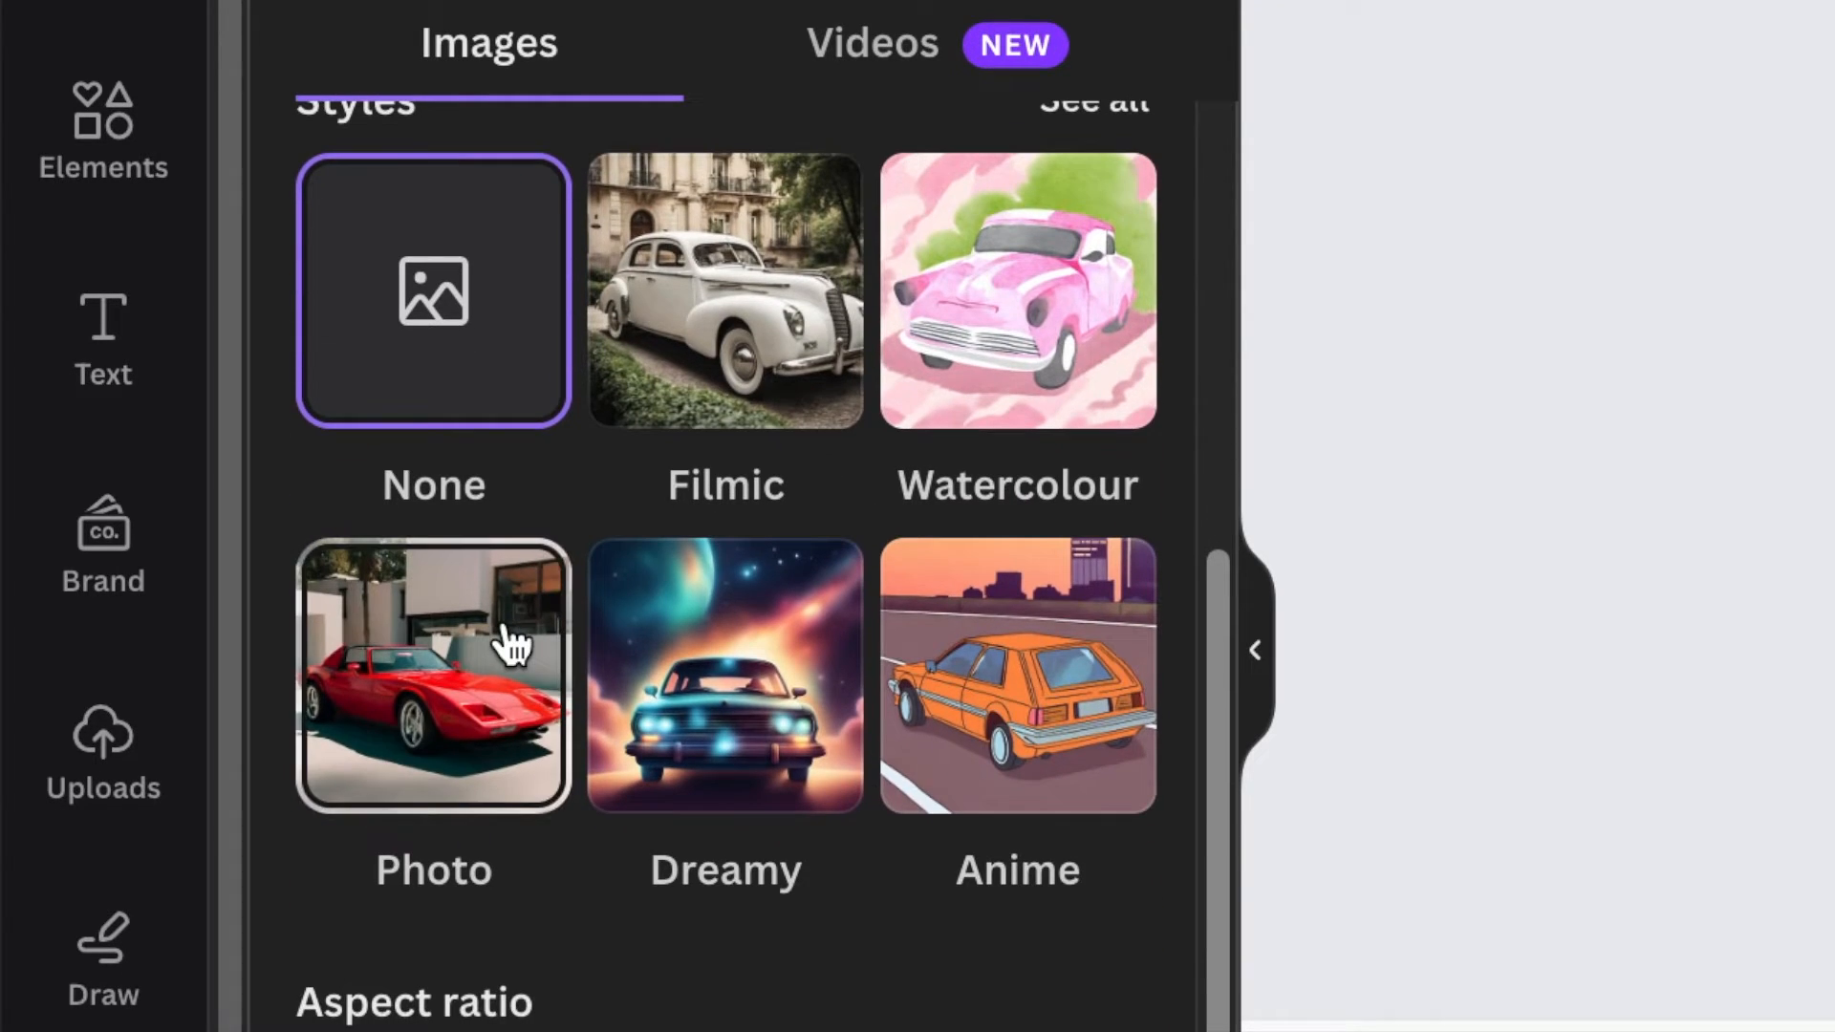
scroll("down", 3)
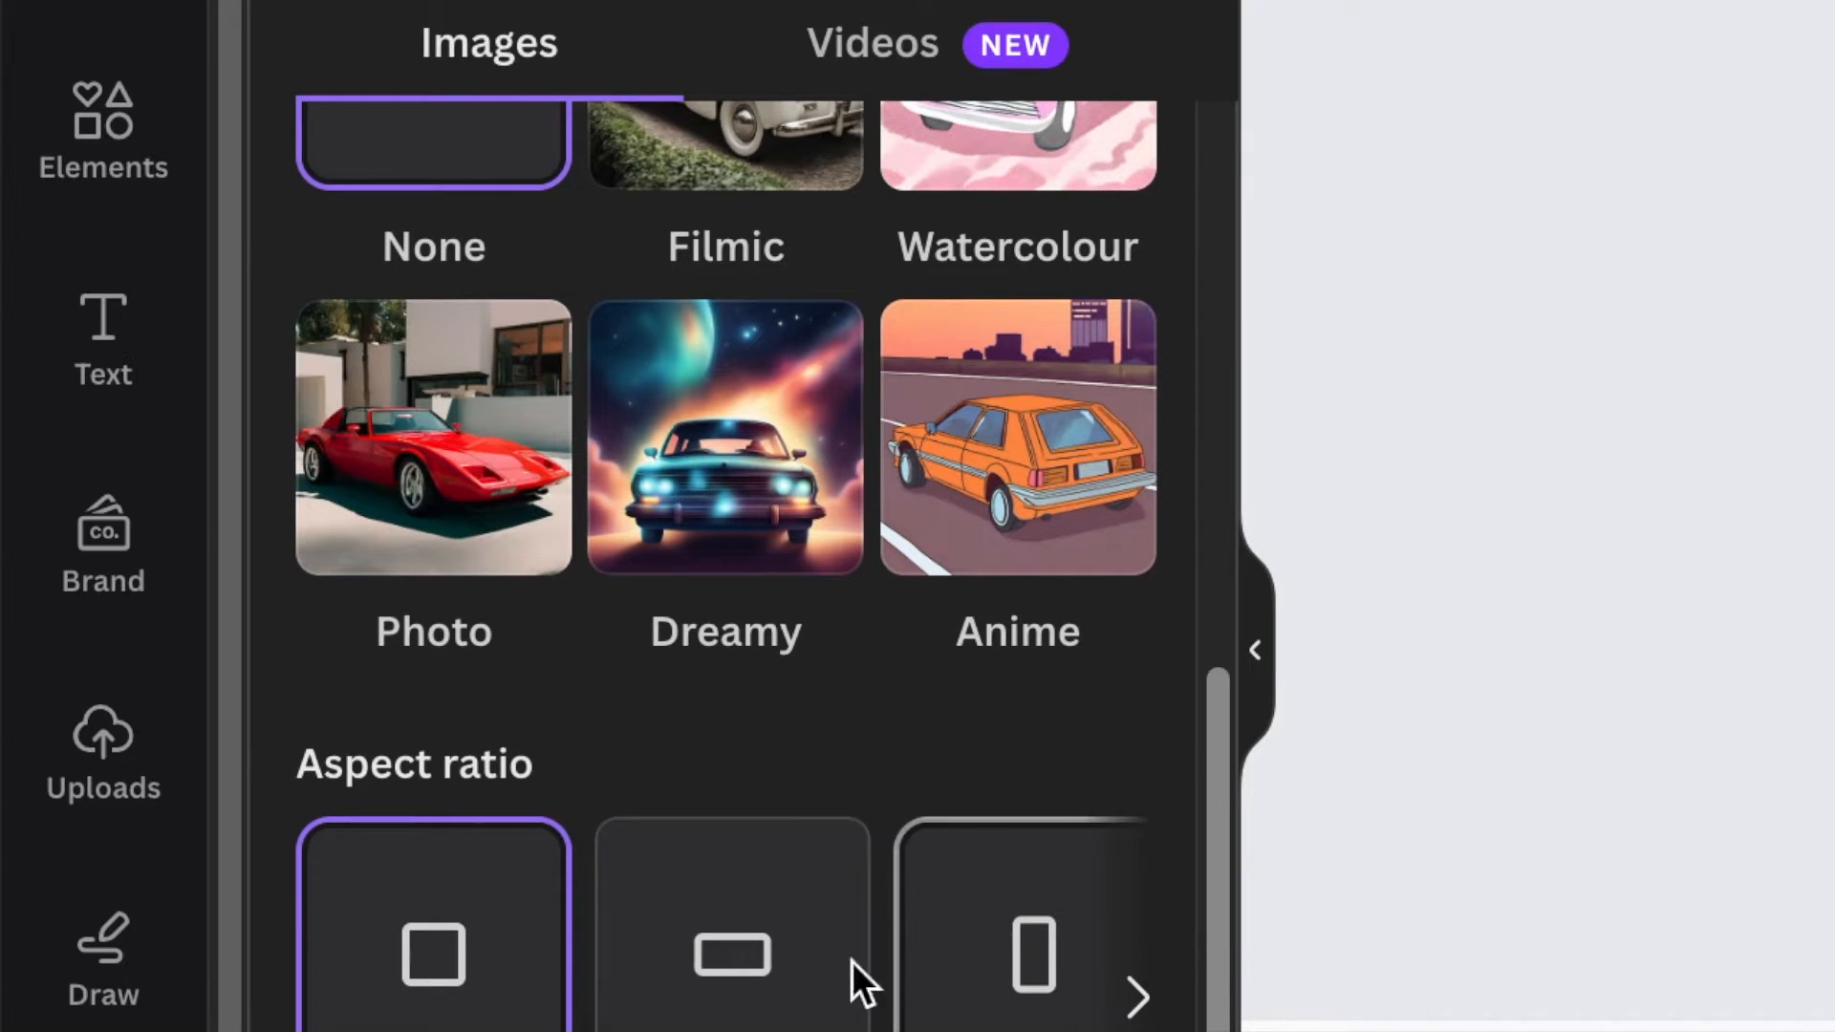
mouse_move(732, 960)
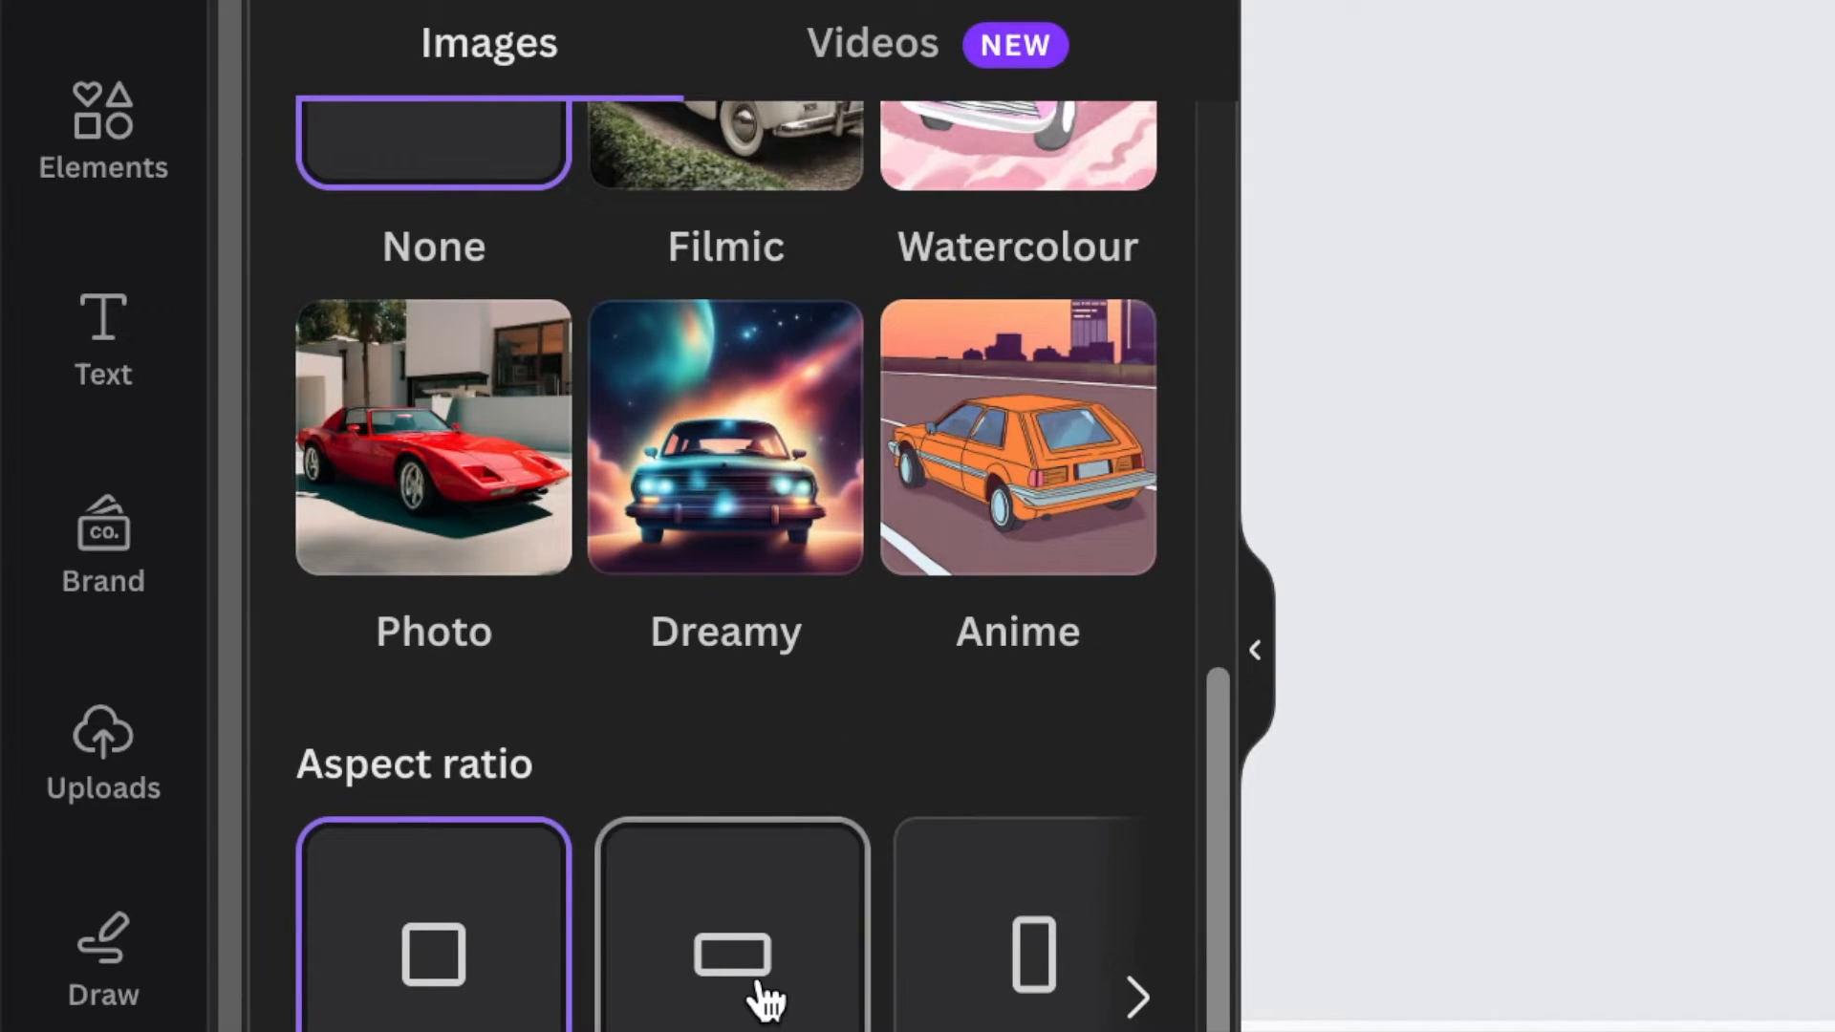
left_click(732, 954)
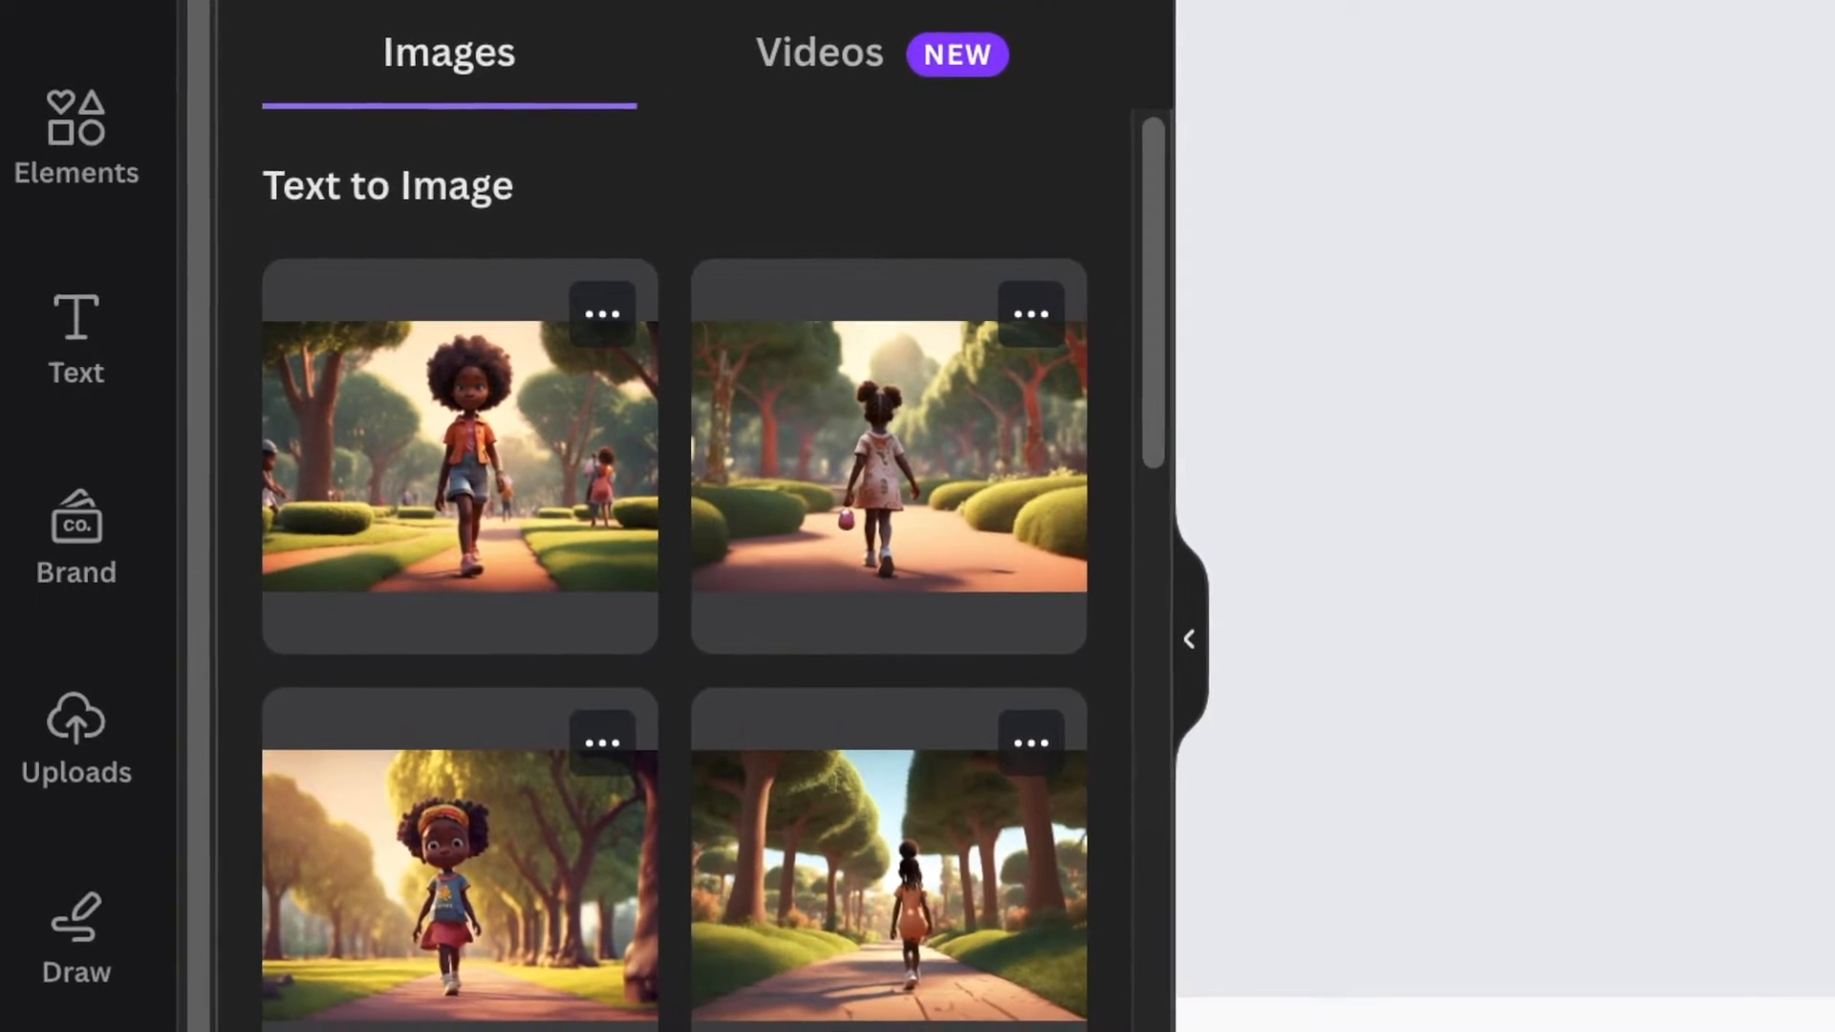
Step: Place a generated Pixar-style park image of the girl onto the Instagram post page
left_click(459, 457)
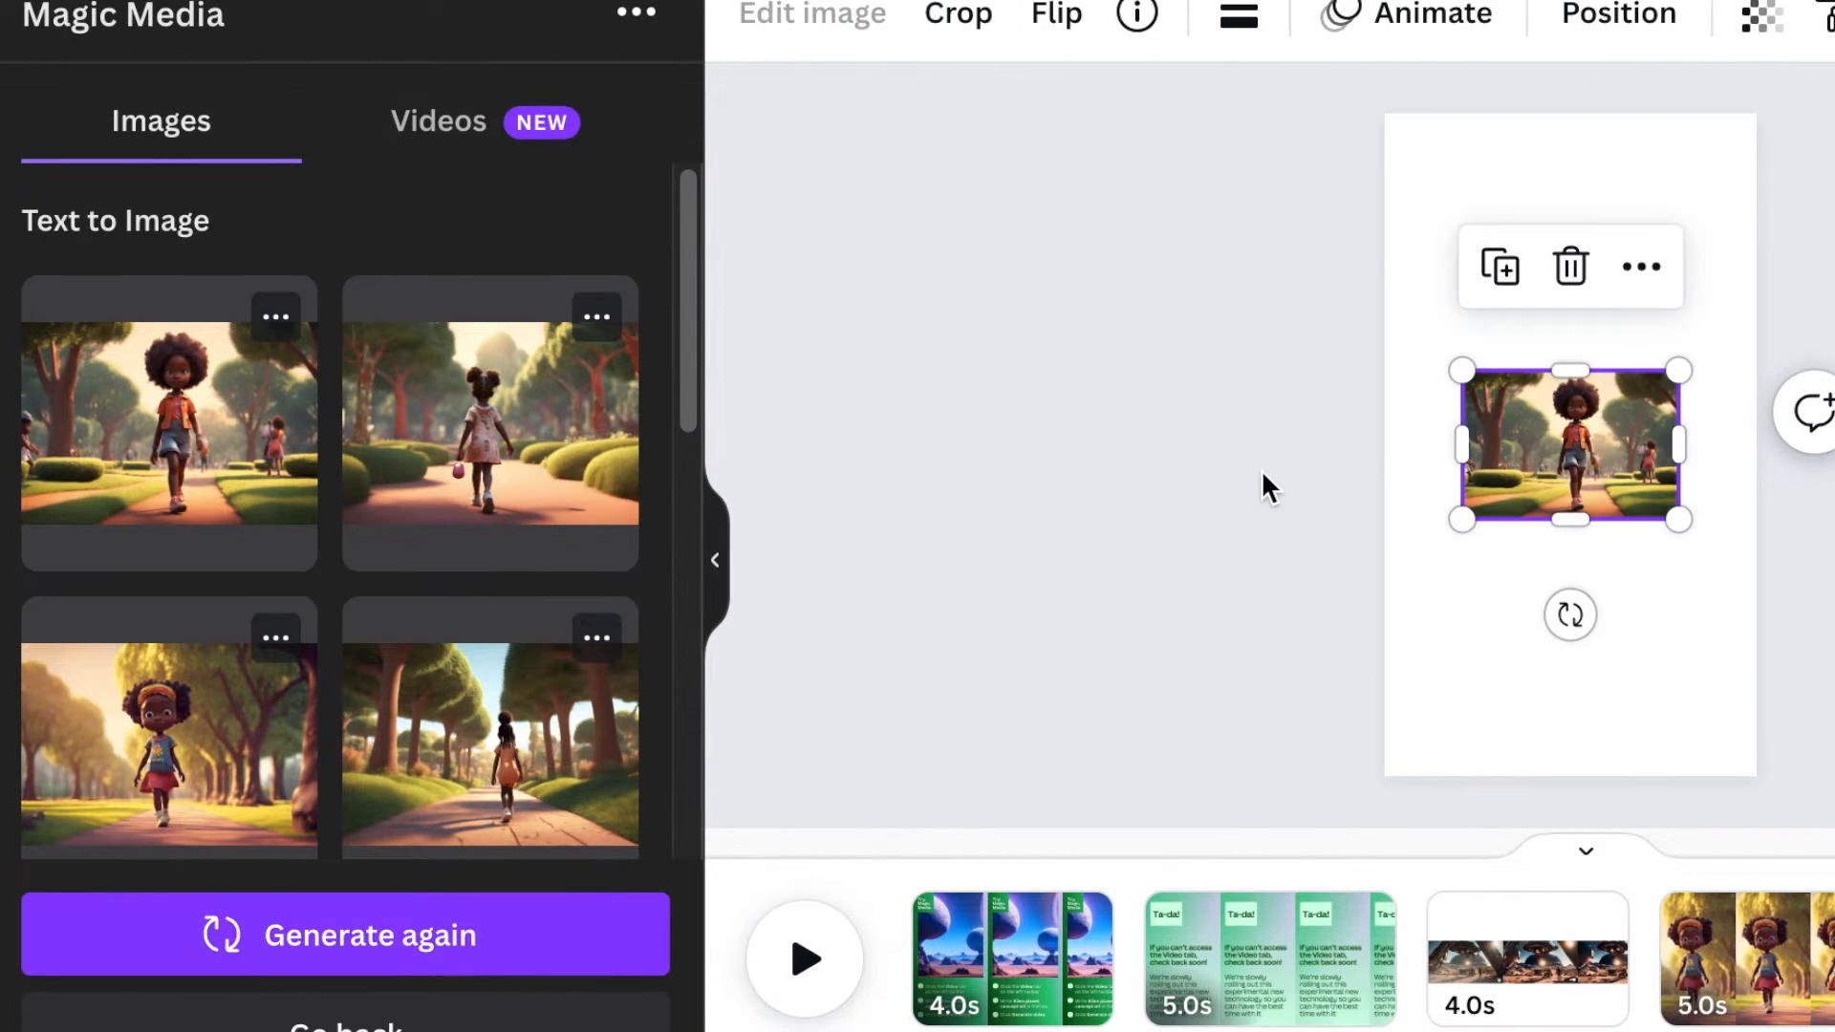
left_click(1640, 266)
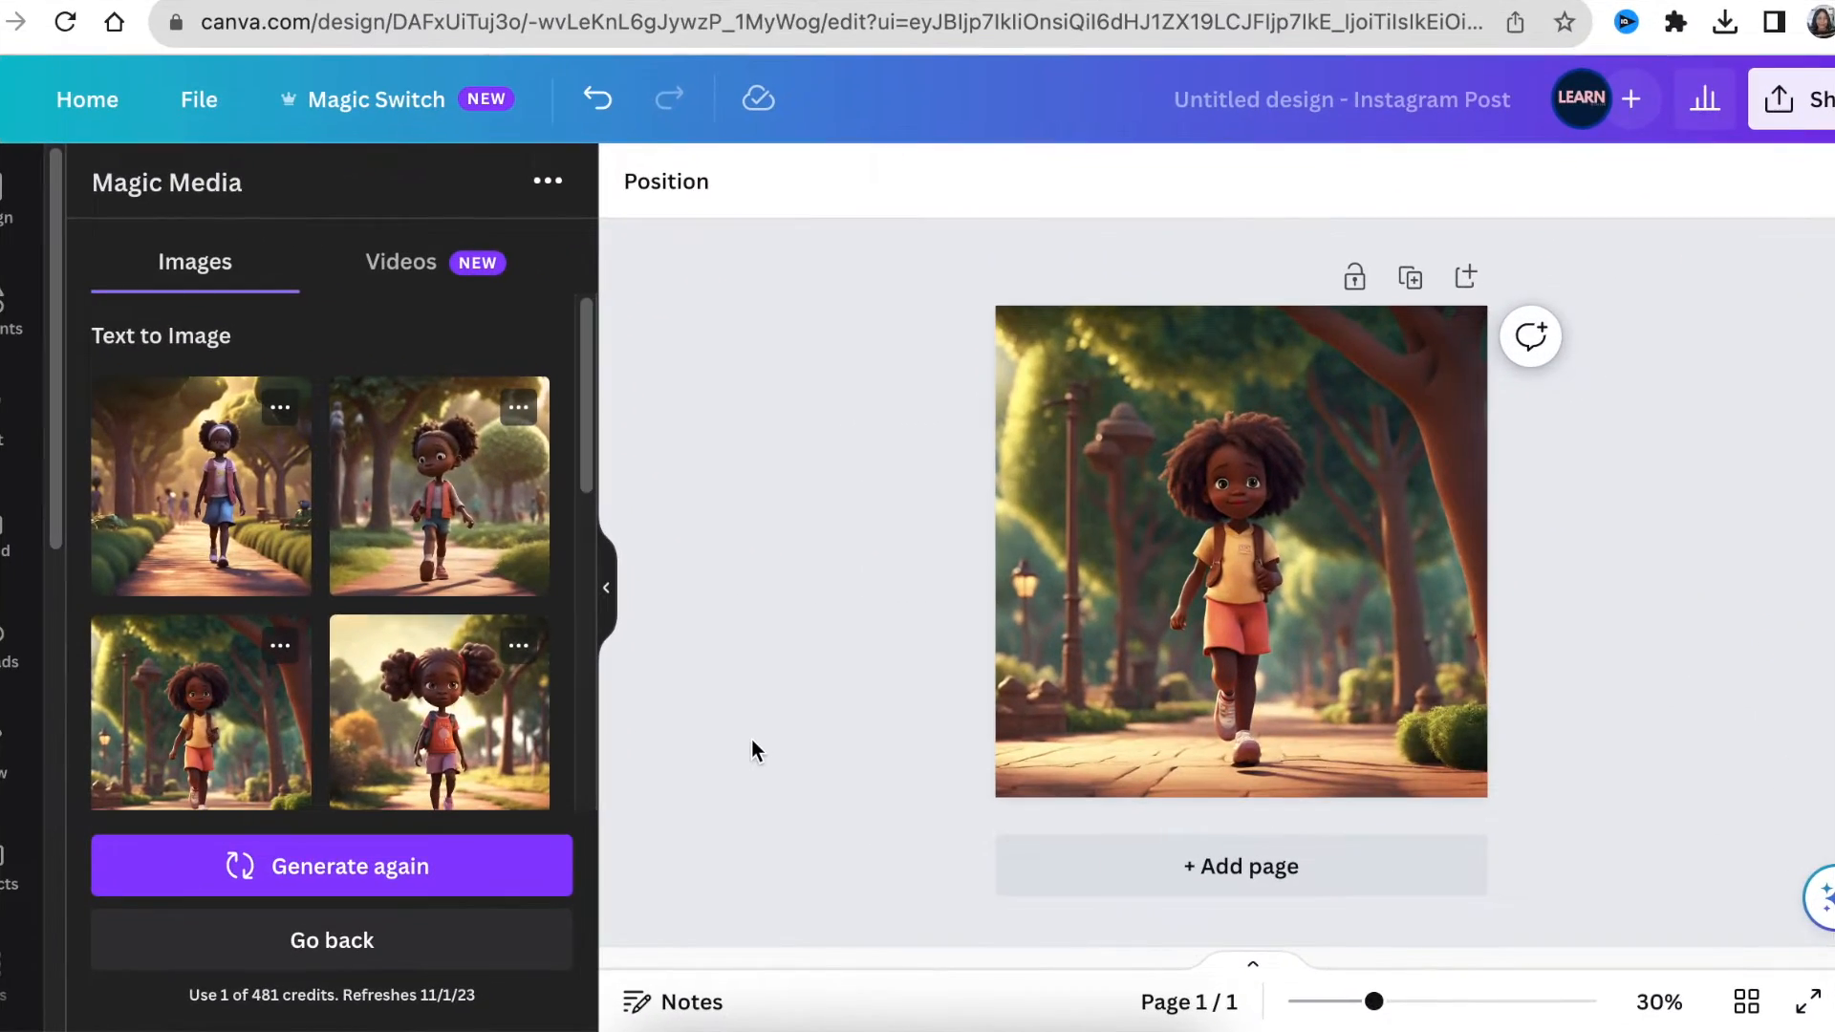
mouse_move(640, 497)
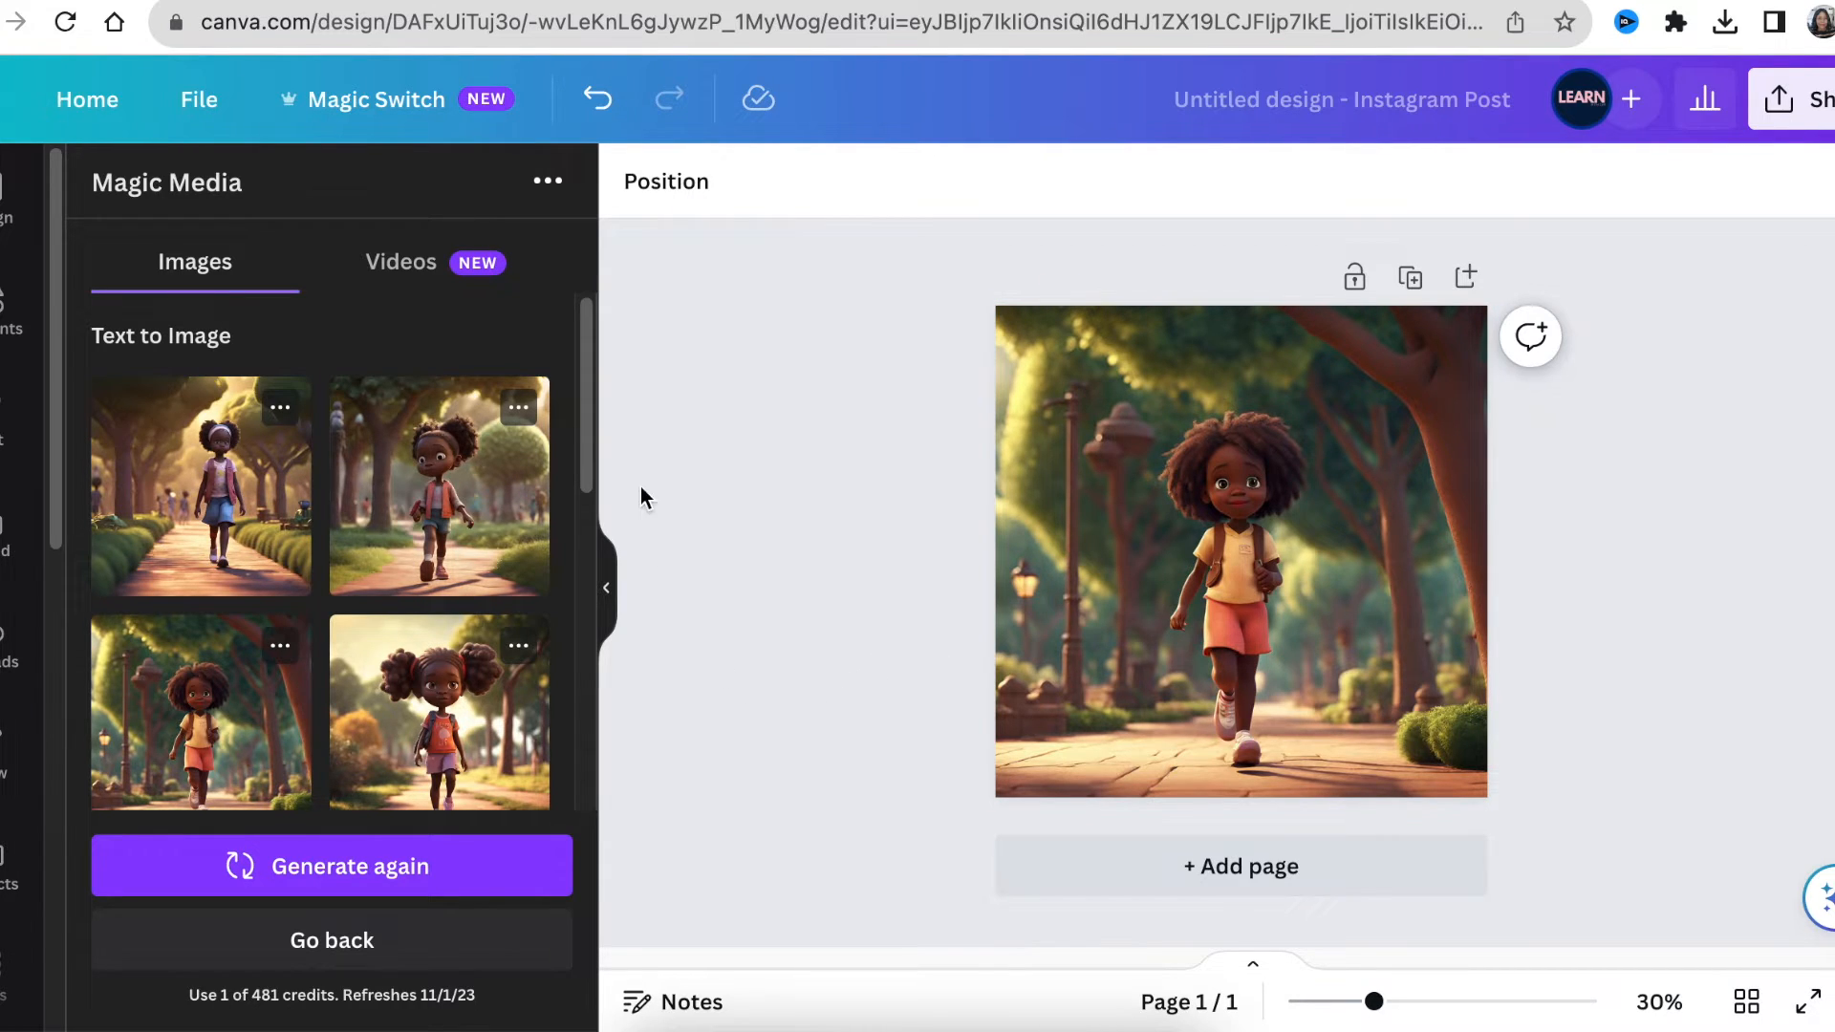
mouse_move(376, 107)
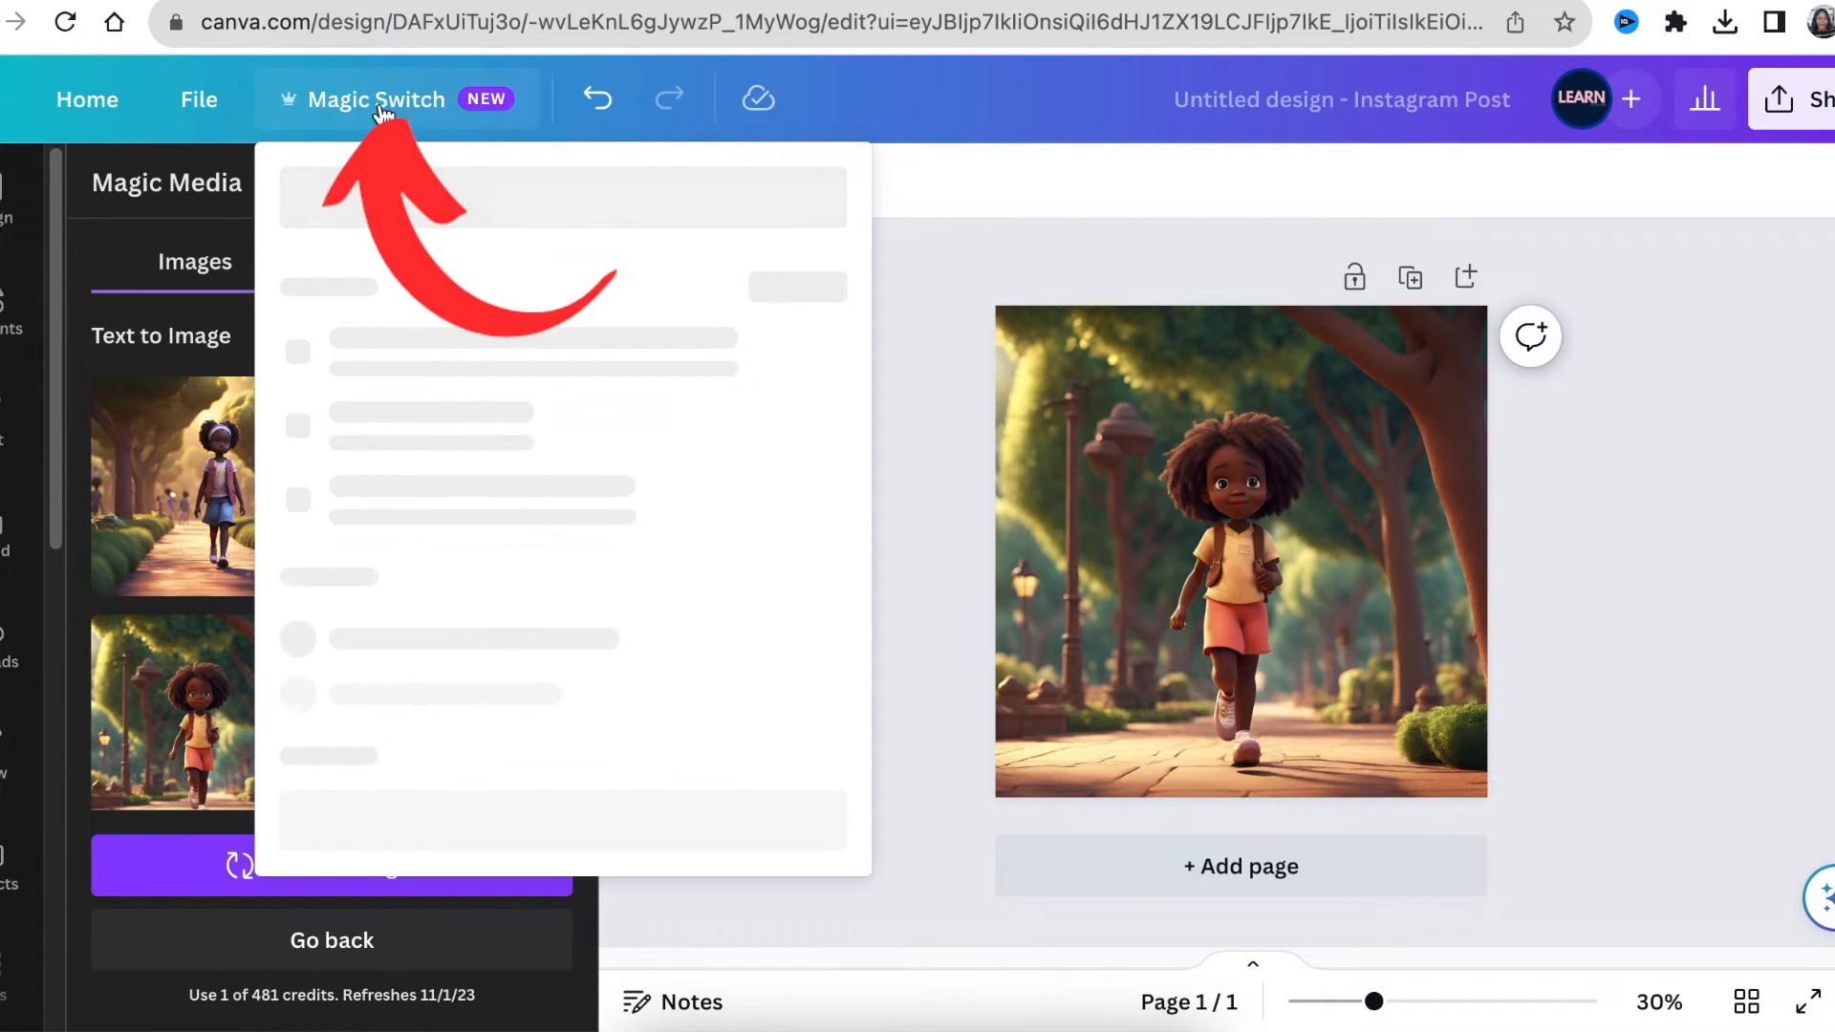
left_click(374, 100)
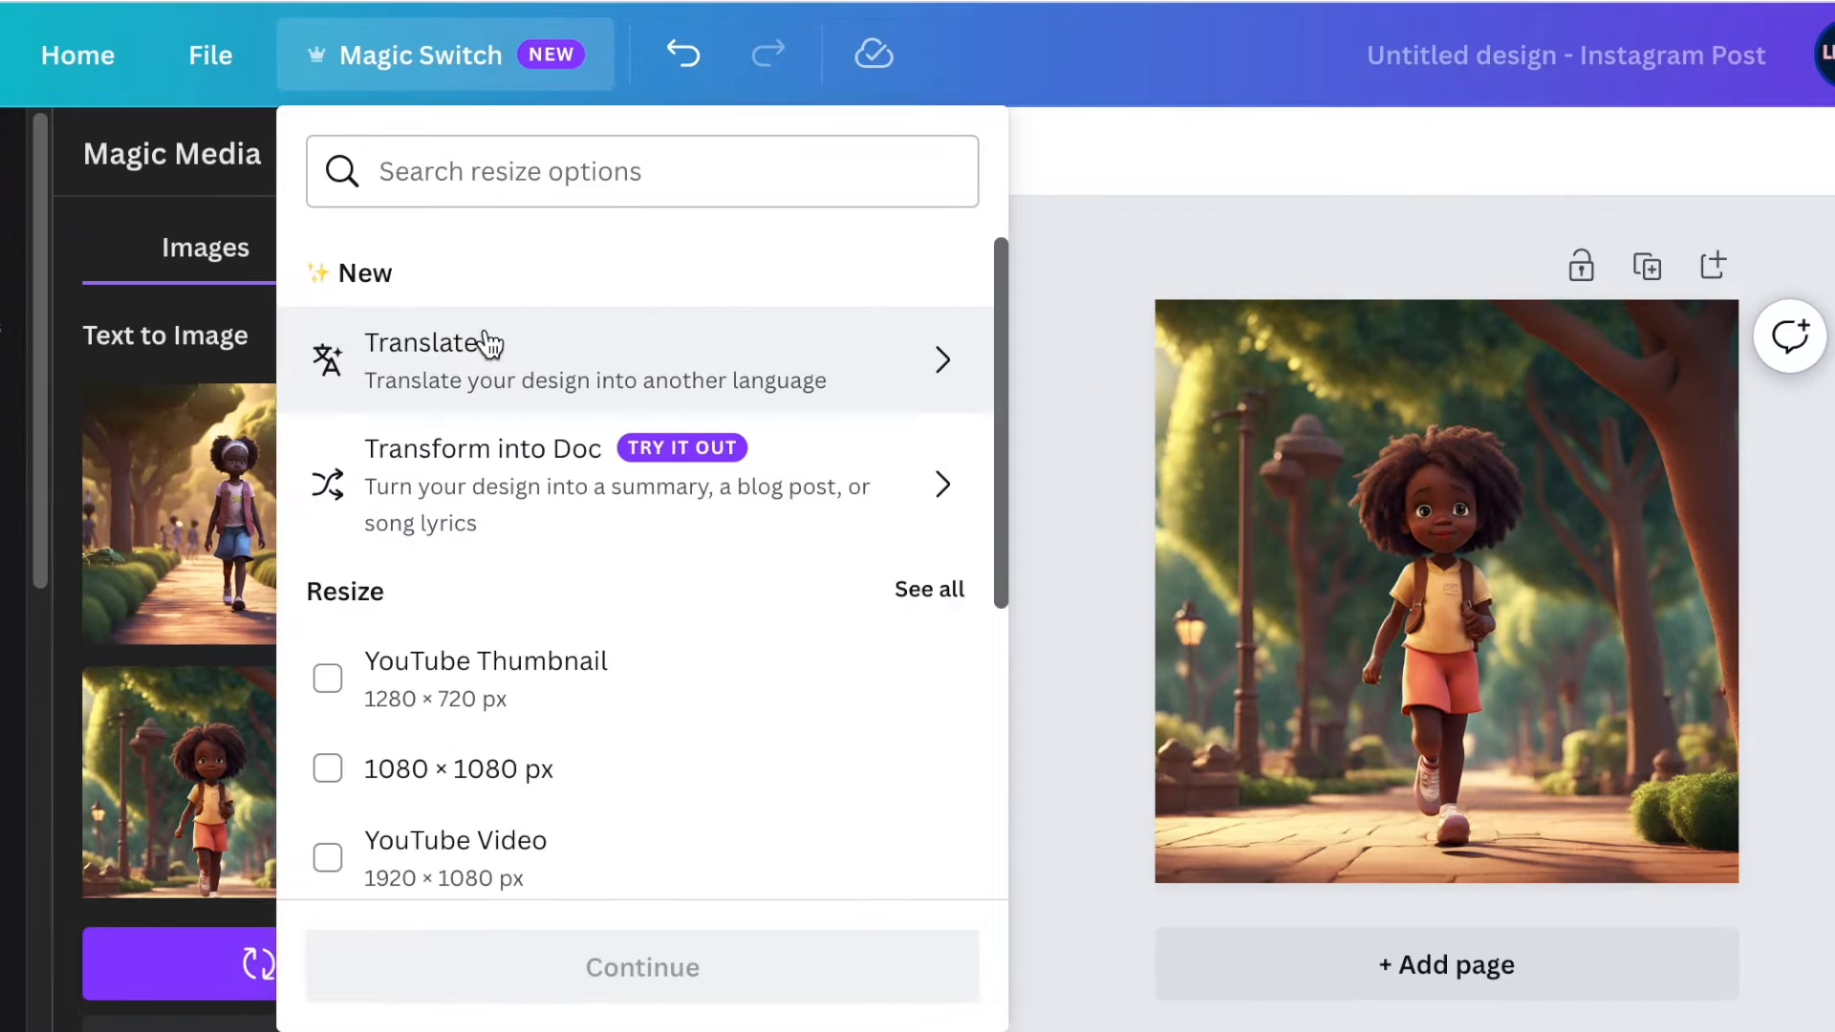
mouse_move(502, 484)
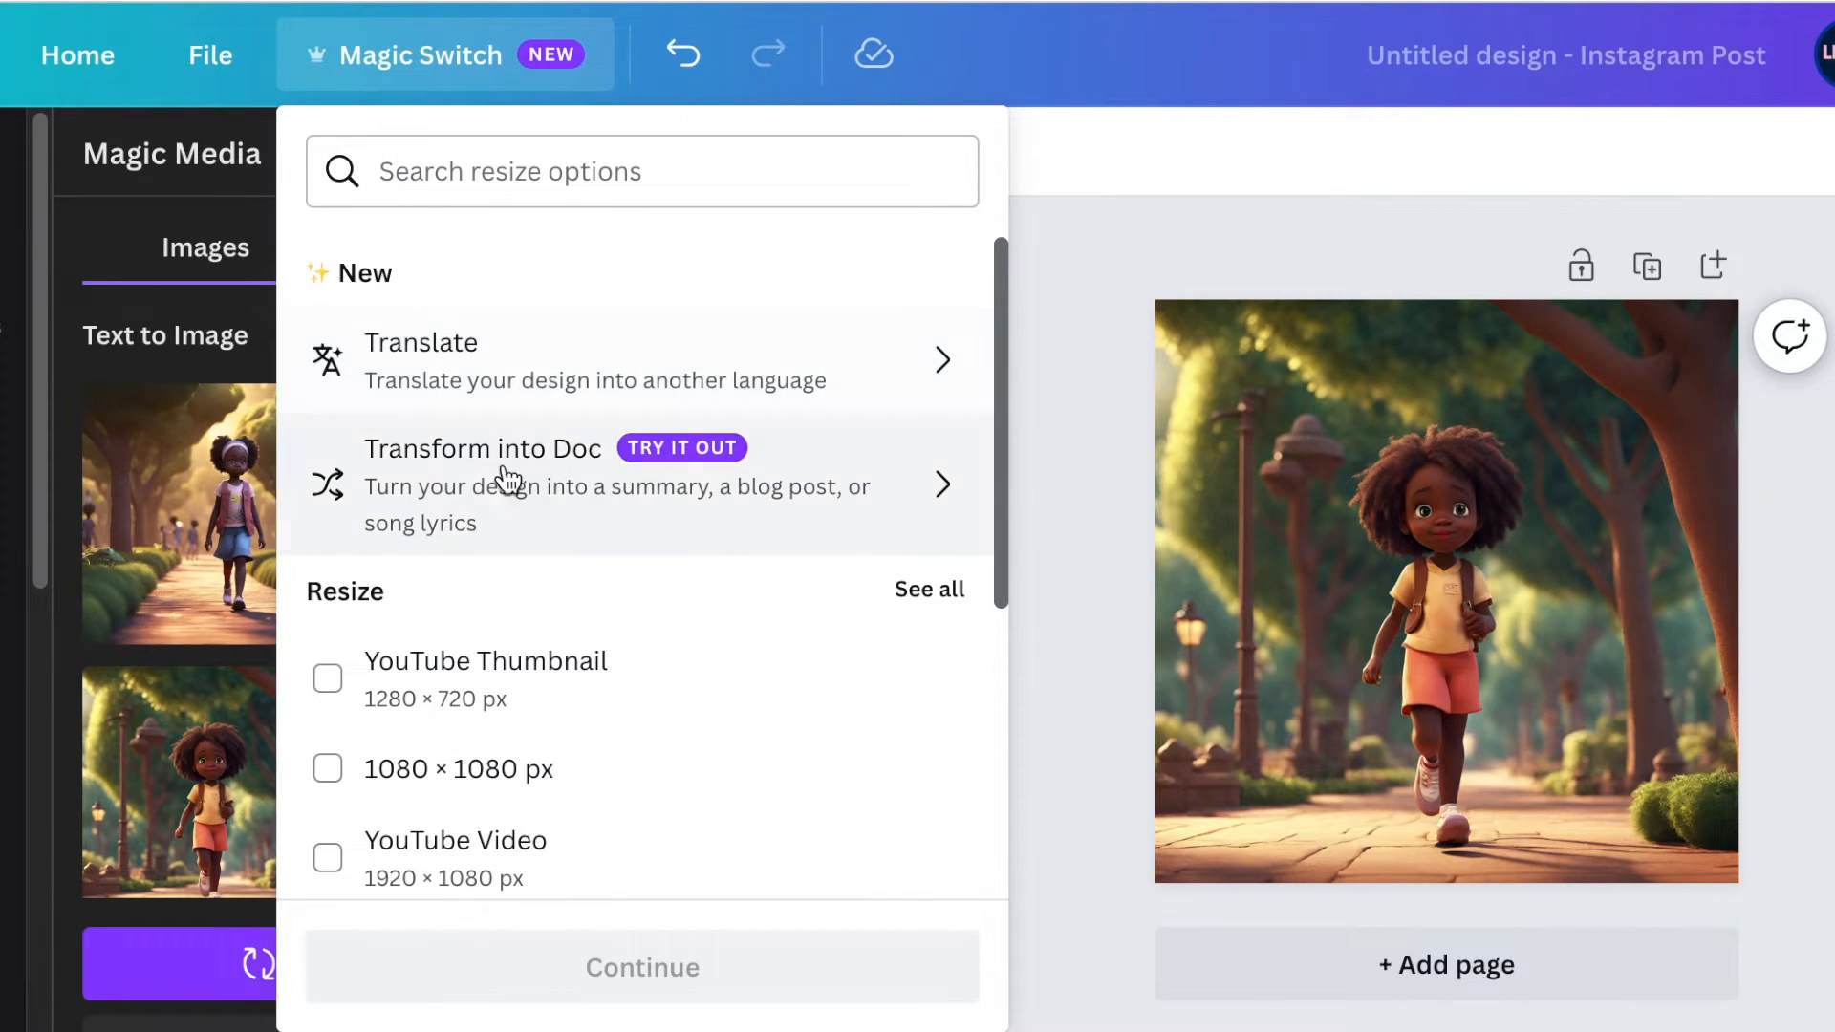
mouse_move(452, 479)
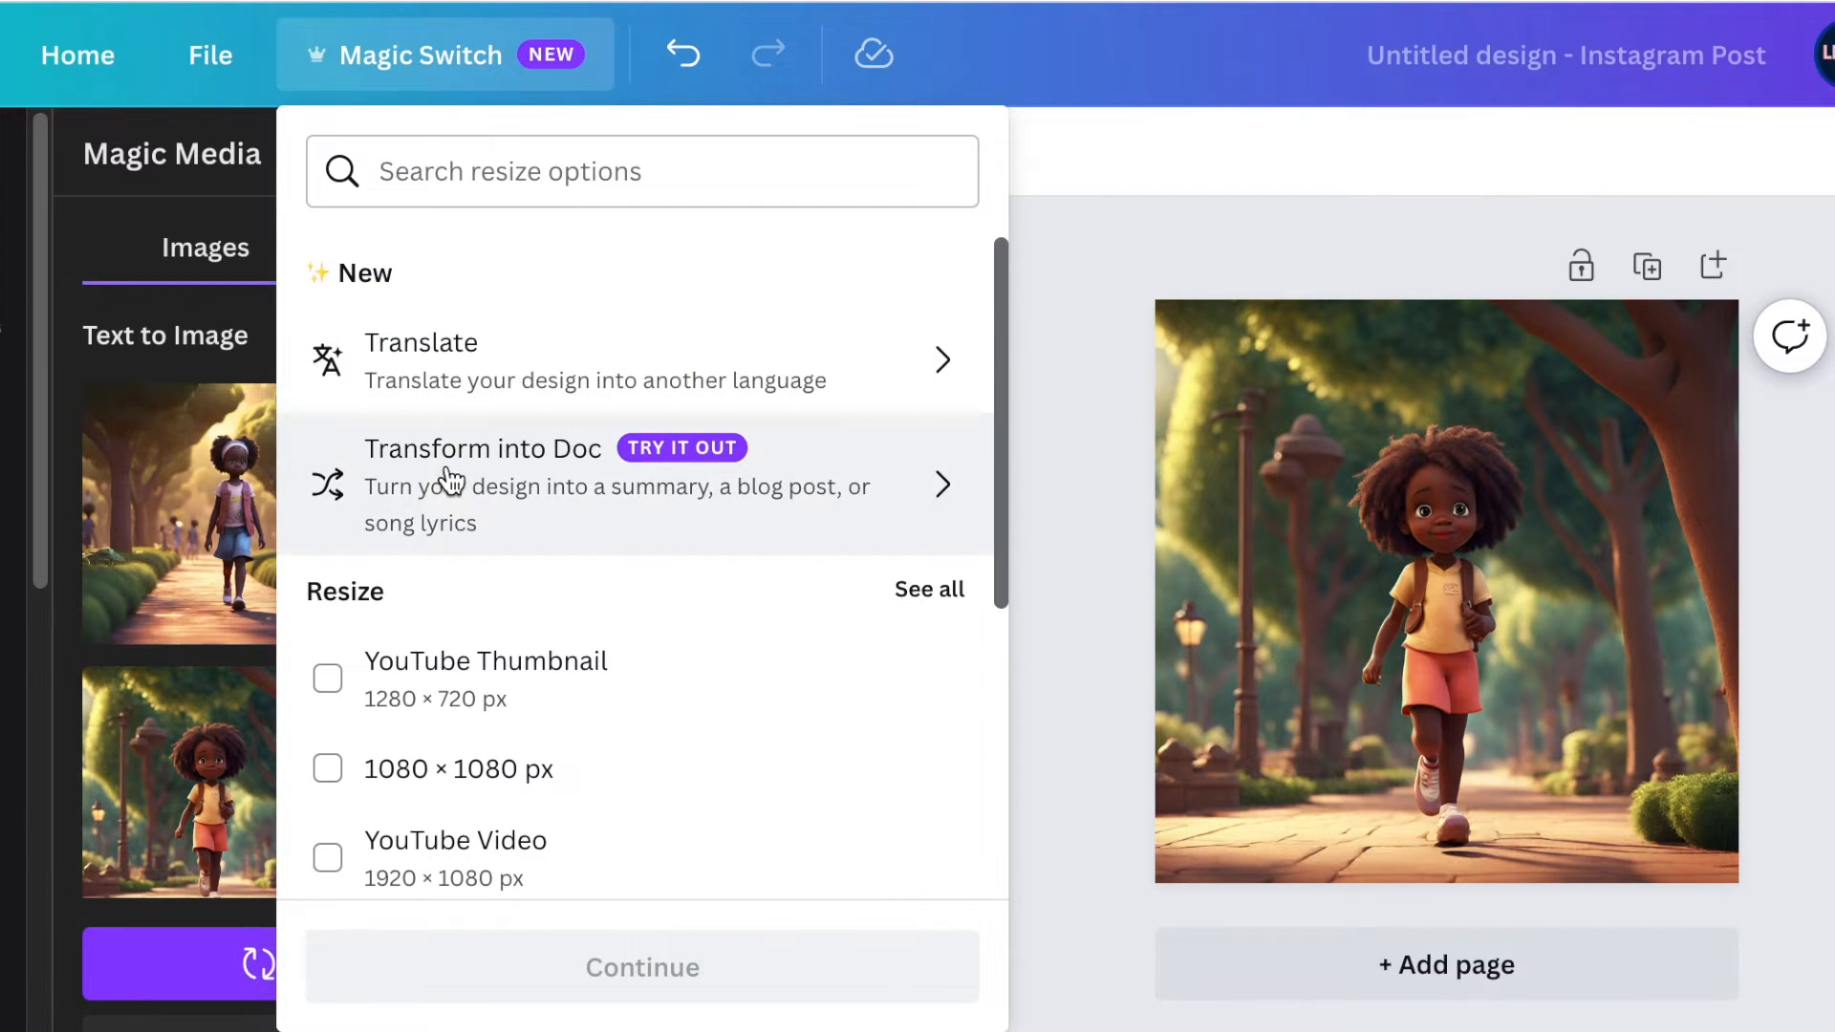
mouse_move(854, 457)
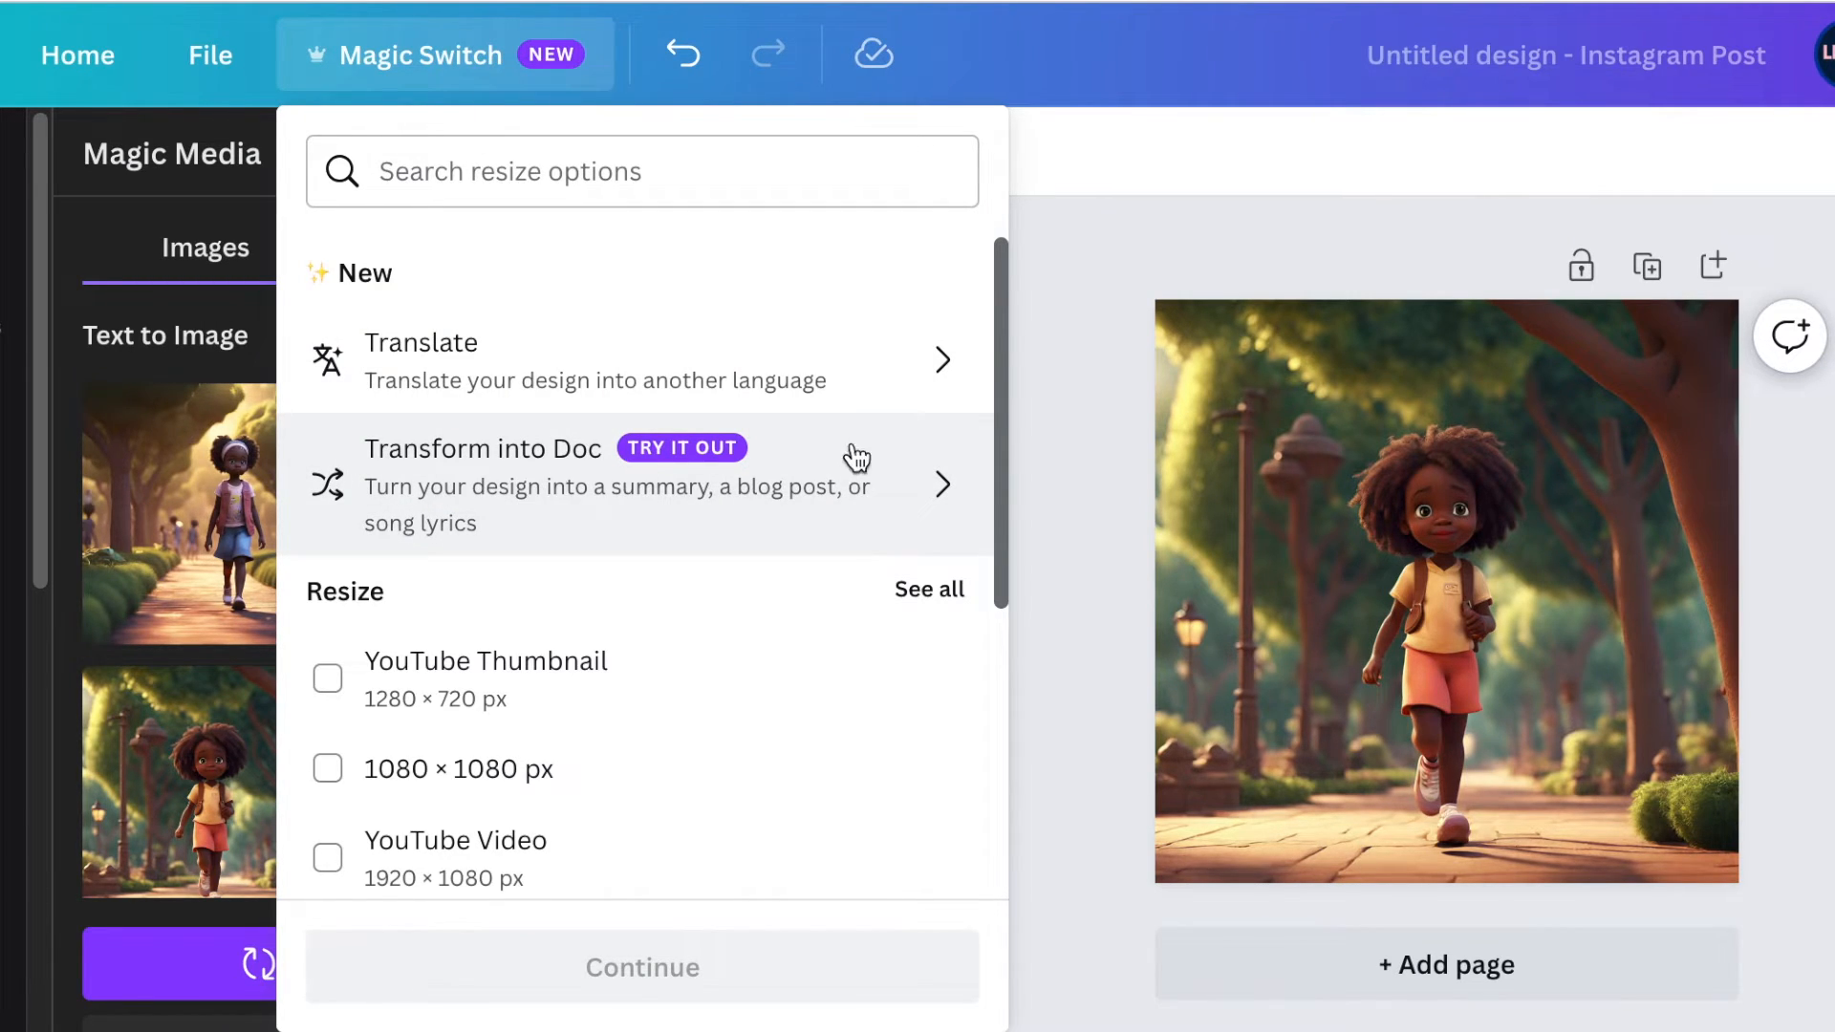
mouse_move(811, 539)
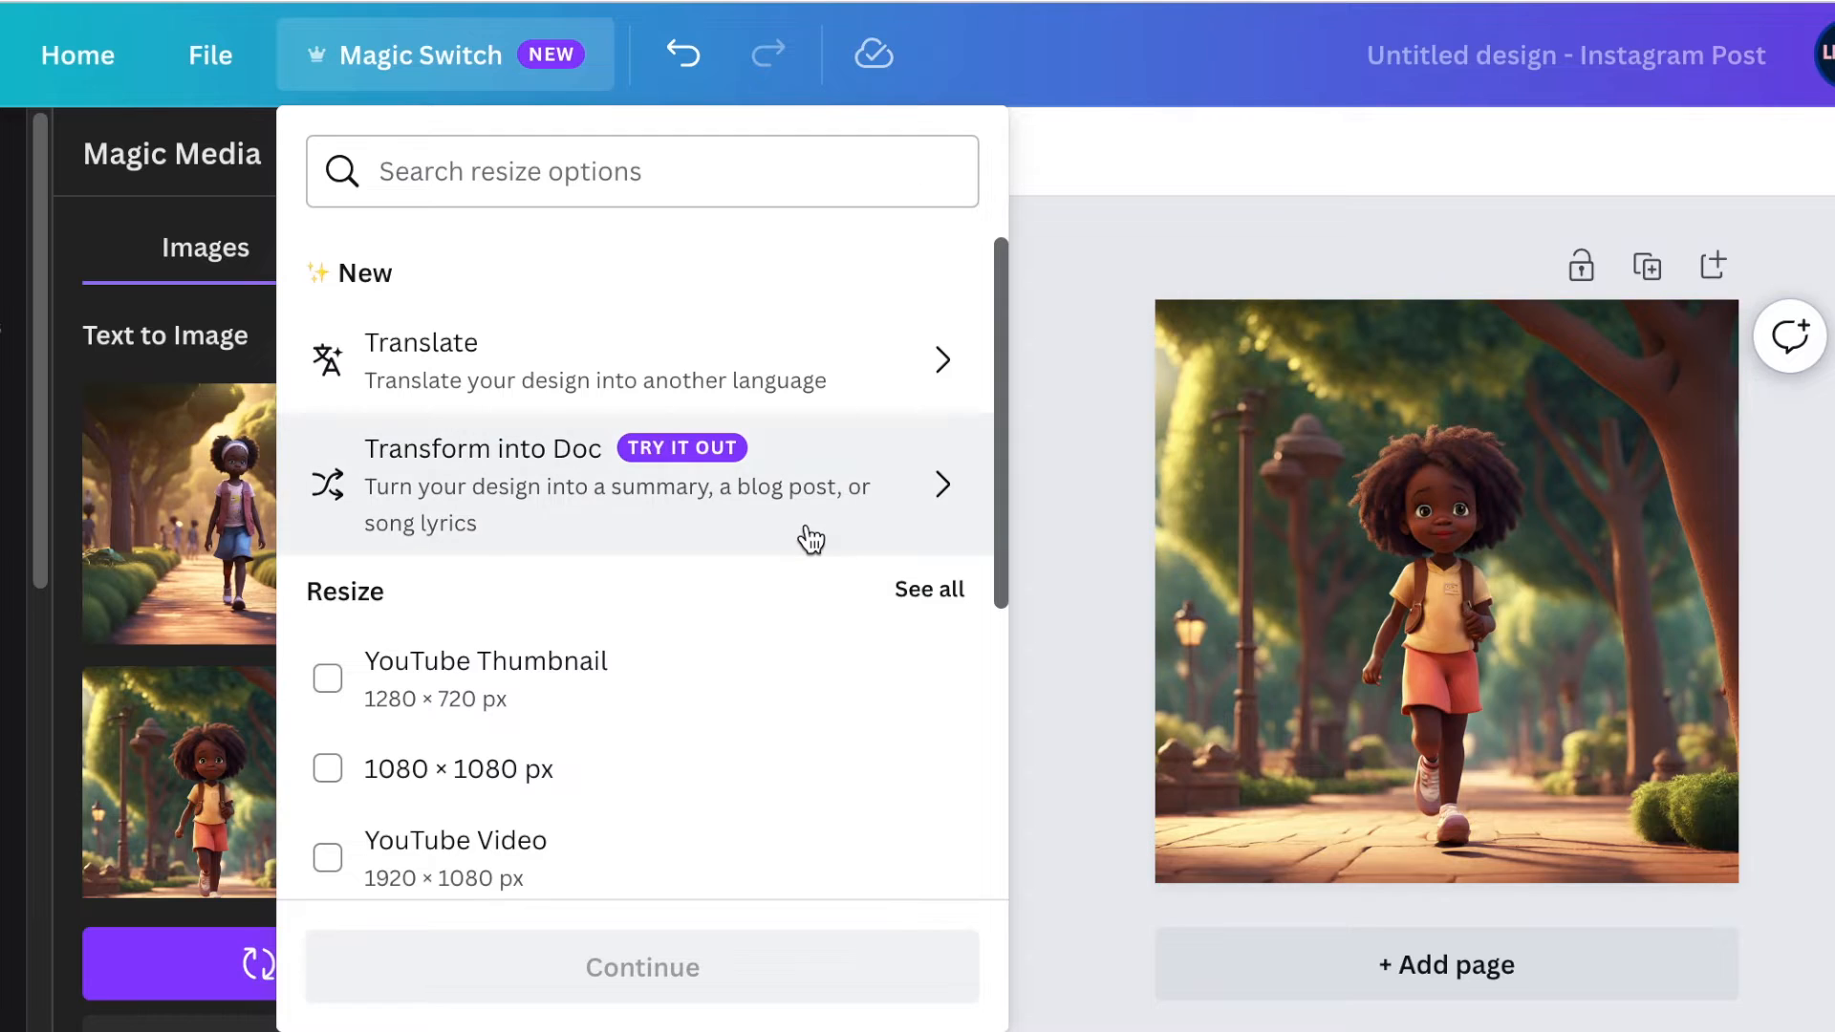
mouse_move(732, 513)
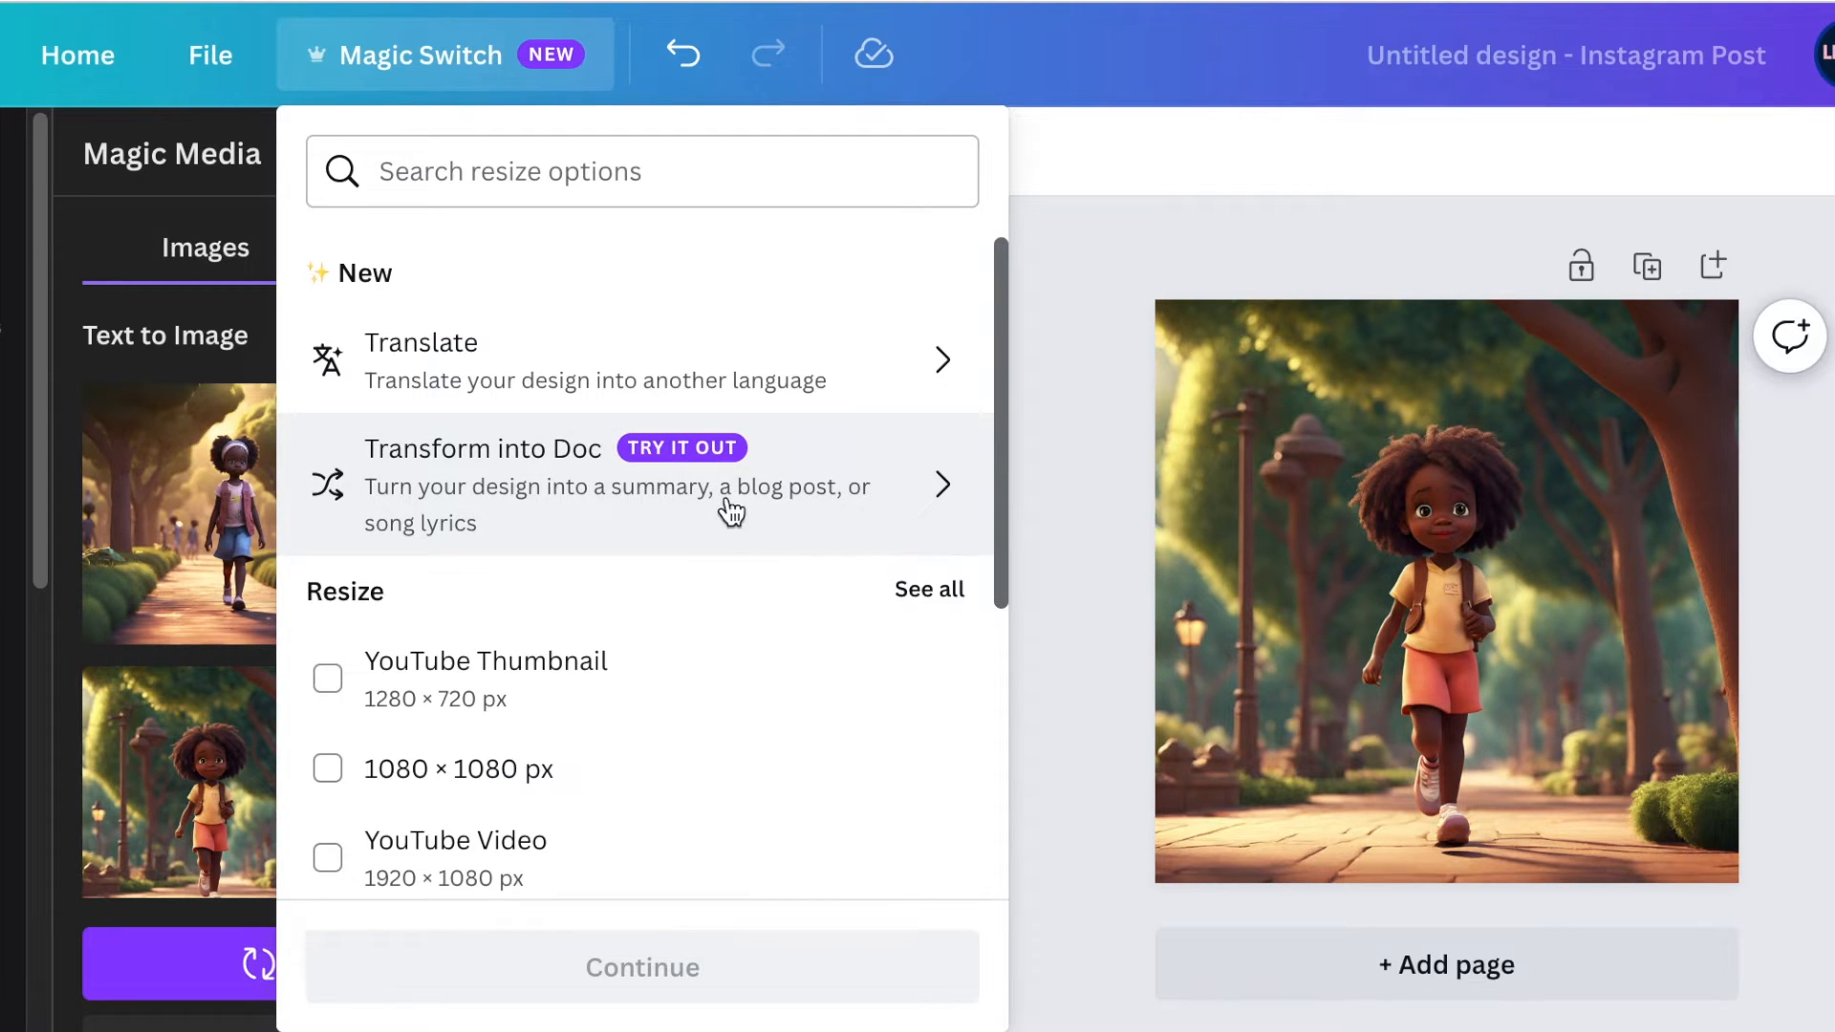
scroll("down", 3)
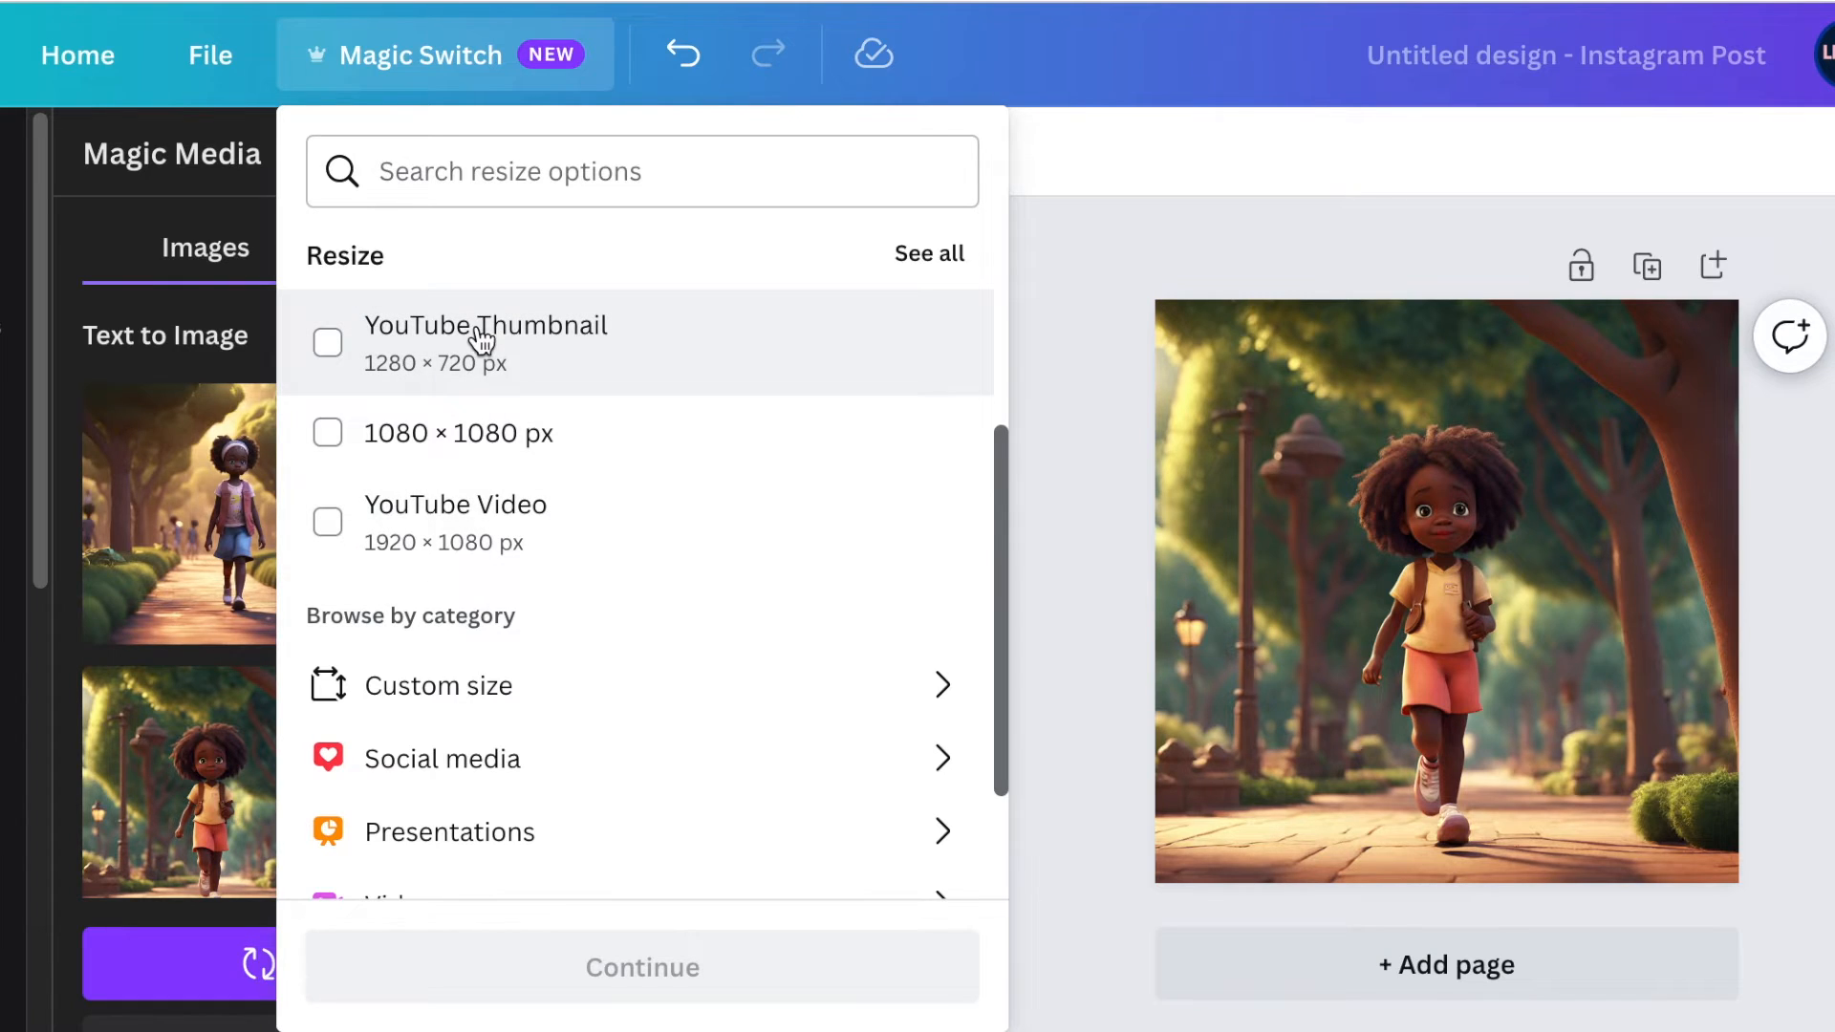
mouse_move(971, 487)
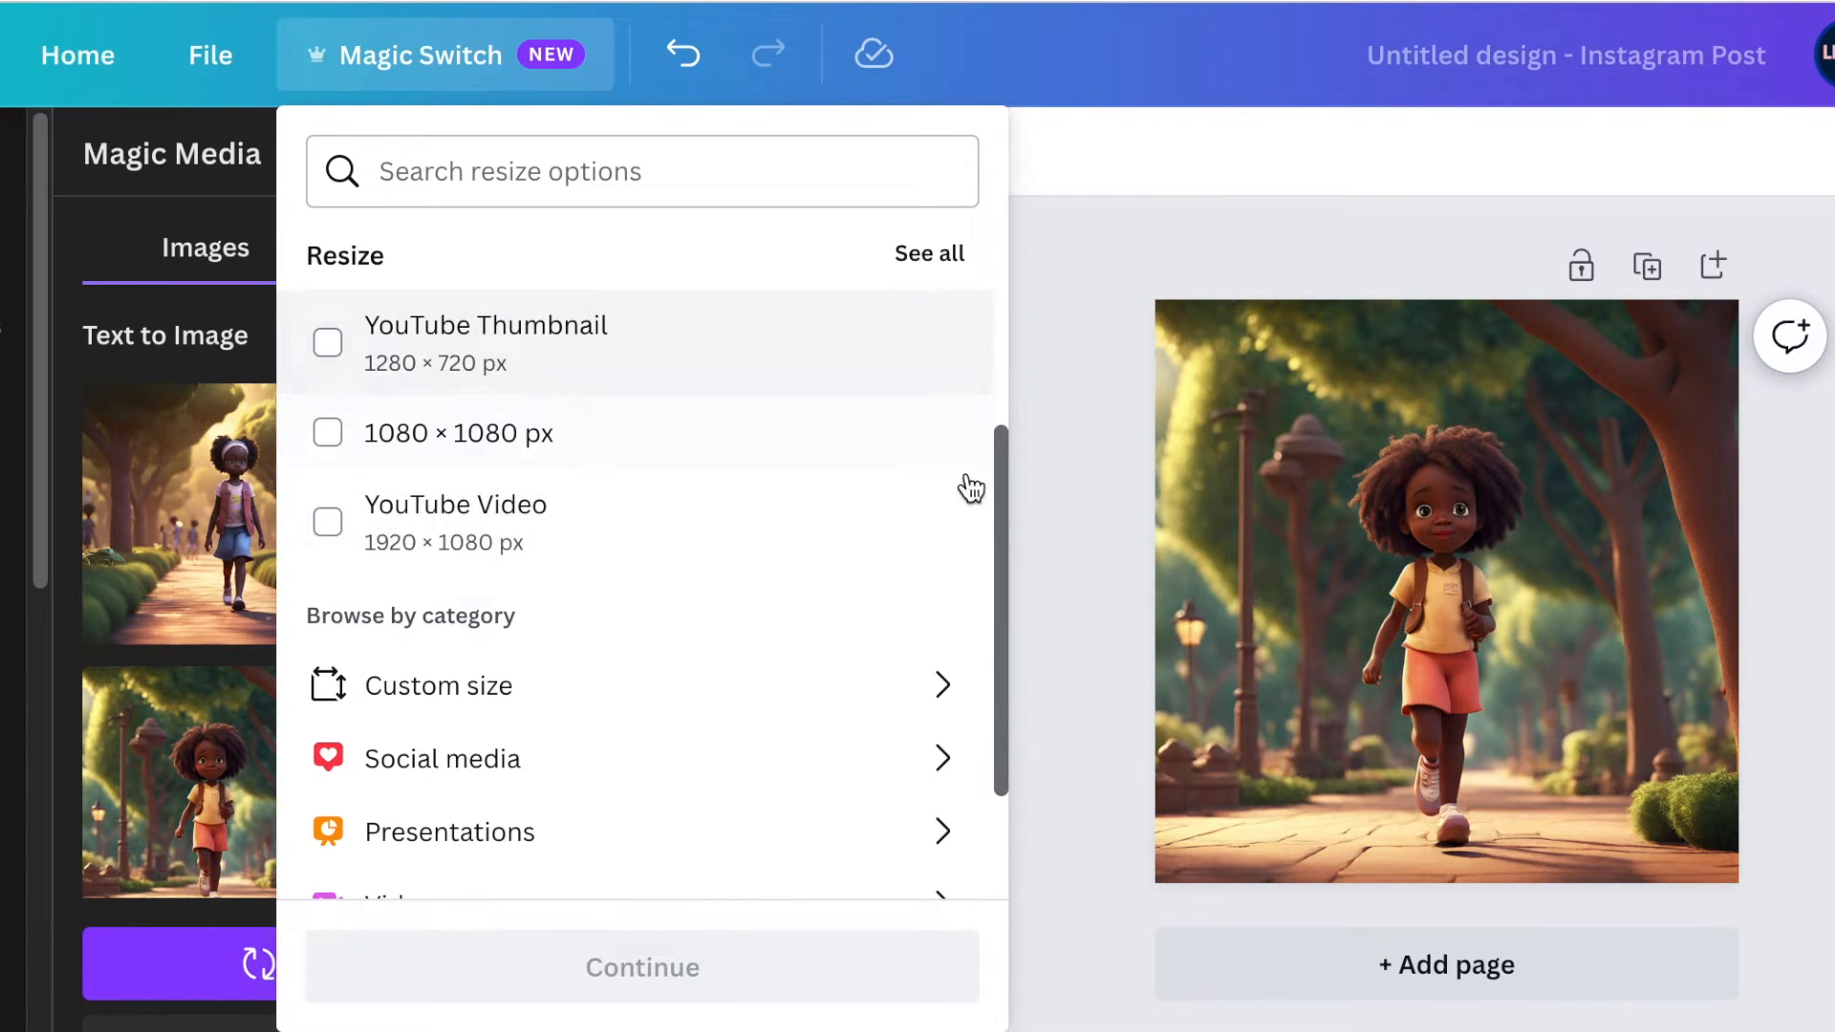
scroll("down", 3)
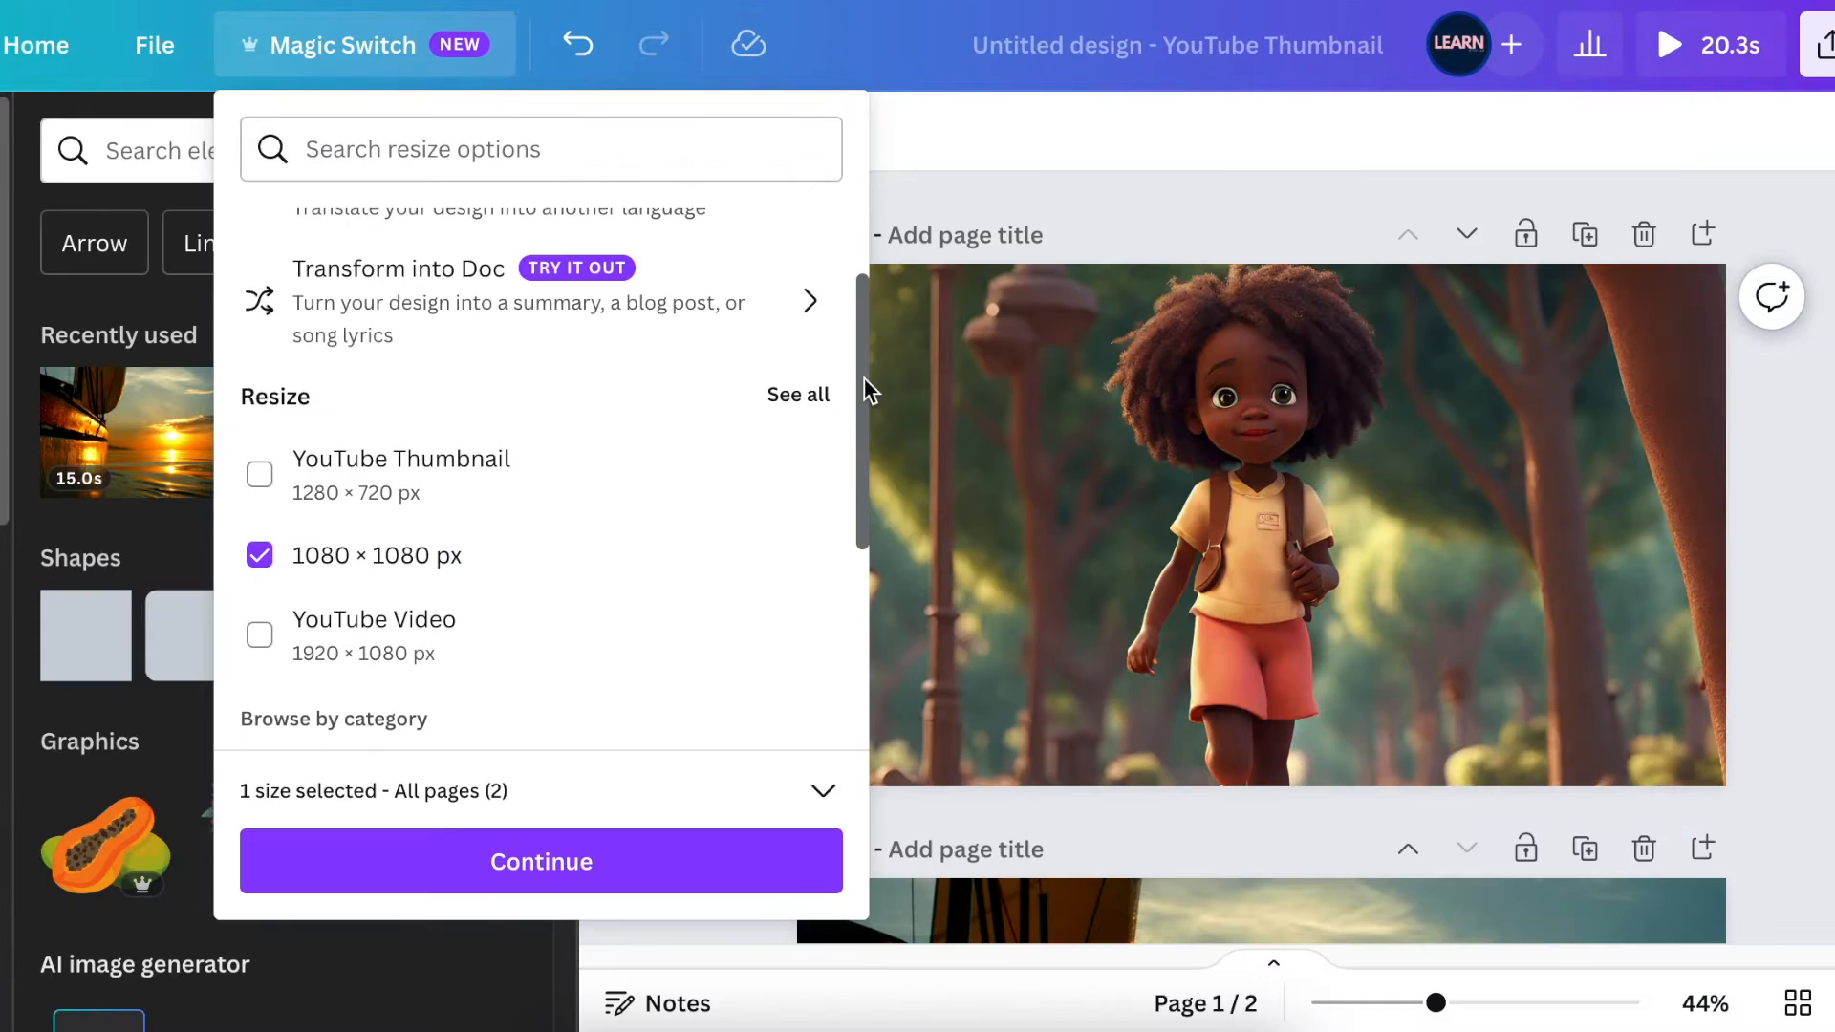
mouse_move(351, 849)
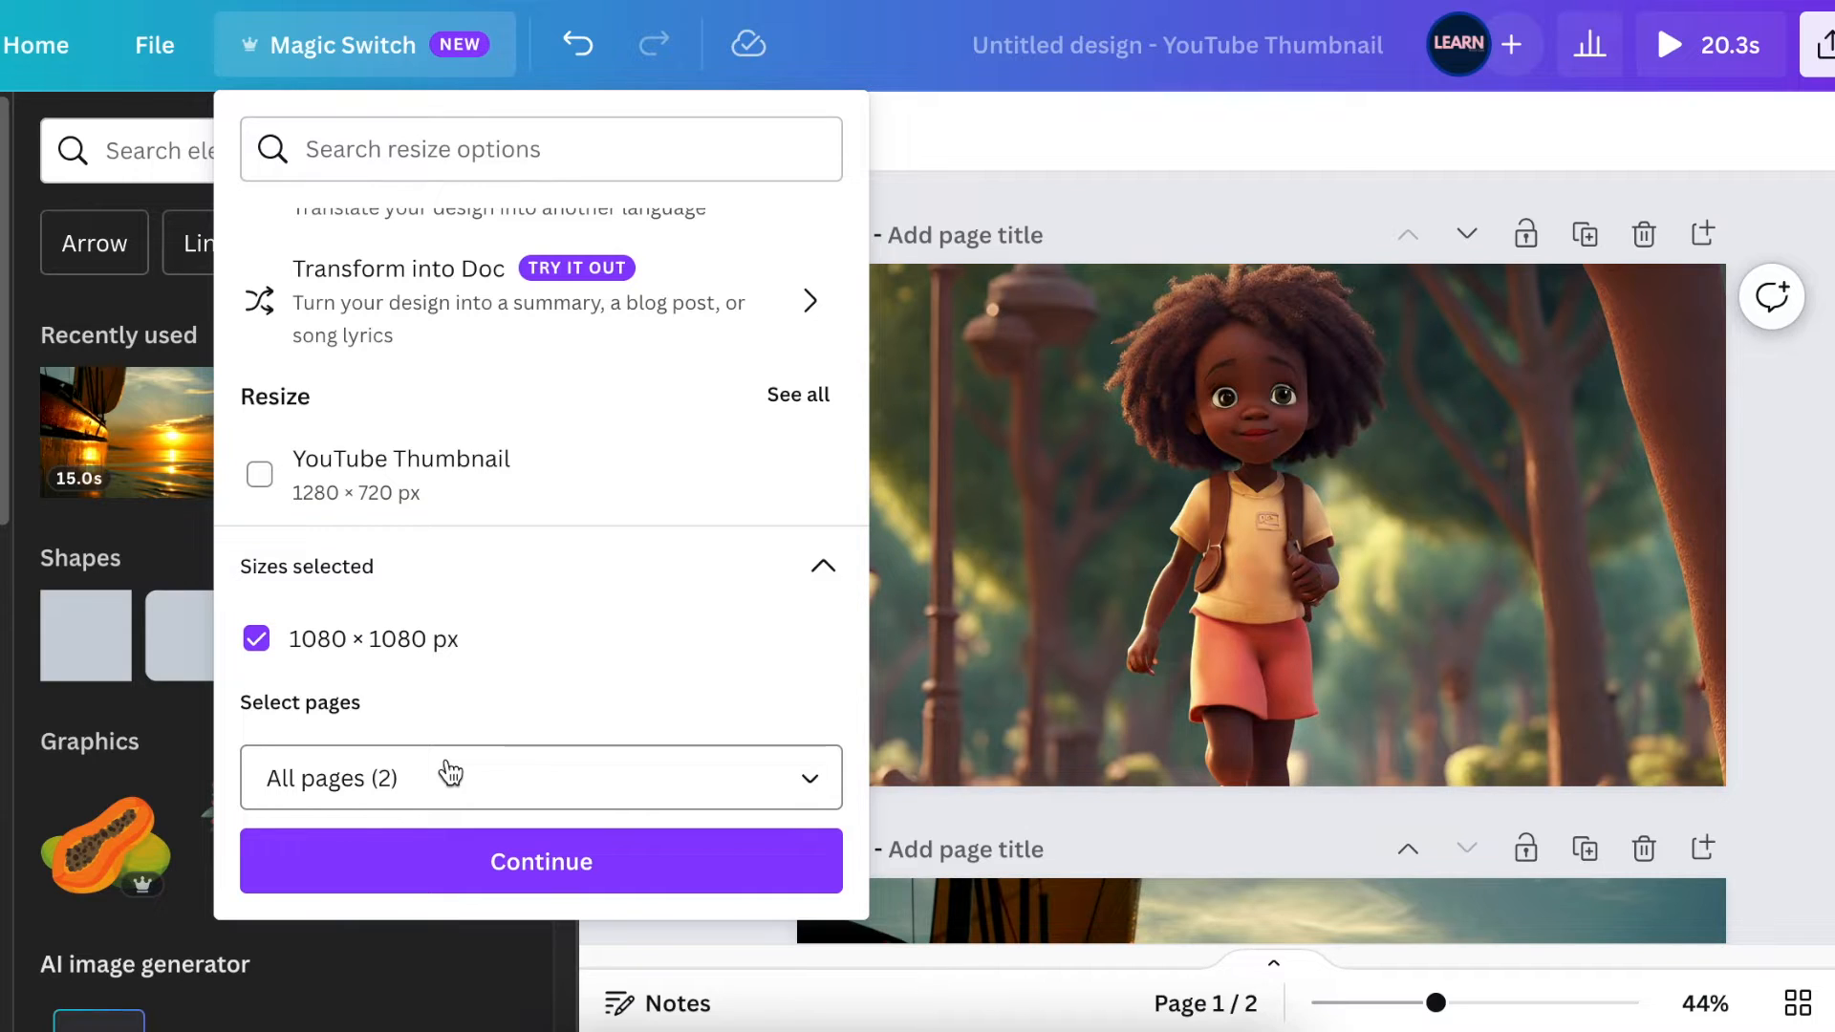
mouse_move(573, 745)
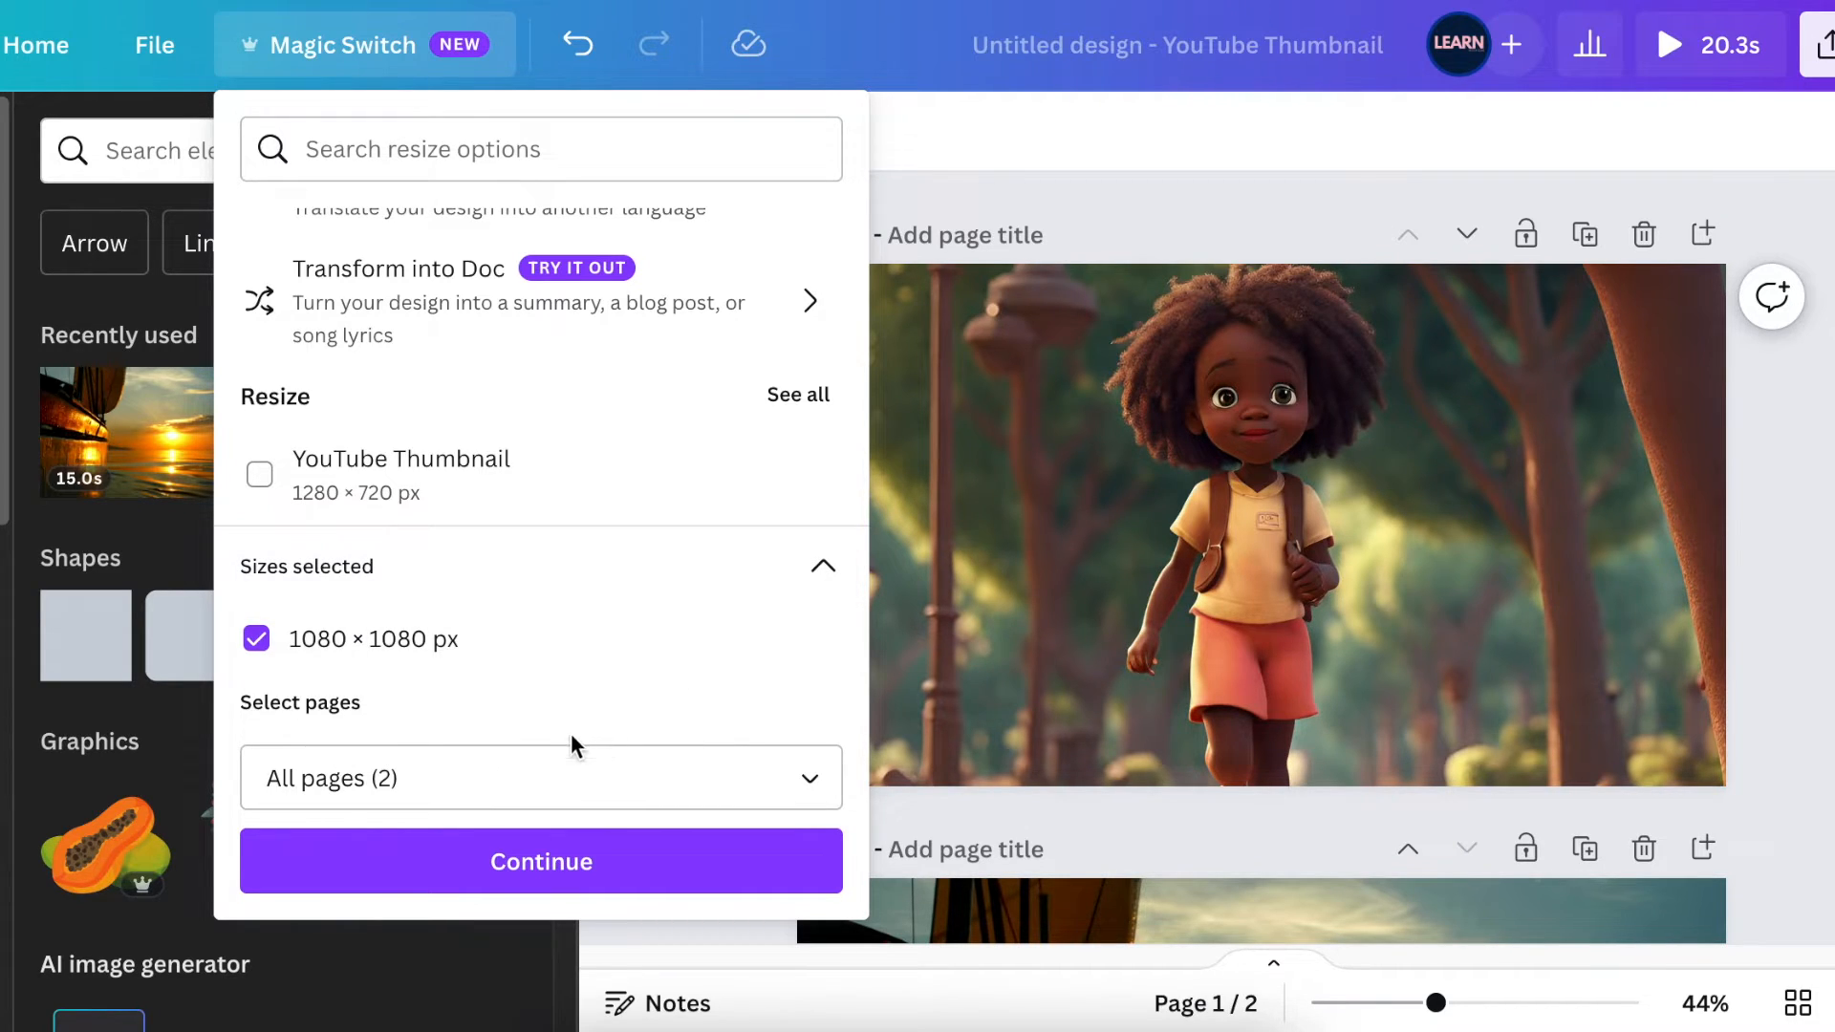
Step: Continue with the 1080 × 1080 px resize for all pages
left_click(541, 778)
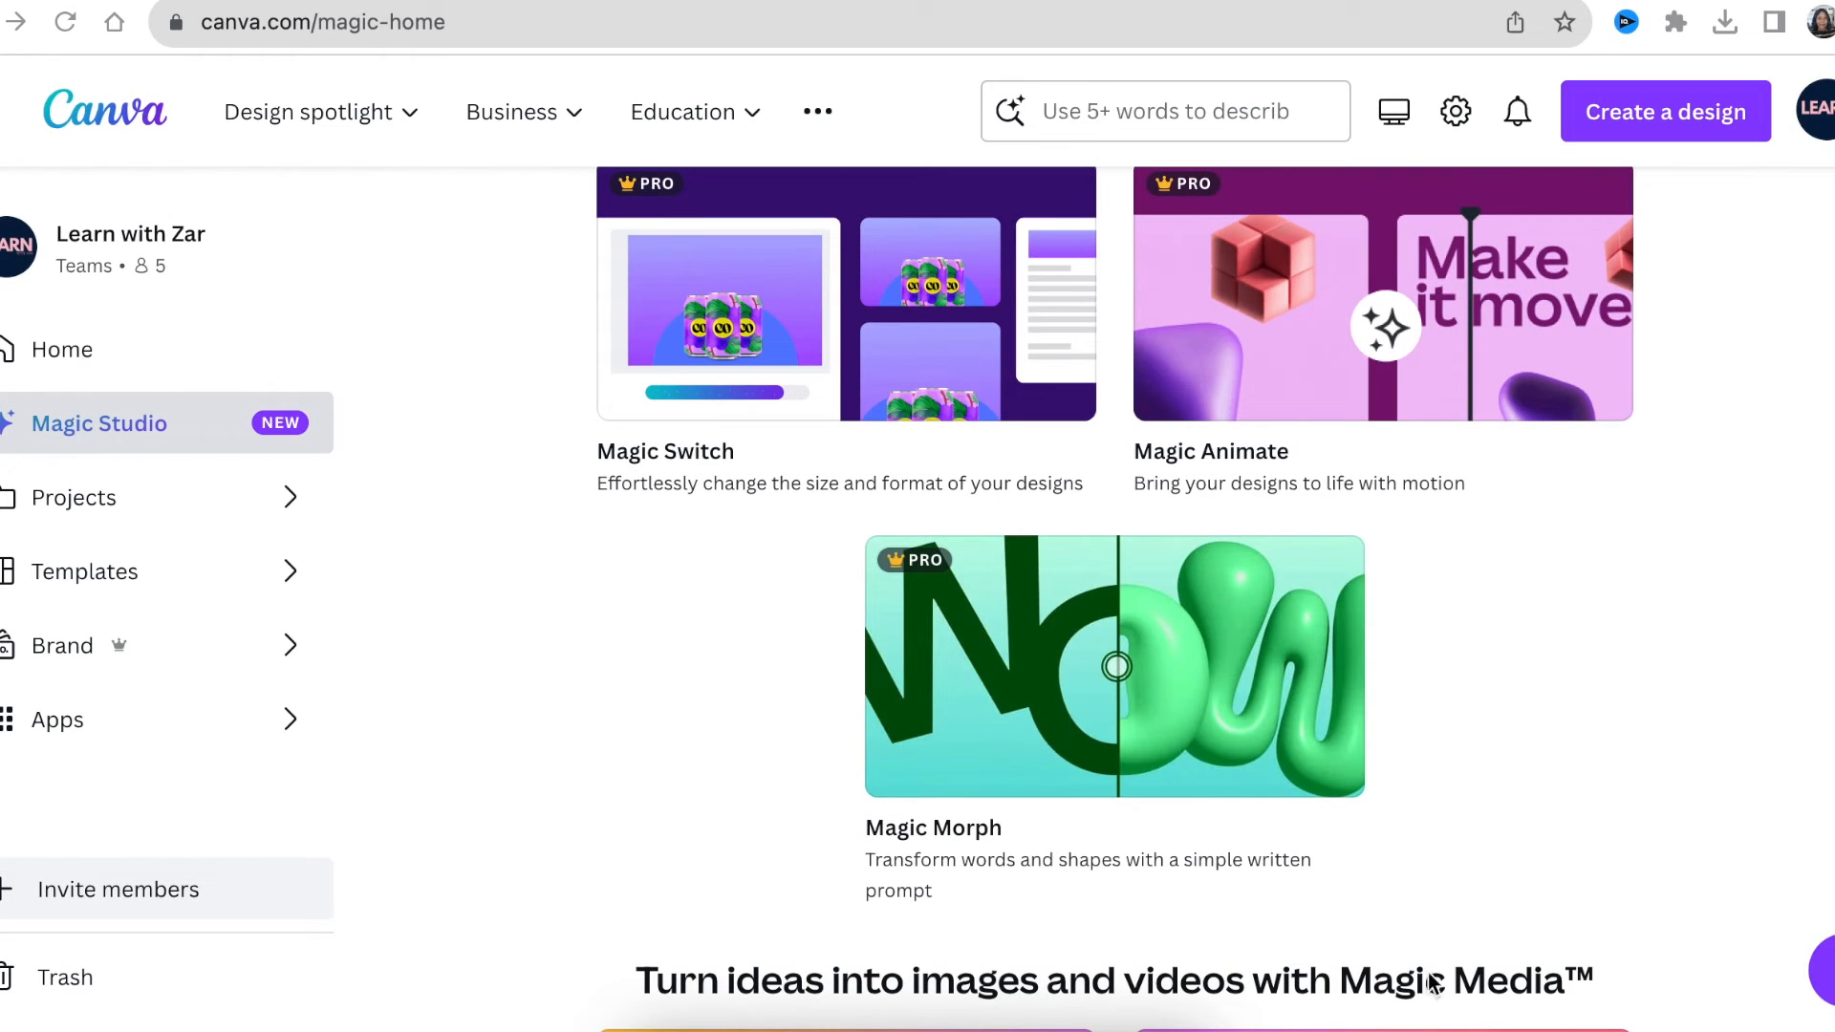
Step: View the Magic Morph introduction and start trying Magic Morph
left_click(1112, 667)
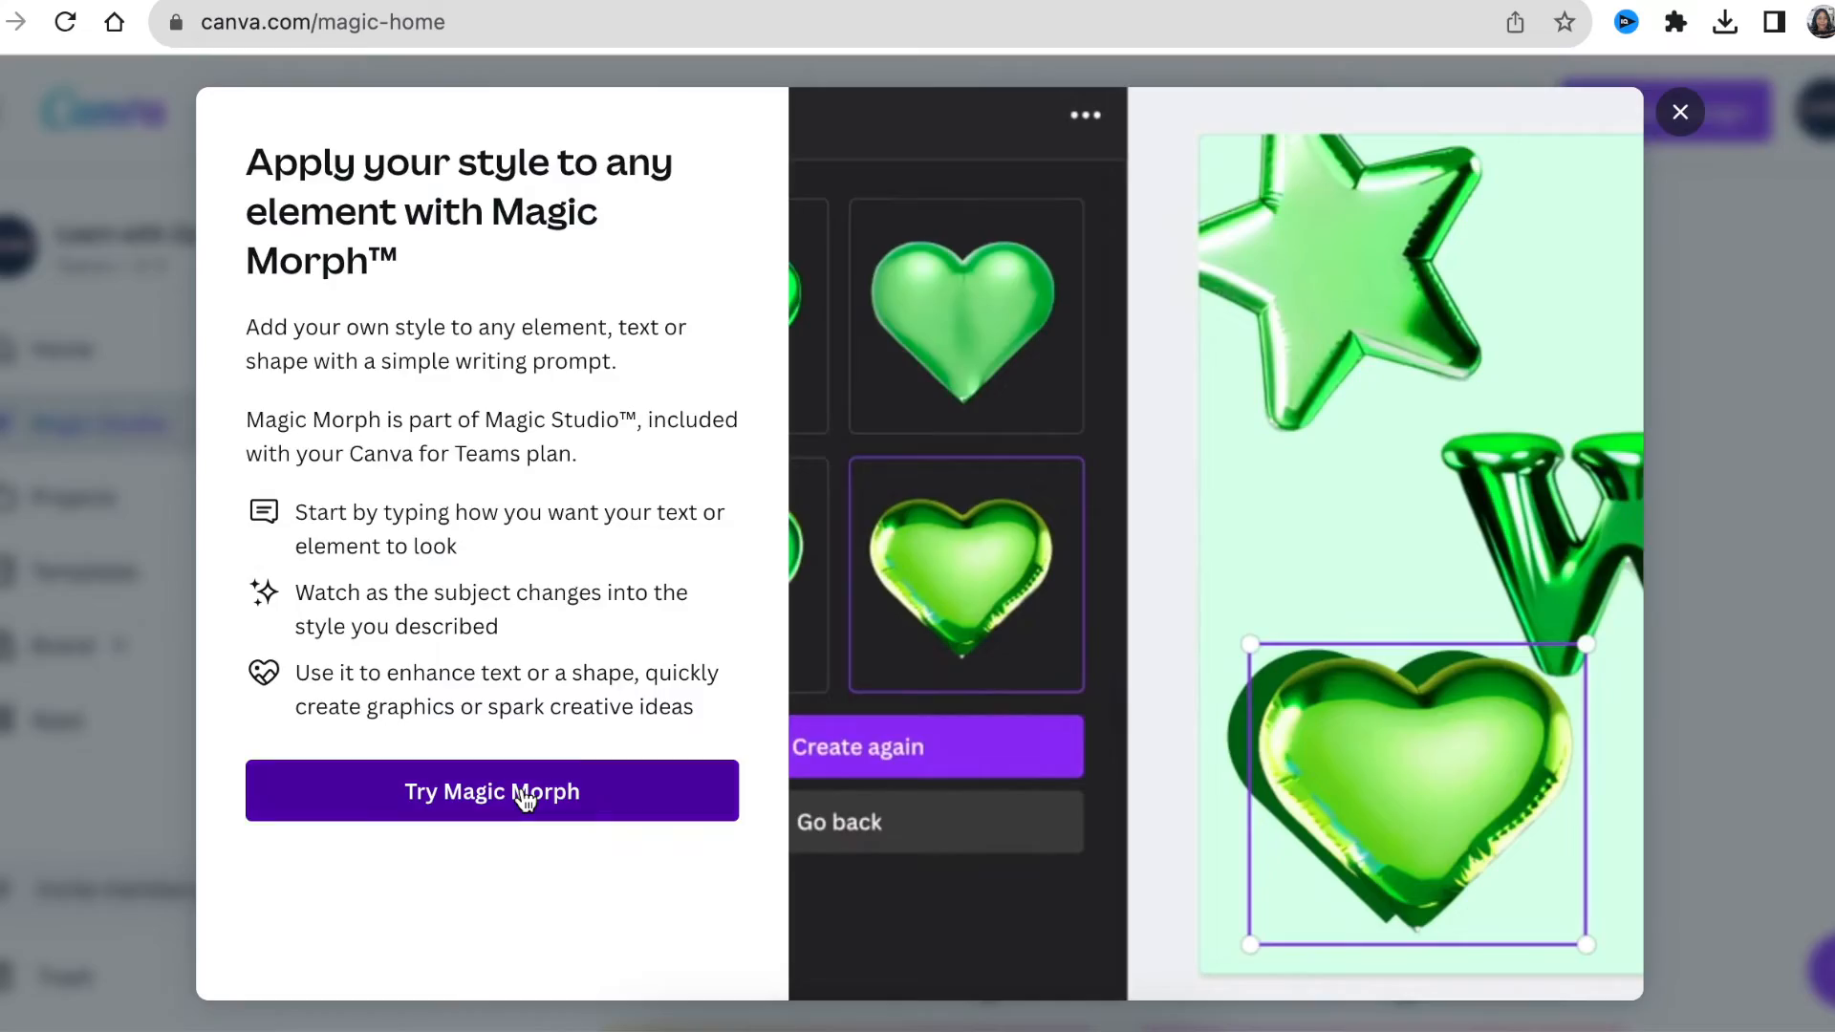
left_click(491, 791)
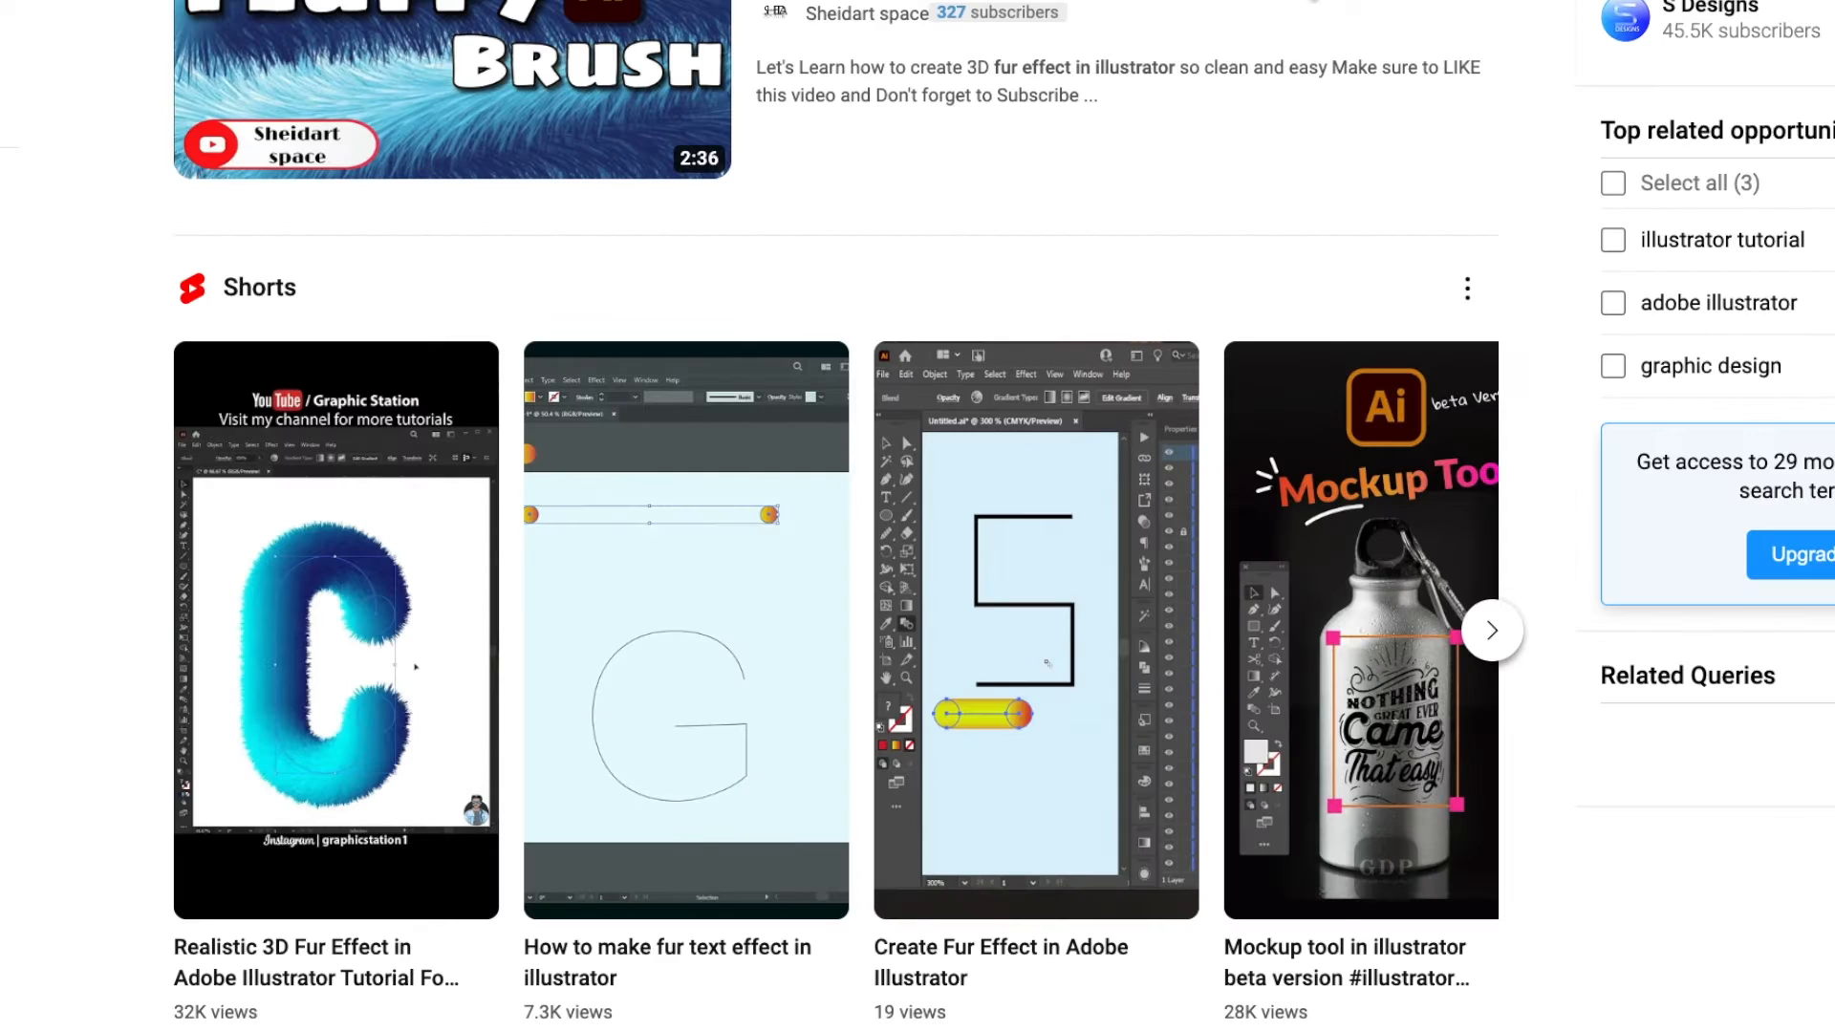
Step: Scroll through the YouTube fur-effect tutorial results
scroll("down", 3)
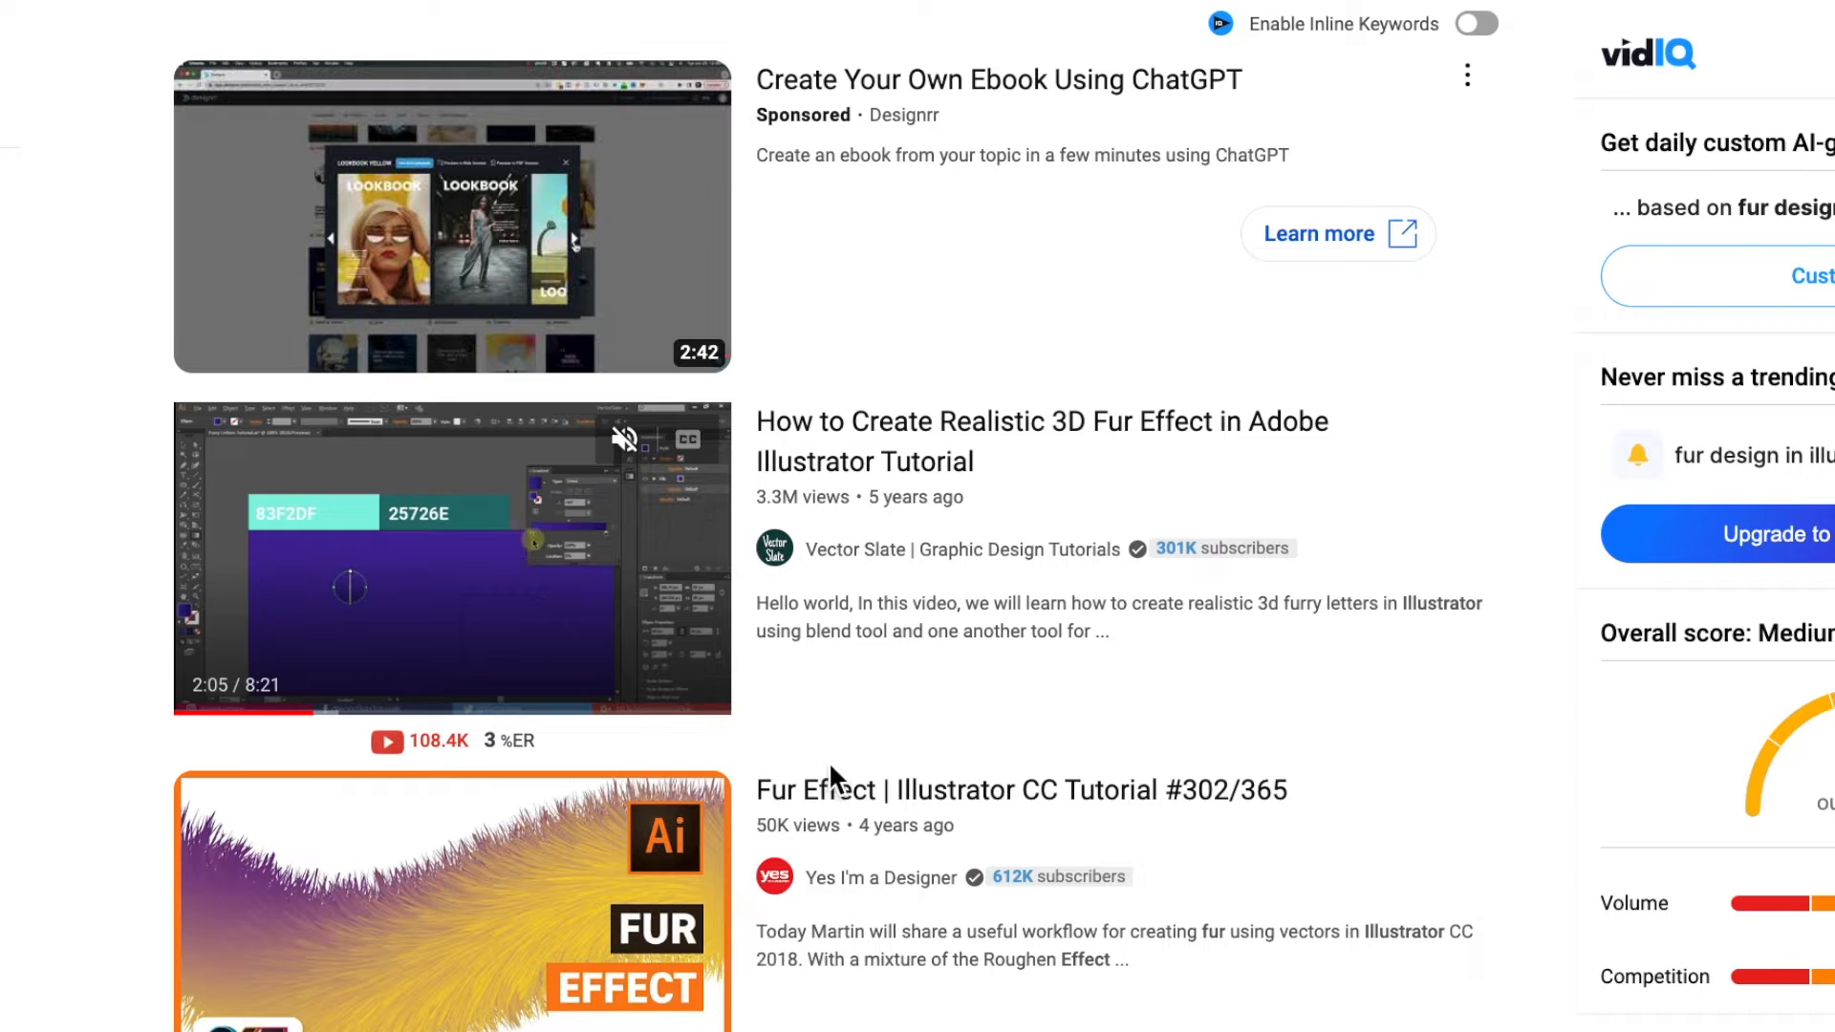
scroll("down", 3)
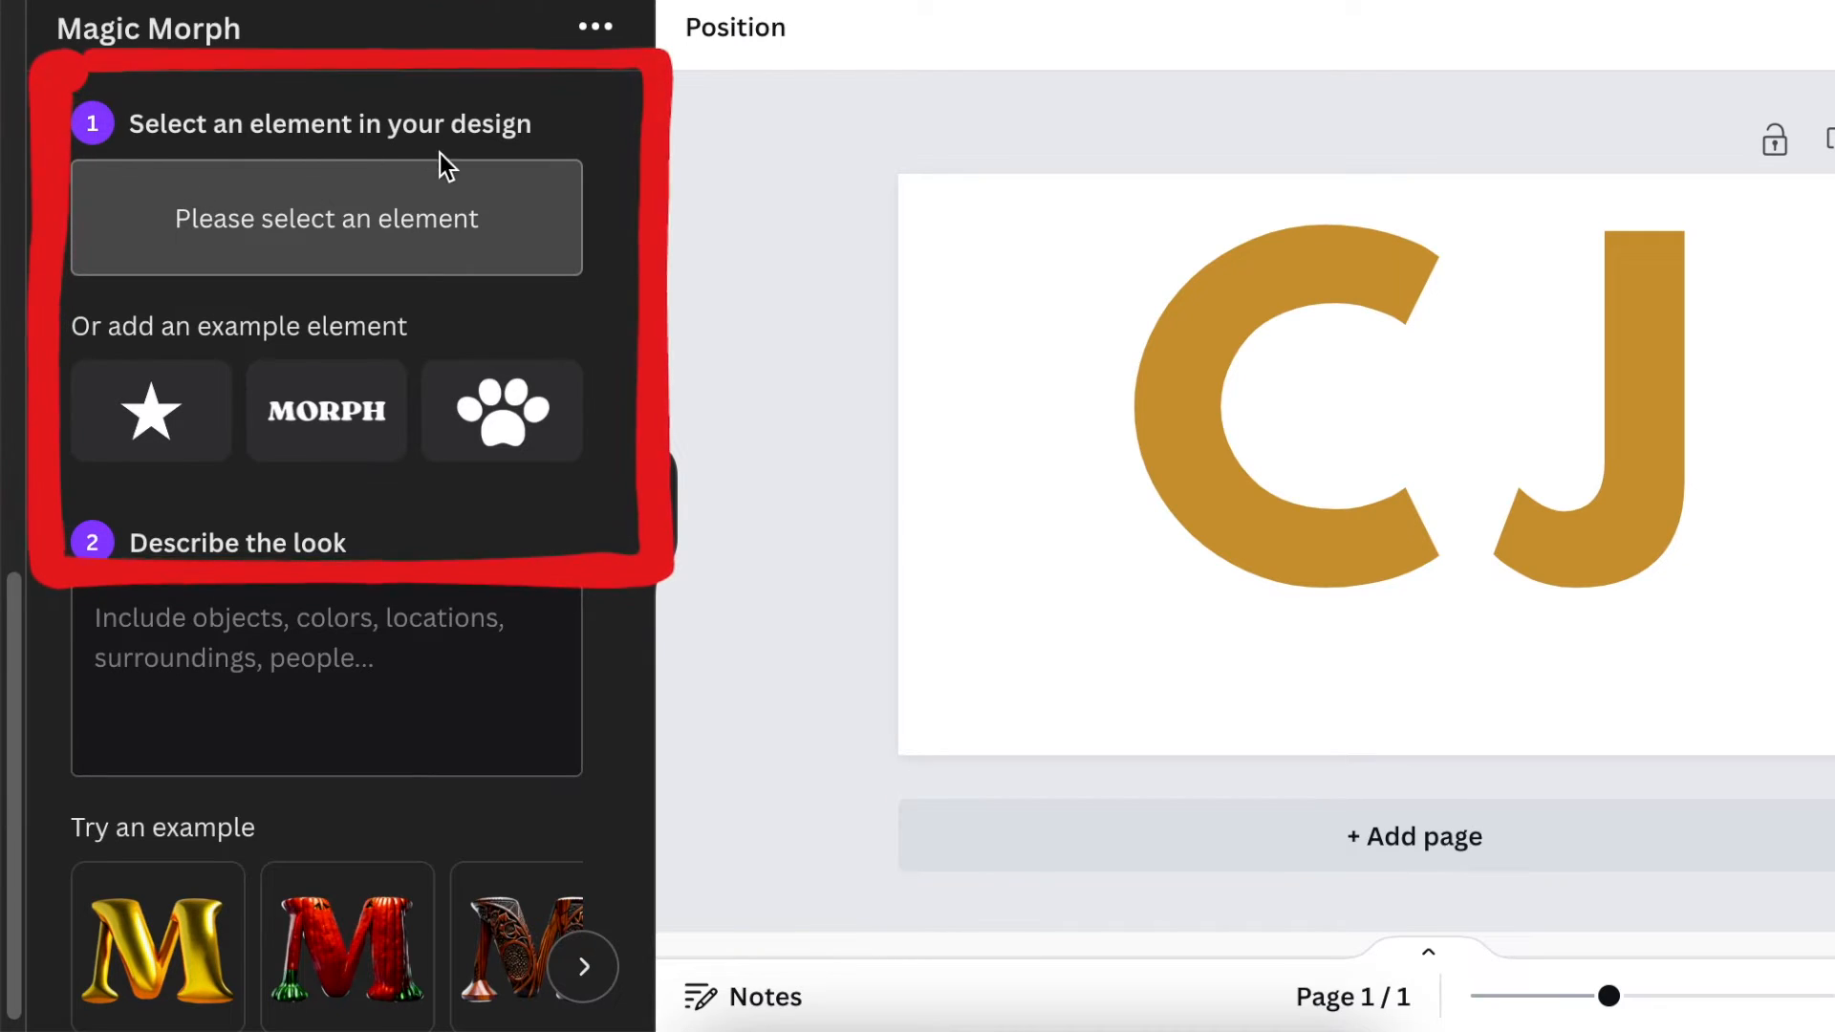
Step: Select the CJ letters as the morph element and browse more example morph styles
left_click(1346, 398)
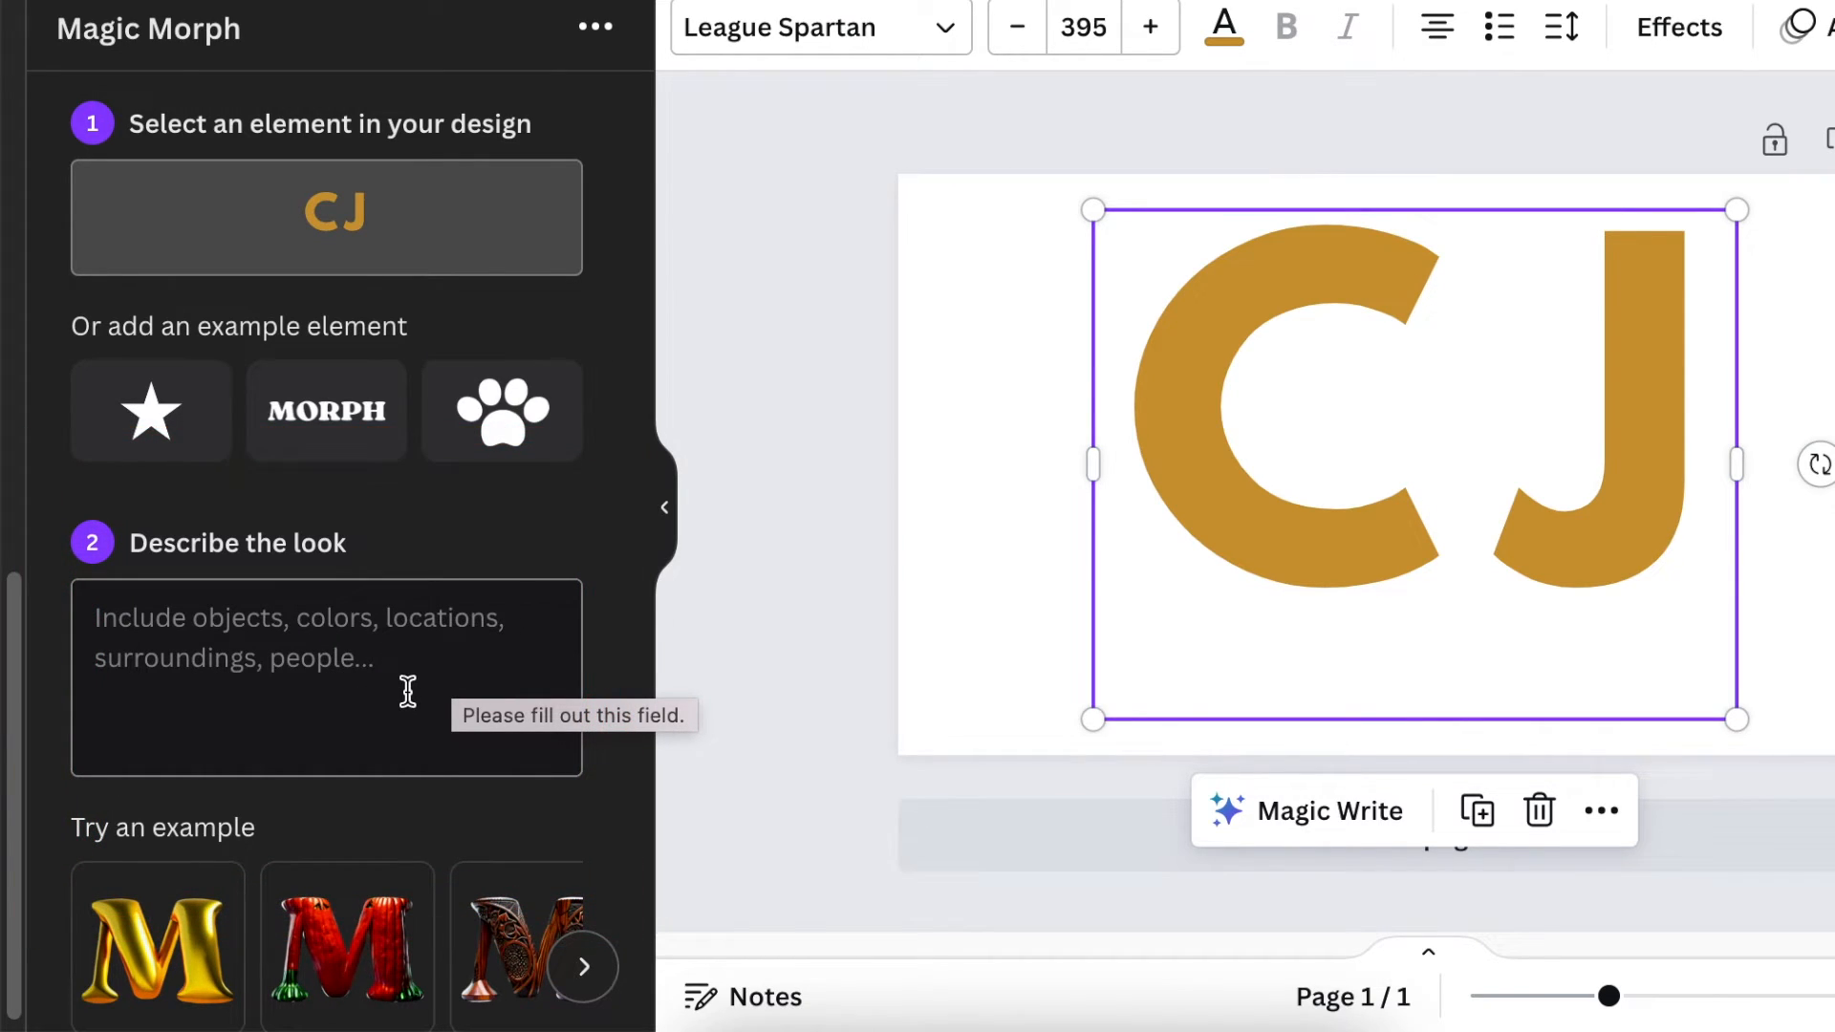
scroll("down", 3)
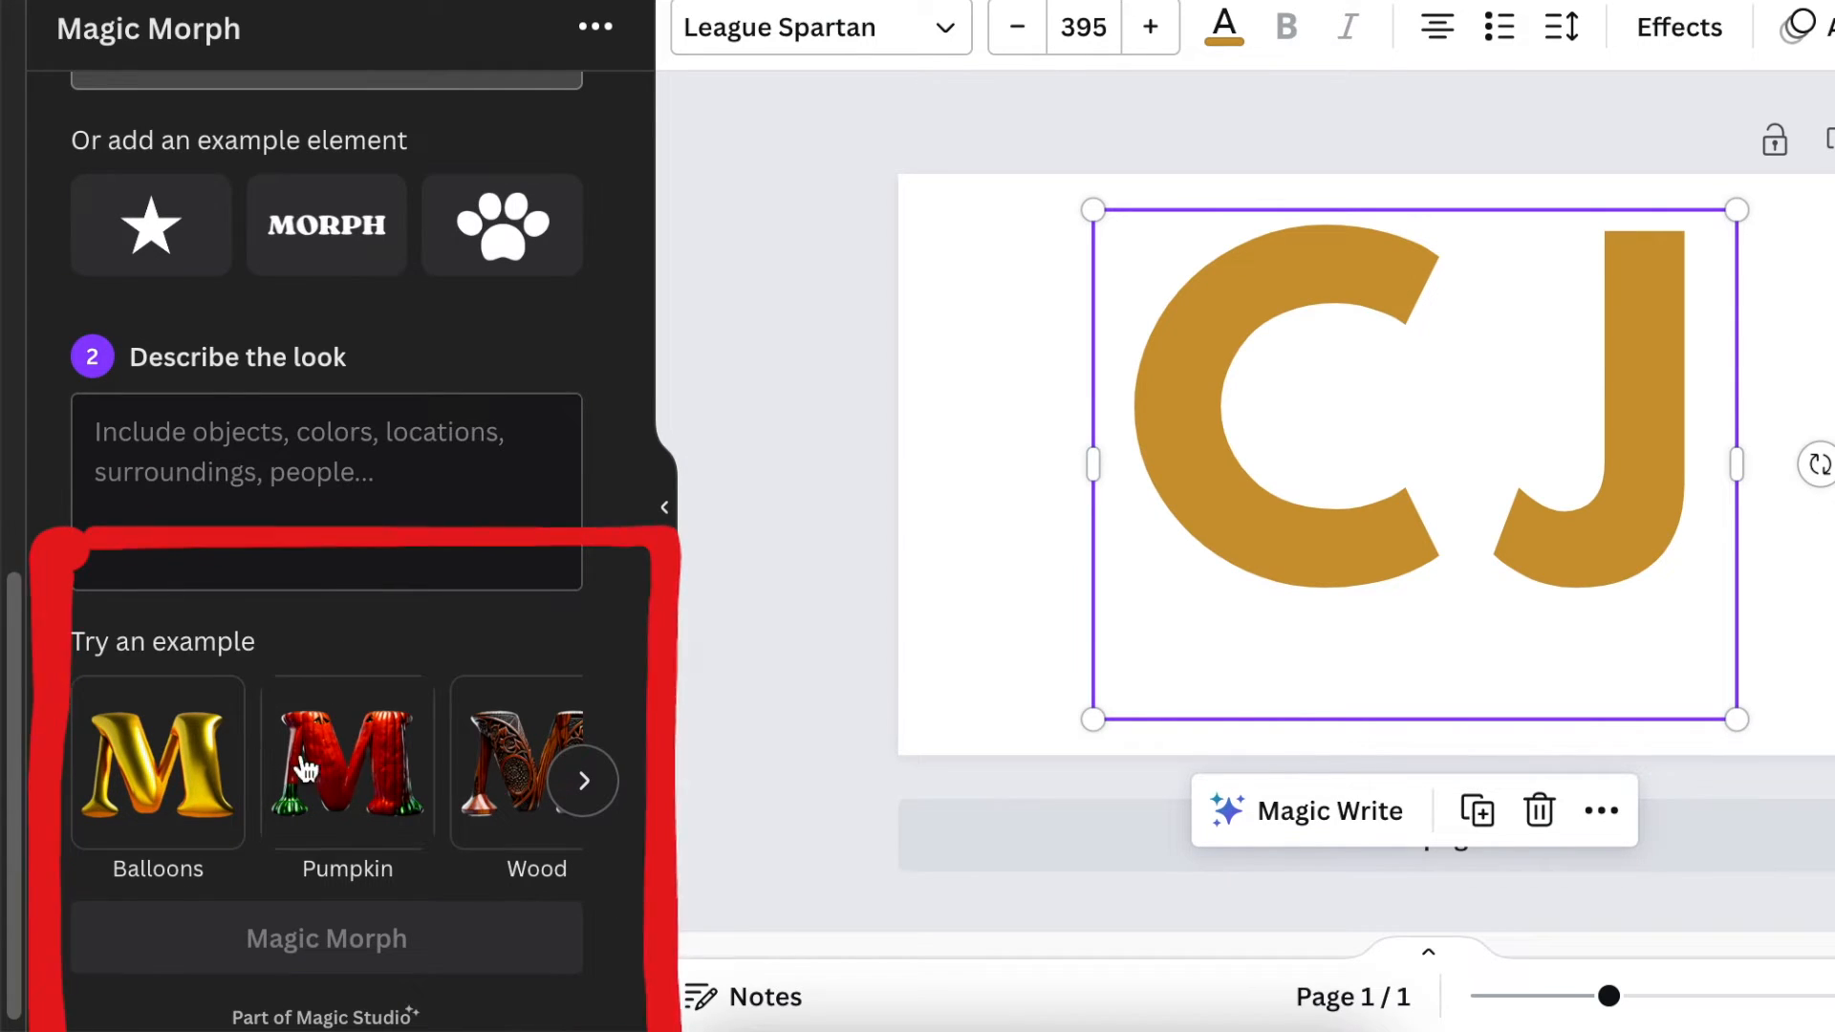
left_click(585, 780)
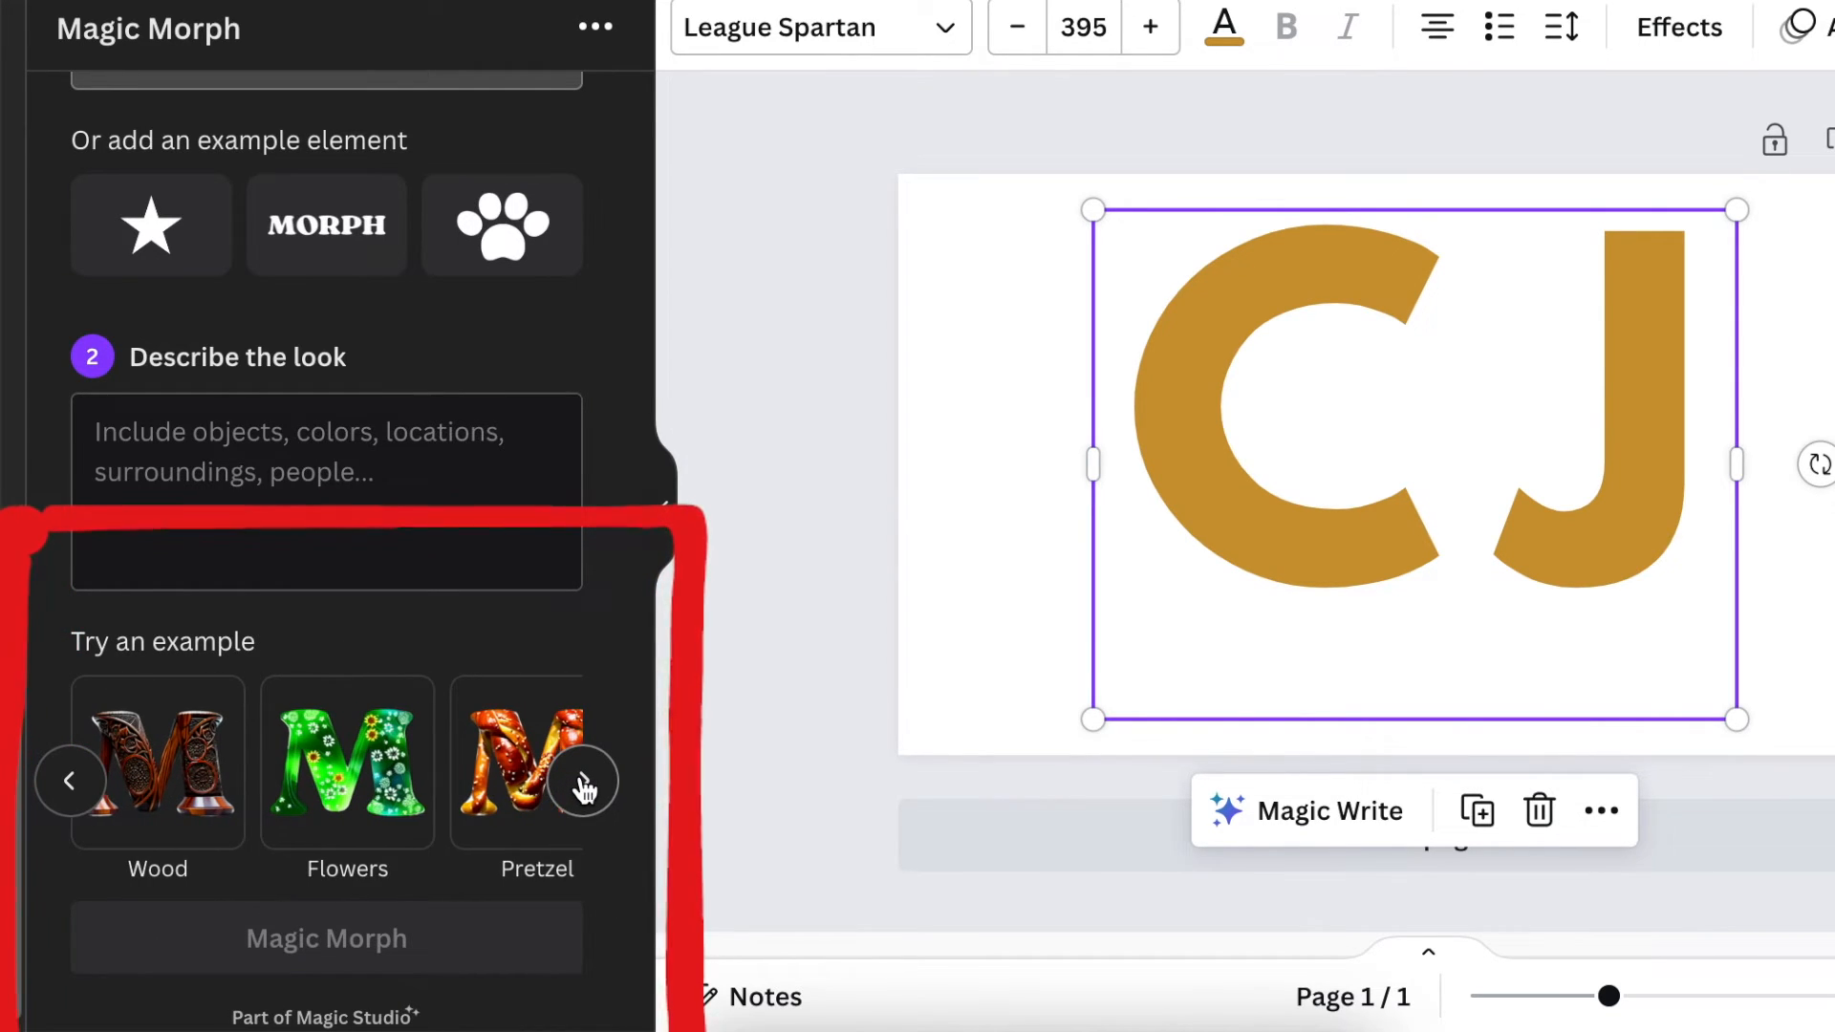
left_click(583, 780)
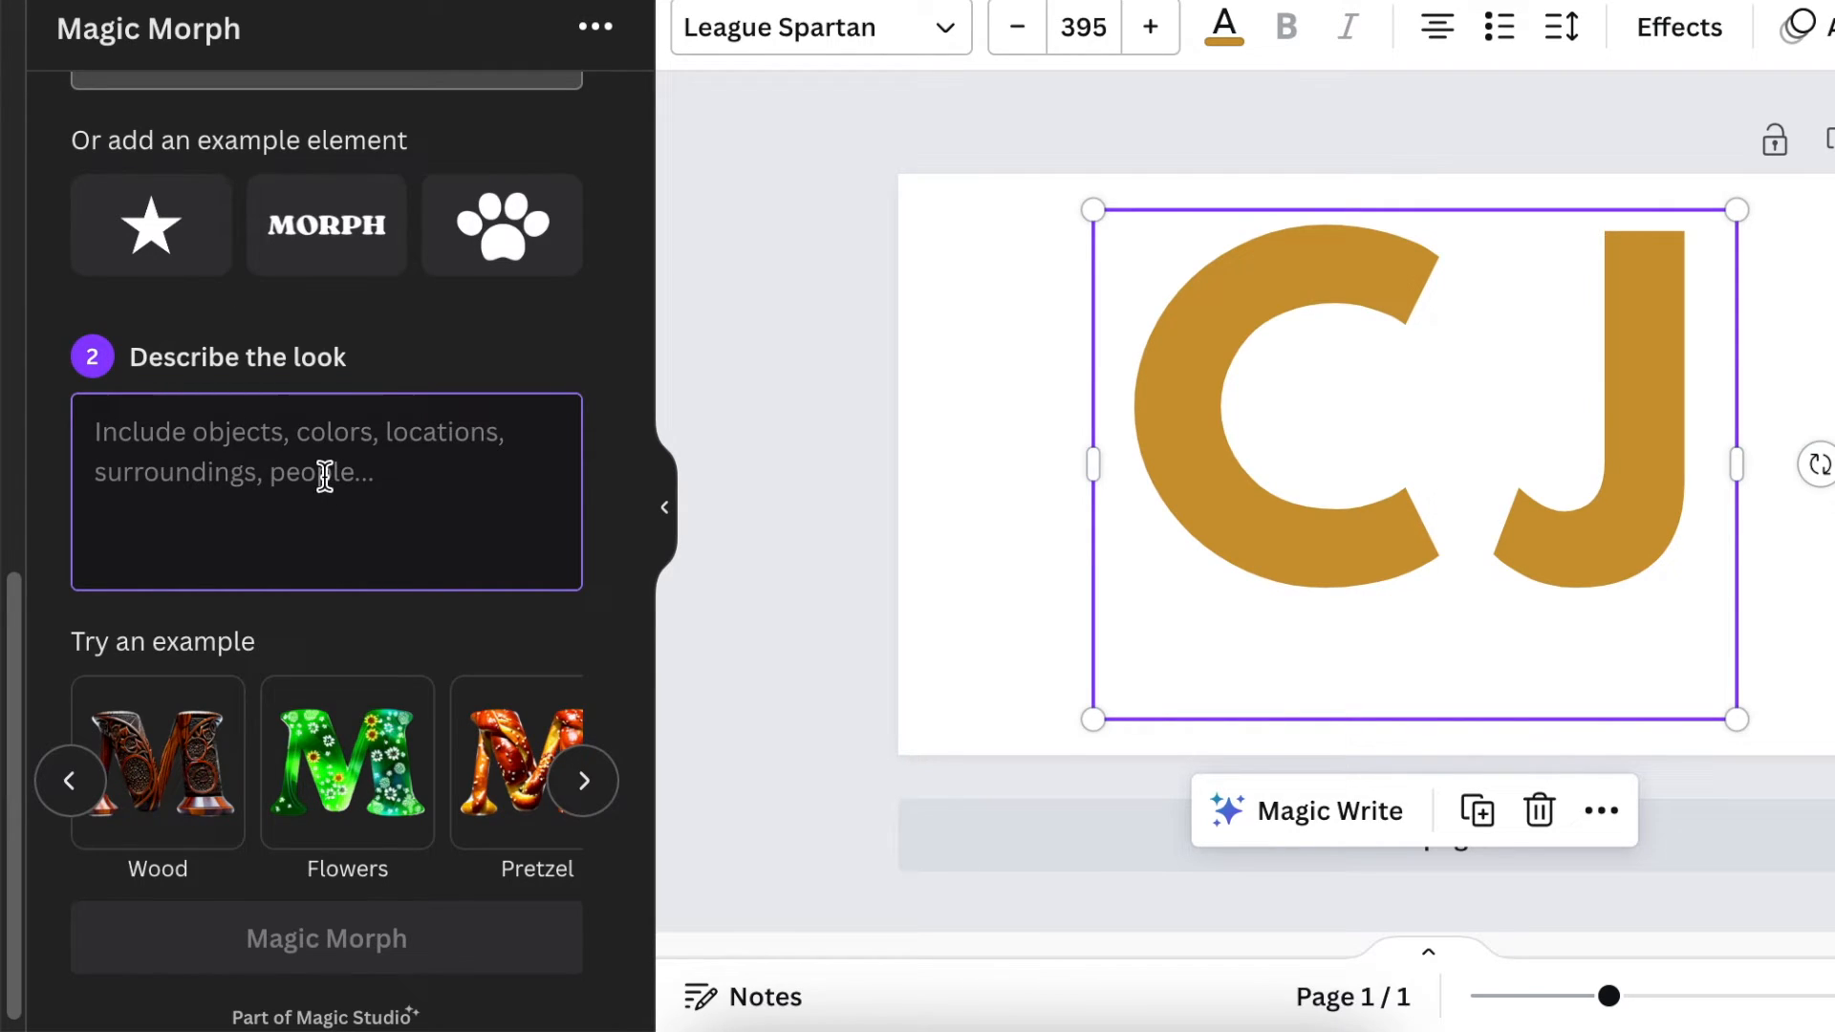
Step: Morph the CJ letters with the prompt 'Fluffy Fur look of the letters' into fur variations
left_click(327, 937)
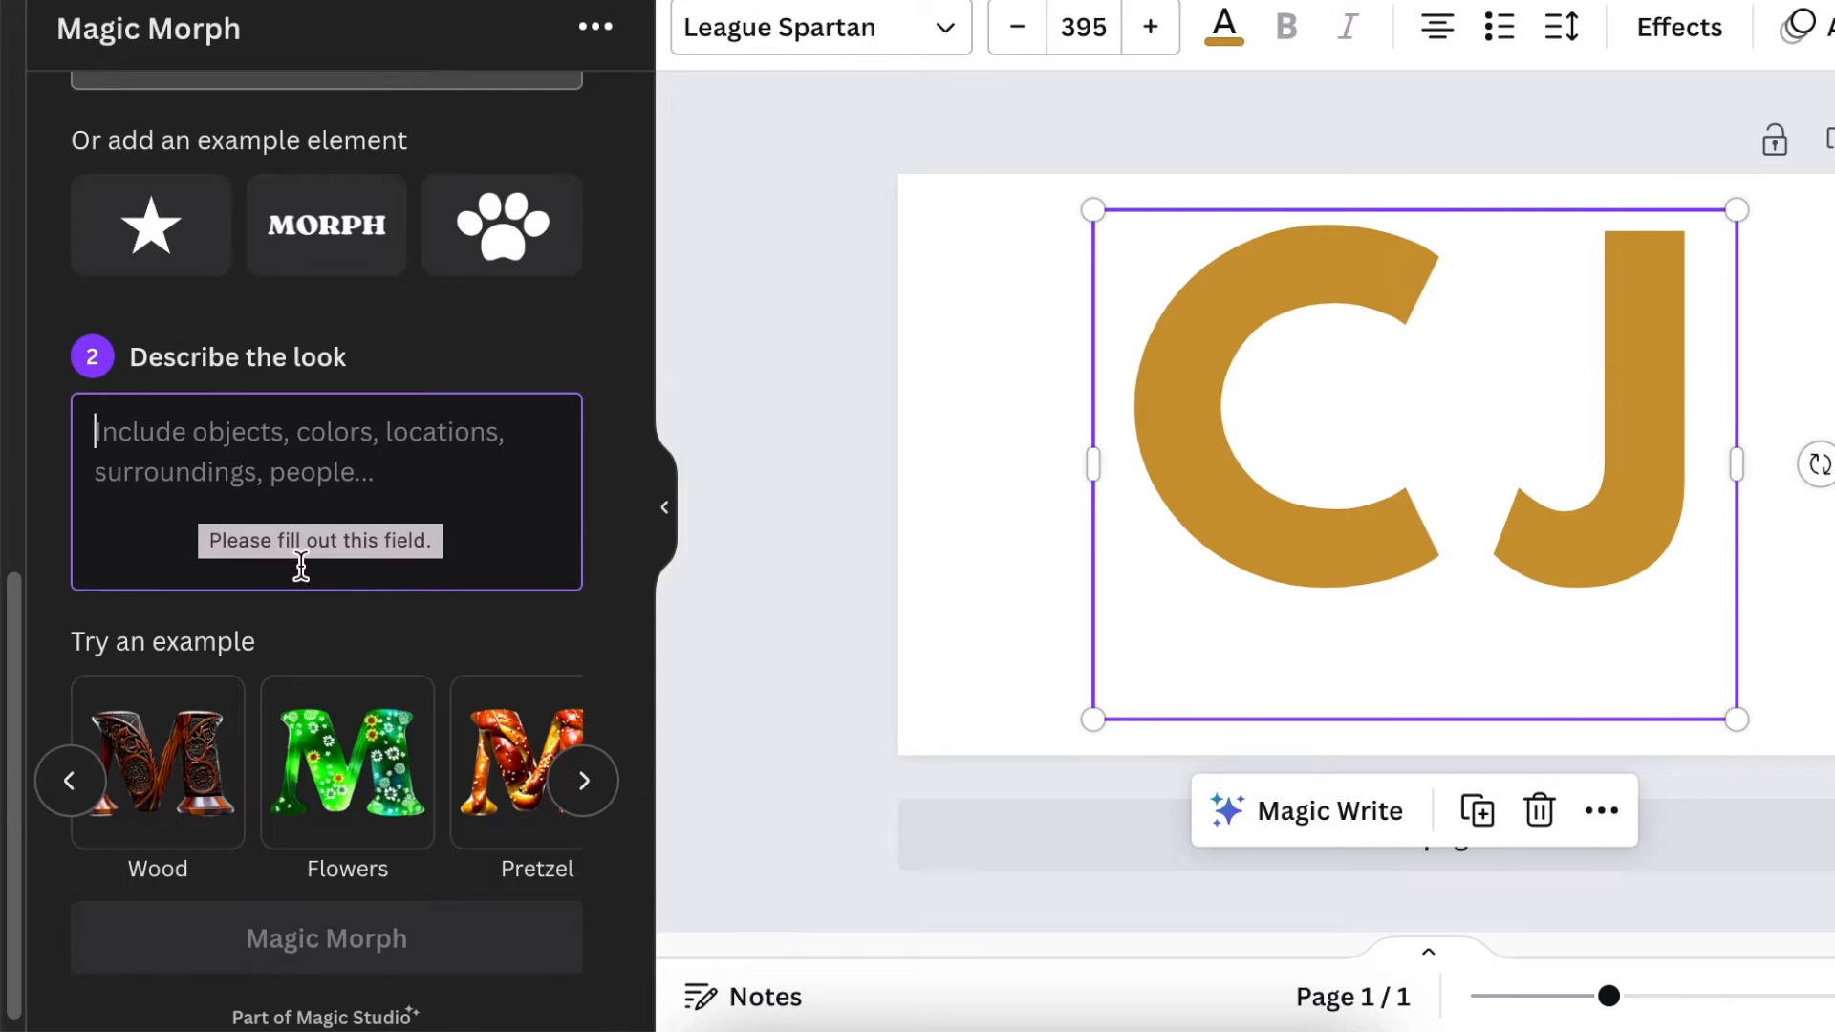
mouse_move(210, 485)
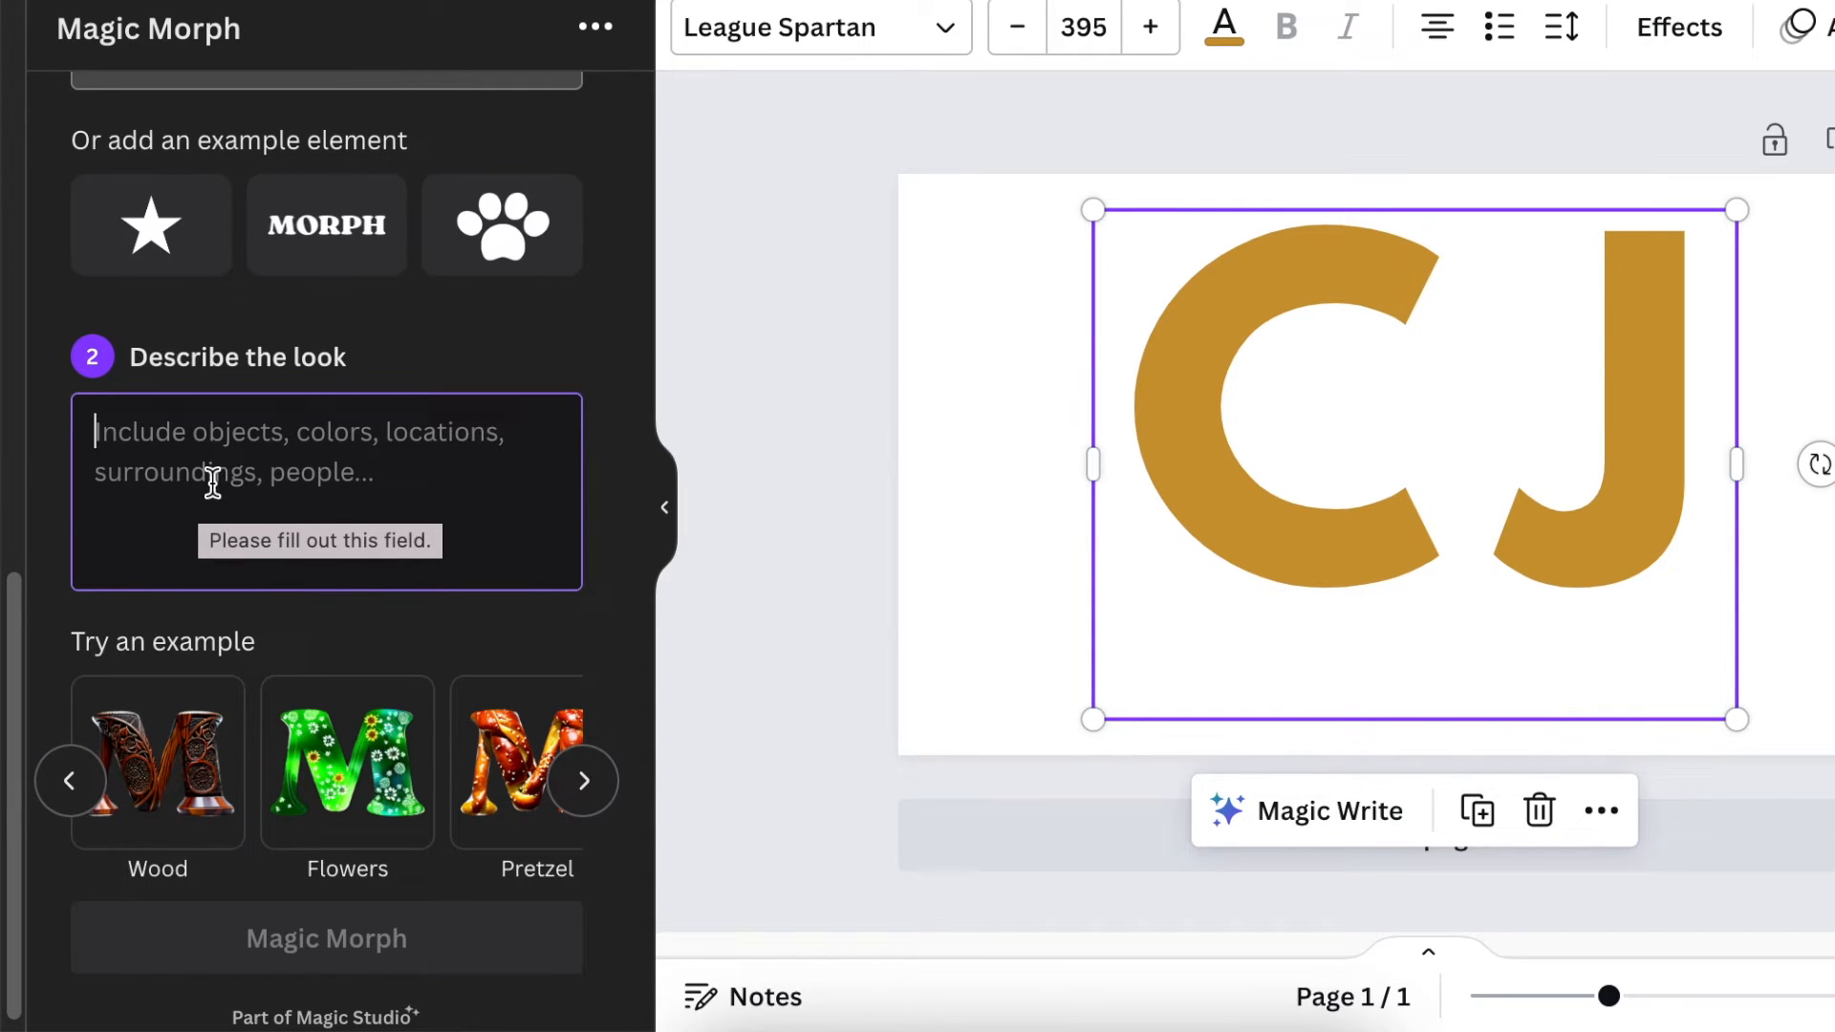
type("Fluffy Fur look of the letters")
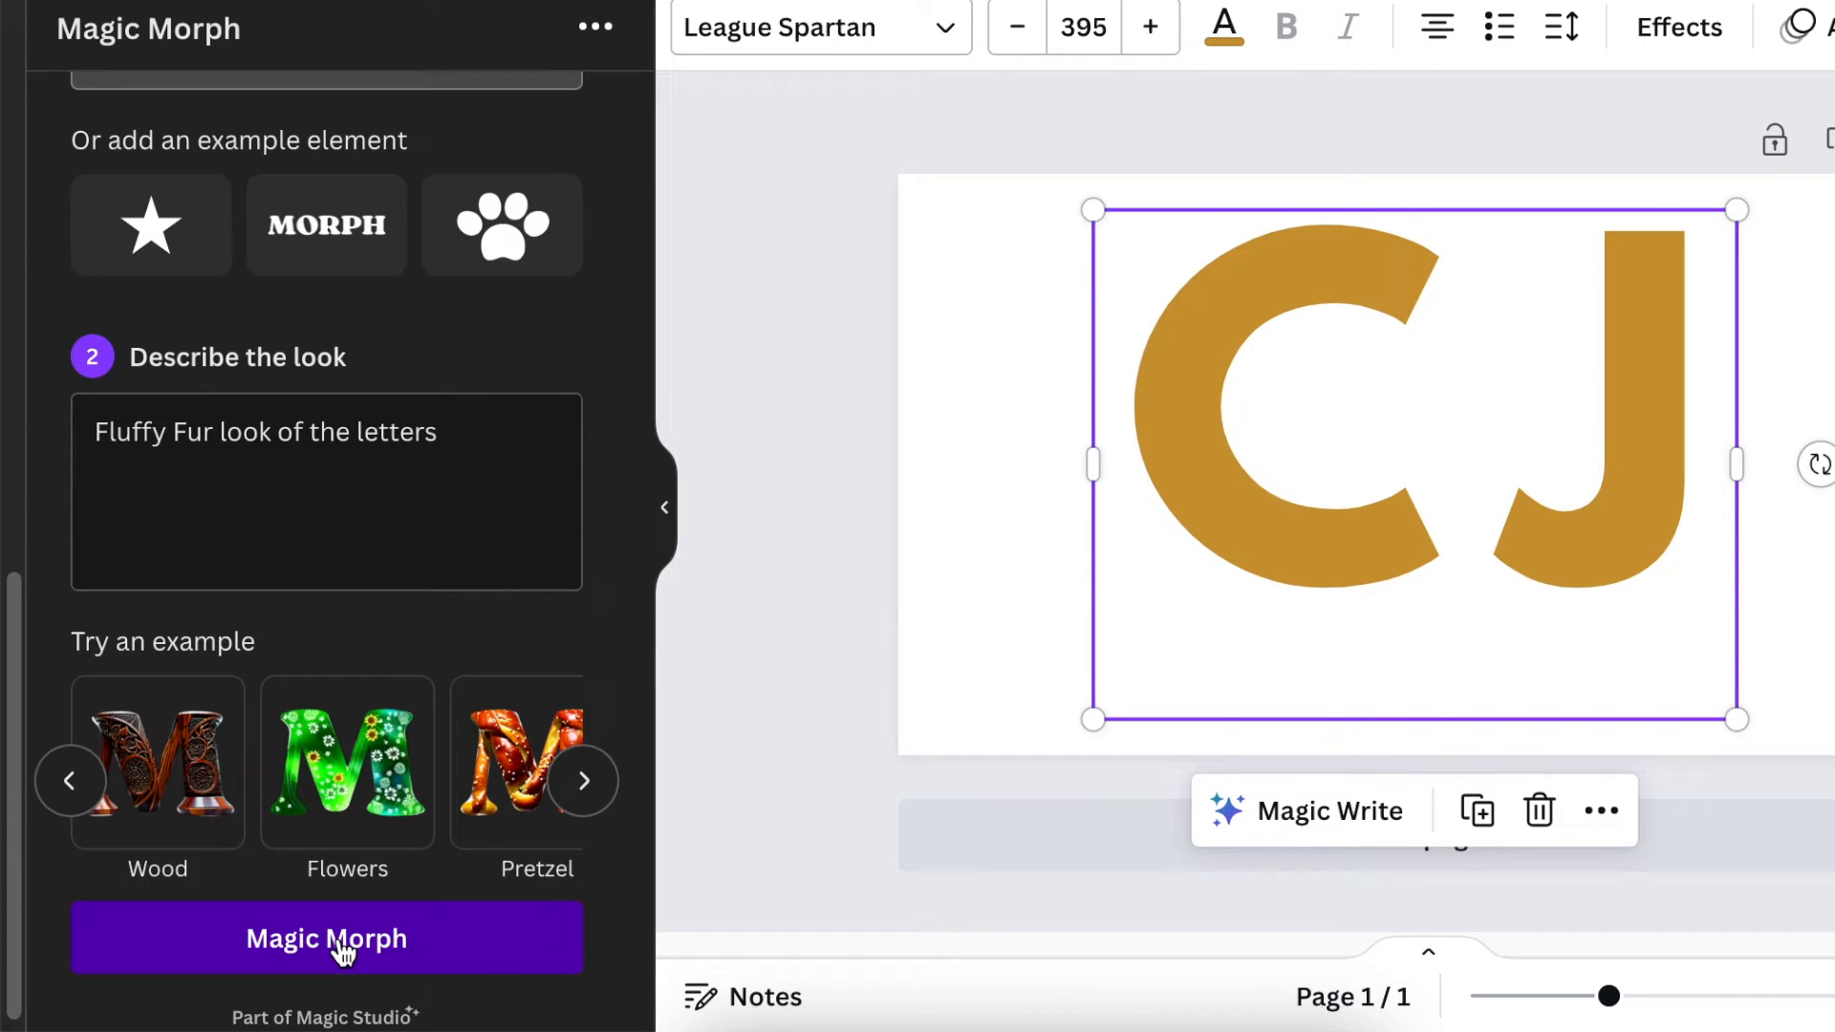
left_click(326, 936)
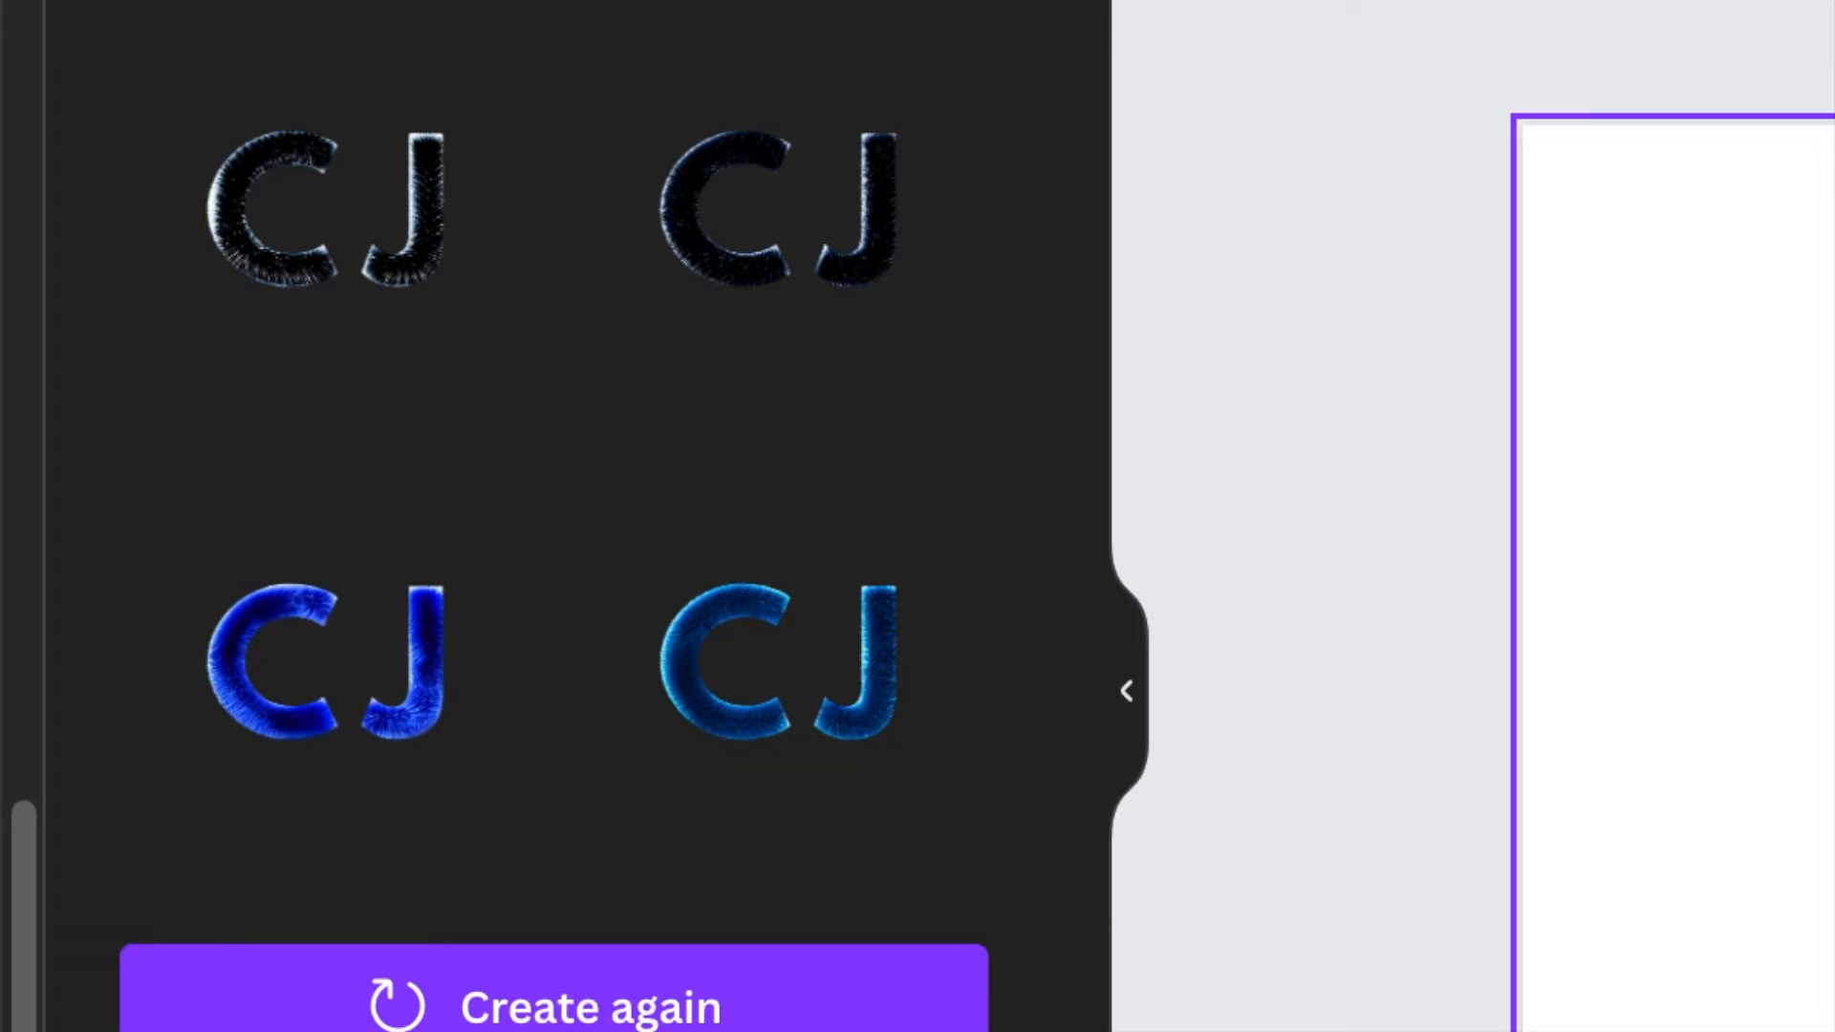
Step: Add one of the fur-textured CJ Magic Morph results to the page
left_click(820, 662)
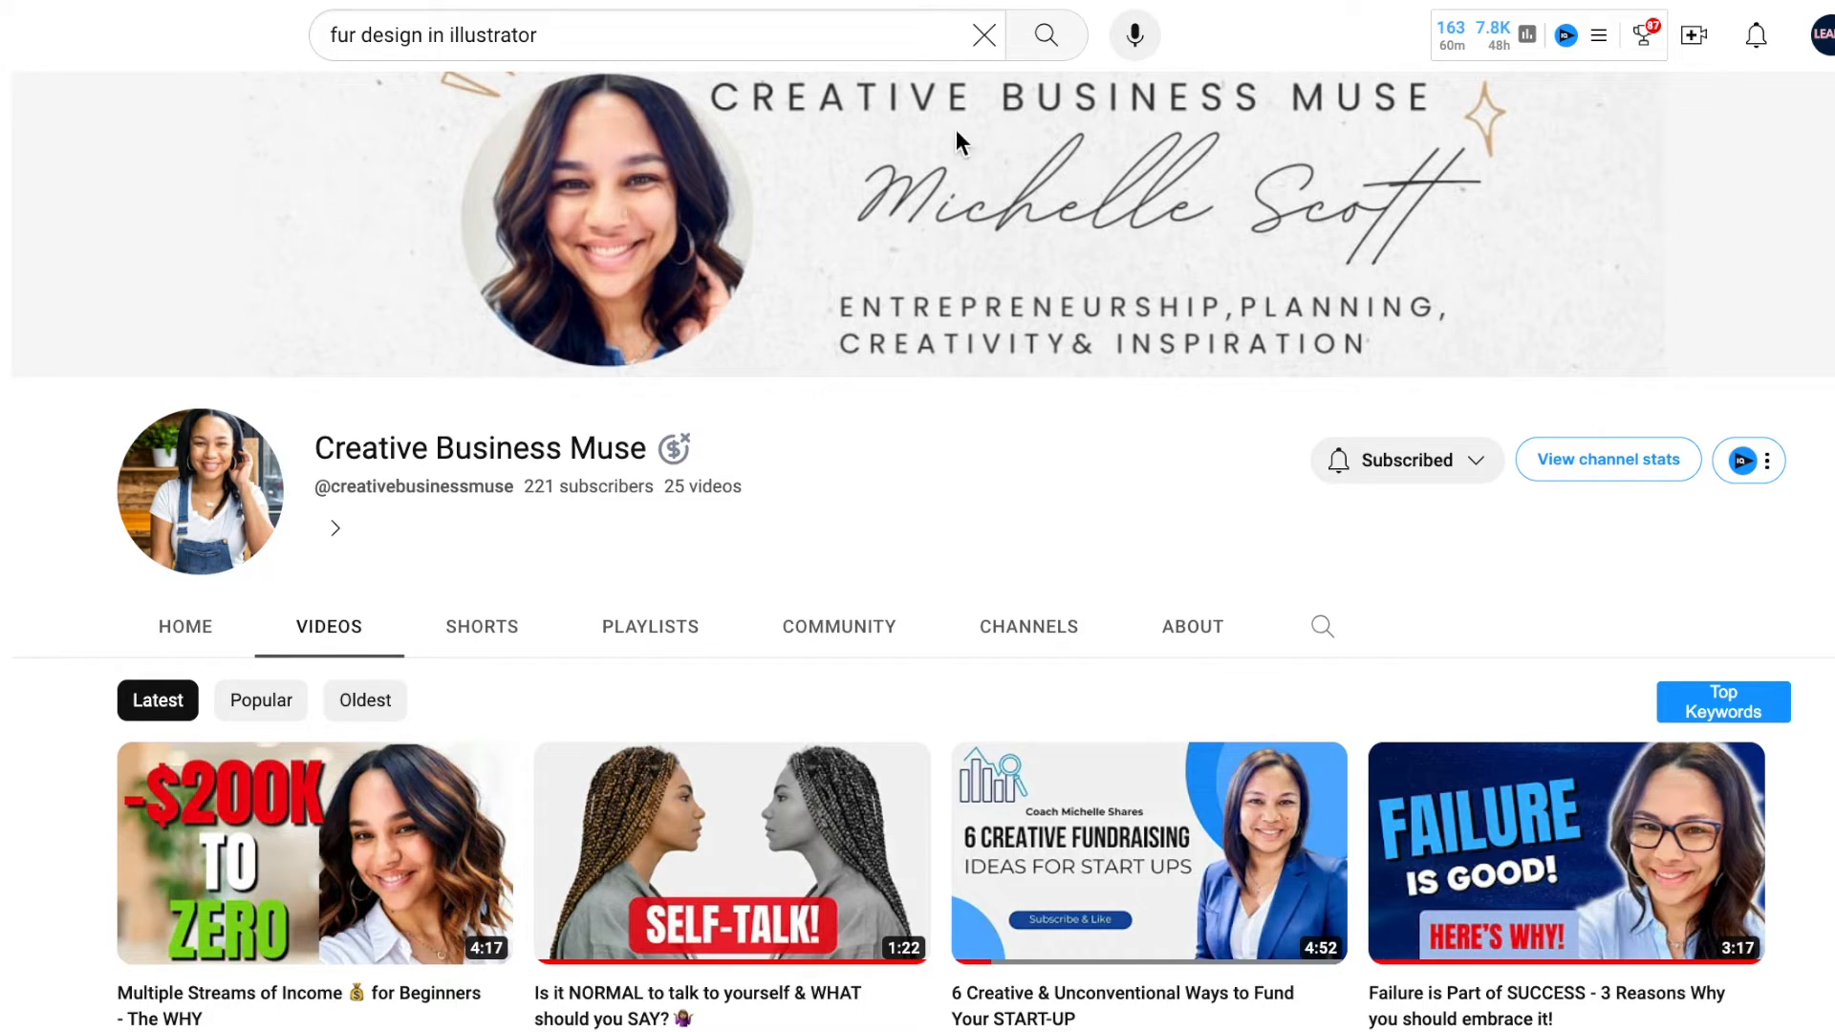
Step: Scroll down the YouTube channel's latest uploads
scroll("down", 3)
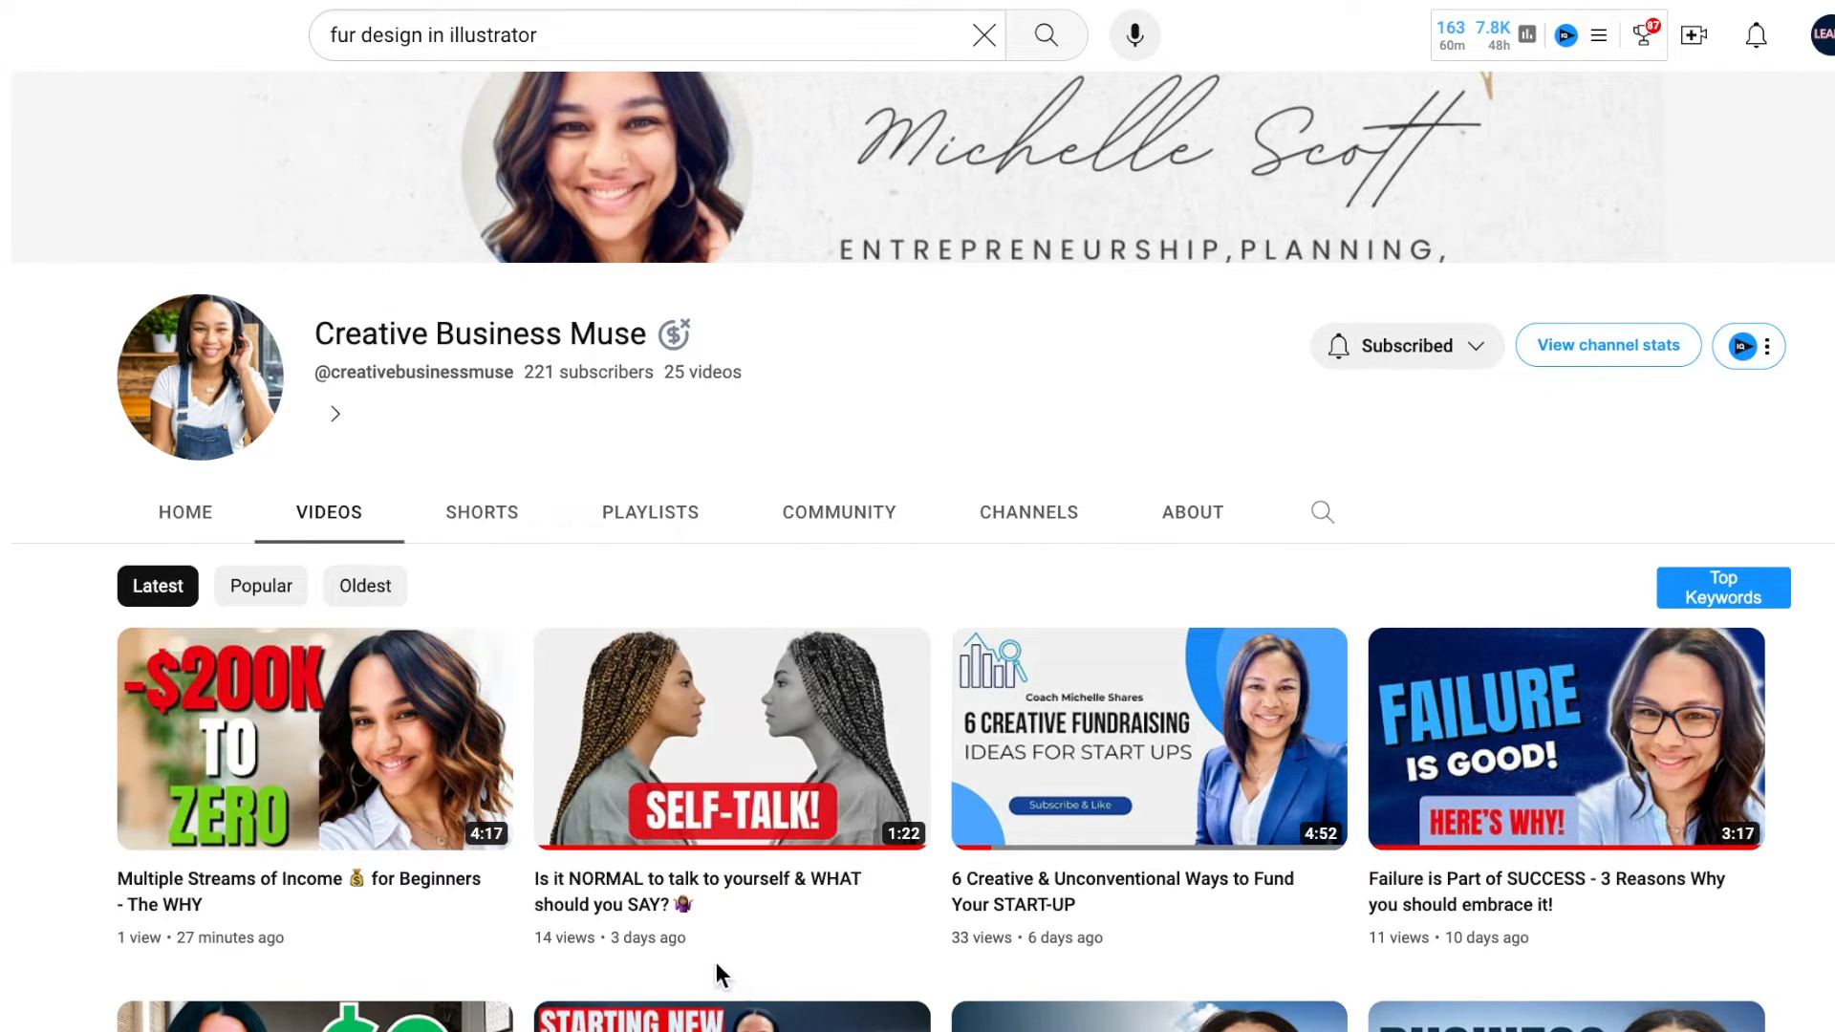
mouse_move(1040, 988)
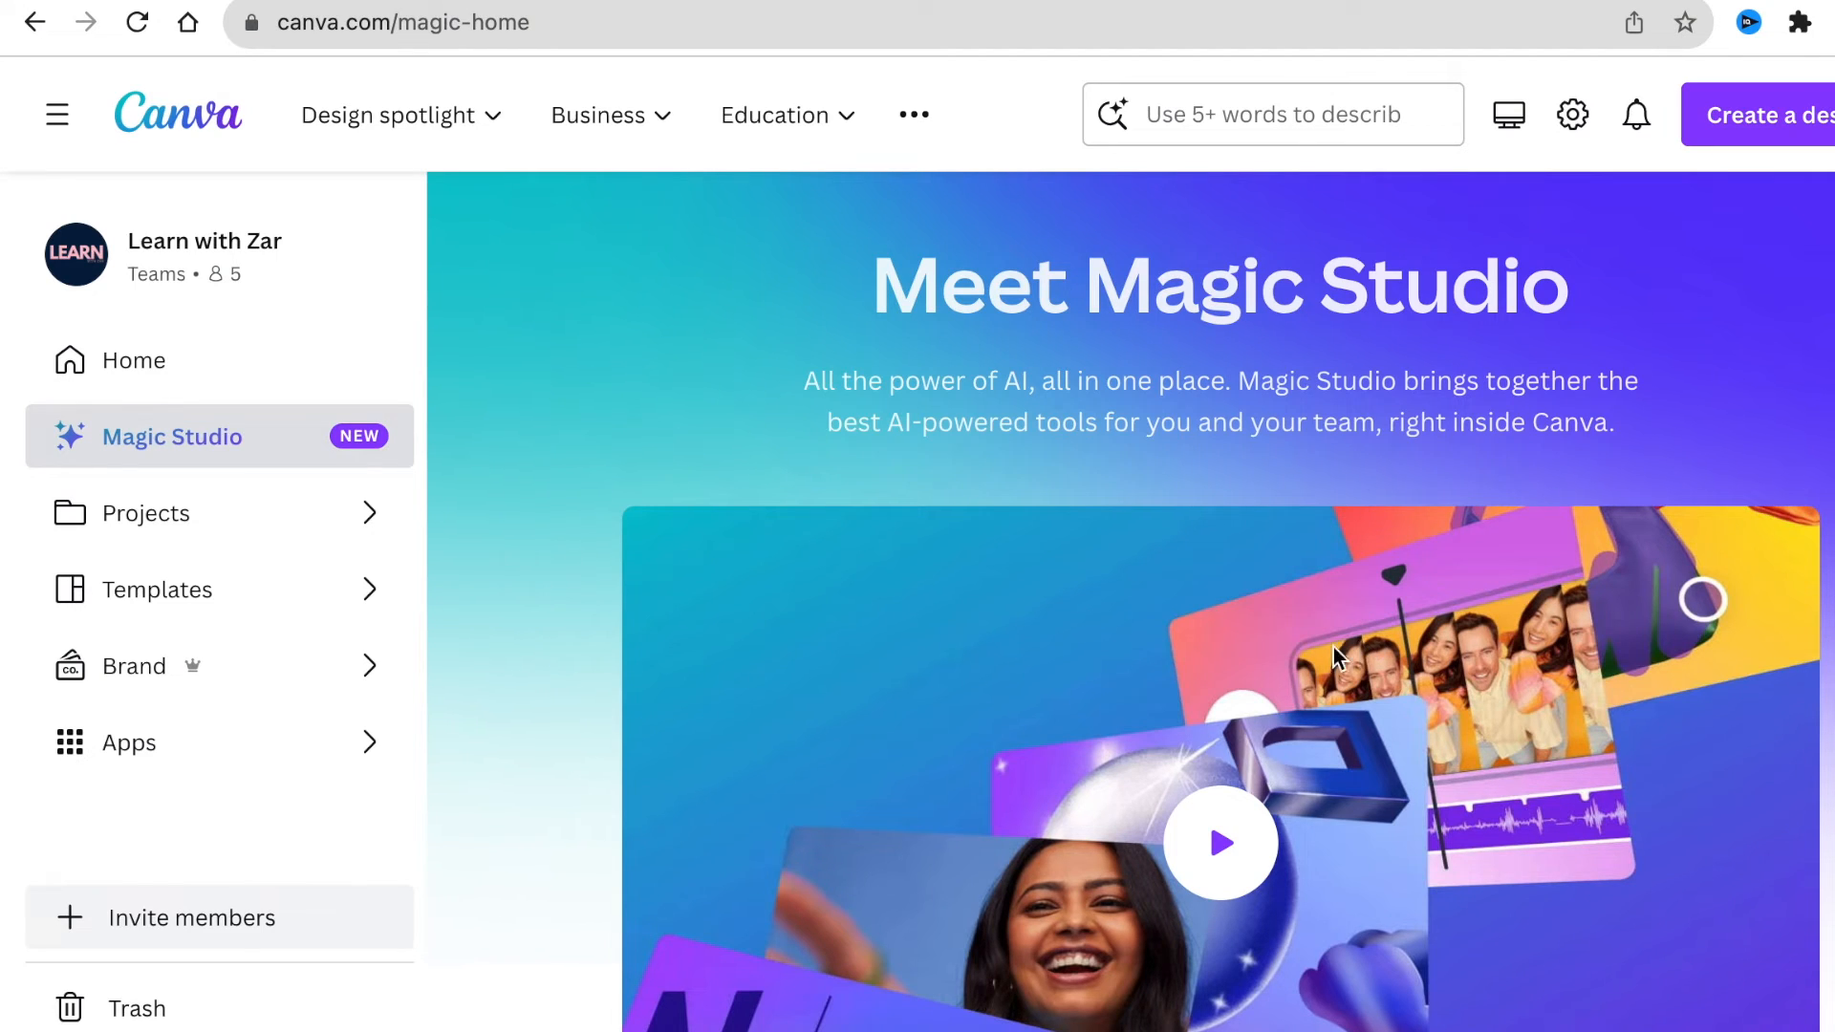
Step: Scroll the Magic Studio page past Magic Design and Magic Write to Magic Edit, Grab and Expand
scroll("down", 3)
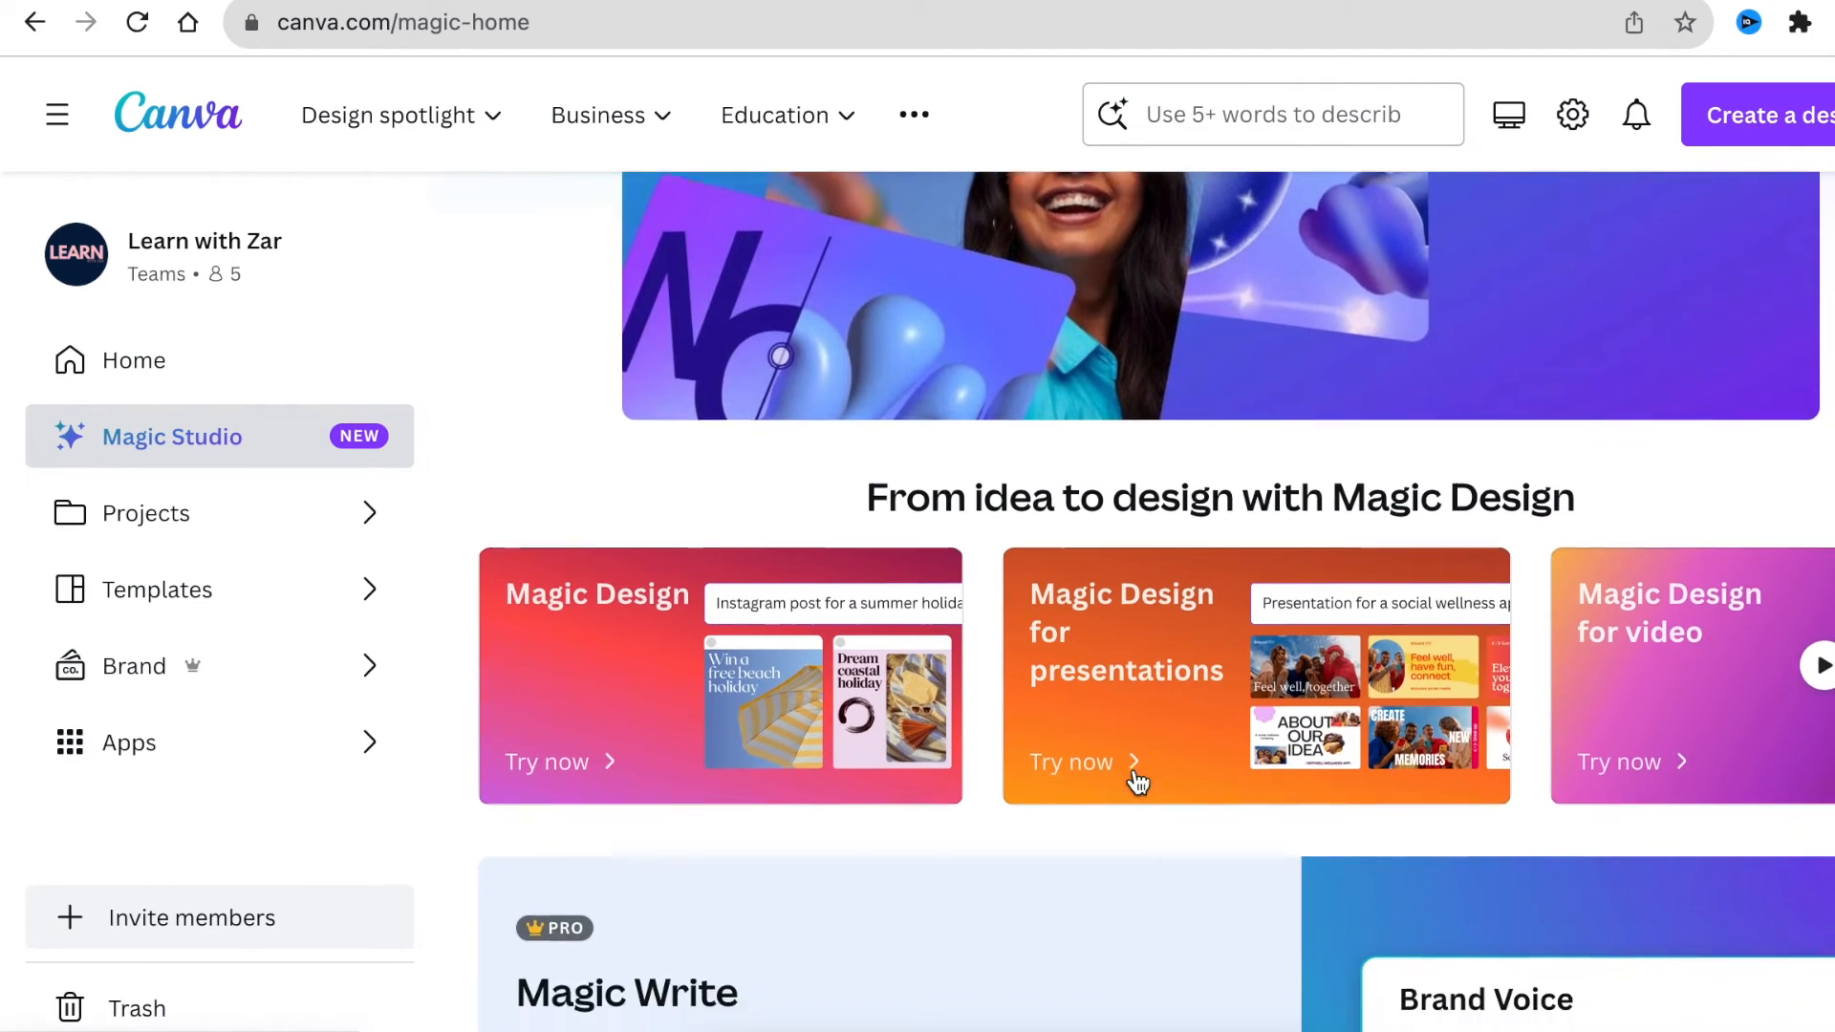
scroll("down", 3)
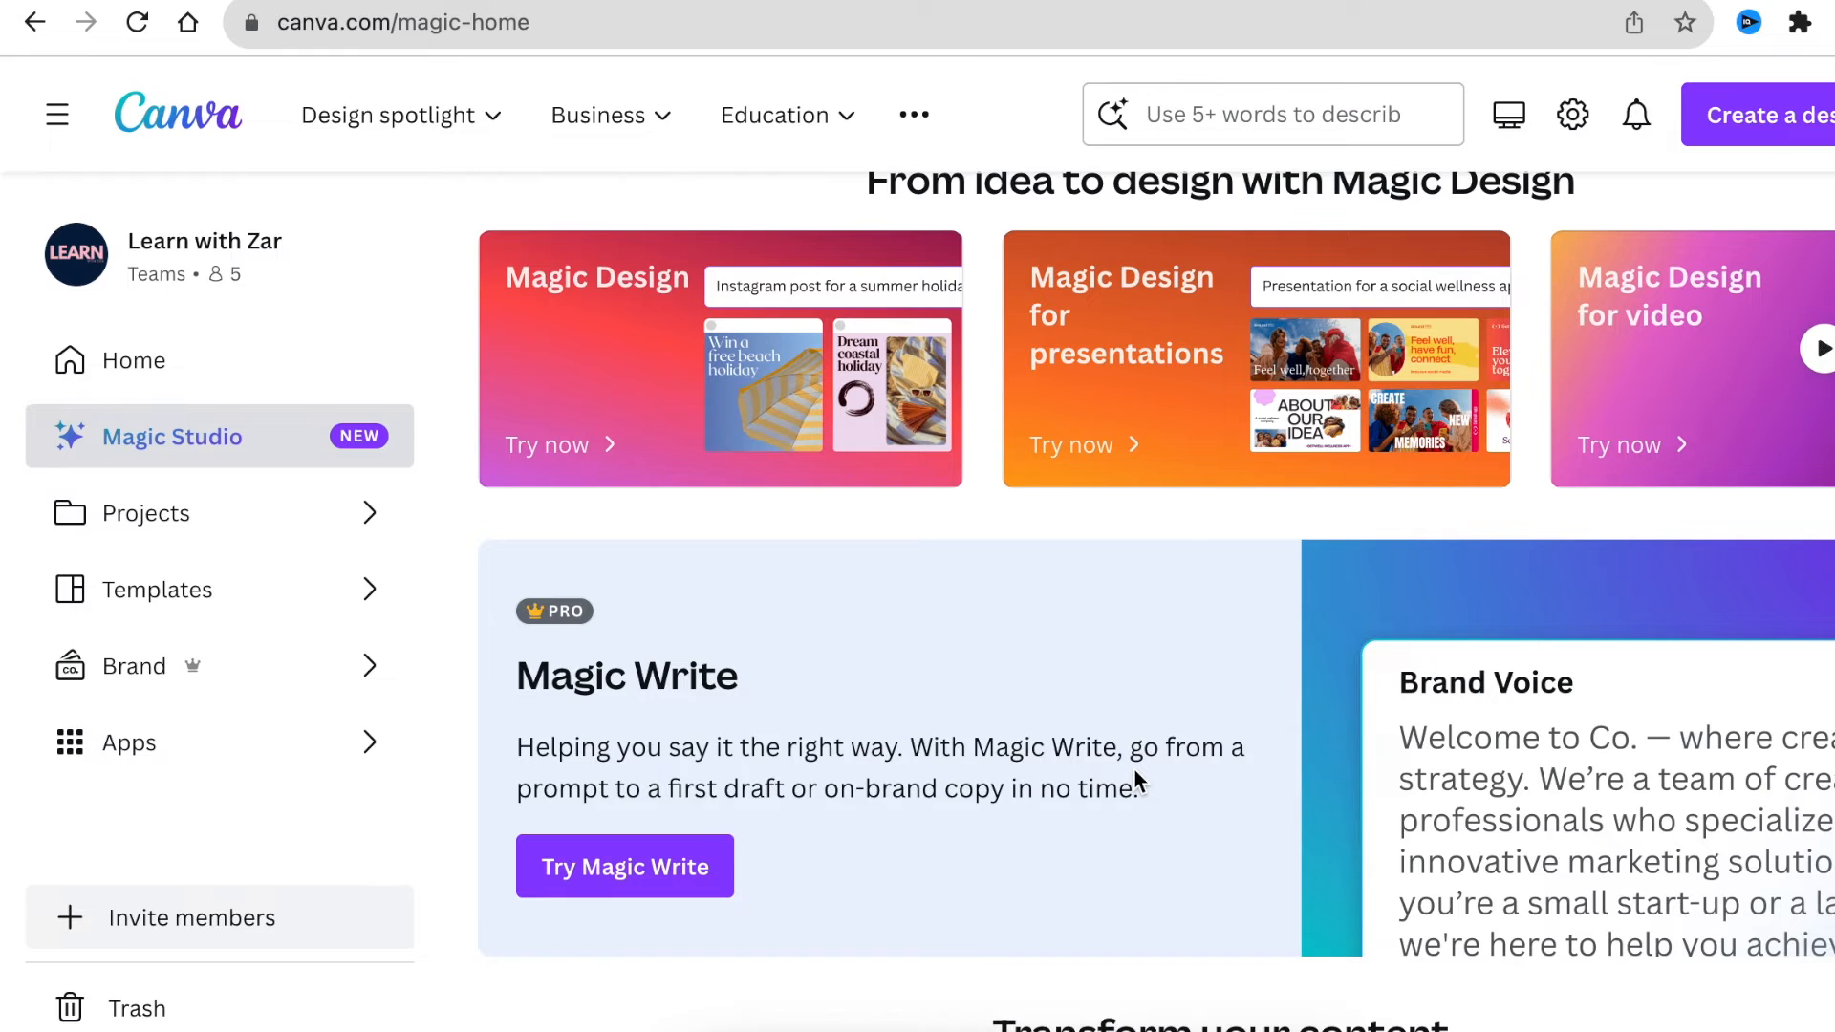
scroll("down", 3)
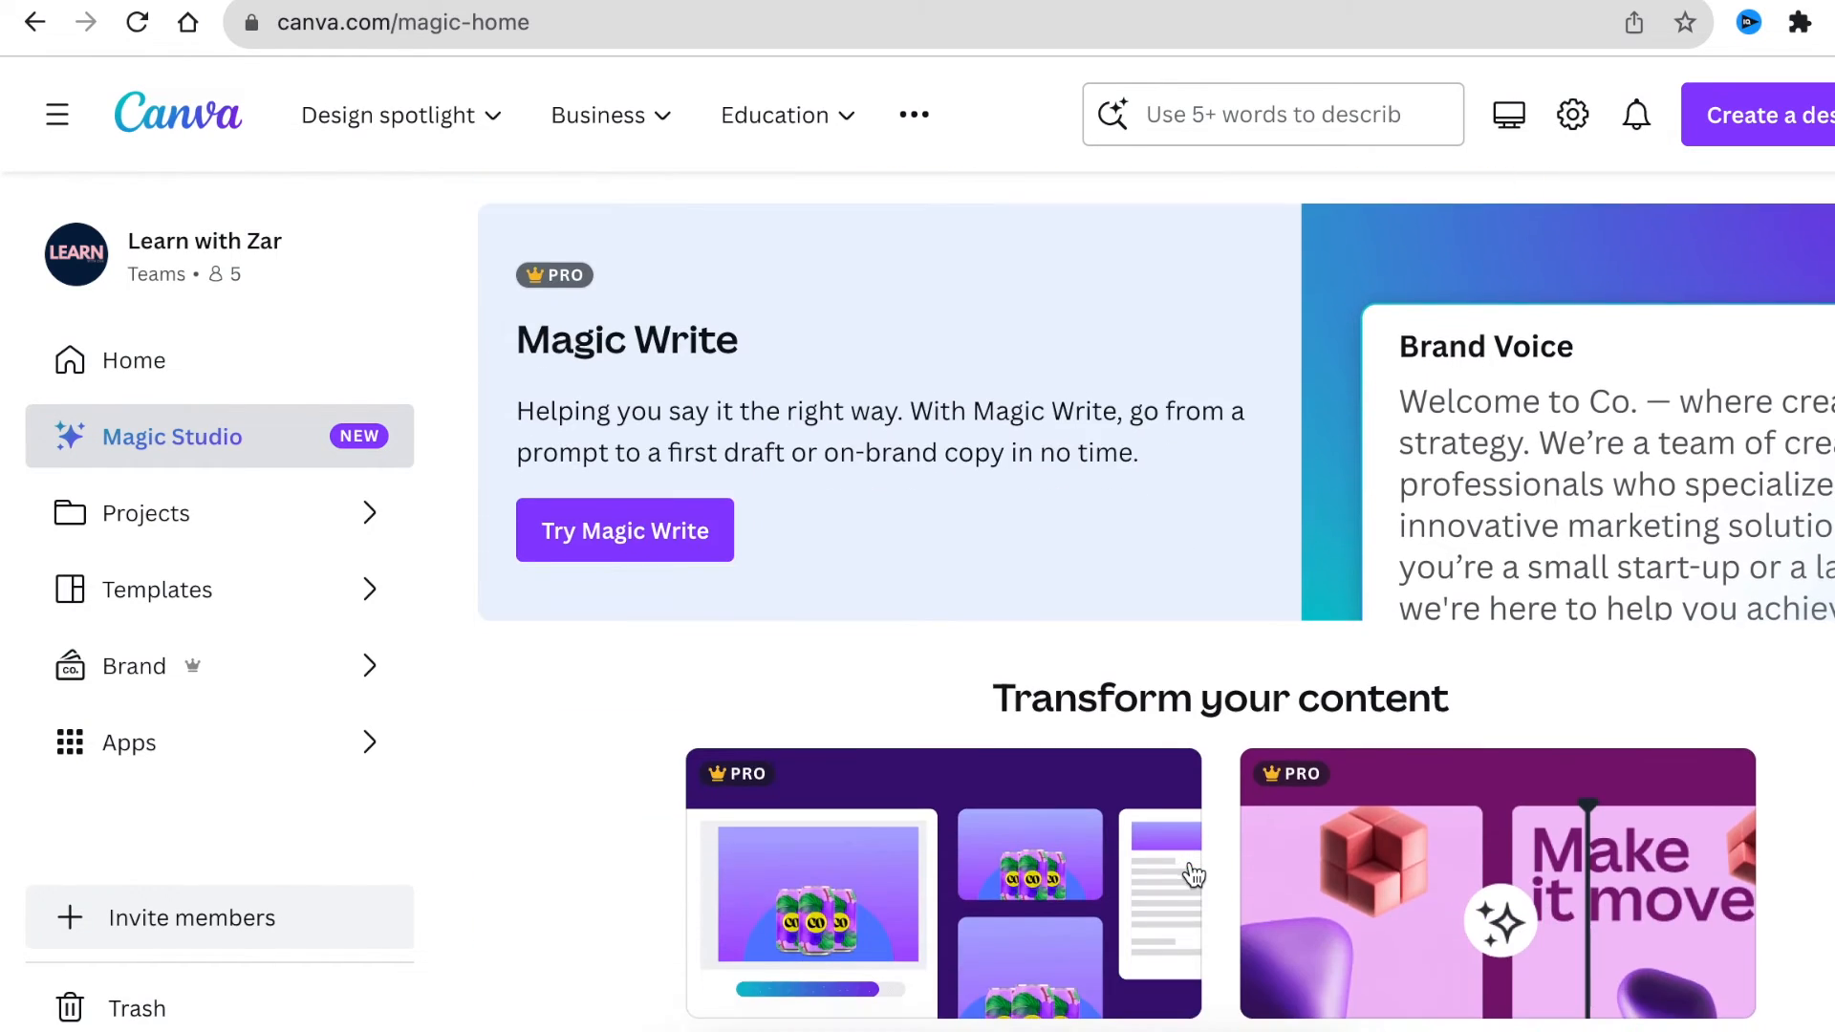
scroll("down", 3)
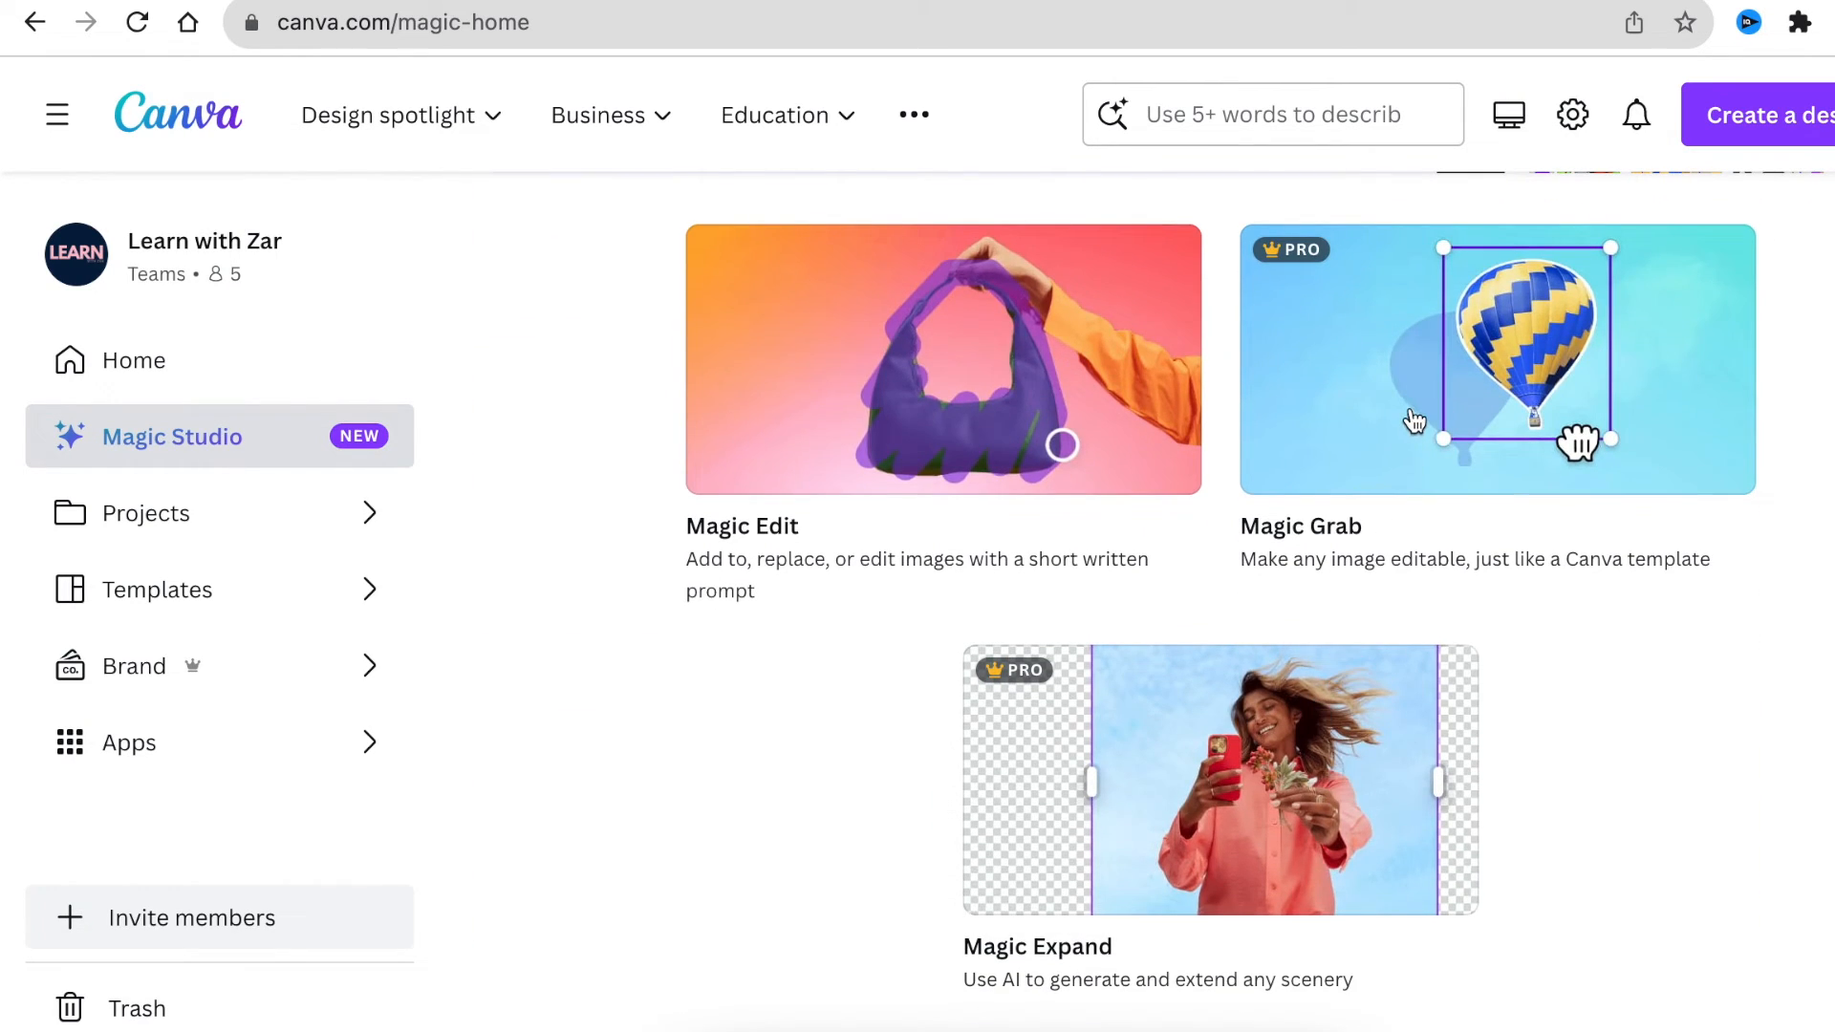
mouse_move(1239, 807)
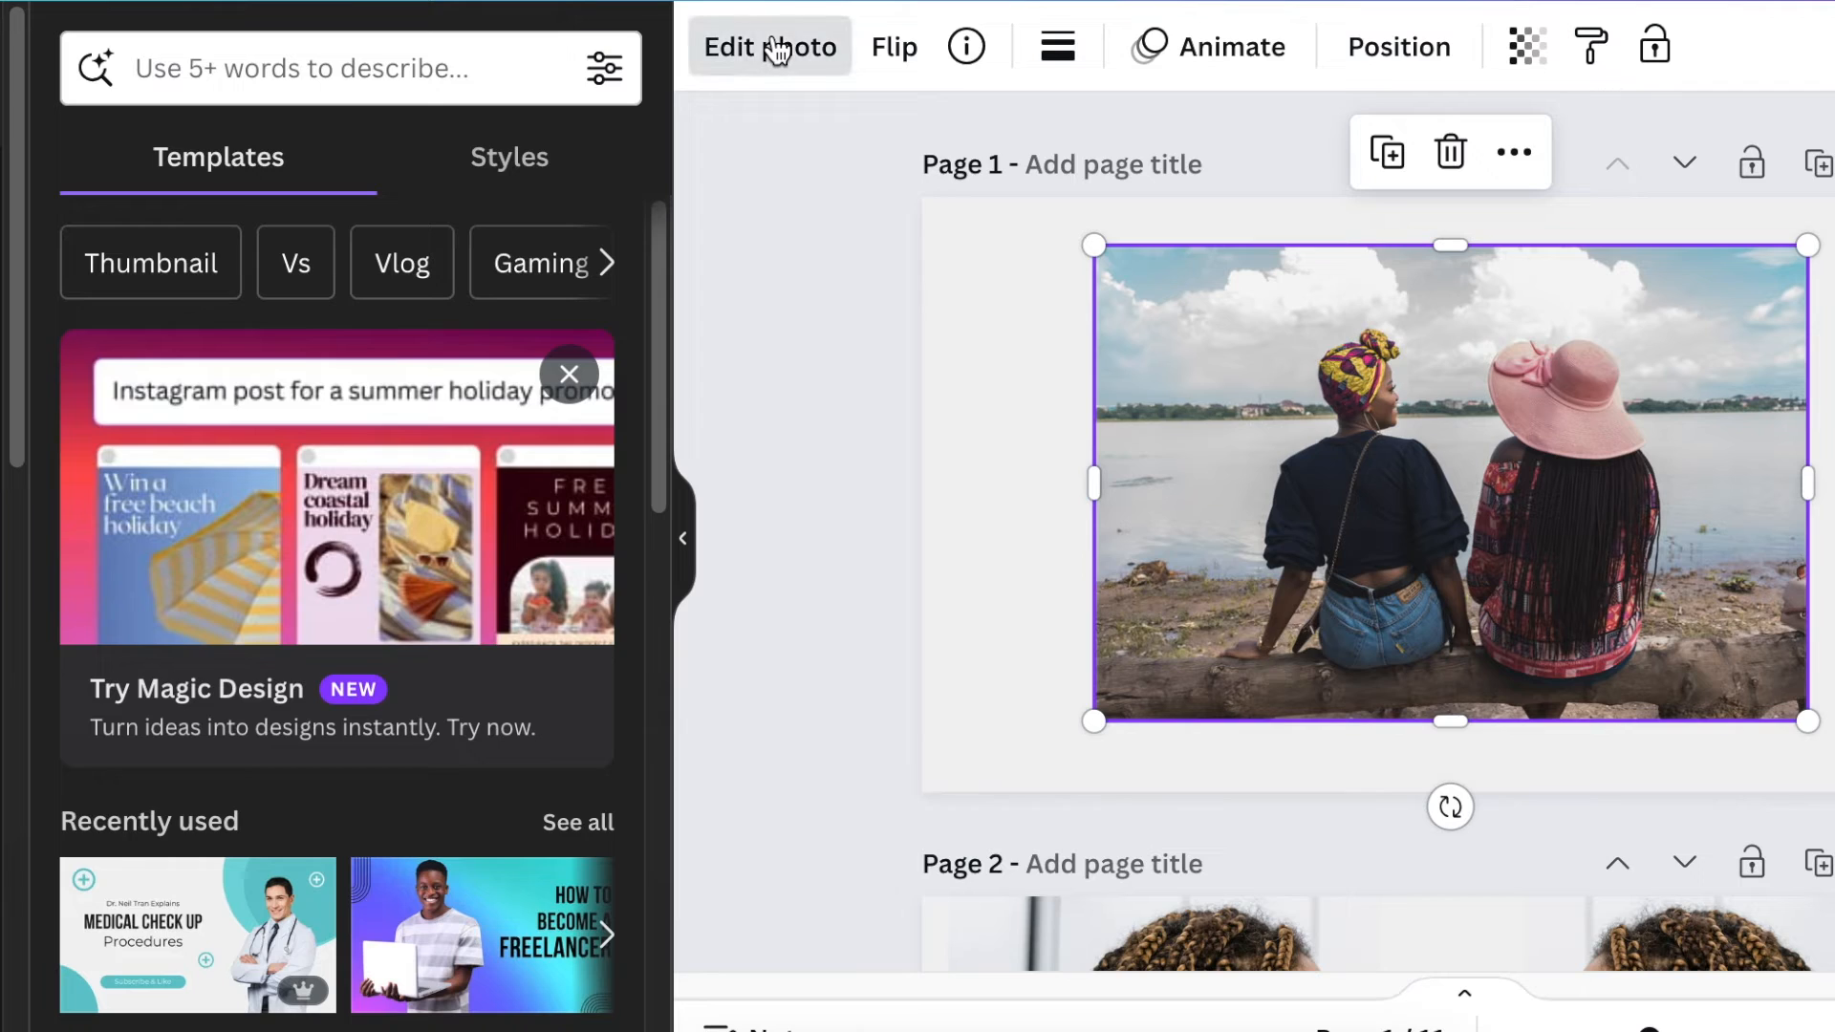
Step: Magic Expand the beach photo, keep the third generated result so it fills the page
left_click(770, 45)
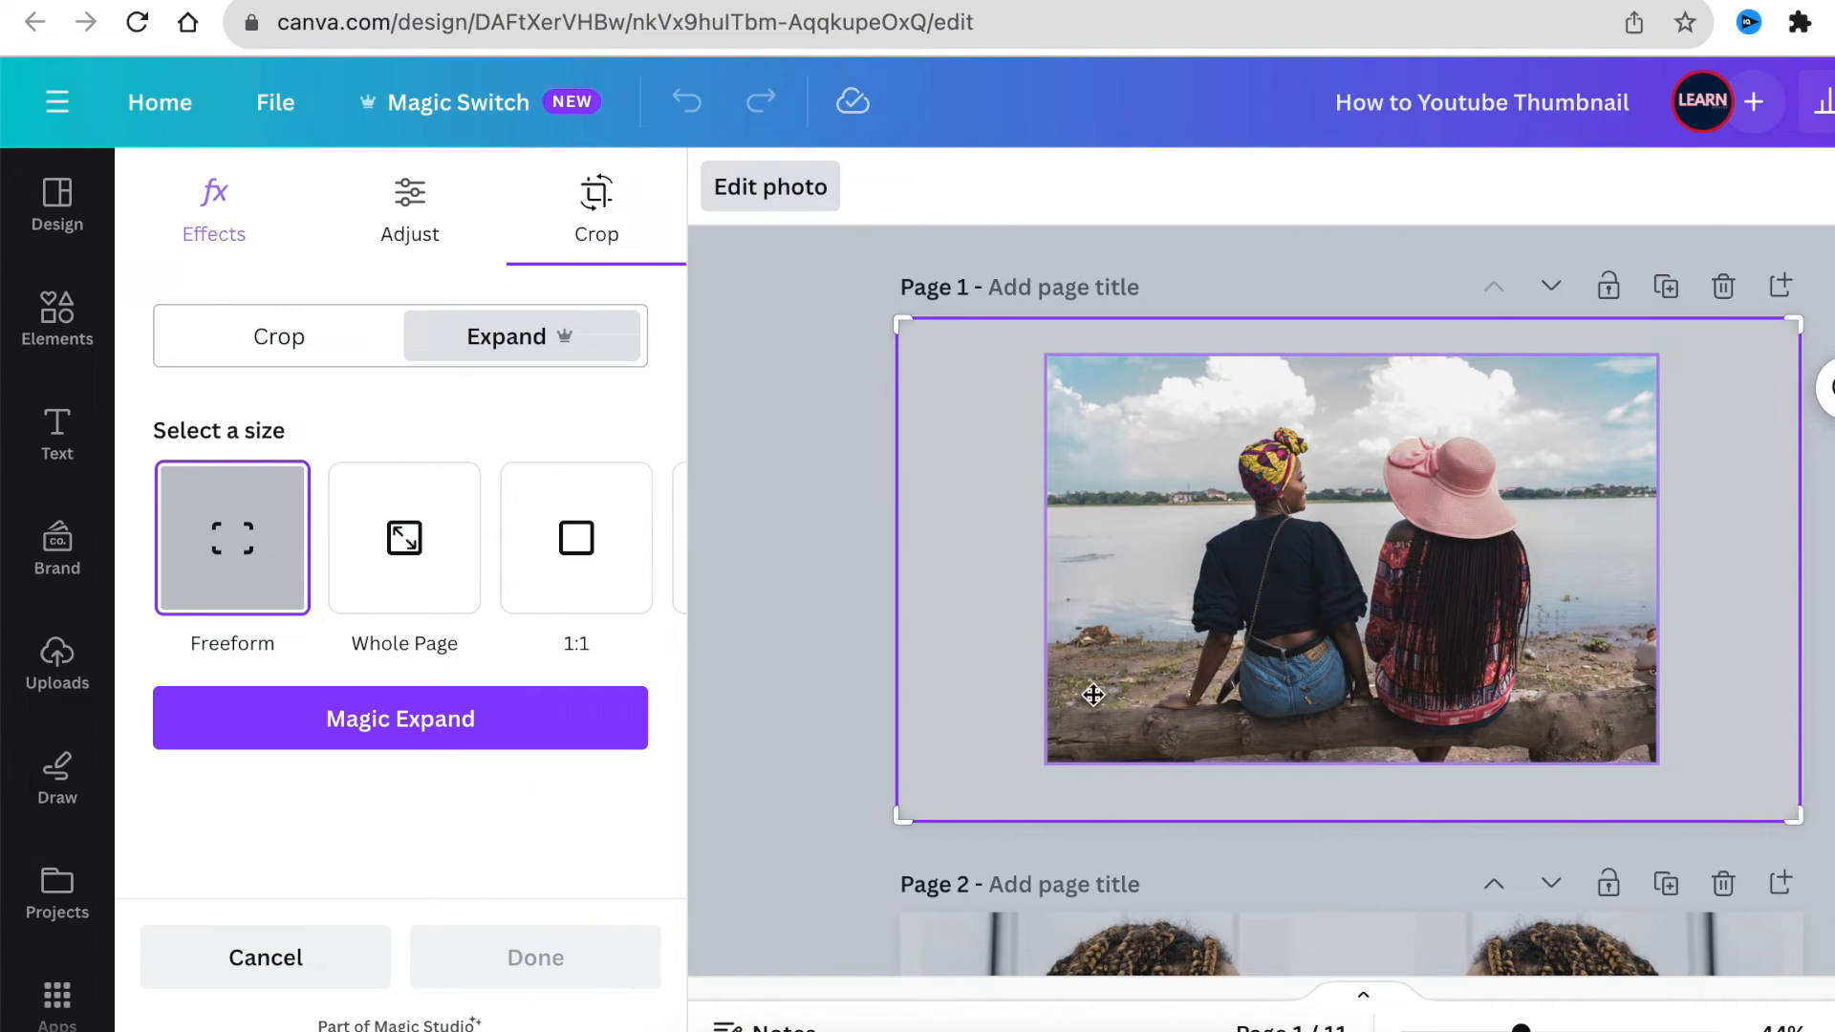
left_click(400, 718)
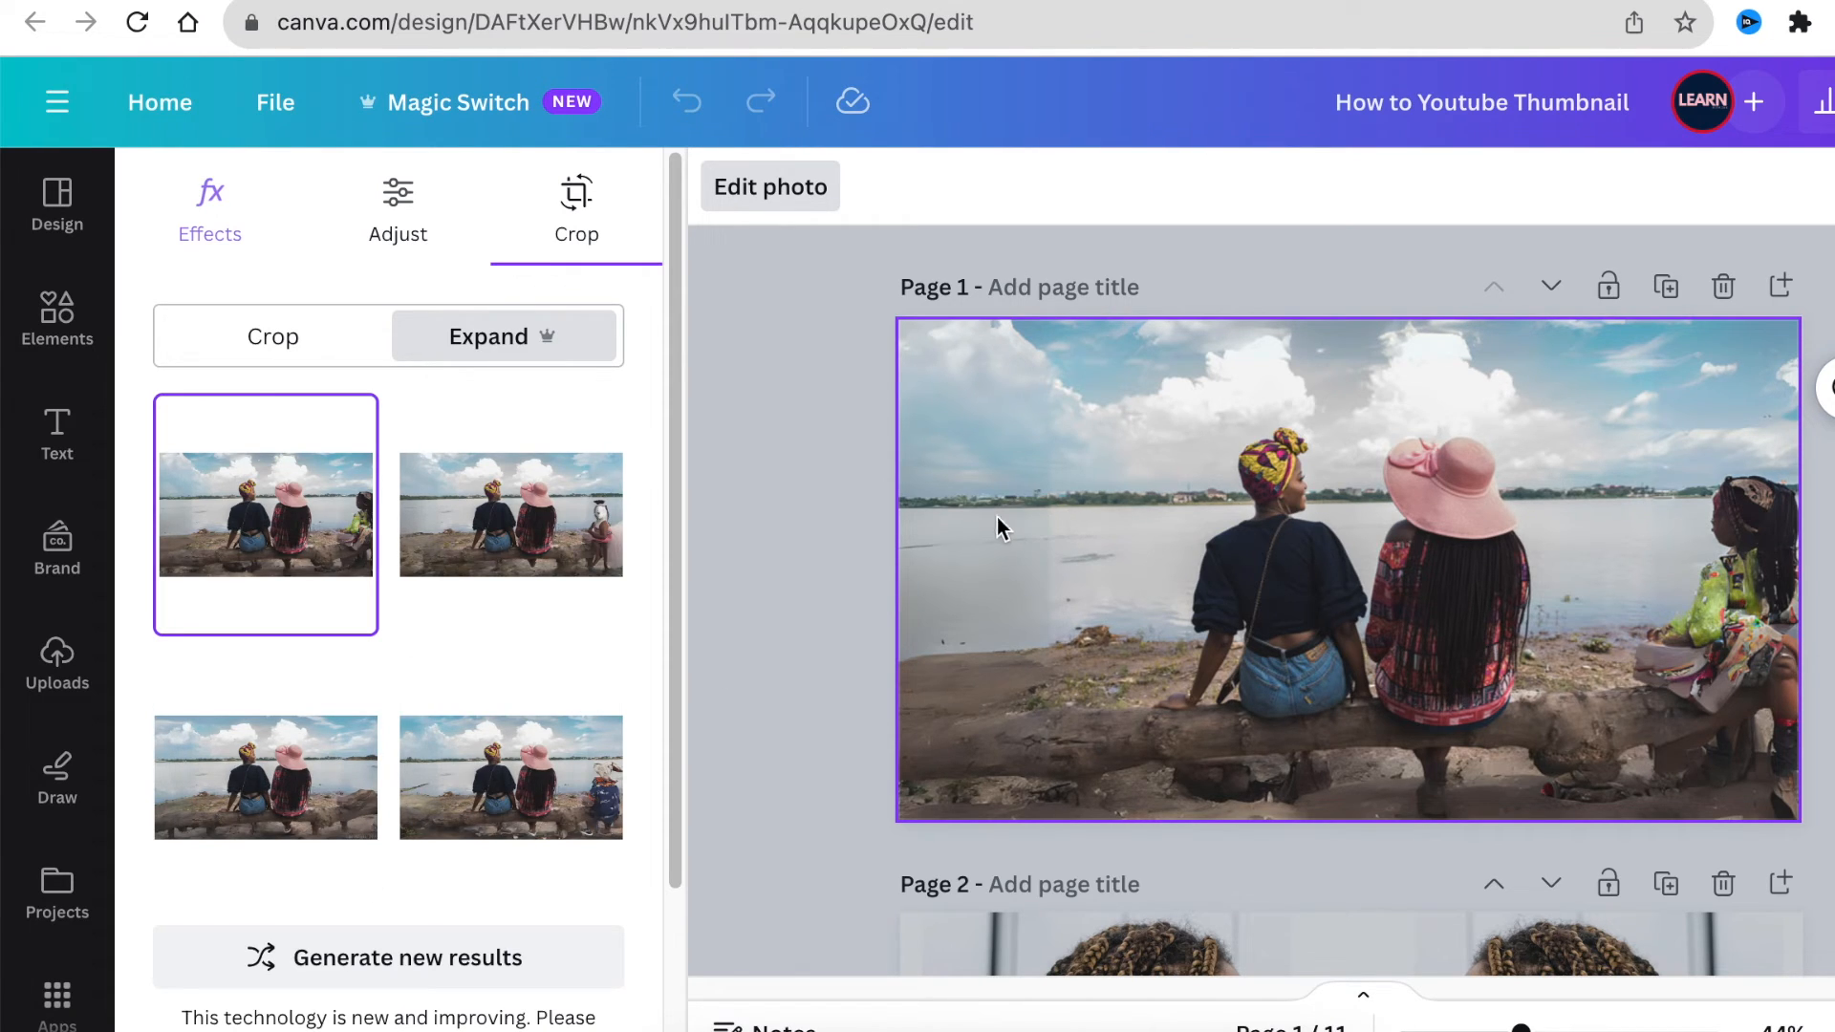
mouse_move(1720, 420)
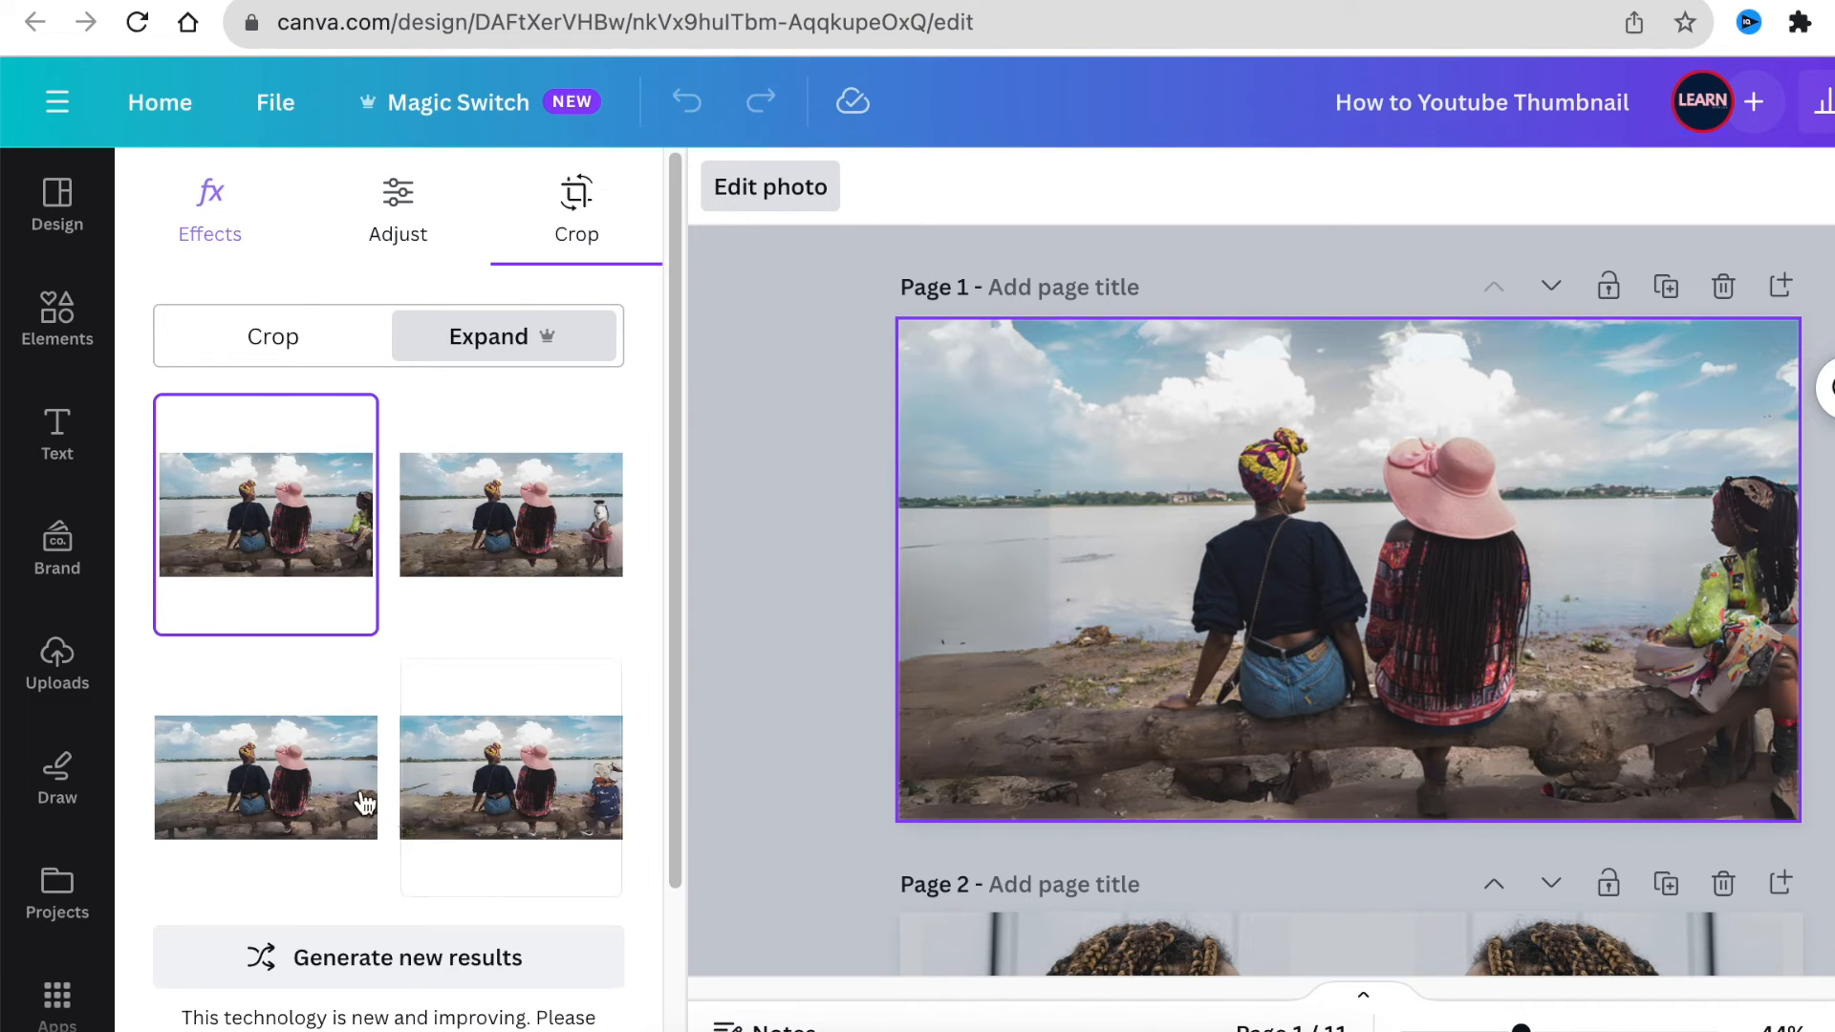
left_click(266, 776)
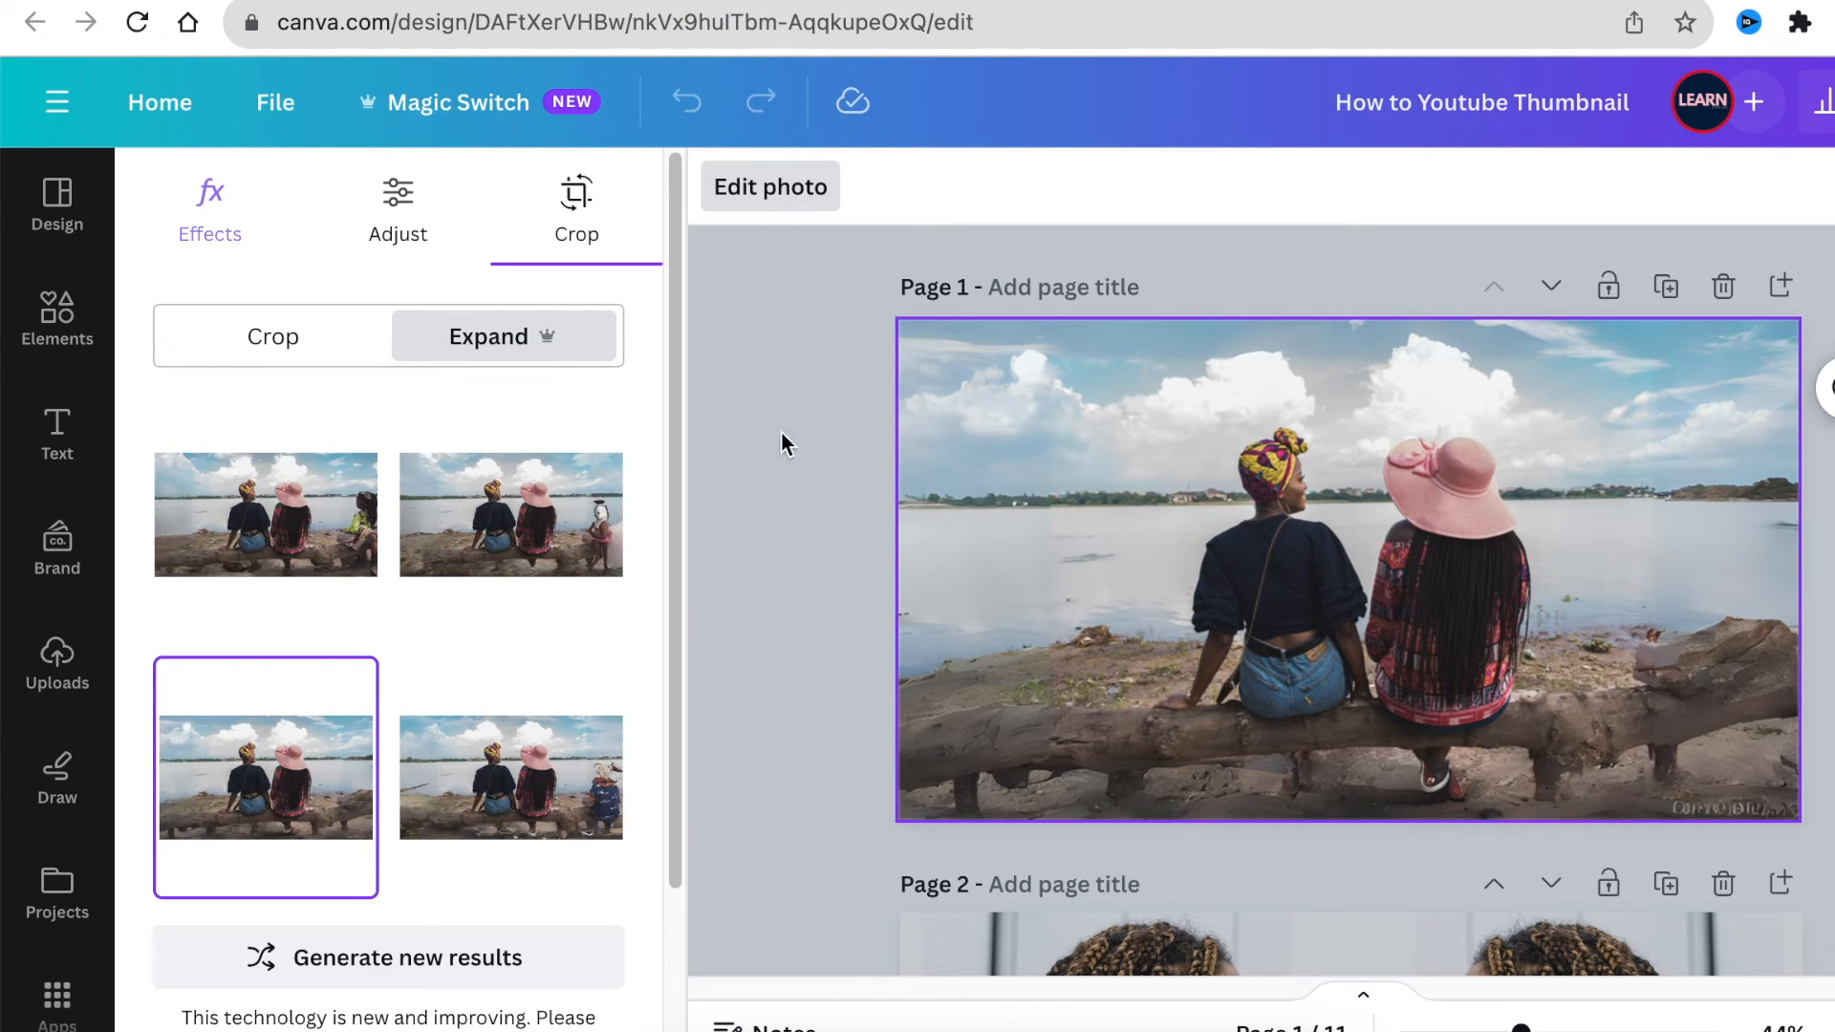
left_click(55, 204)
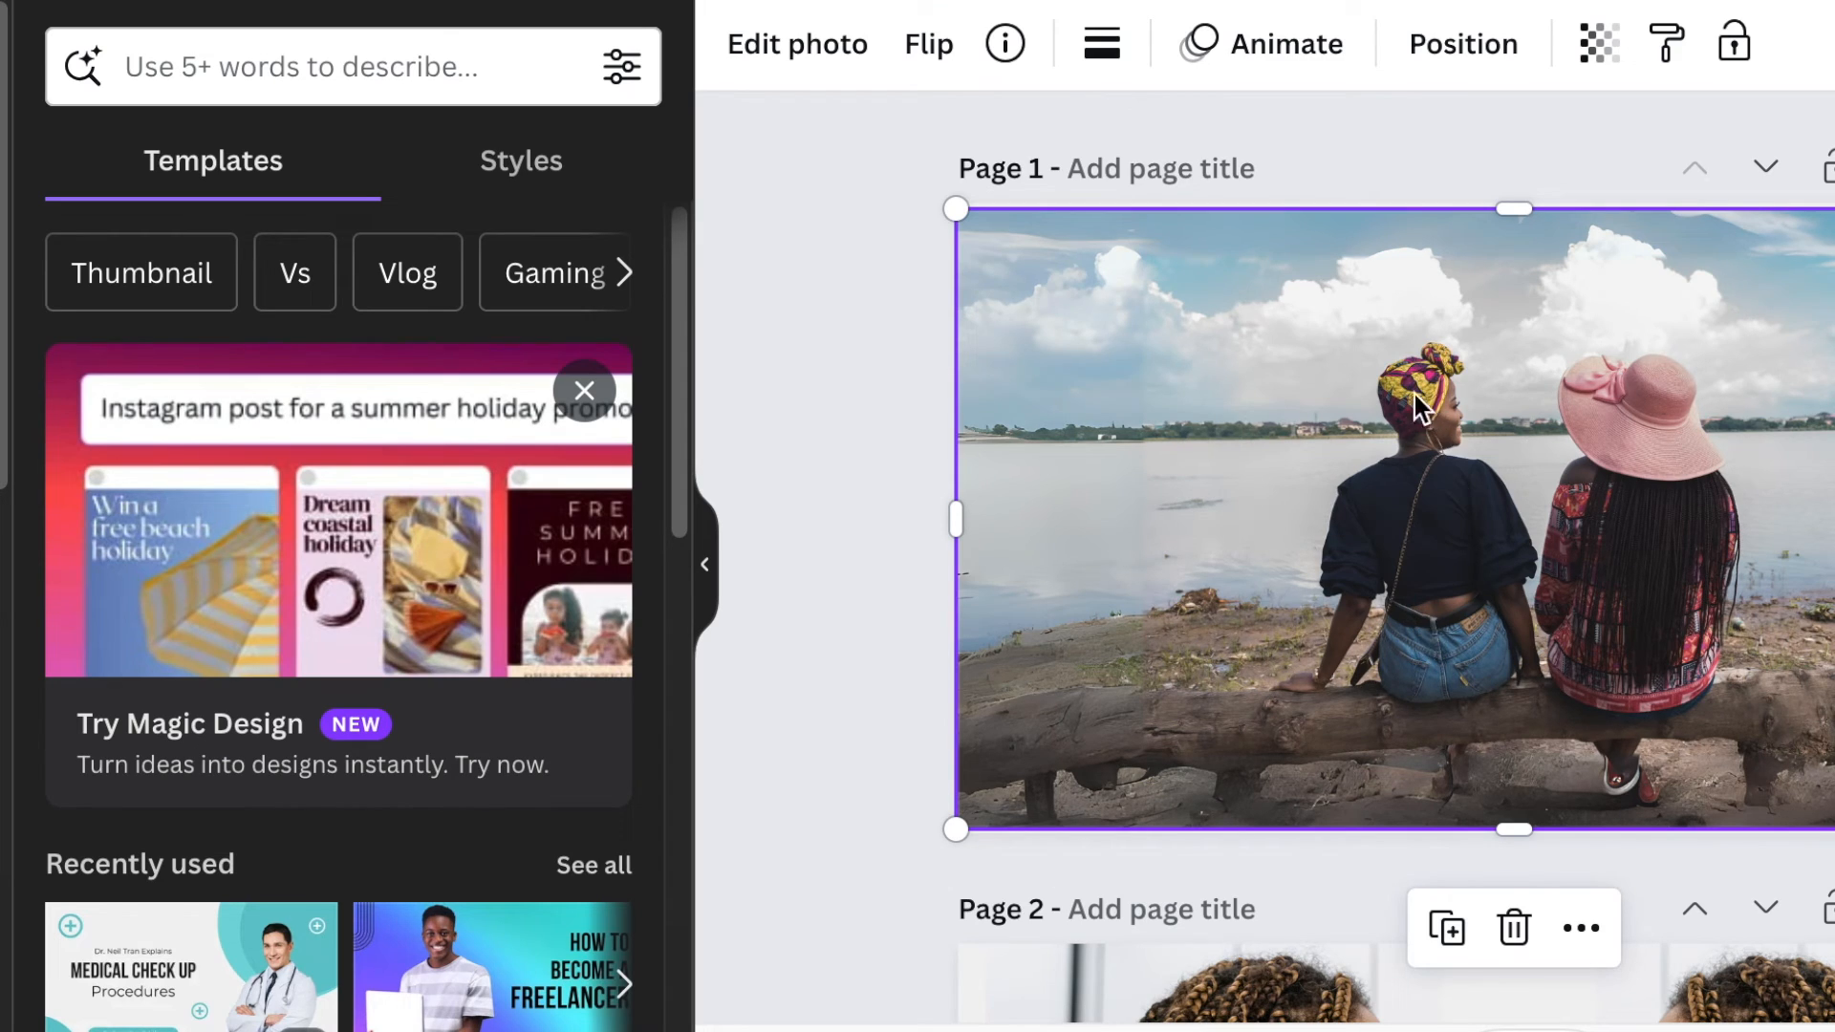
mouse_move(1630, 828)
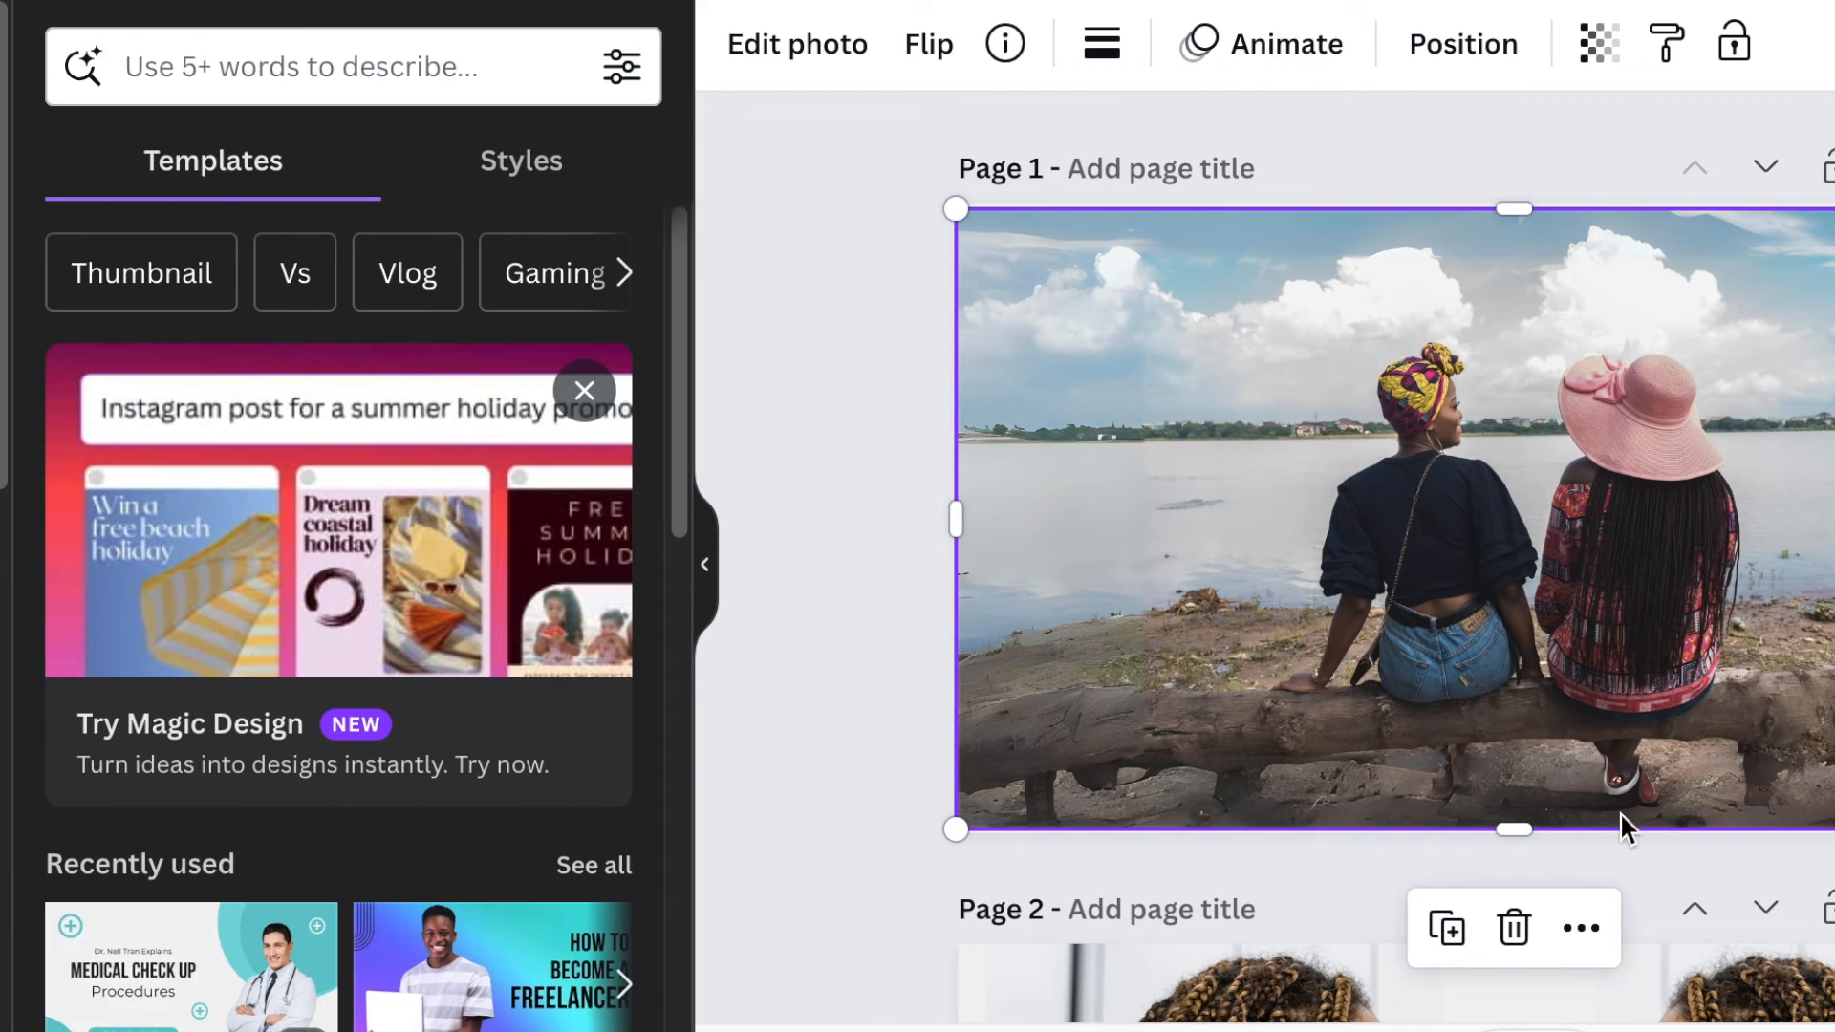
mouse_move(1743, 453)
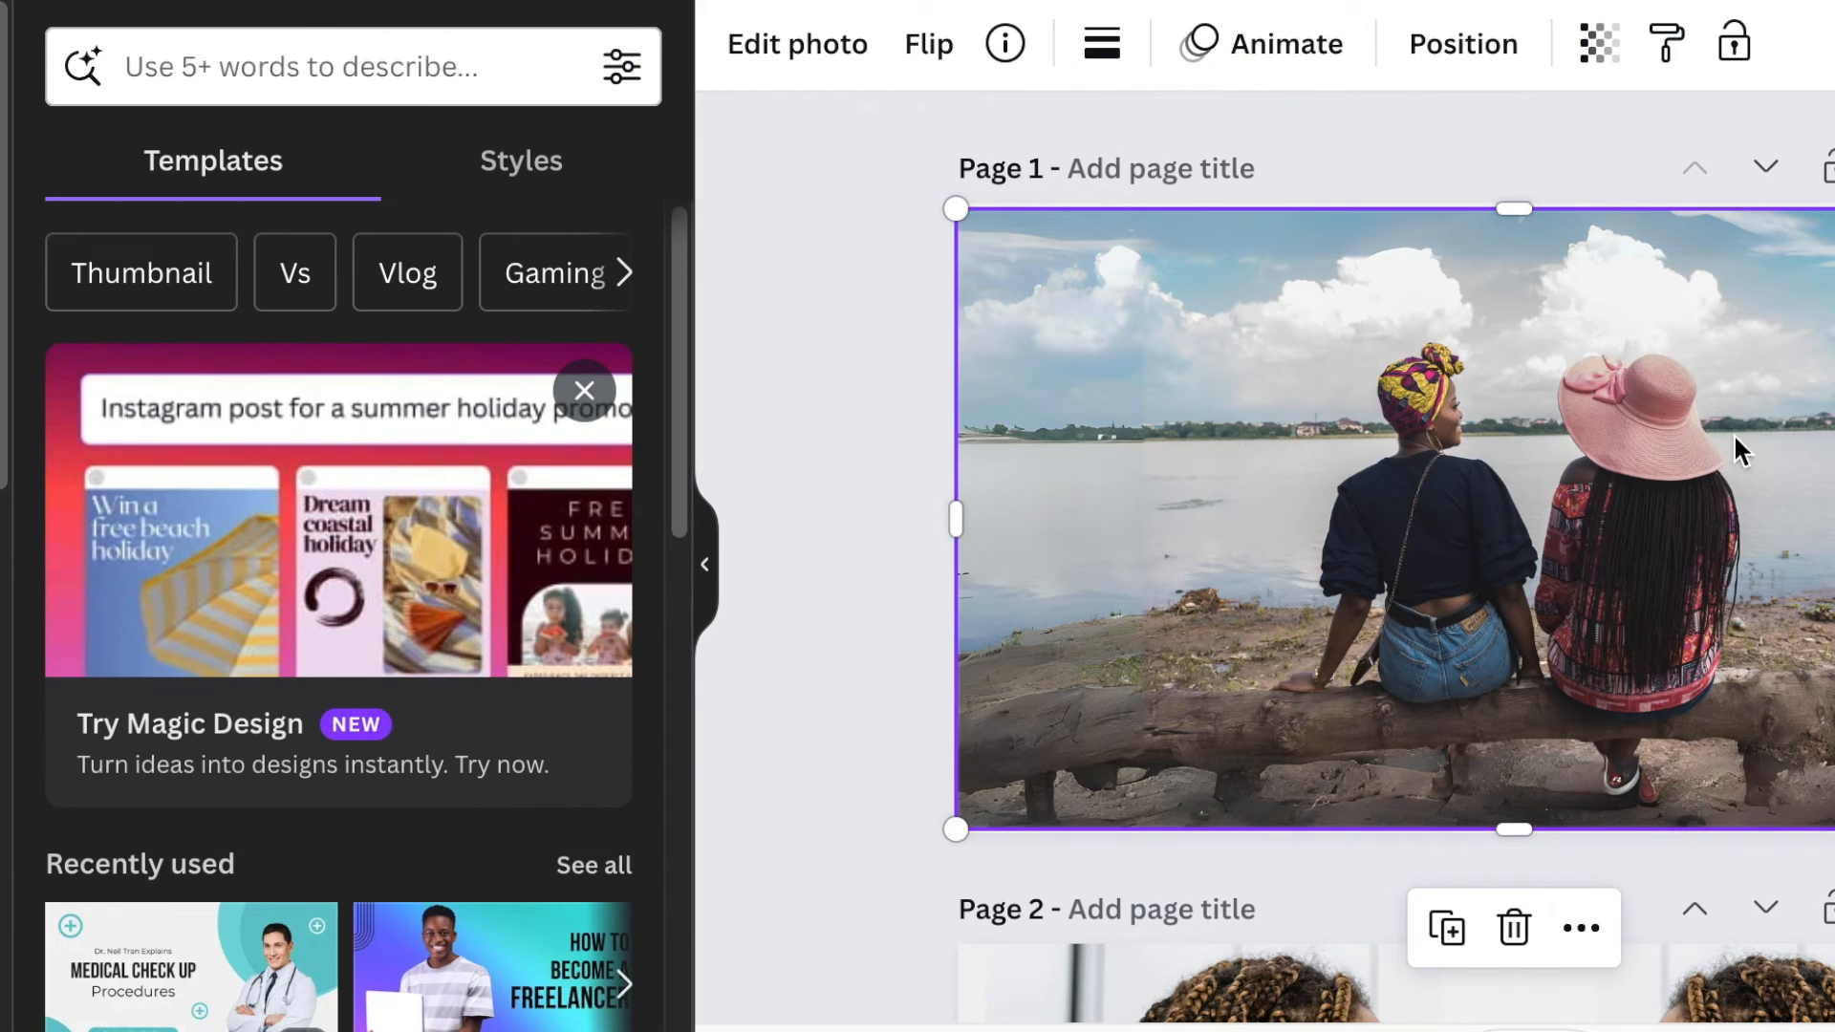
mouse_move(877, 520)
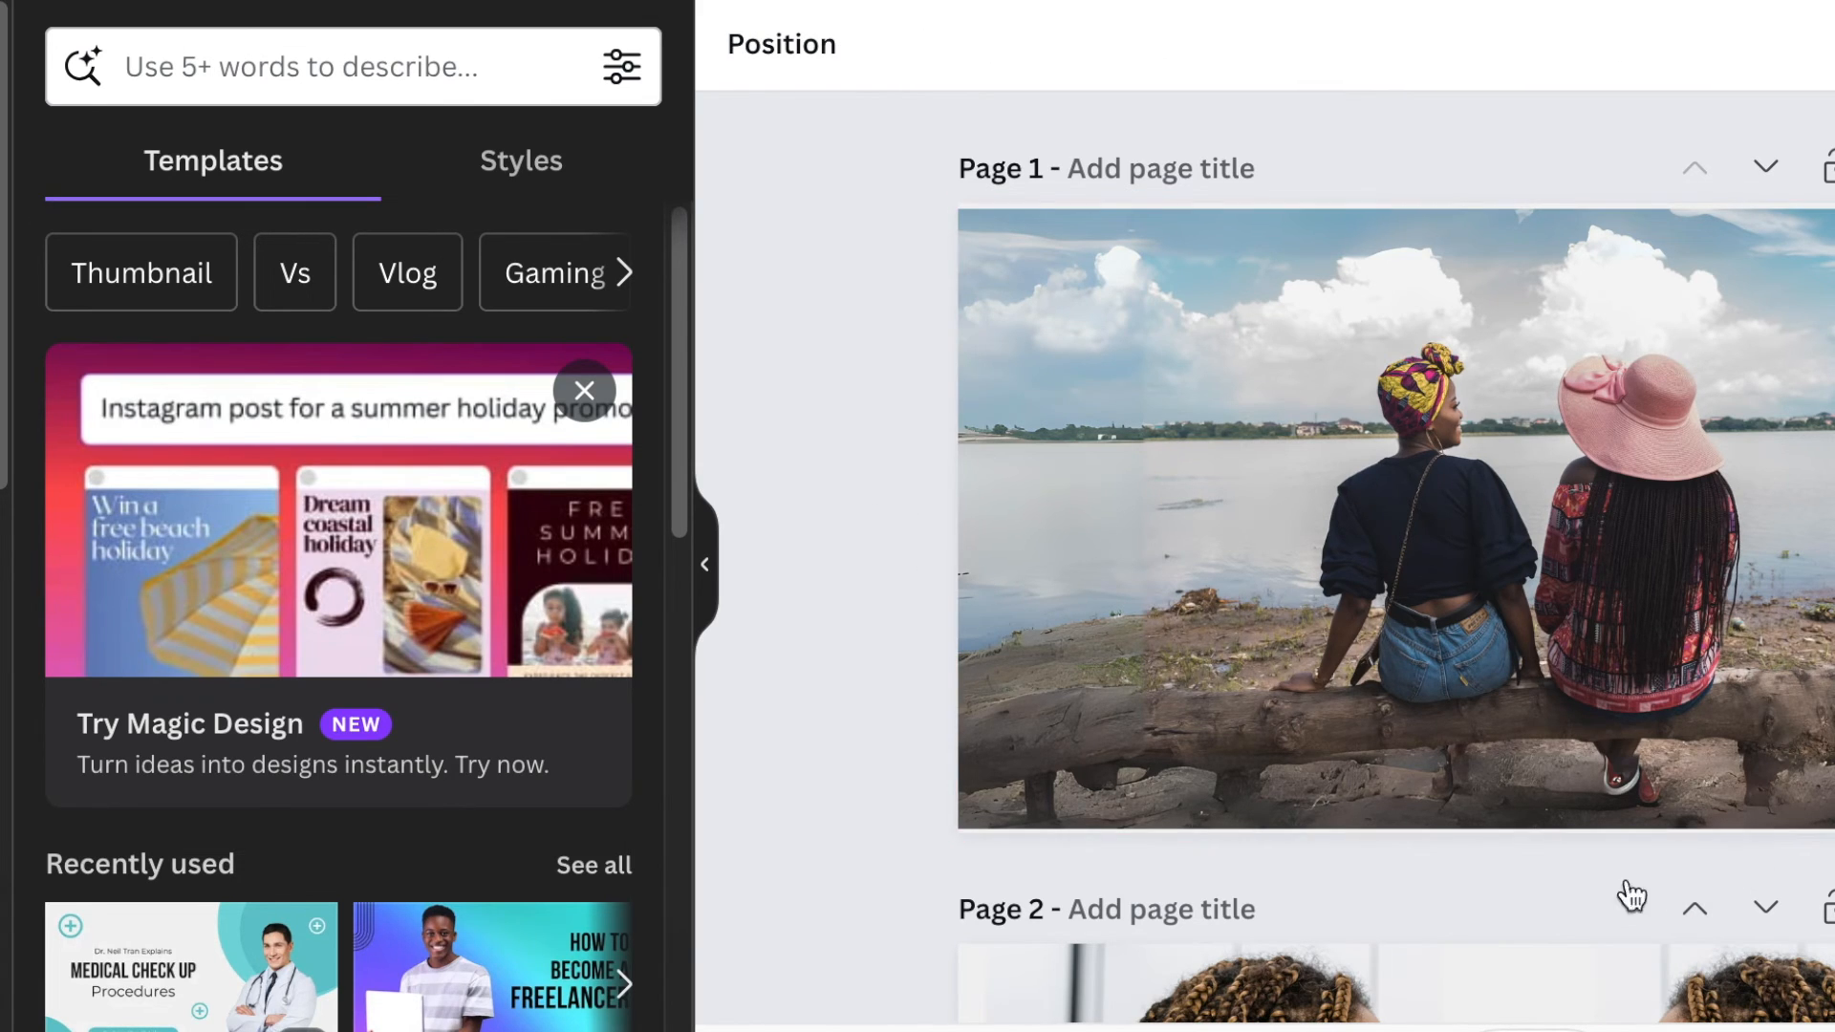
Step: Magic Grab the two women as a cutout, test-move it right and put it back
left_click(1258, 503)
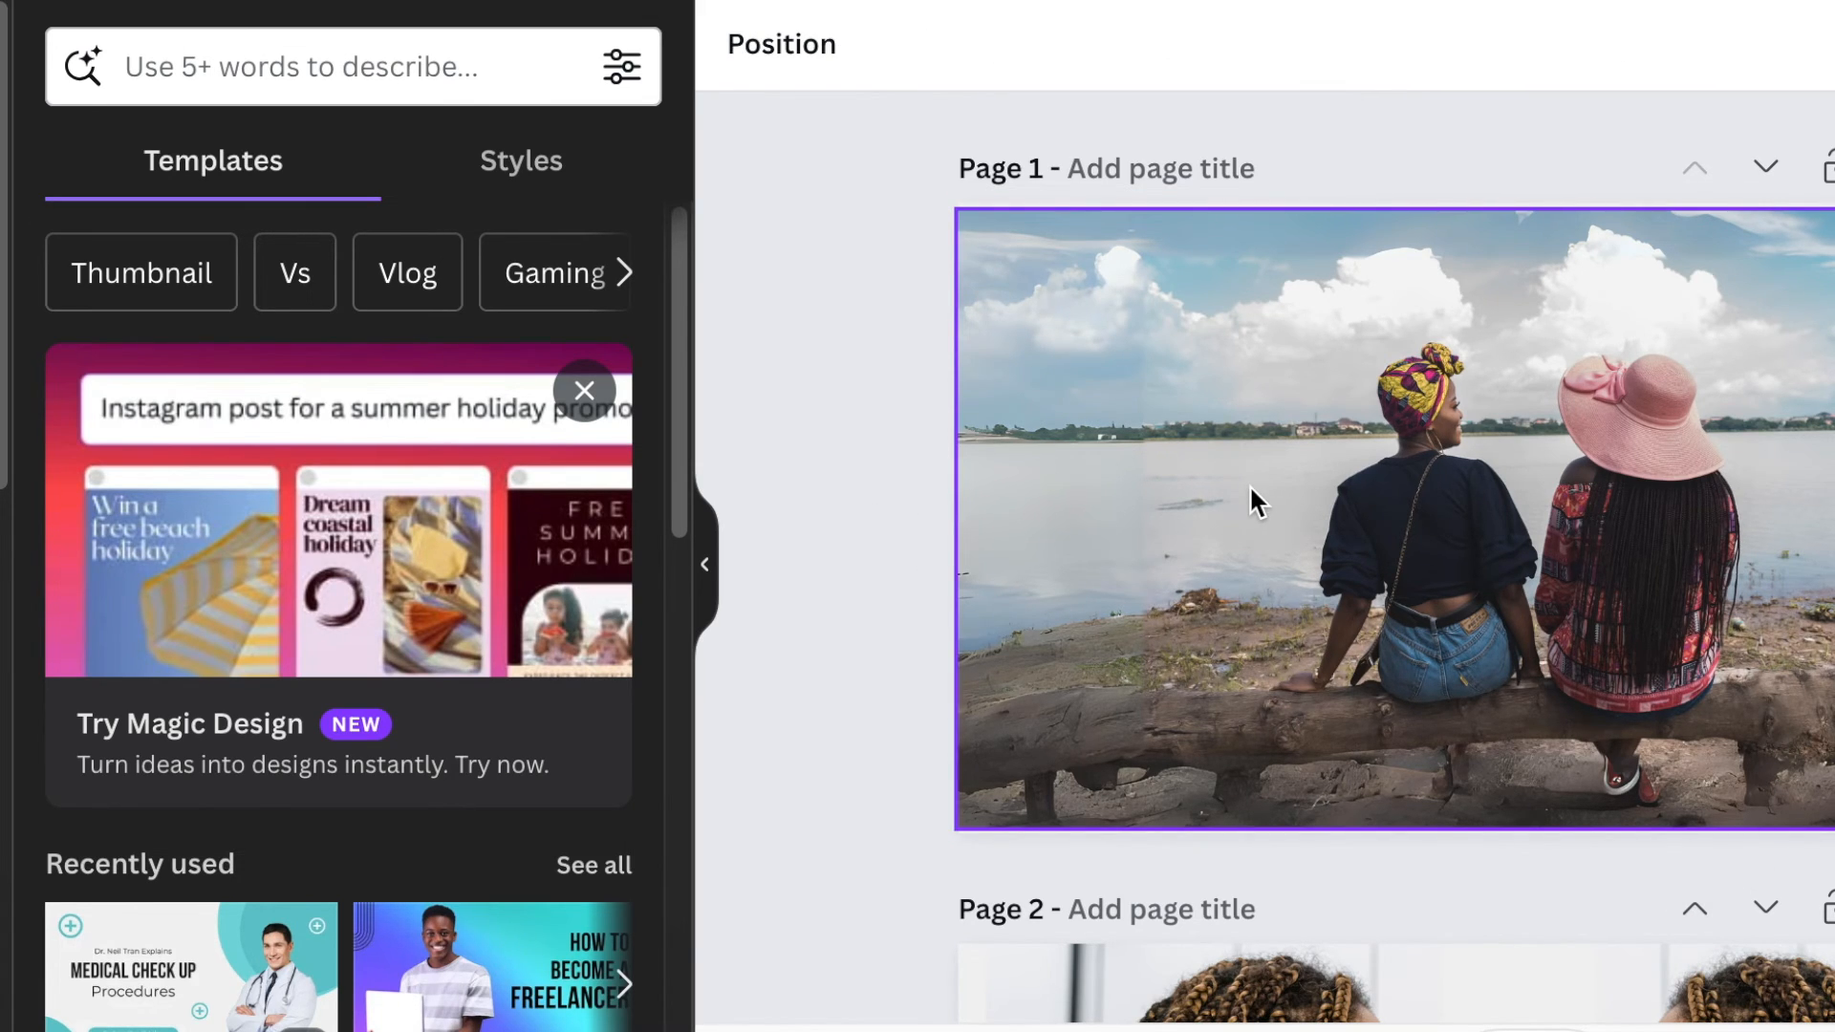
mouse_move(1624, 688)
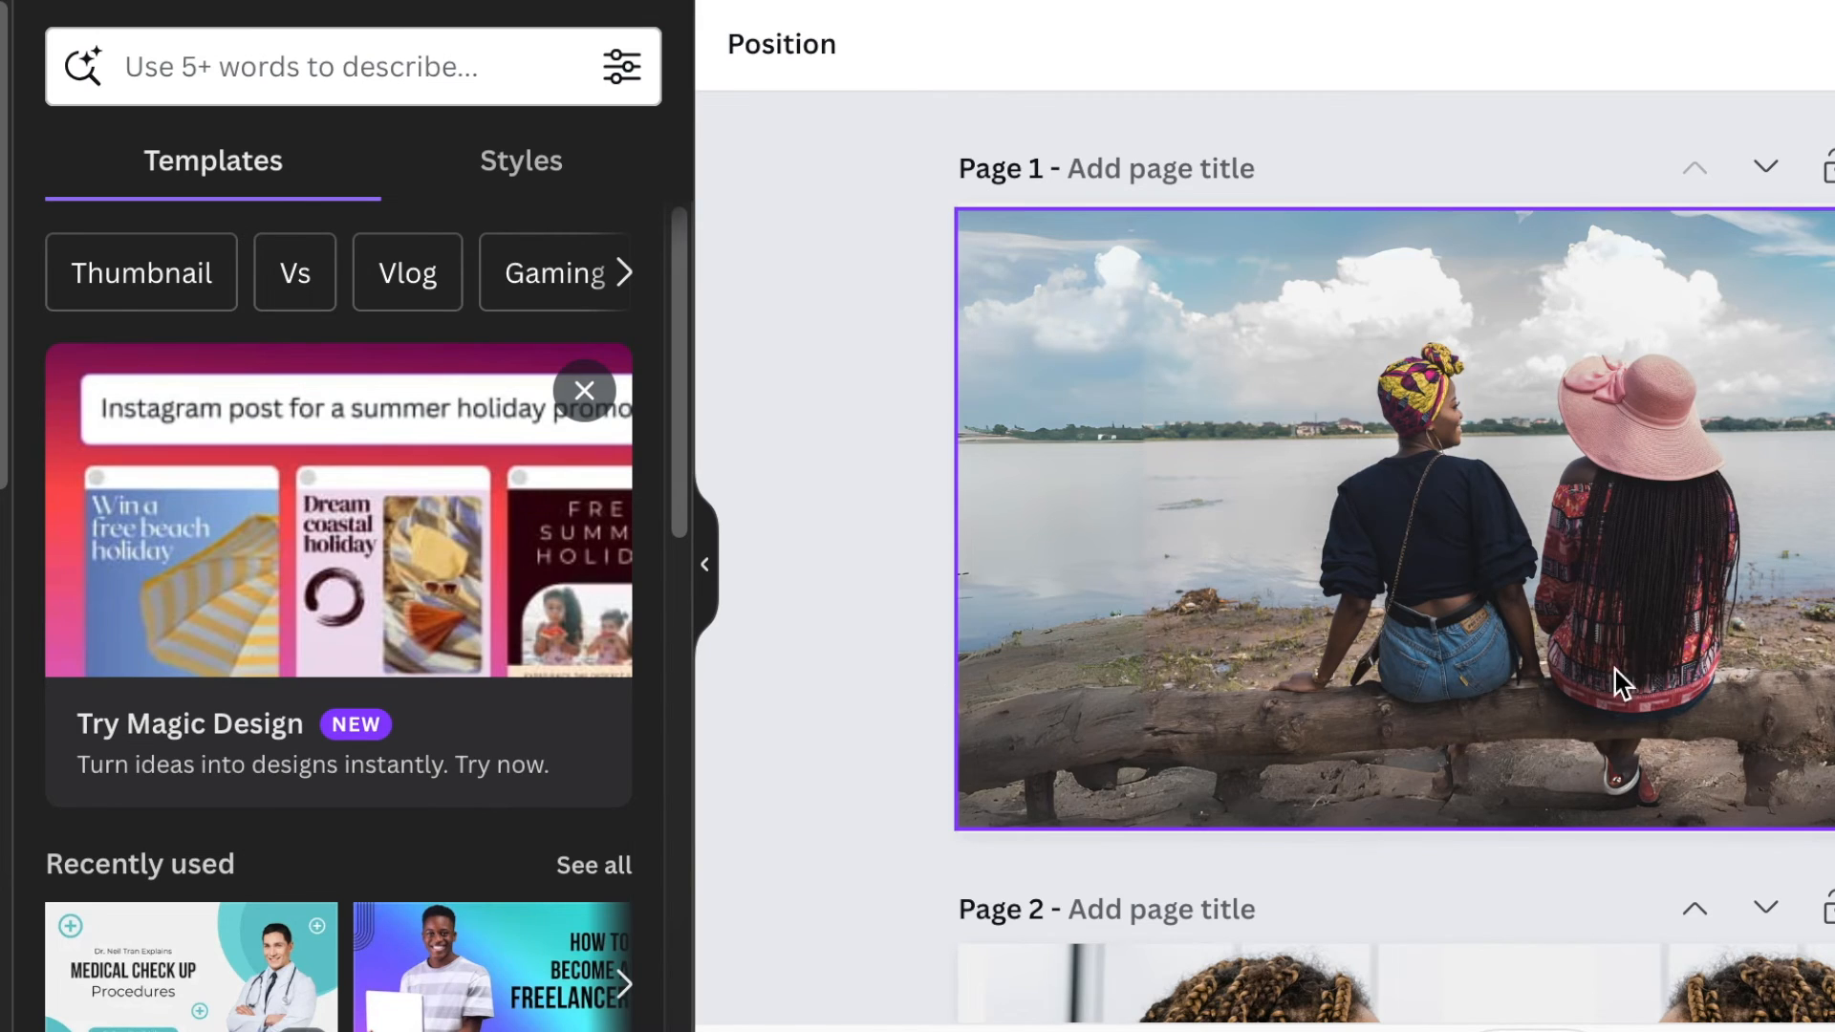
mouse_move(1345, 767)
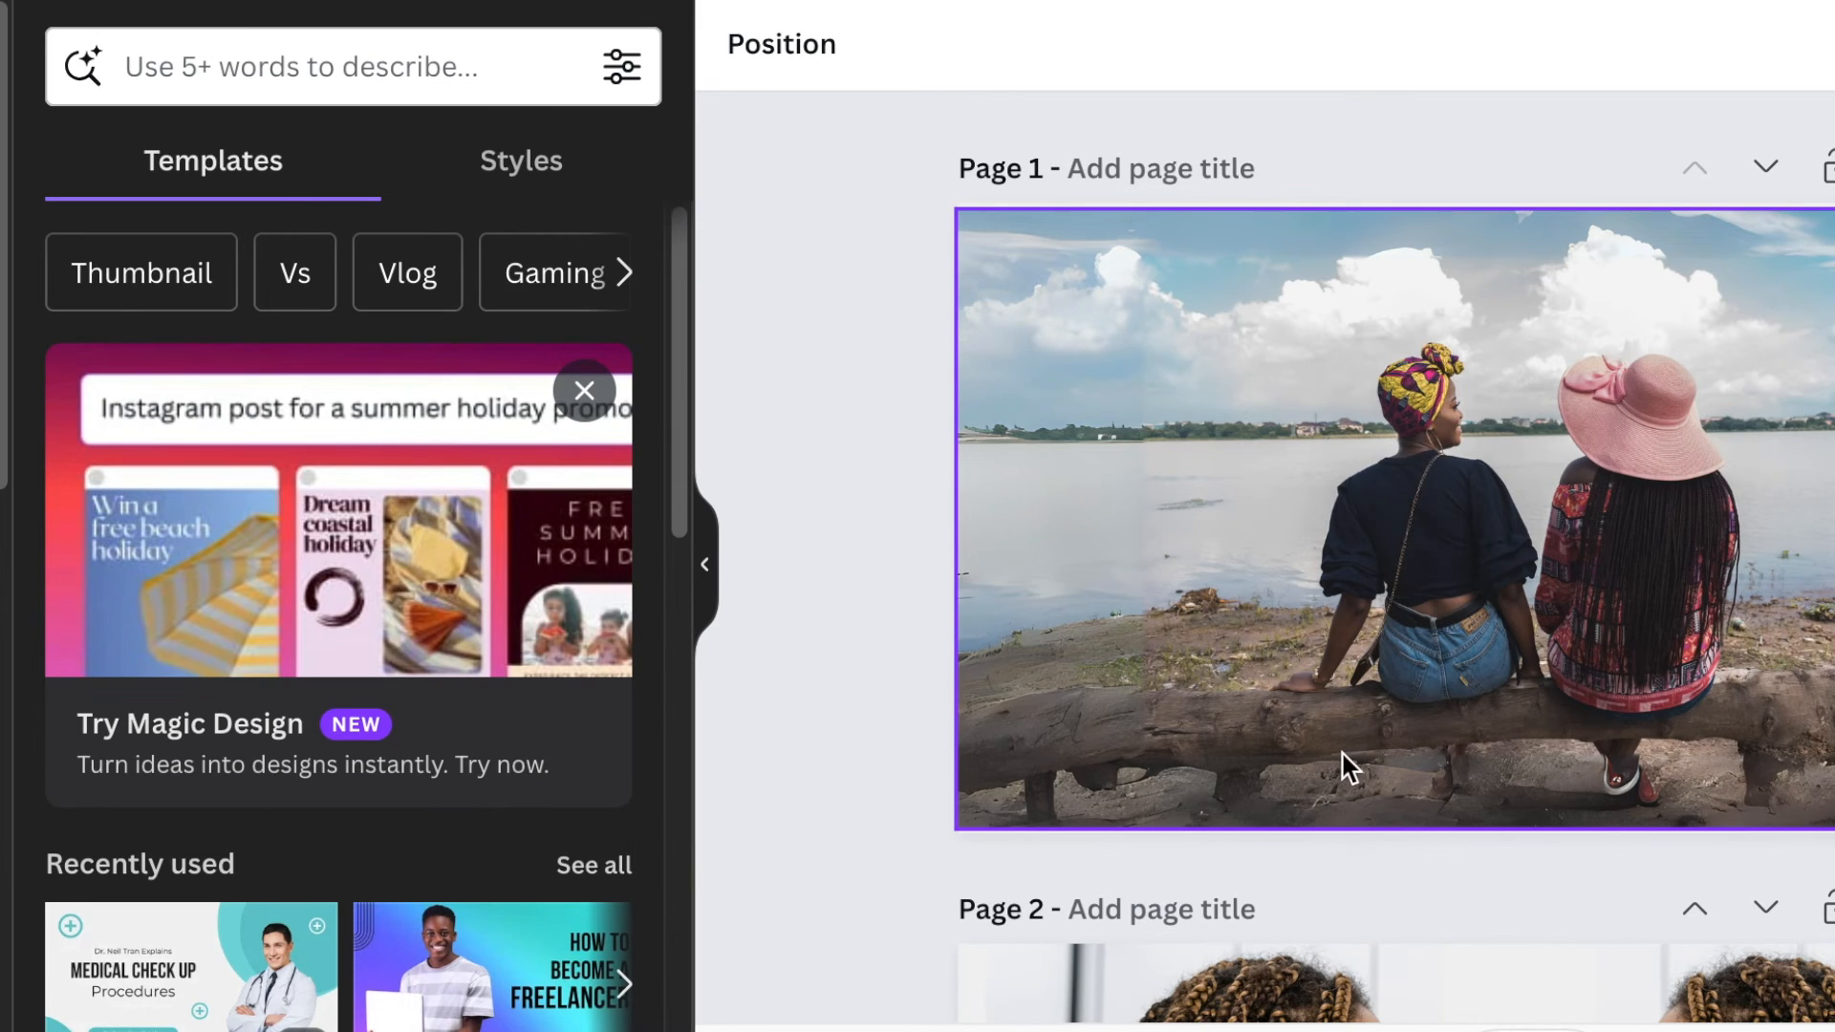
mouse_move(1229, 489)
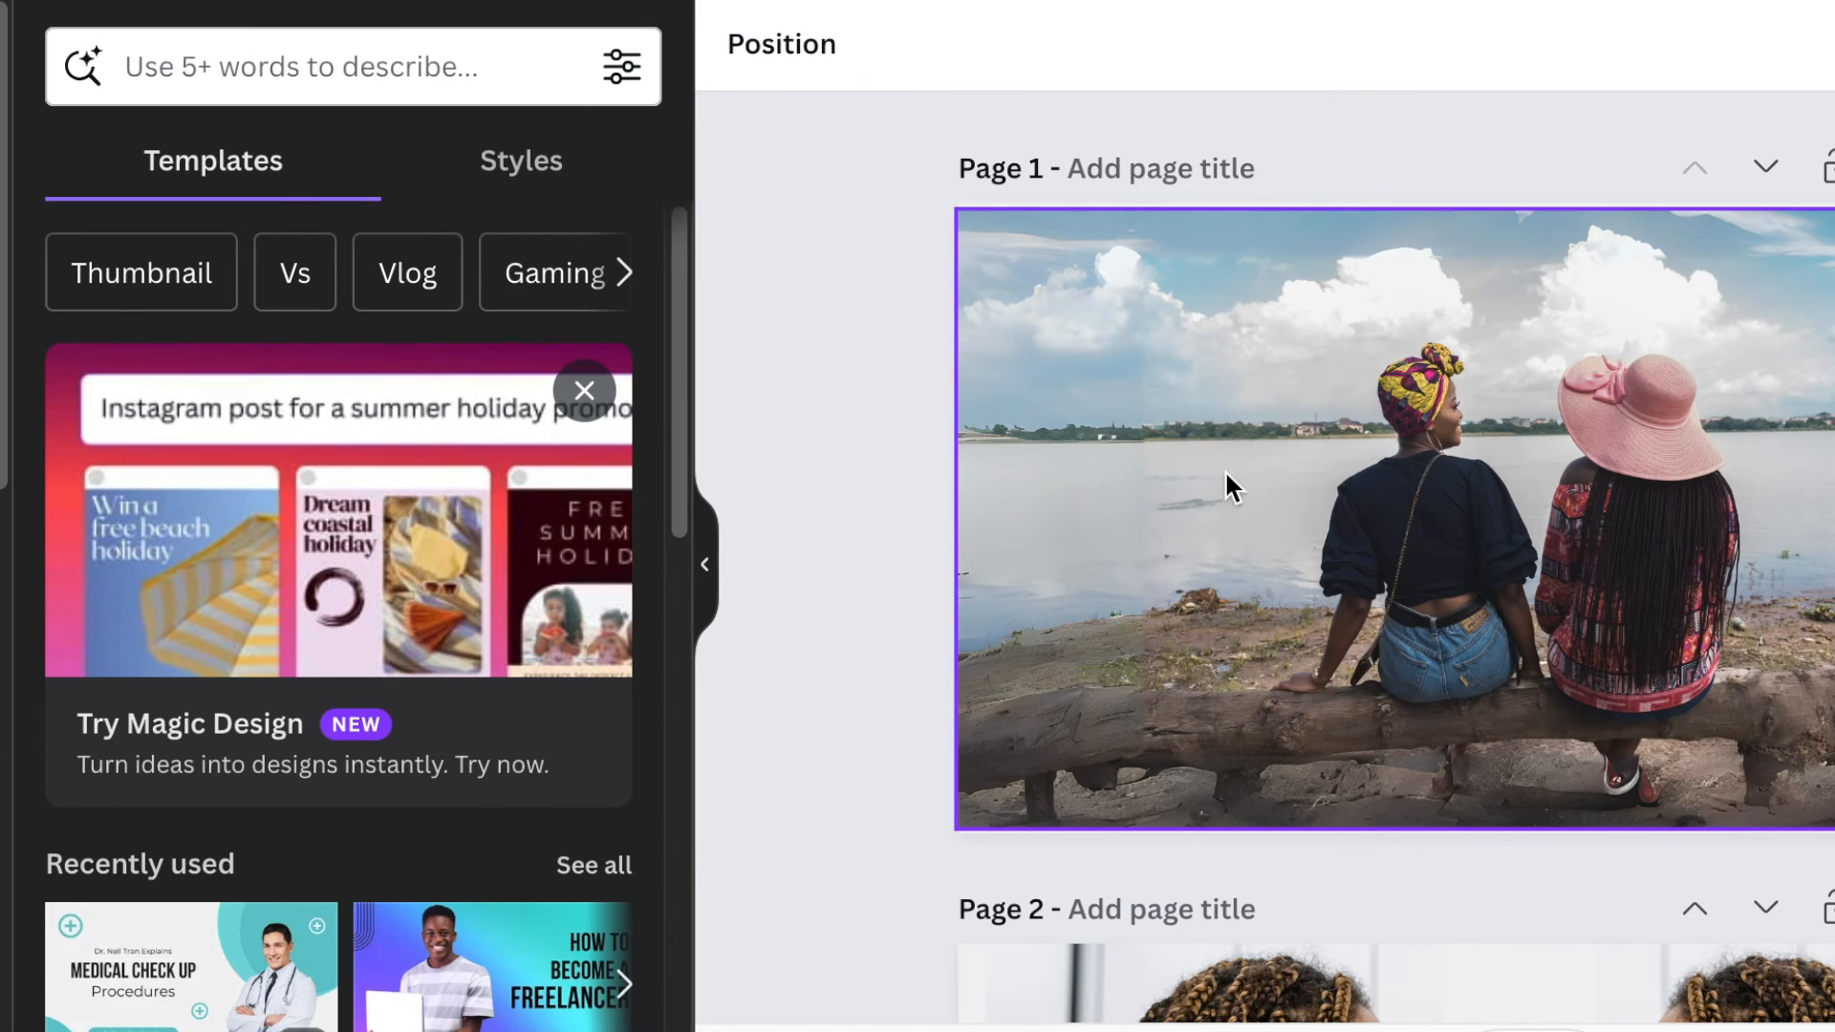
left_click(1229, 485)
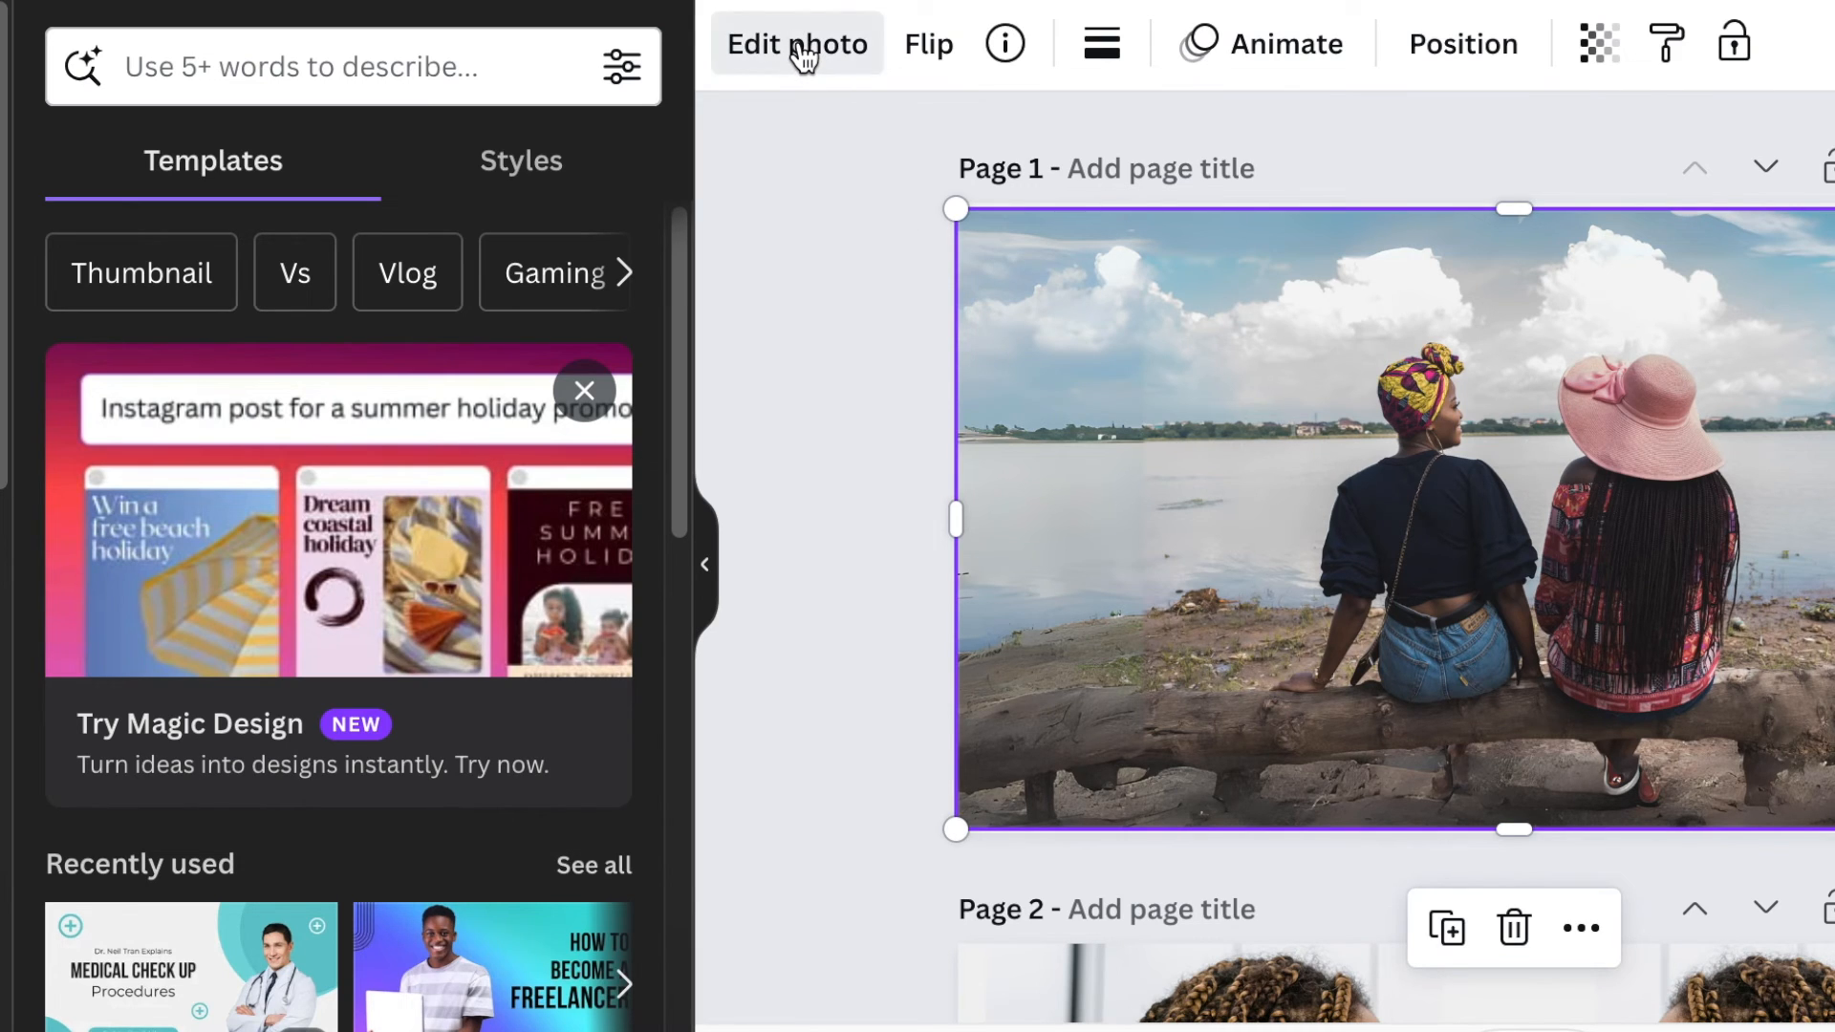
left_click(797, 44)
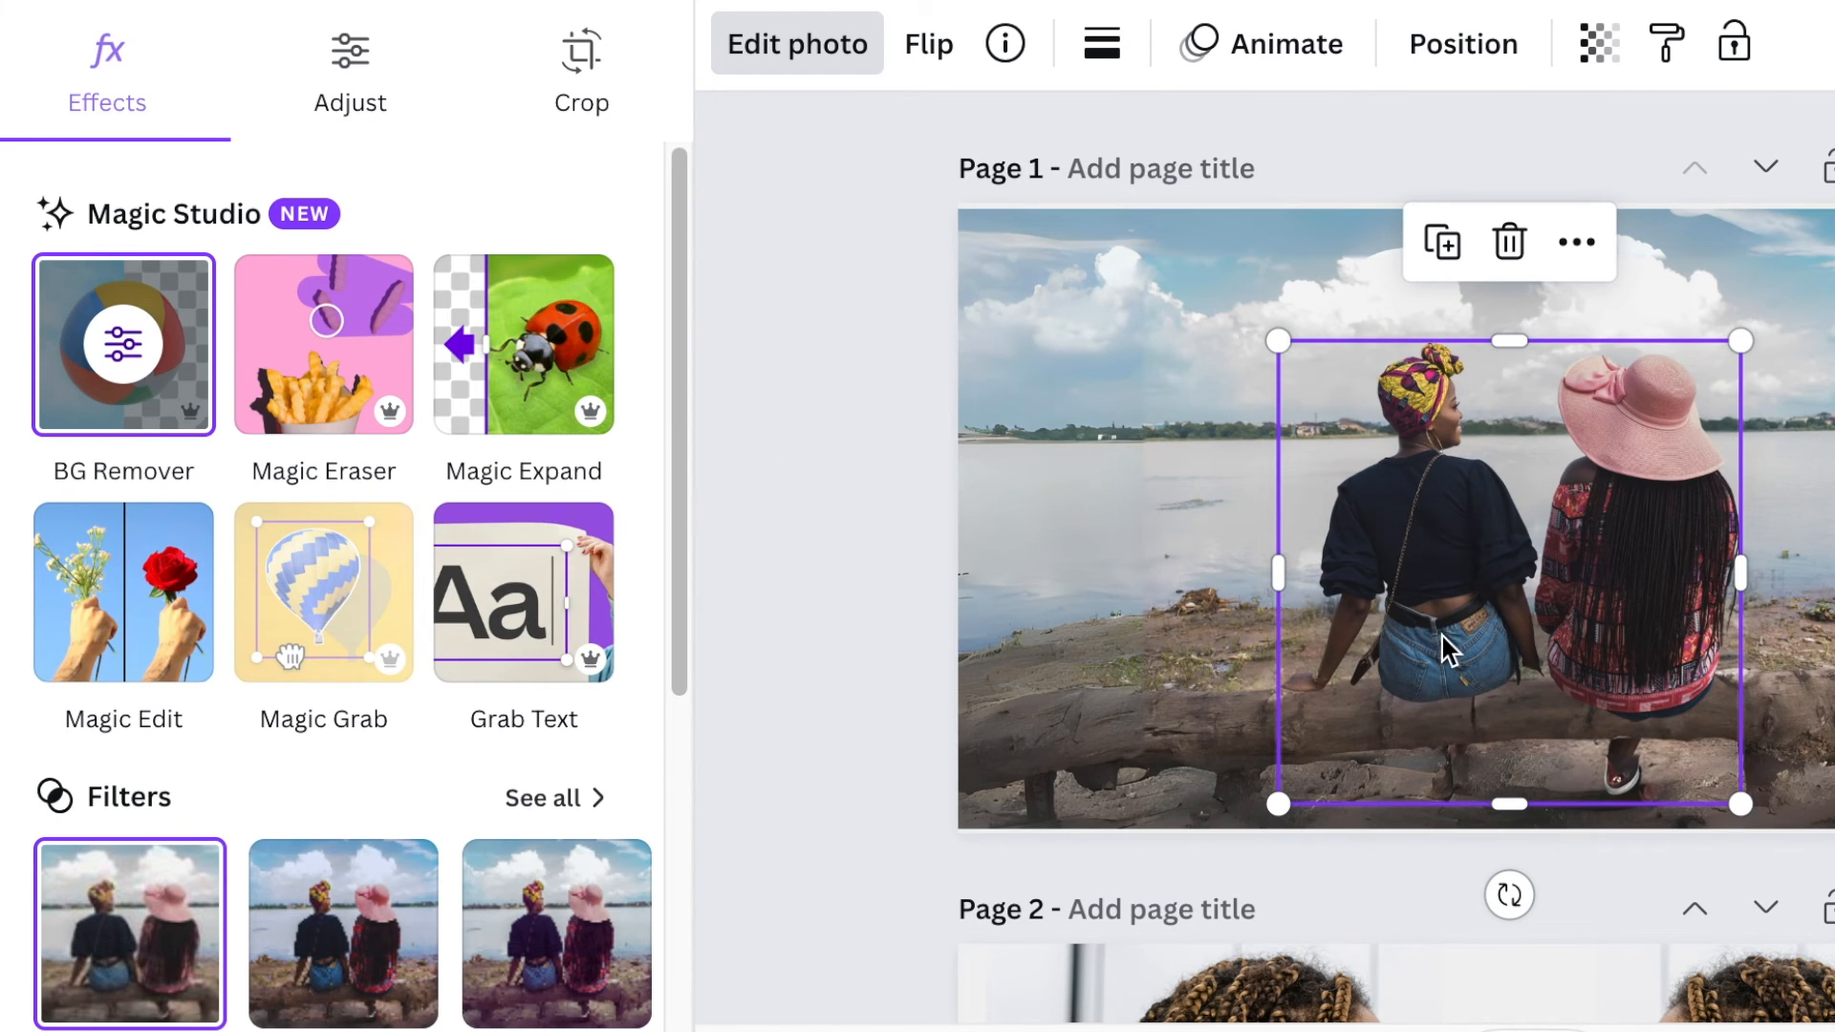
left_click_drag(1450, 650, 1592, 534)
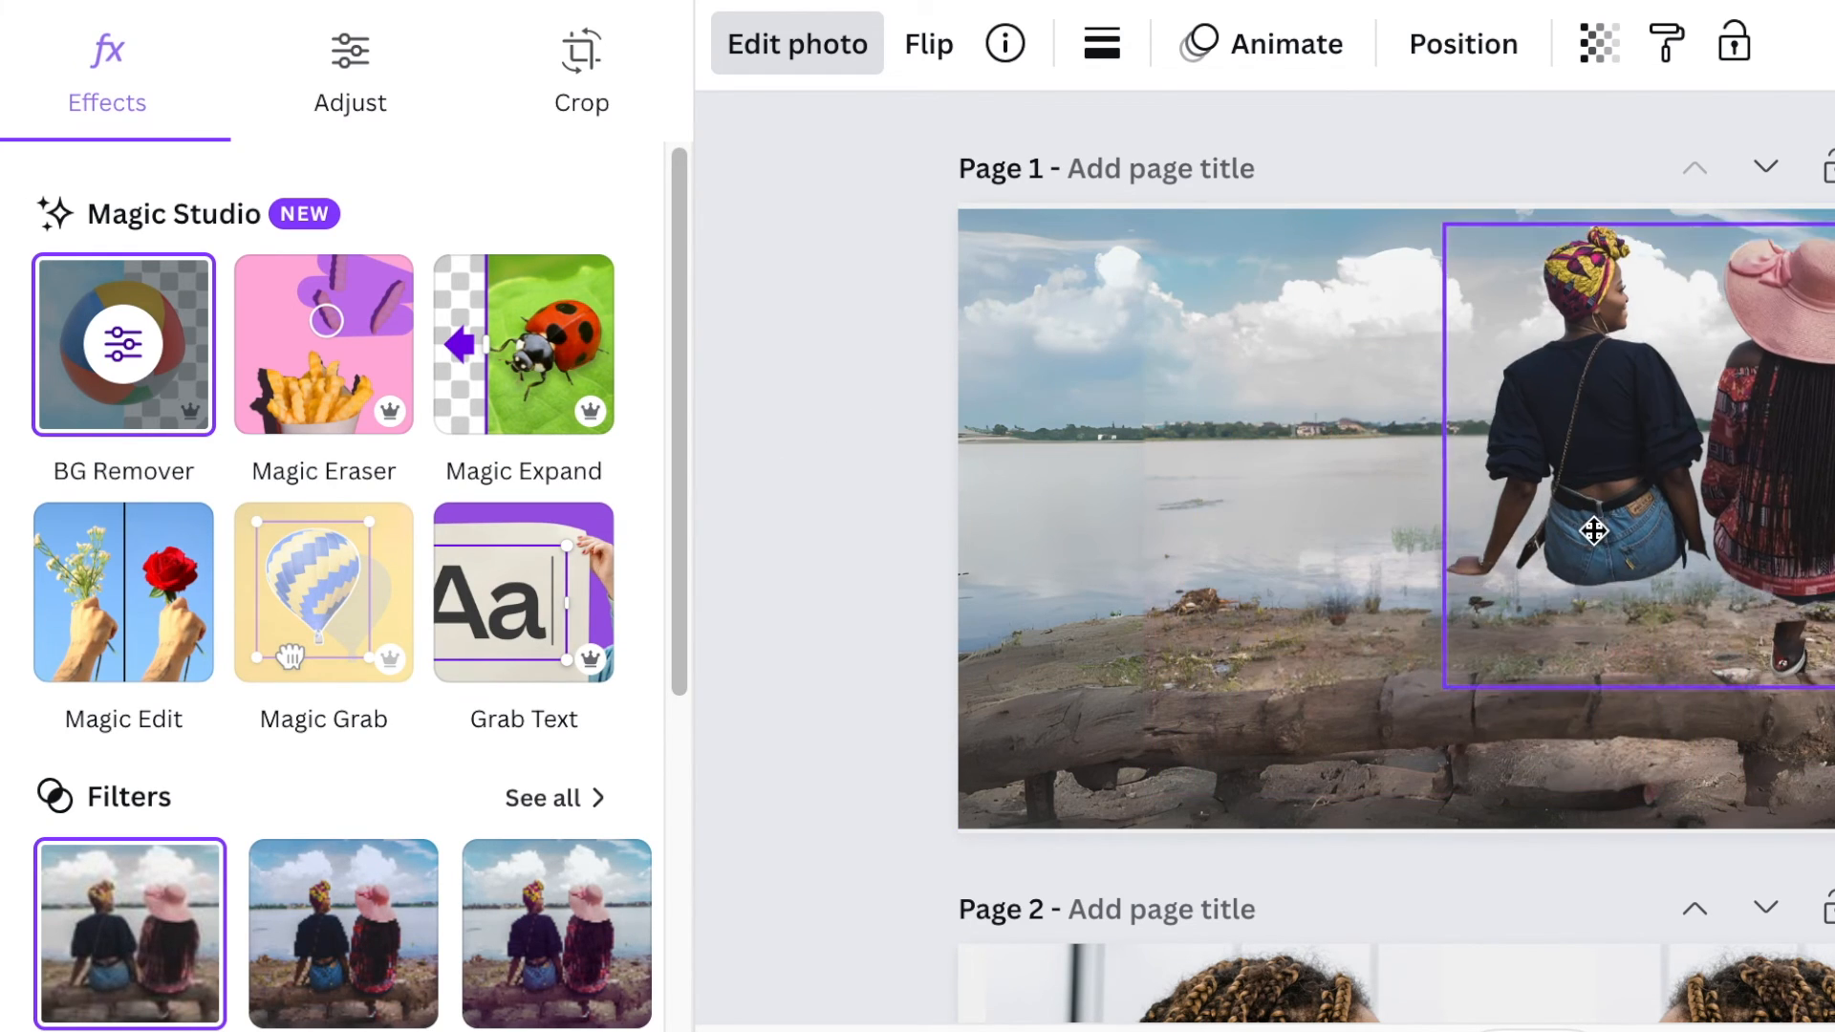
left_click_drag(1592, 531, 1241, 606)
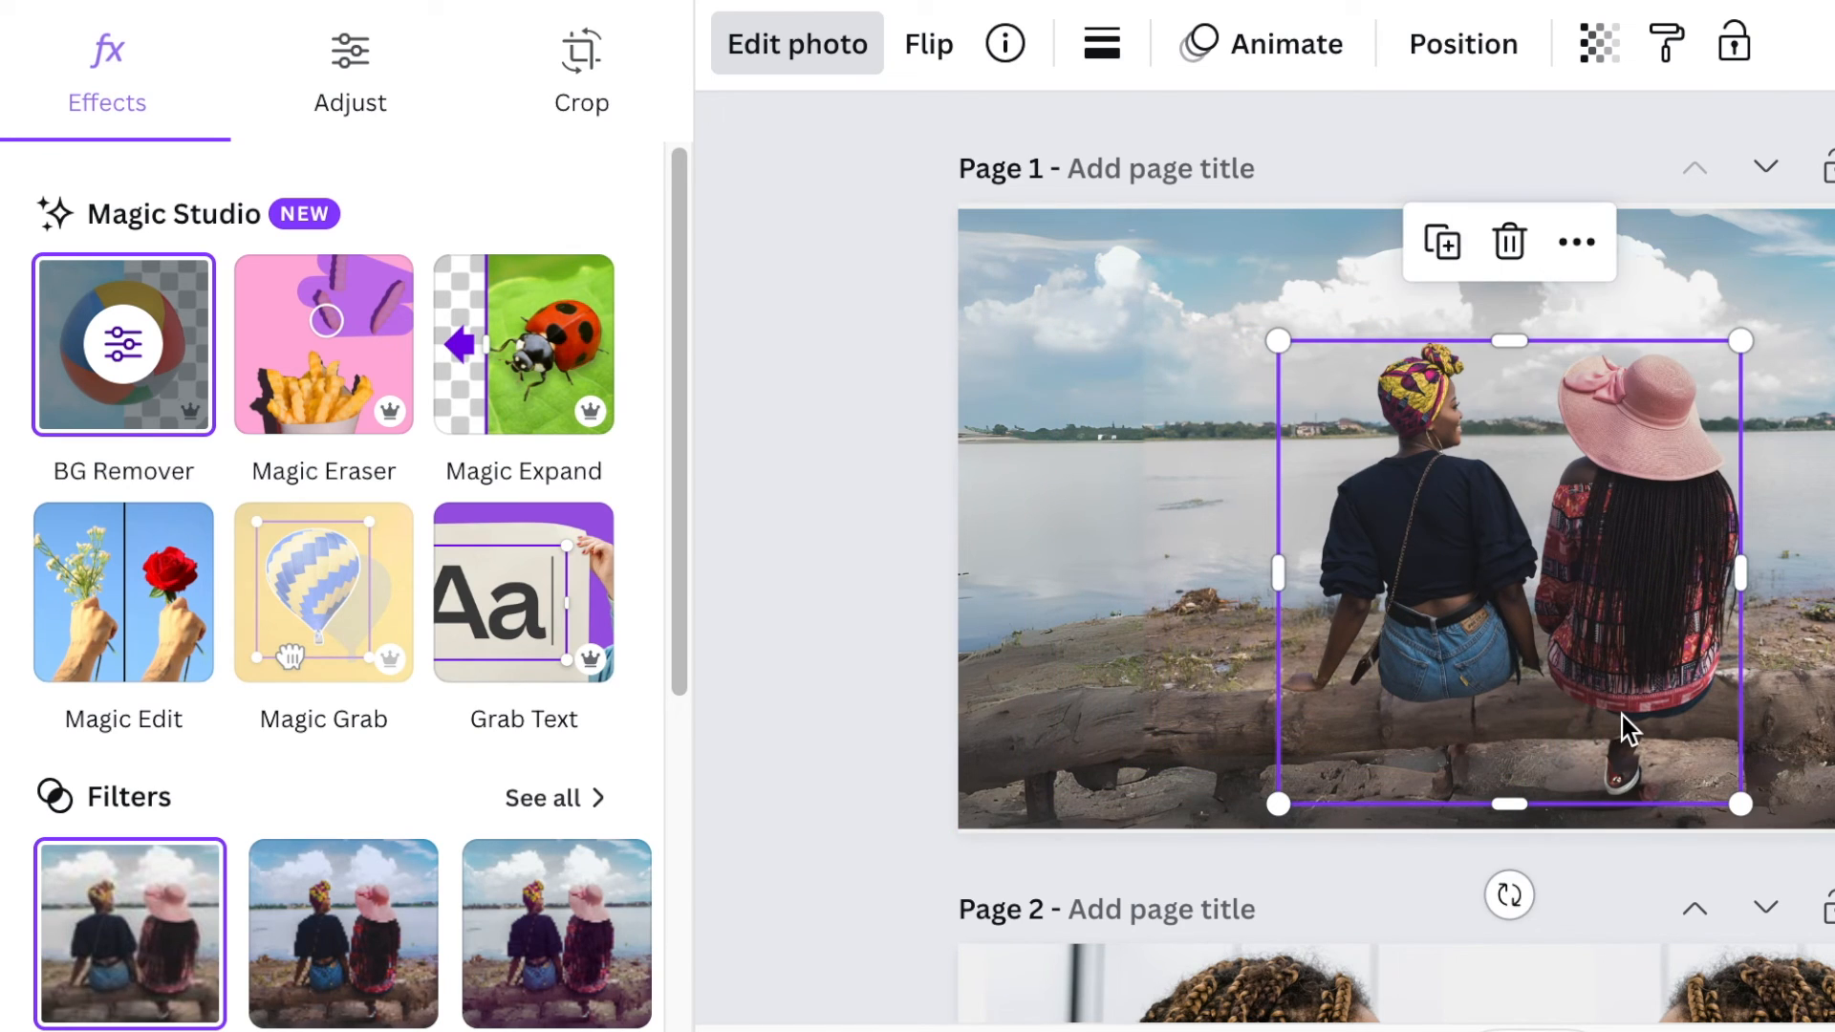
mouse_move(1661, 451)
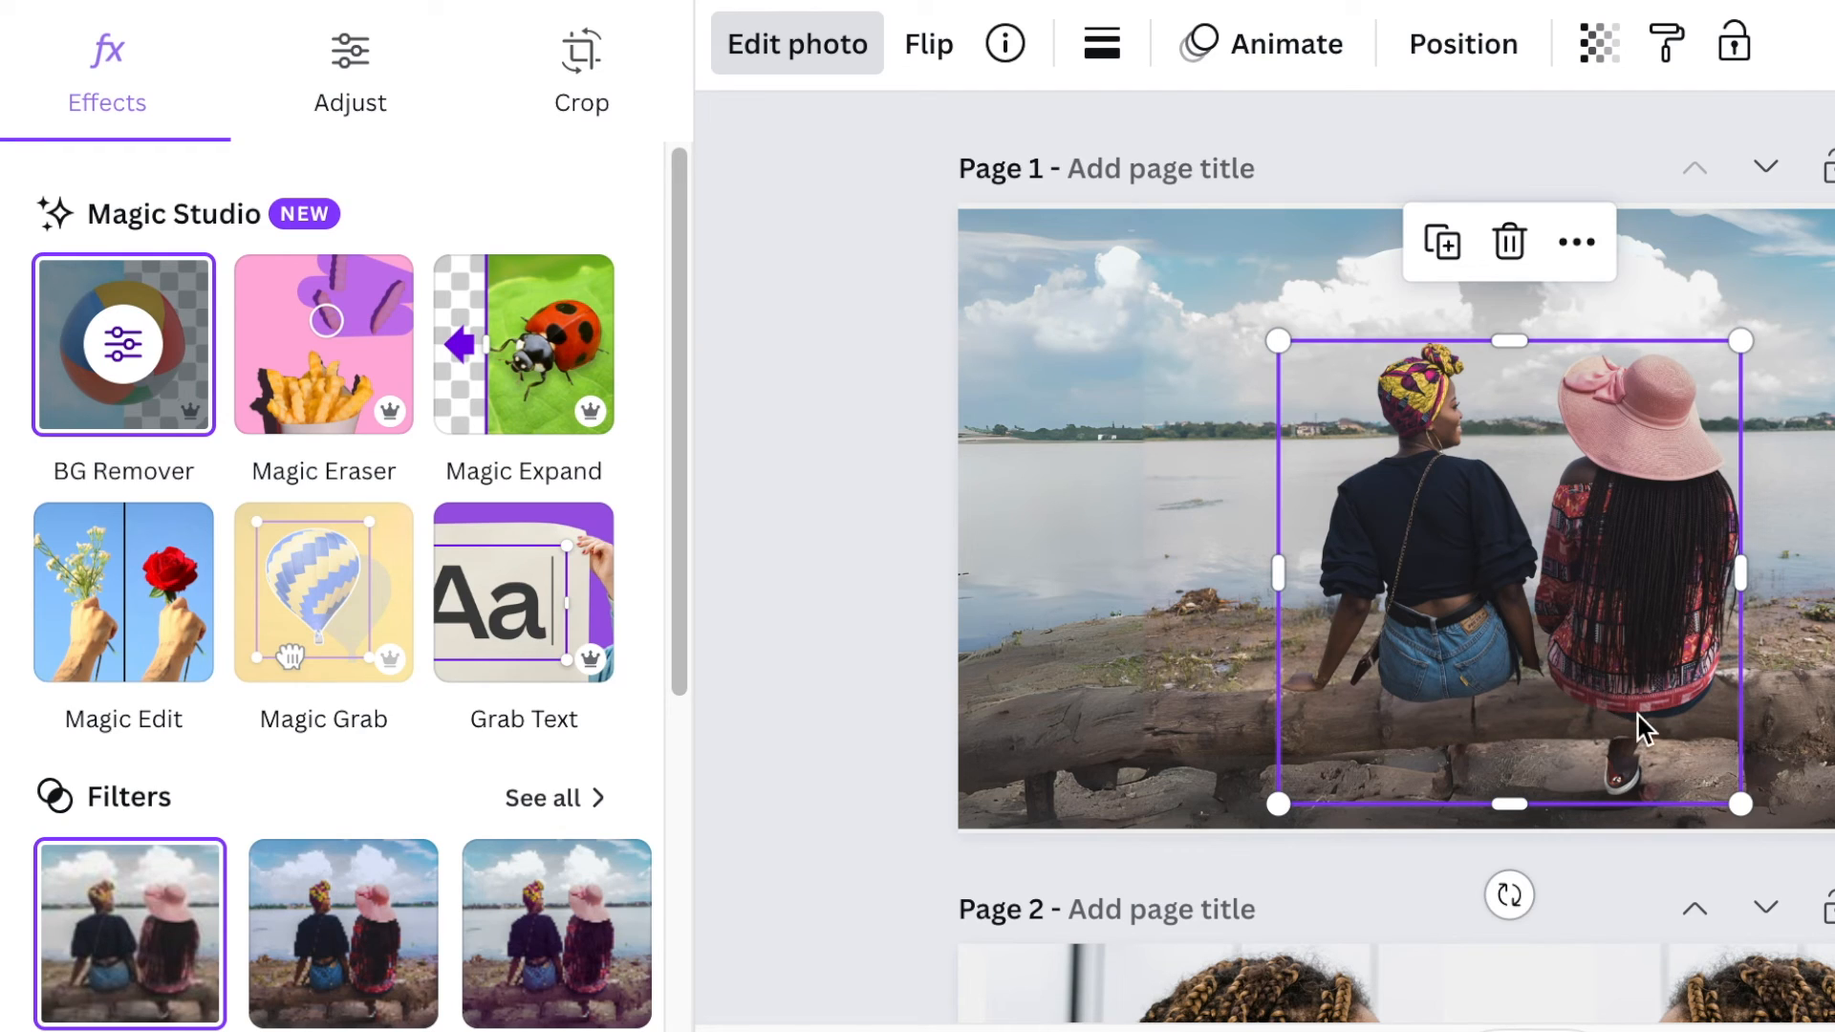
mouse_move(1582, 766)
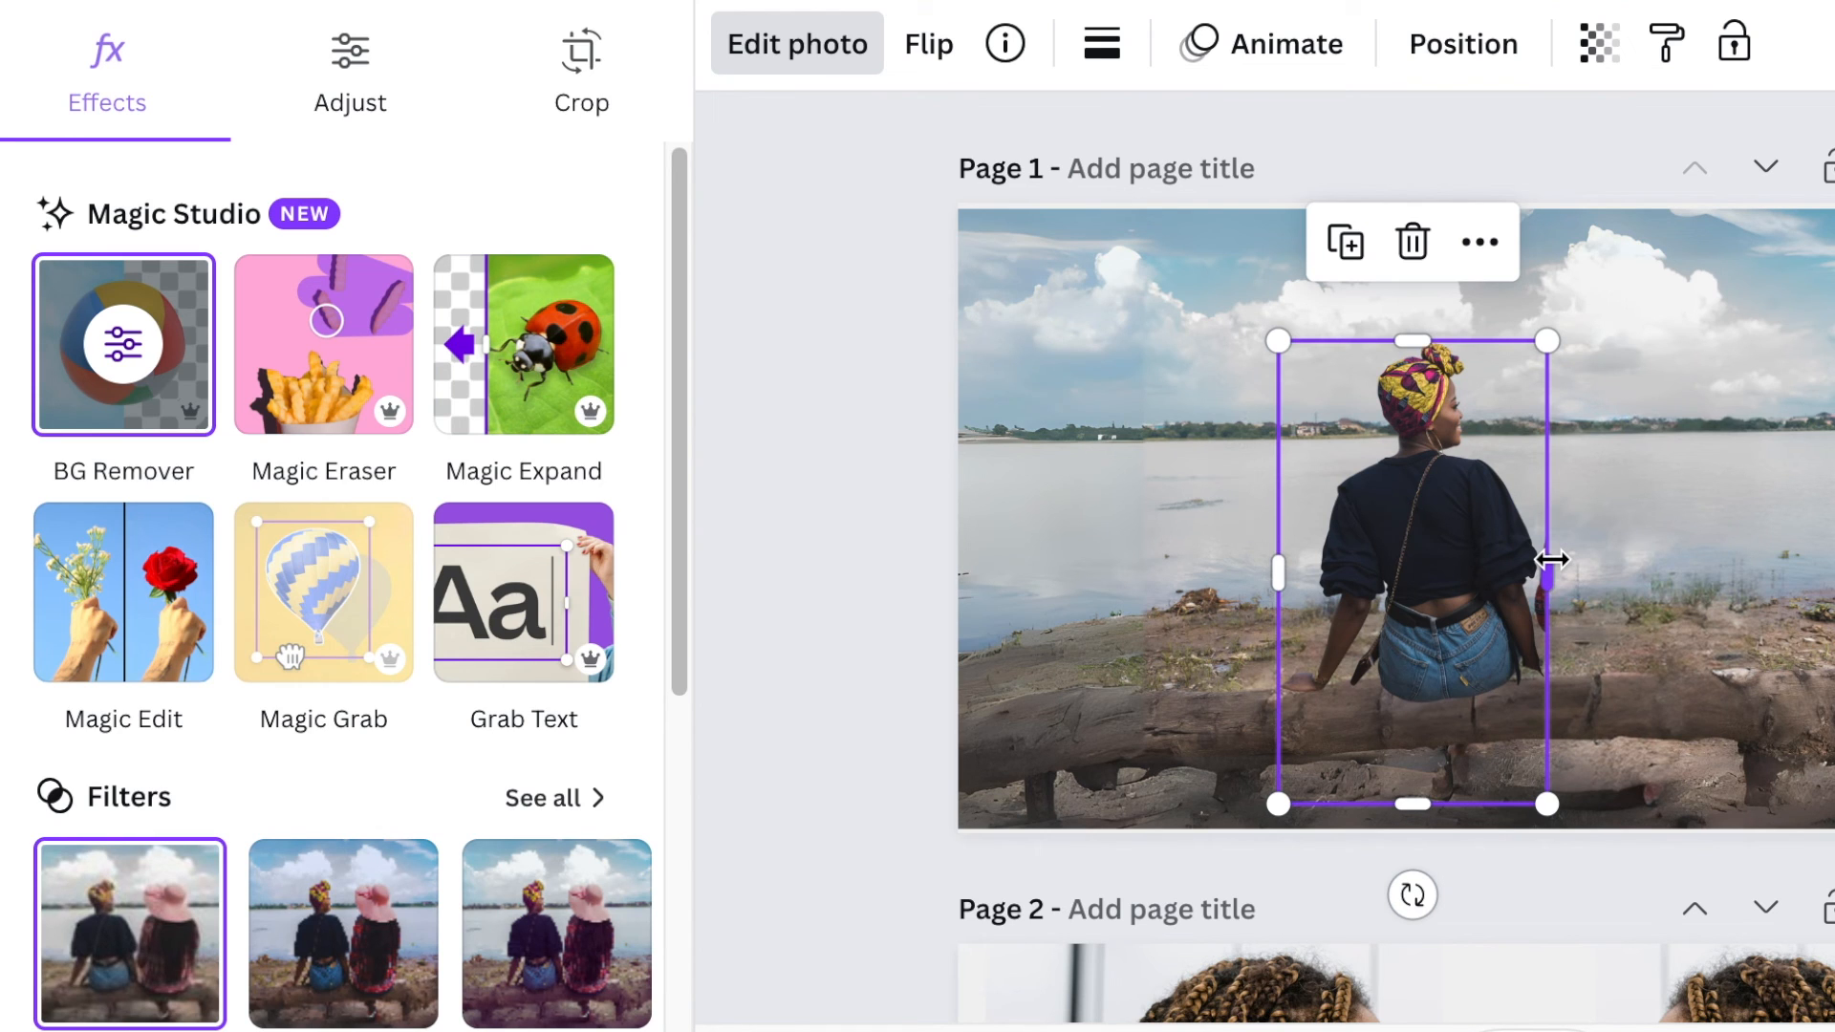
Step: Brush the shoreline in Magic Edit with the prompt 'Add green grass'
left_click(122, 344)
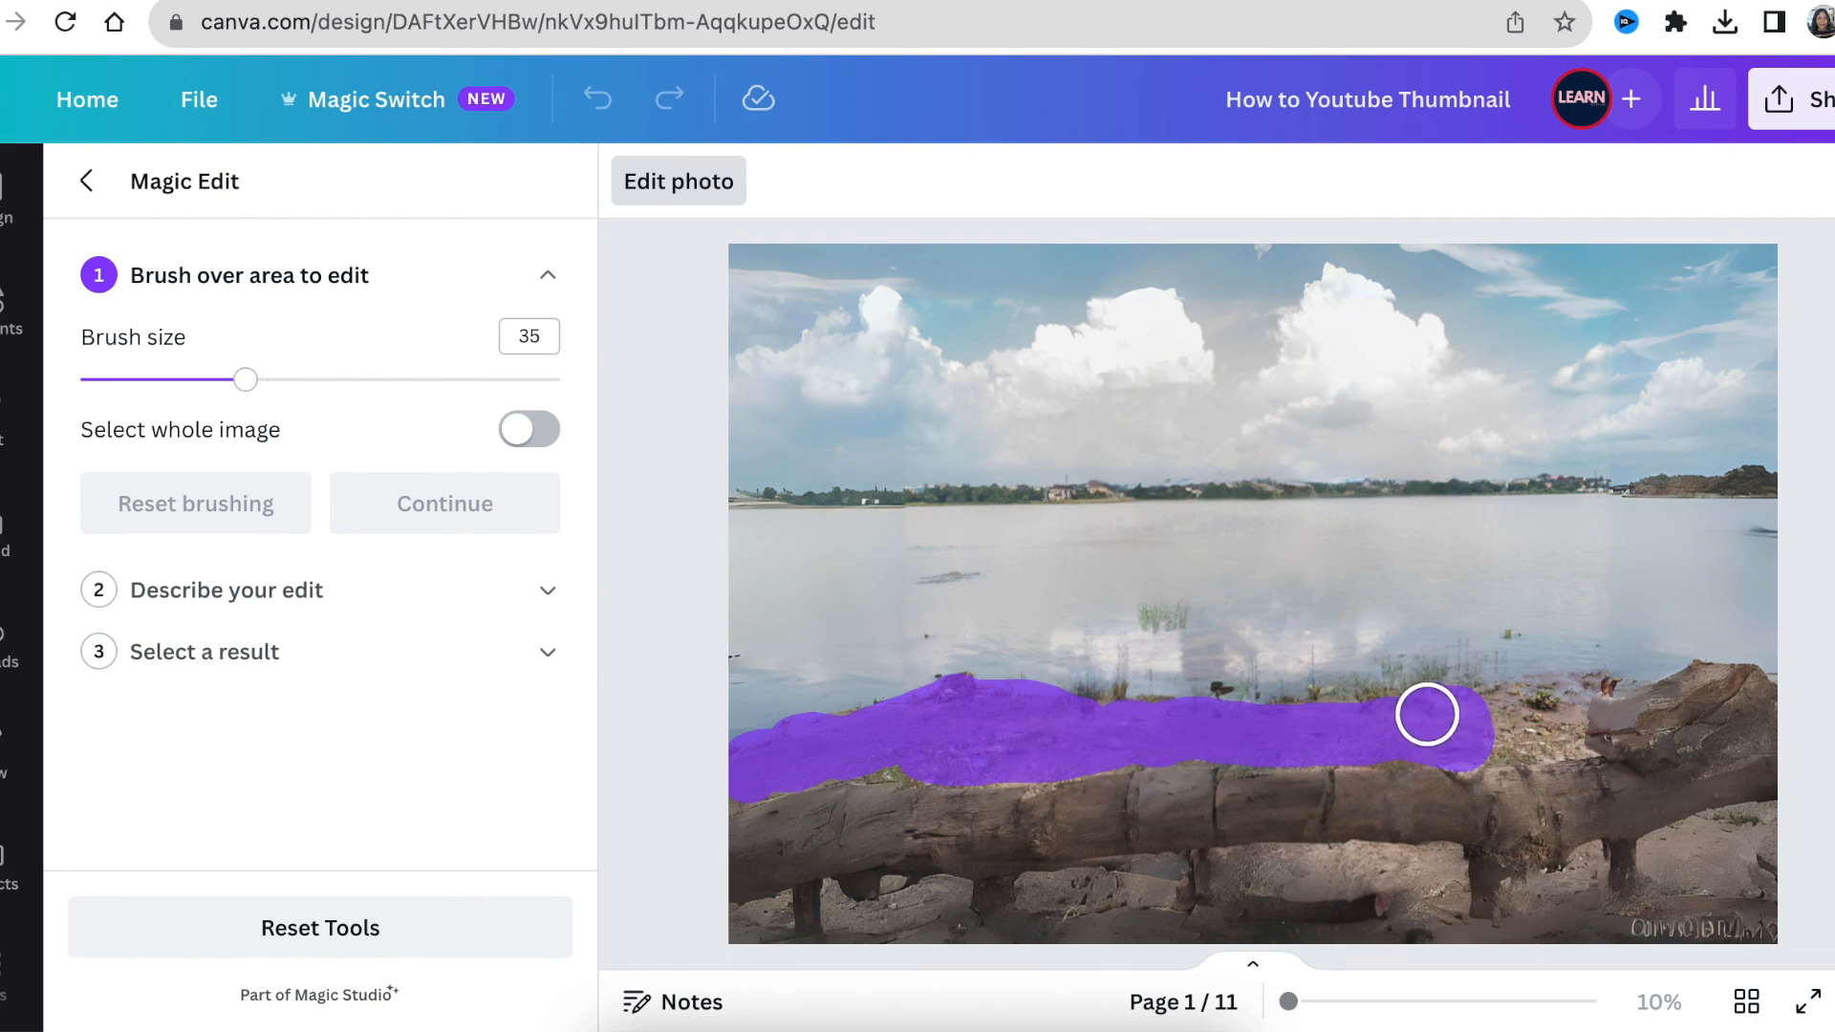
type("Add green grass")
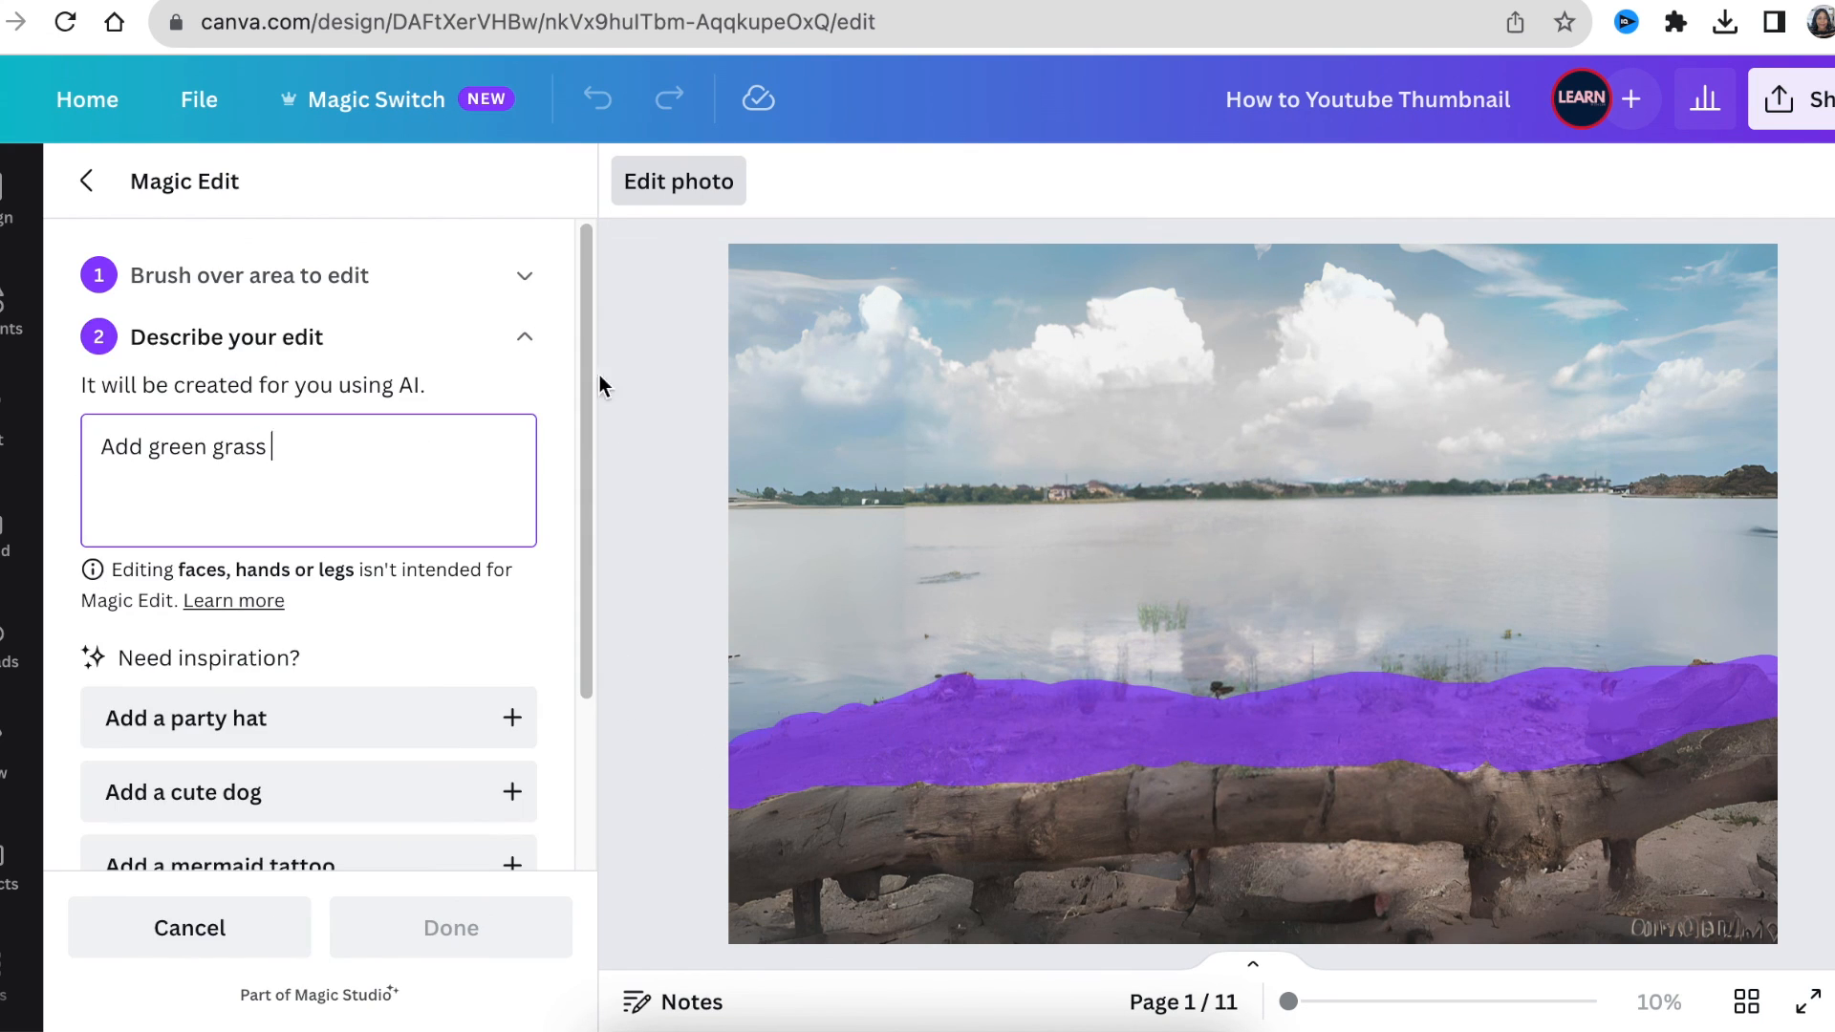